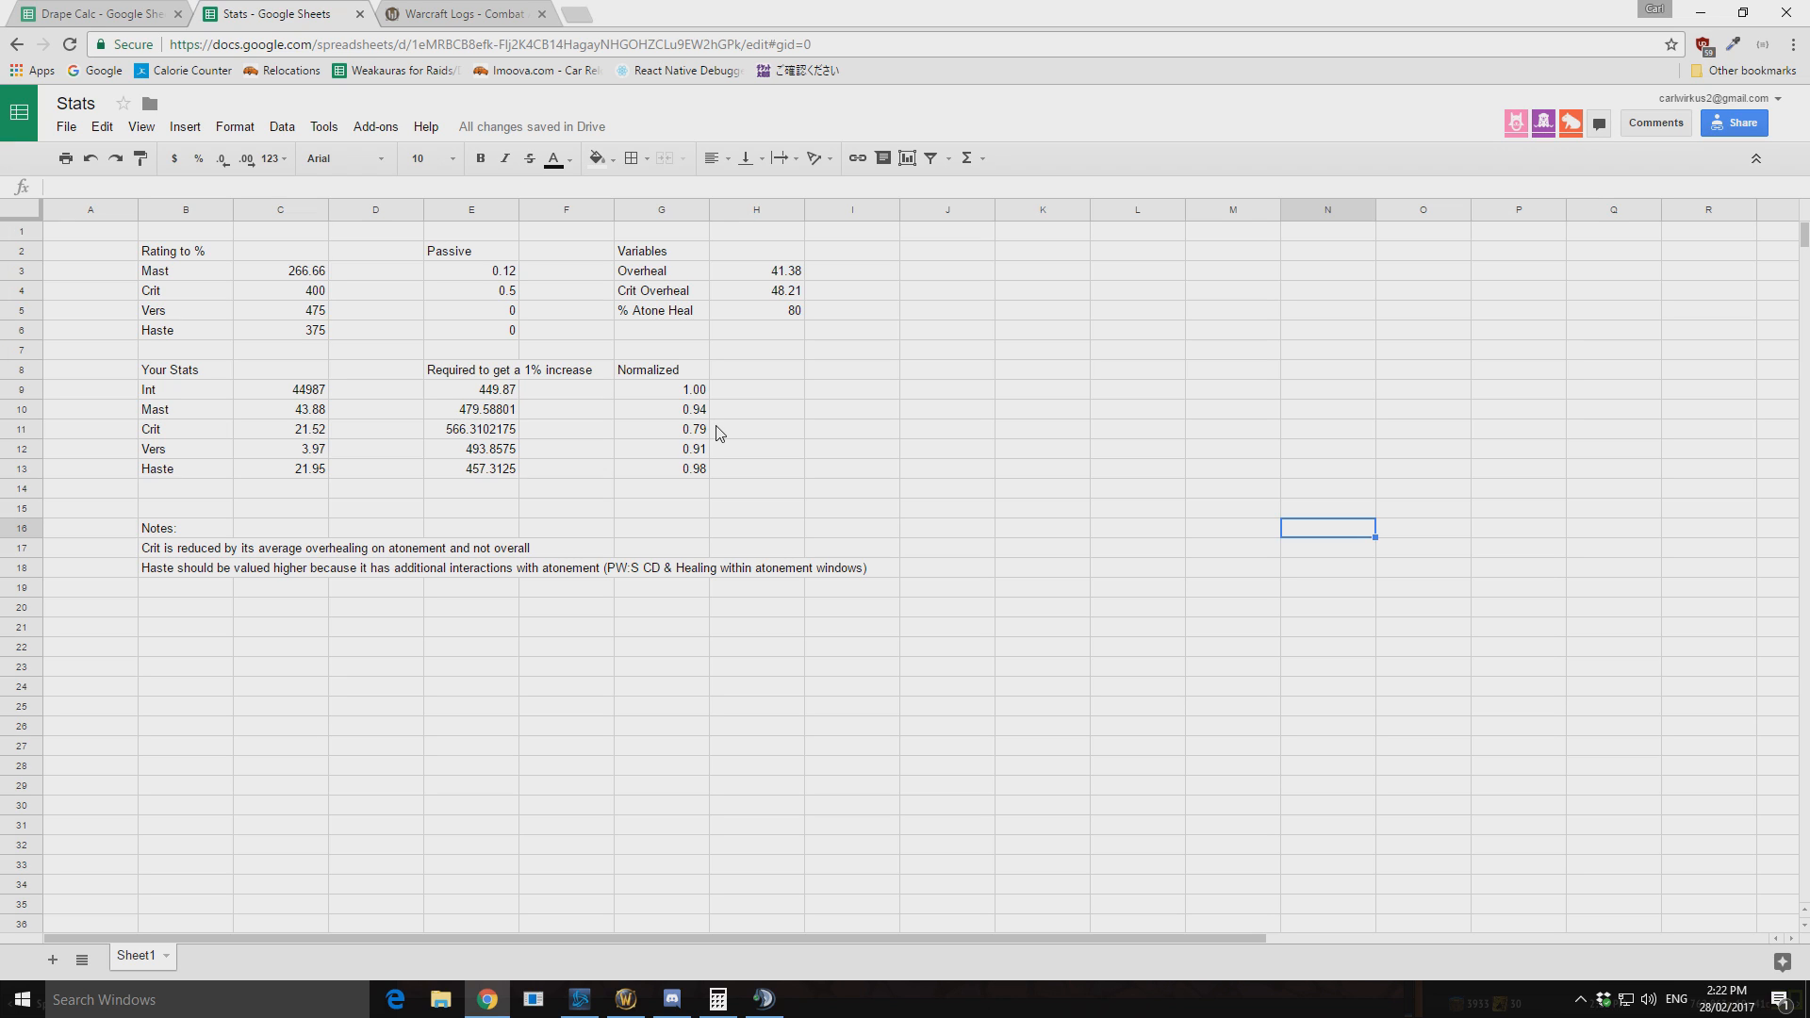
- Check the Mastery values, then select Crit's passive cell to change it to 0.05
click(280, 271)
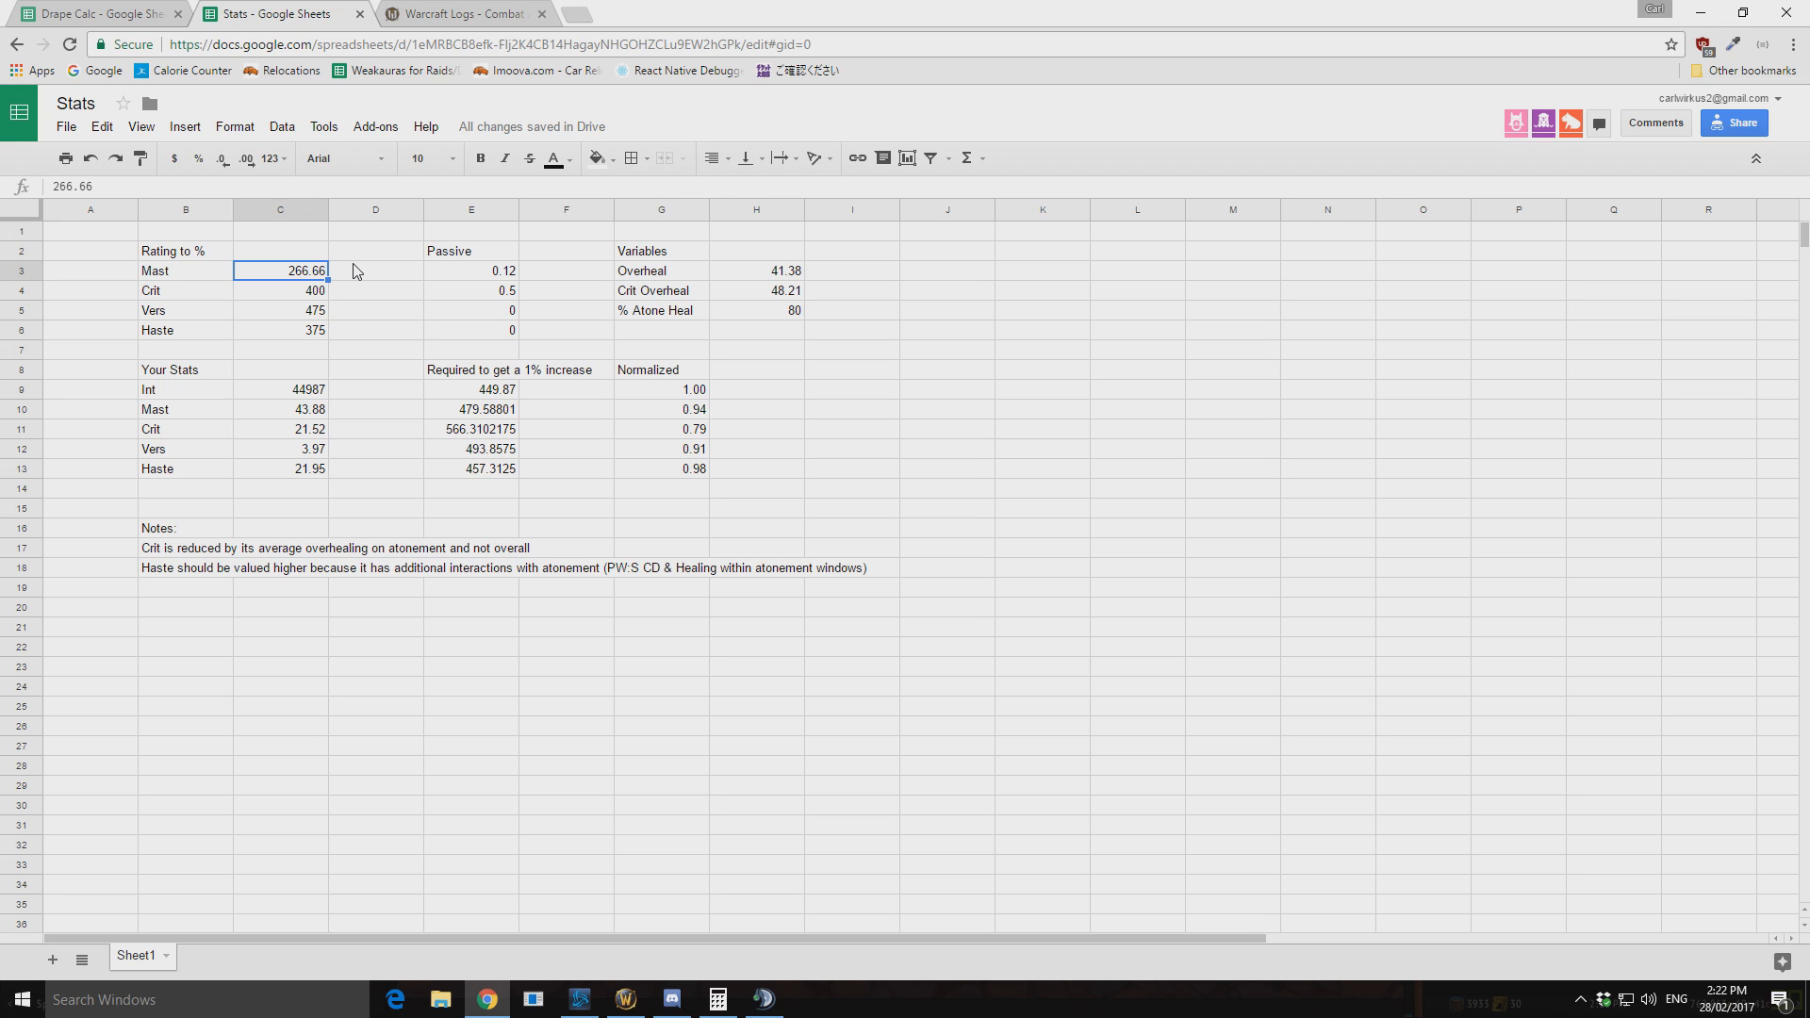
mouse_move(421, 276)
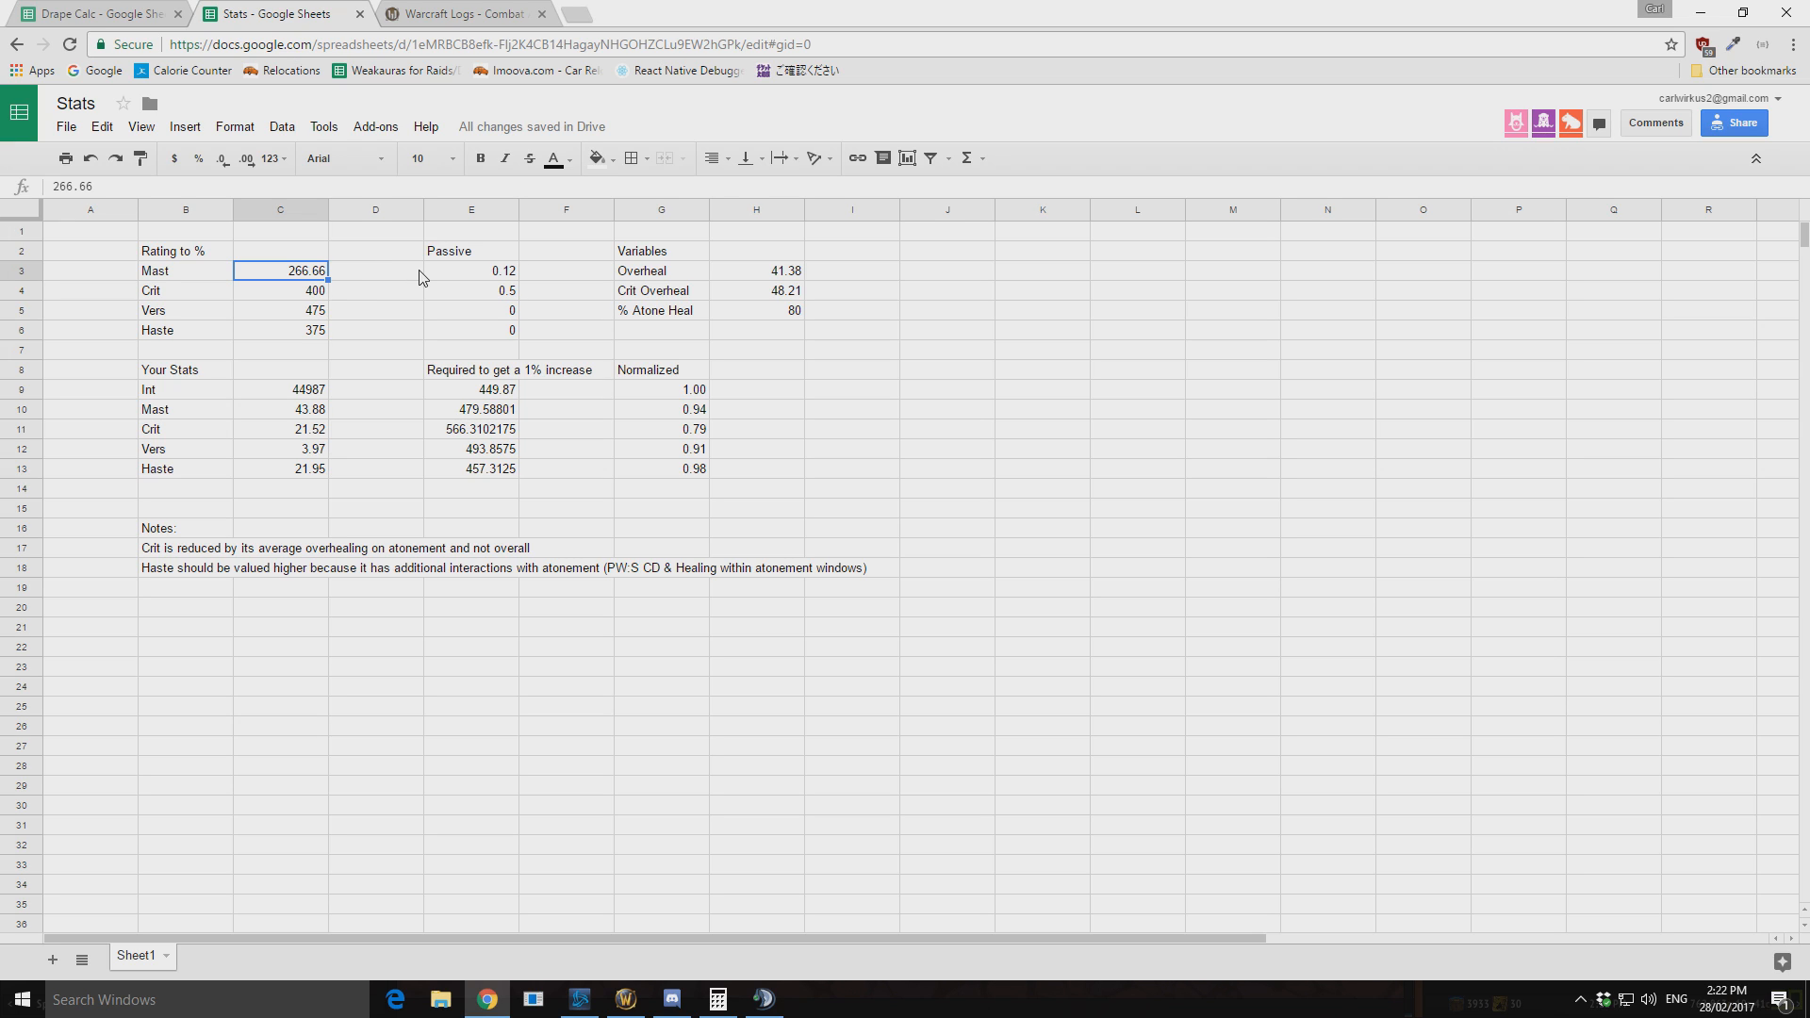
click(471, 271)
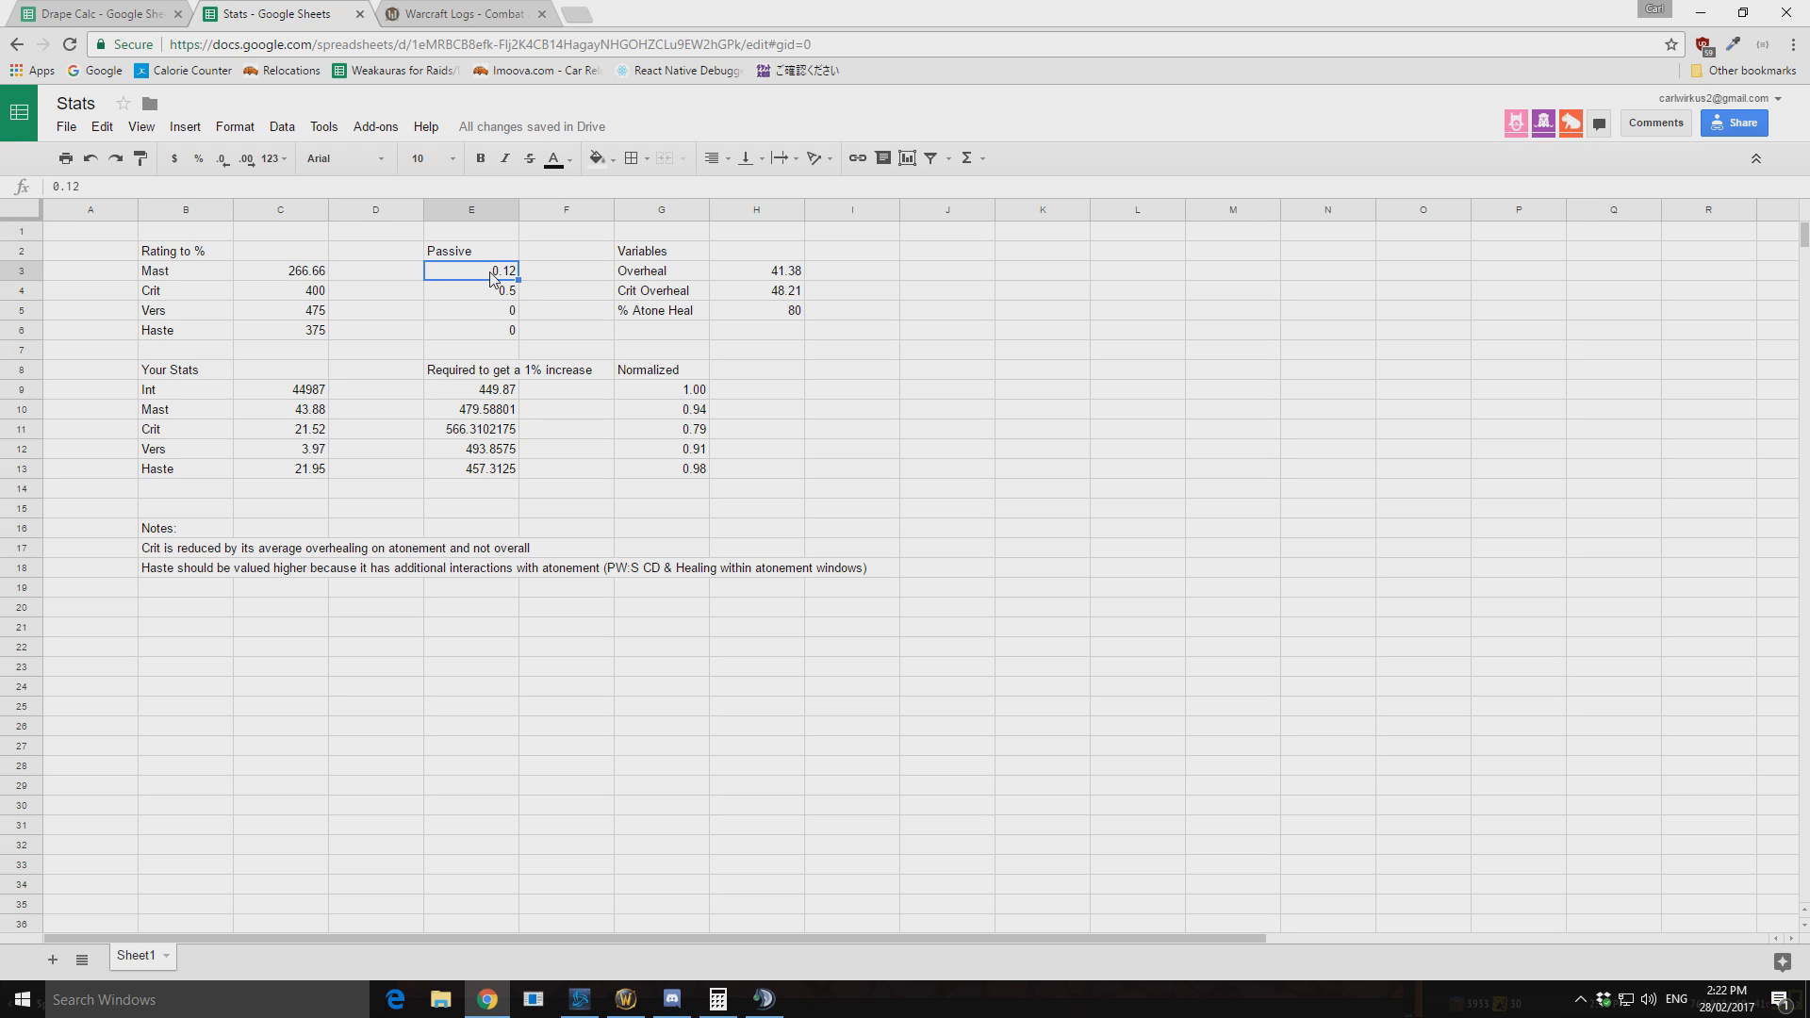
click(280, 291)
text(0.05)
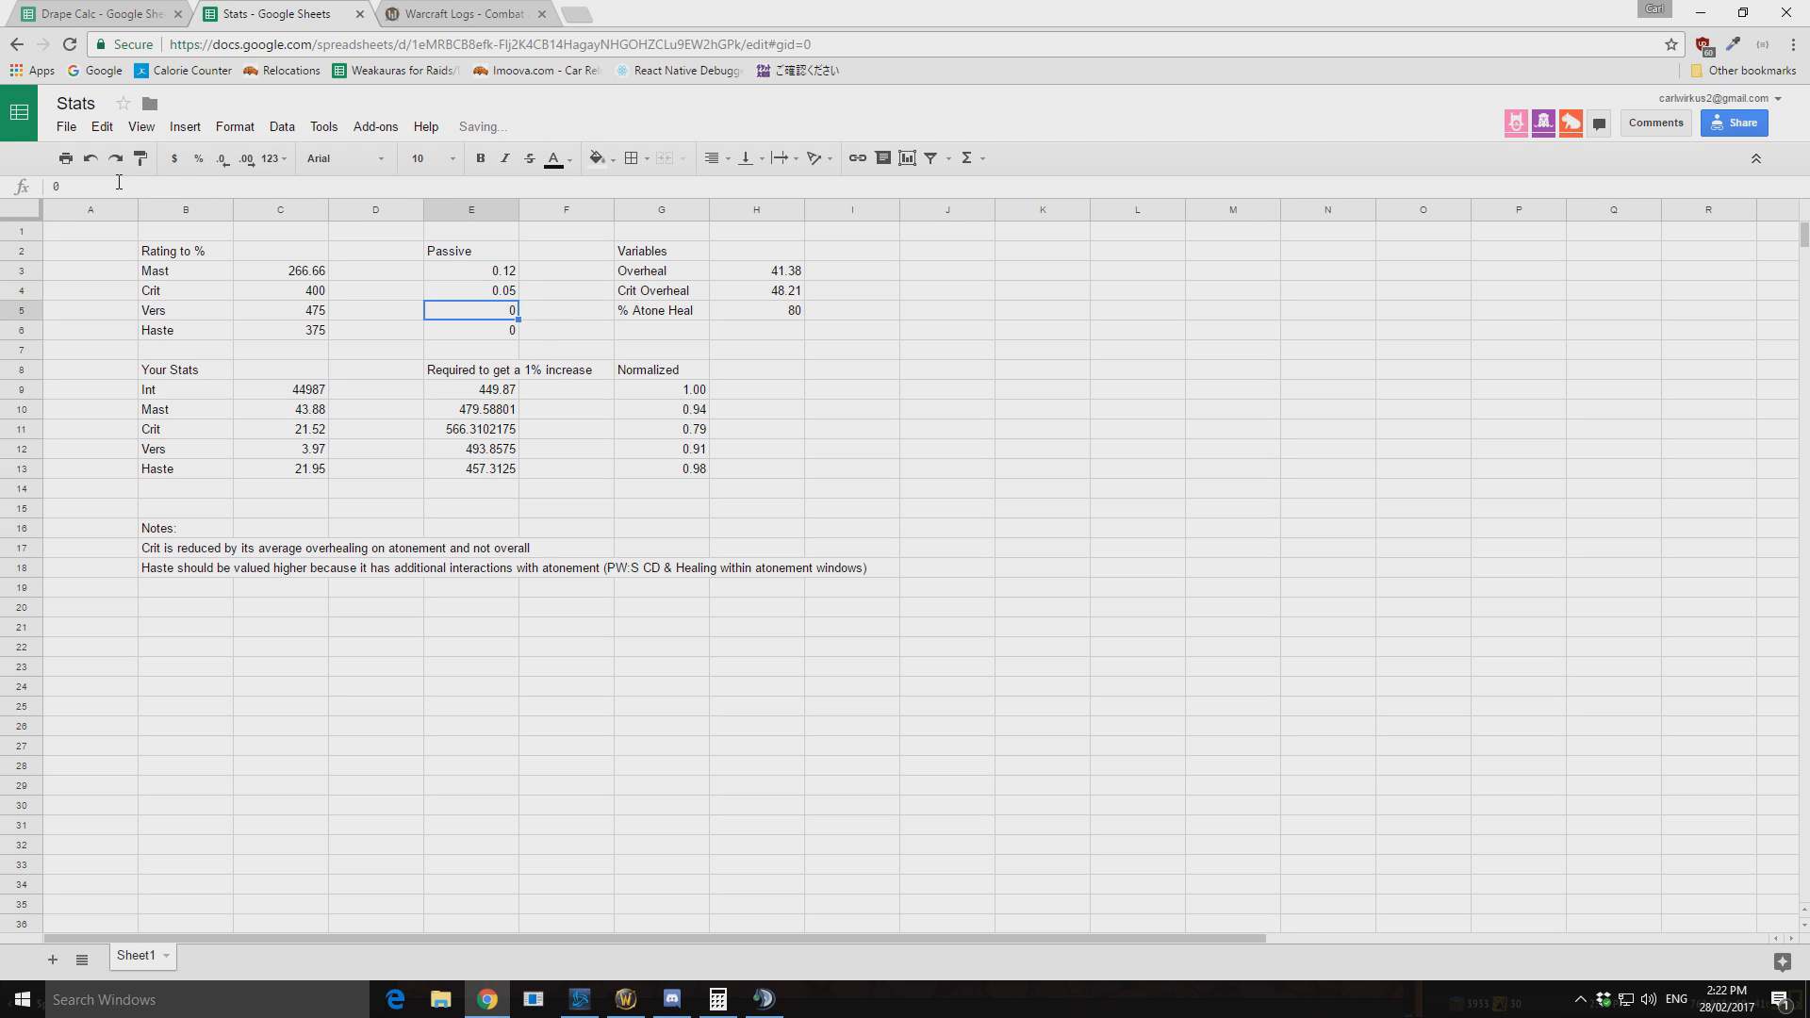
mouse_move(323, 314)
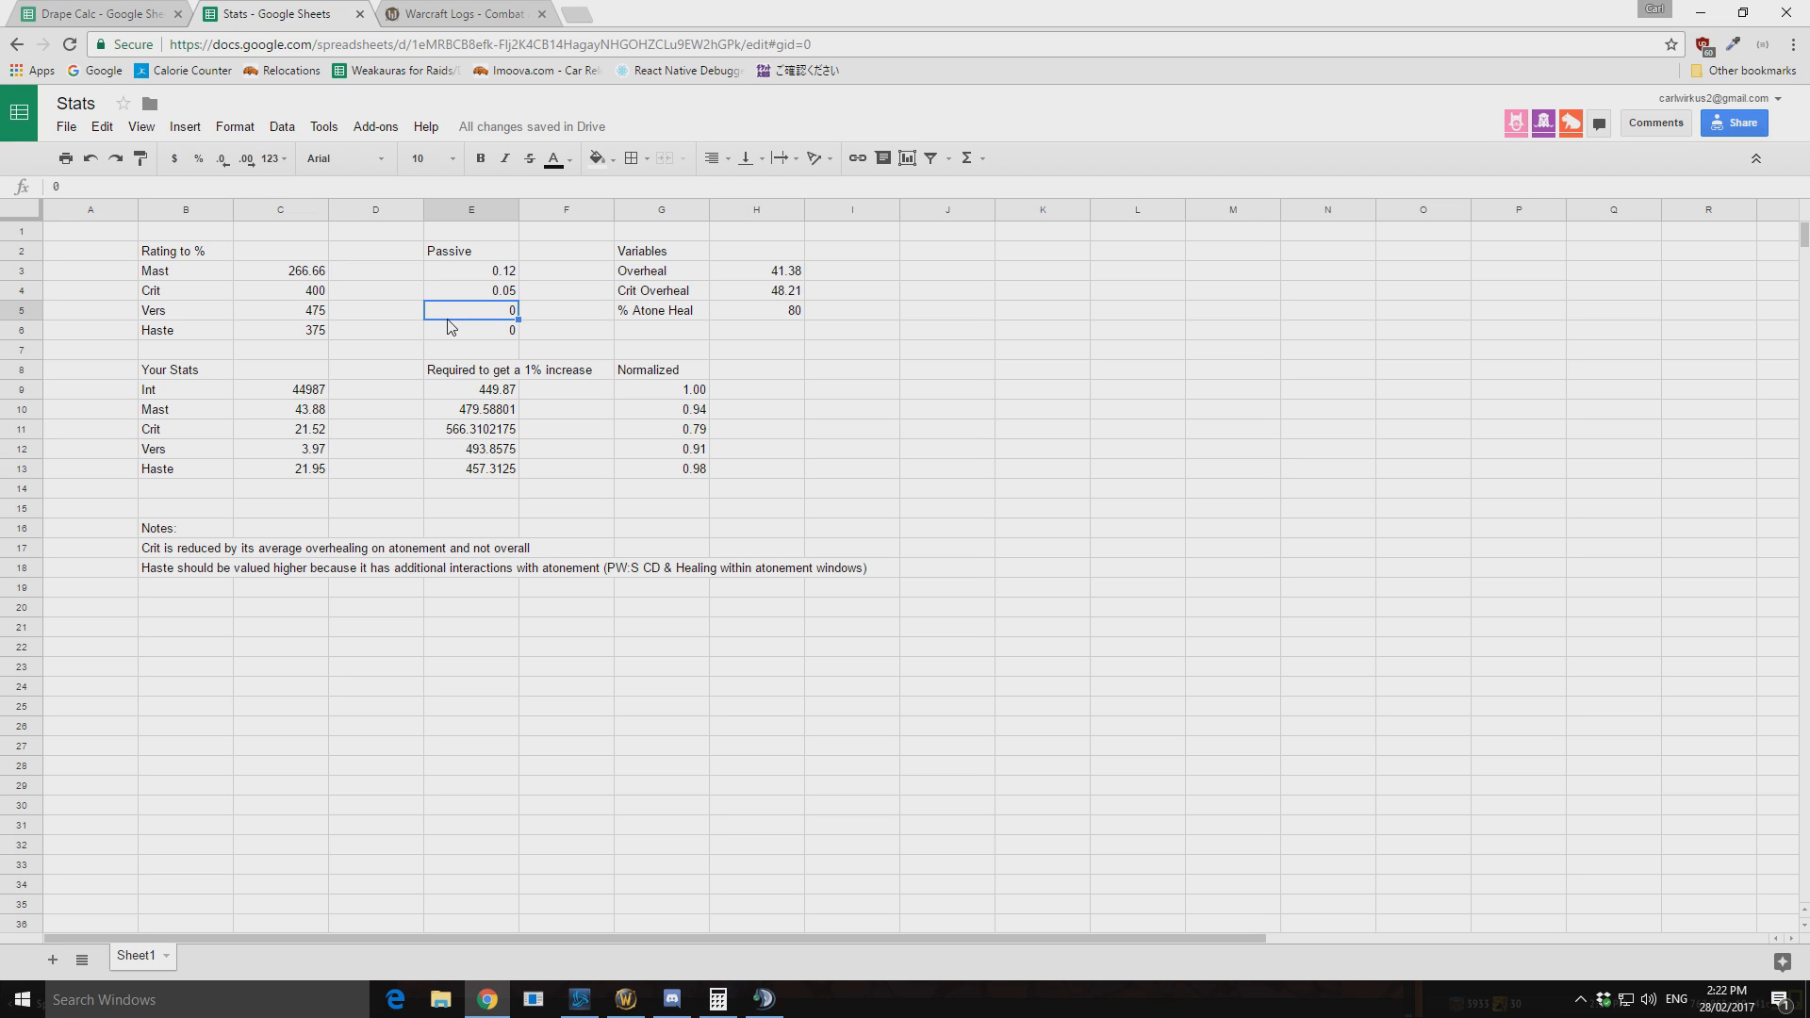
mouse_move(753, 286)
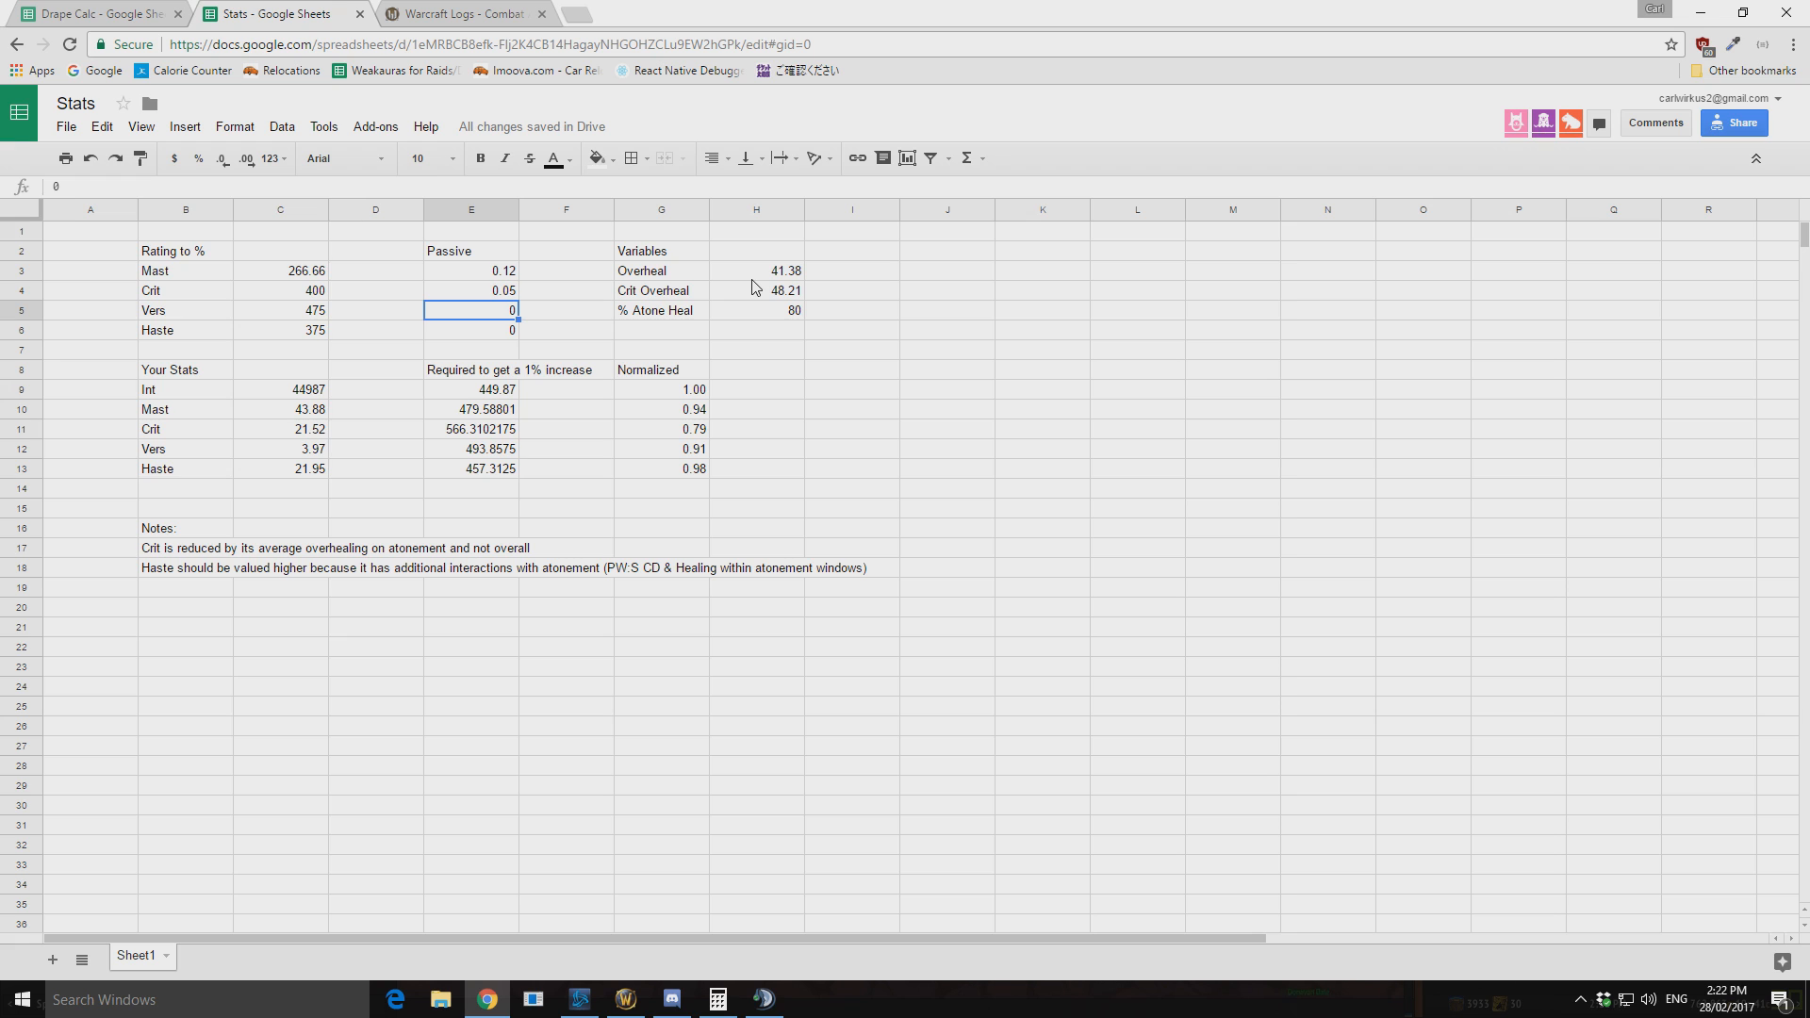
- Filter Warcraft Logs healing to Atonement to read 41.38% and 48.21% overheal, then return to Stats
click(470, 13)
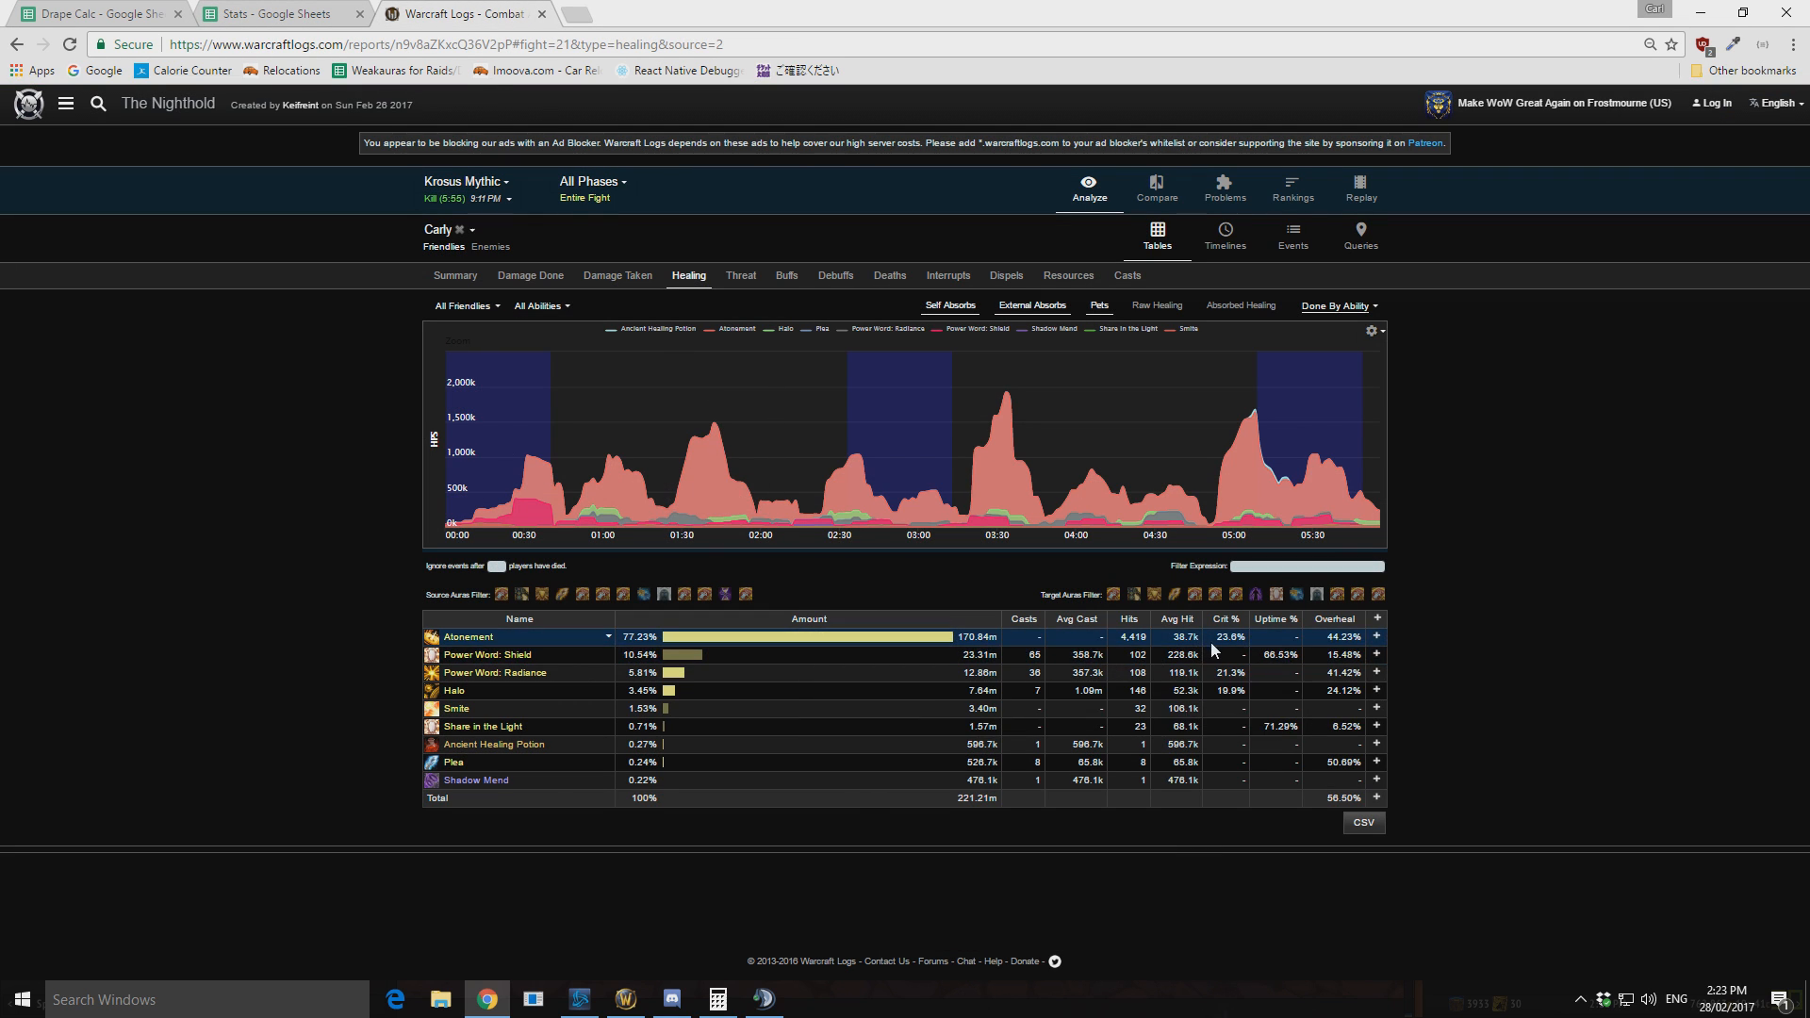
click(469, 637)
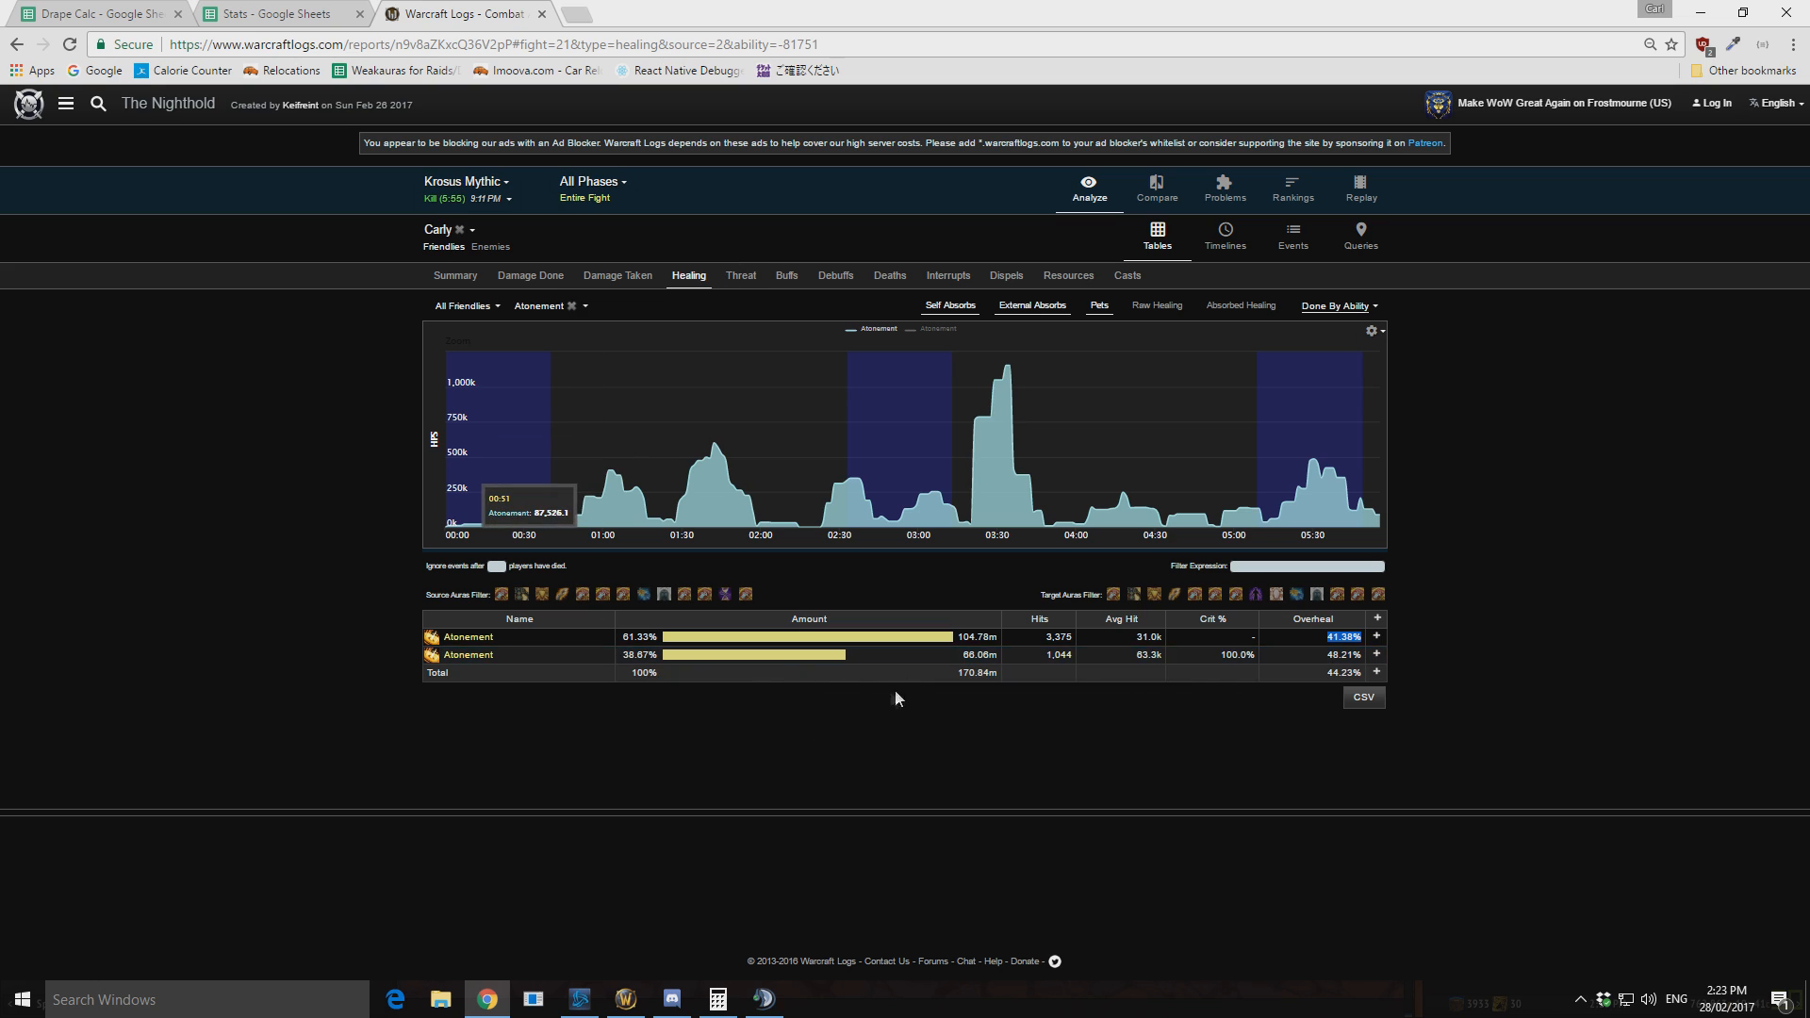
click(254, 14)
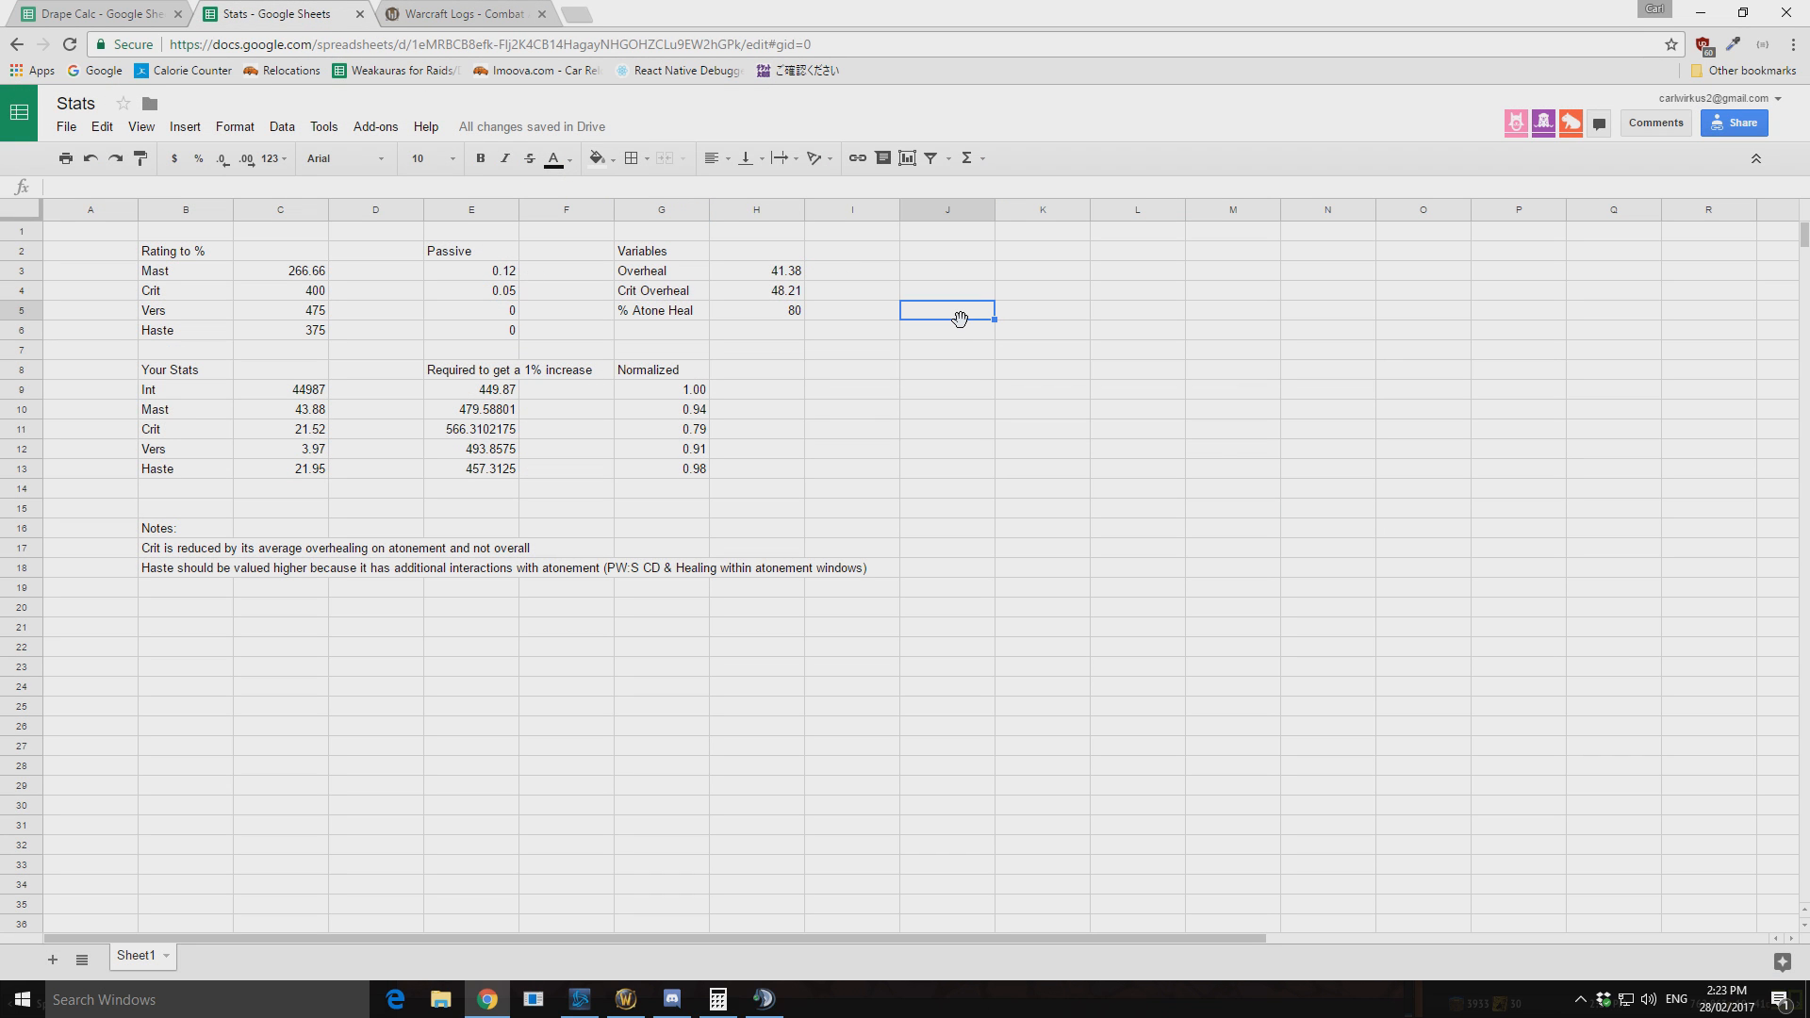
click(946, 291)
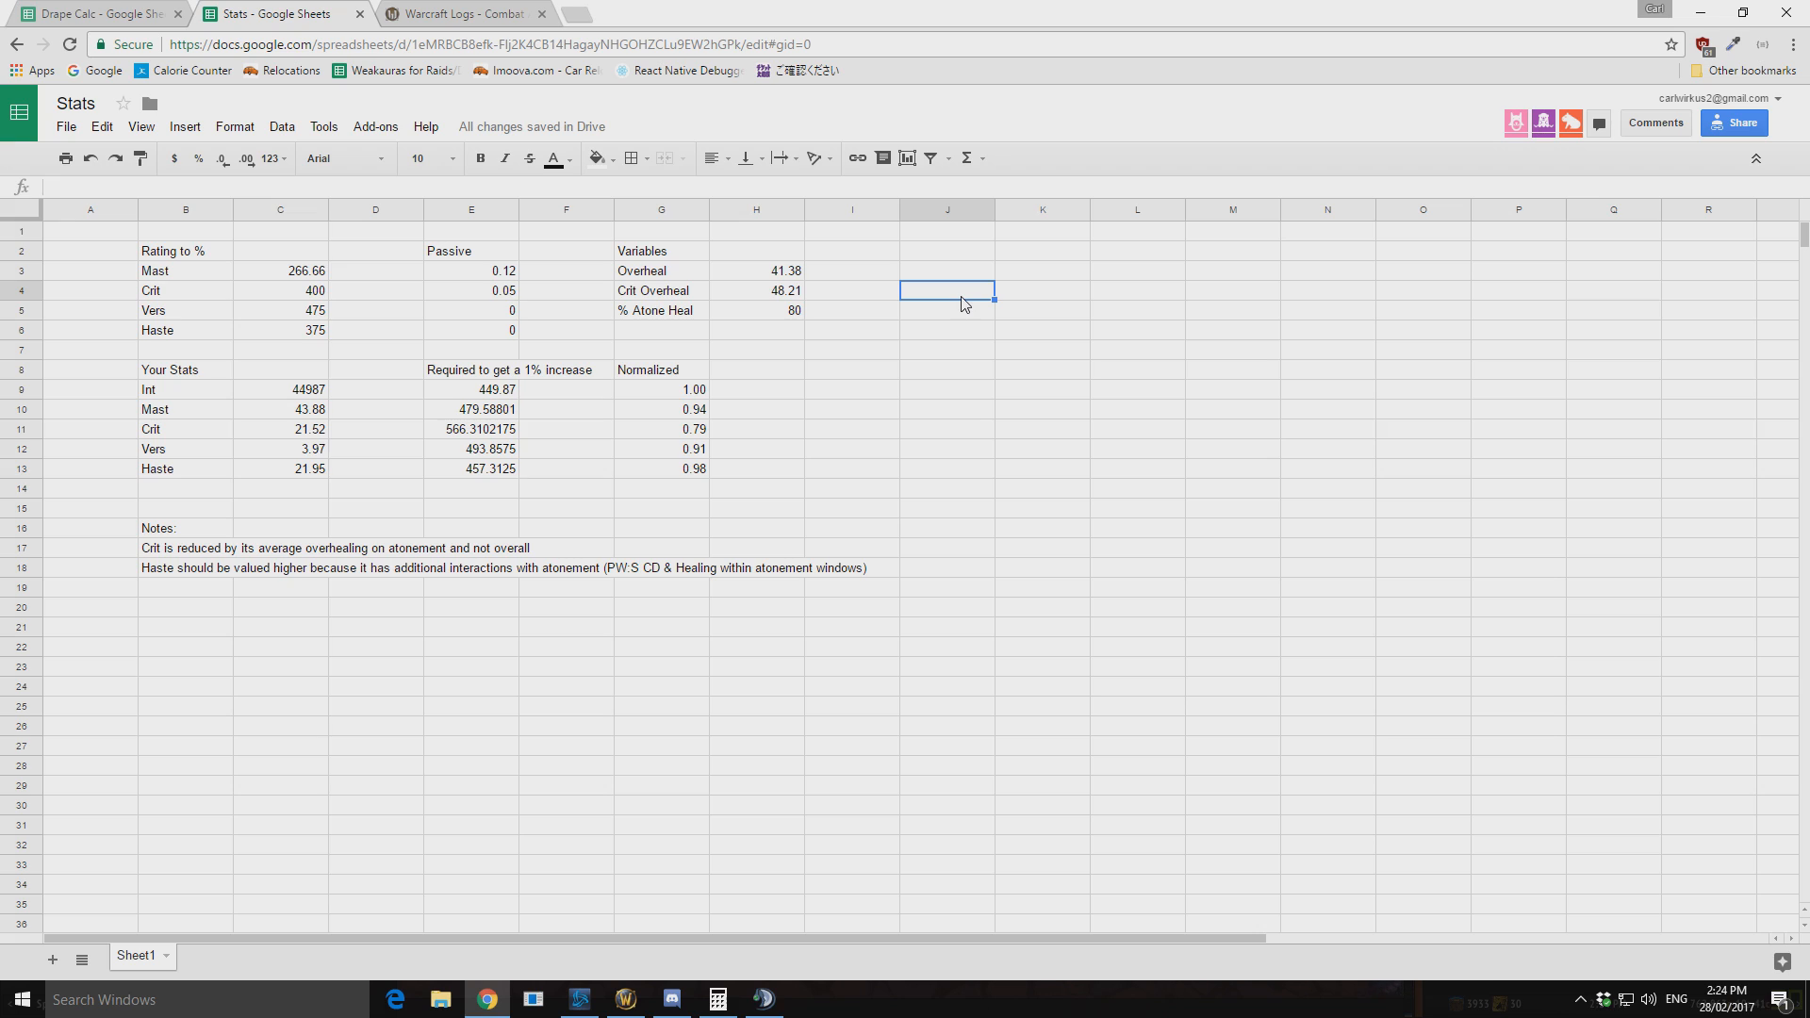
mouse_move(908, 297)
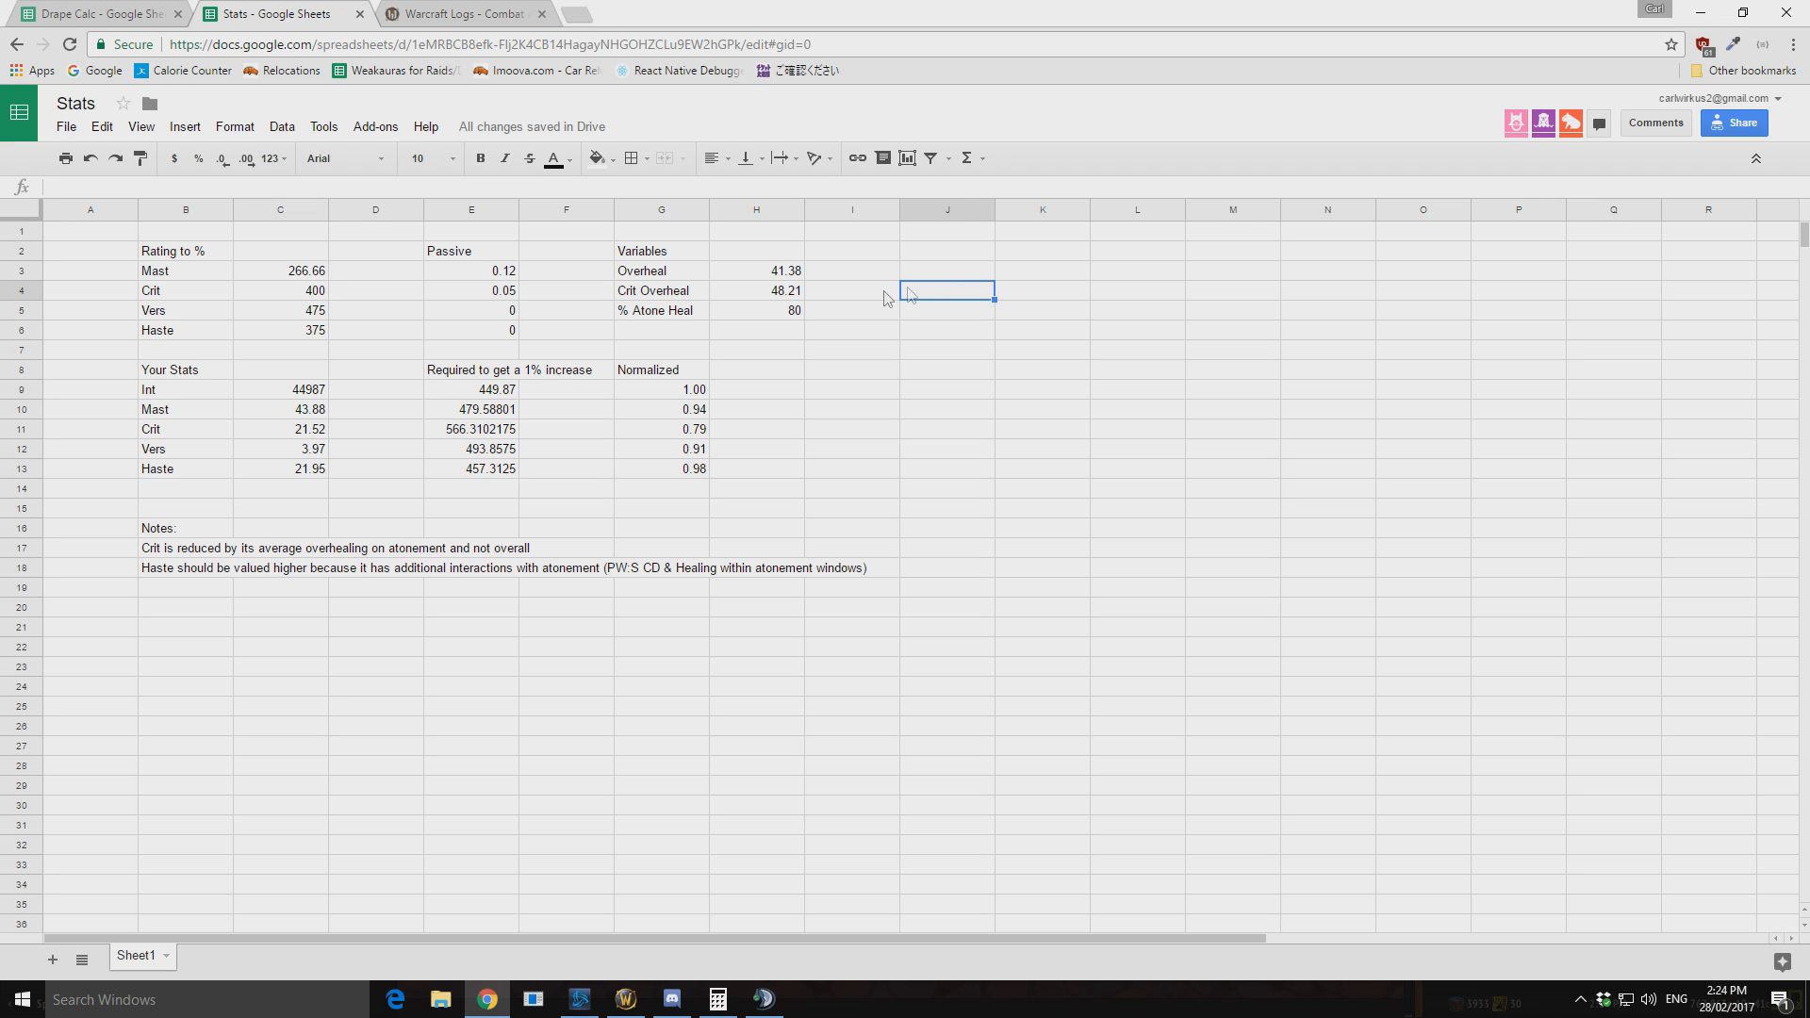
click(756, 290)
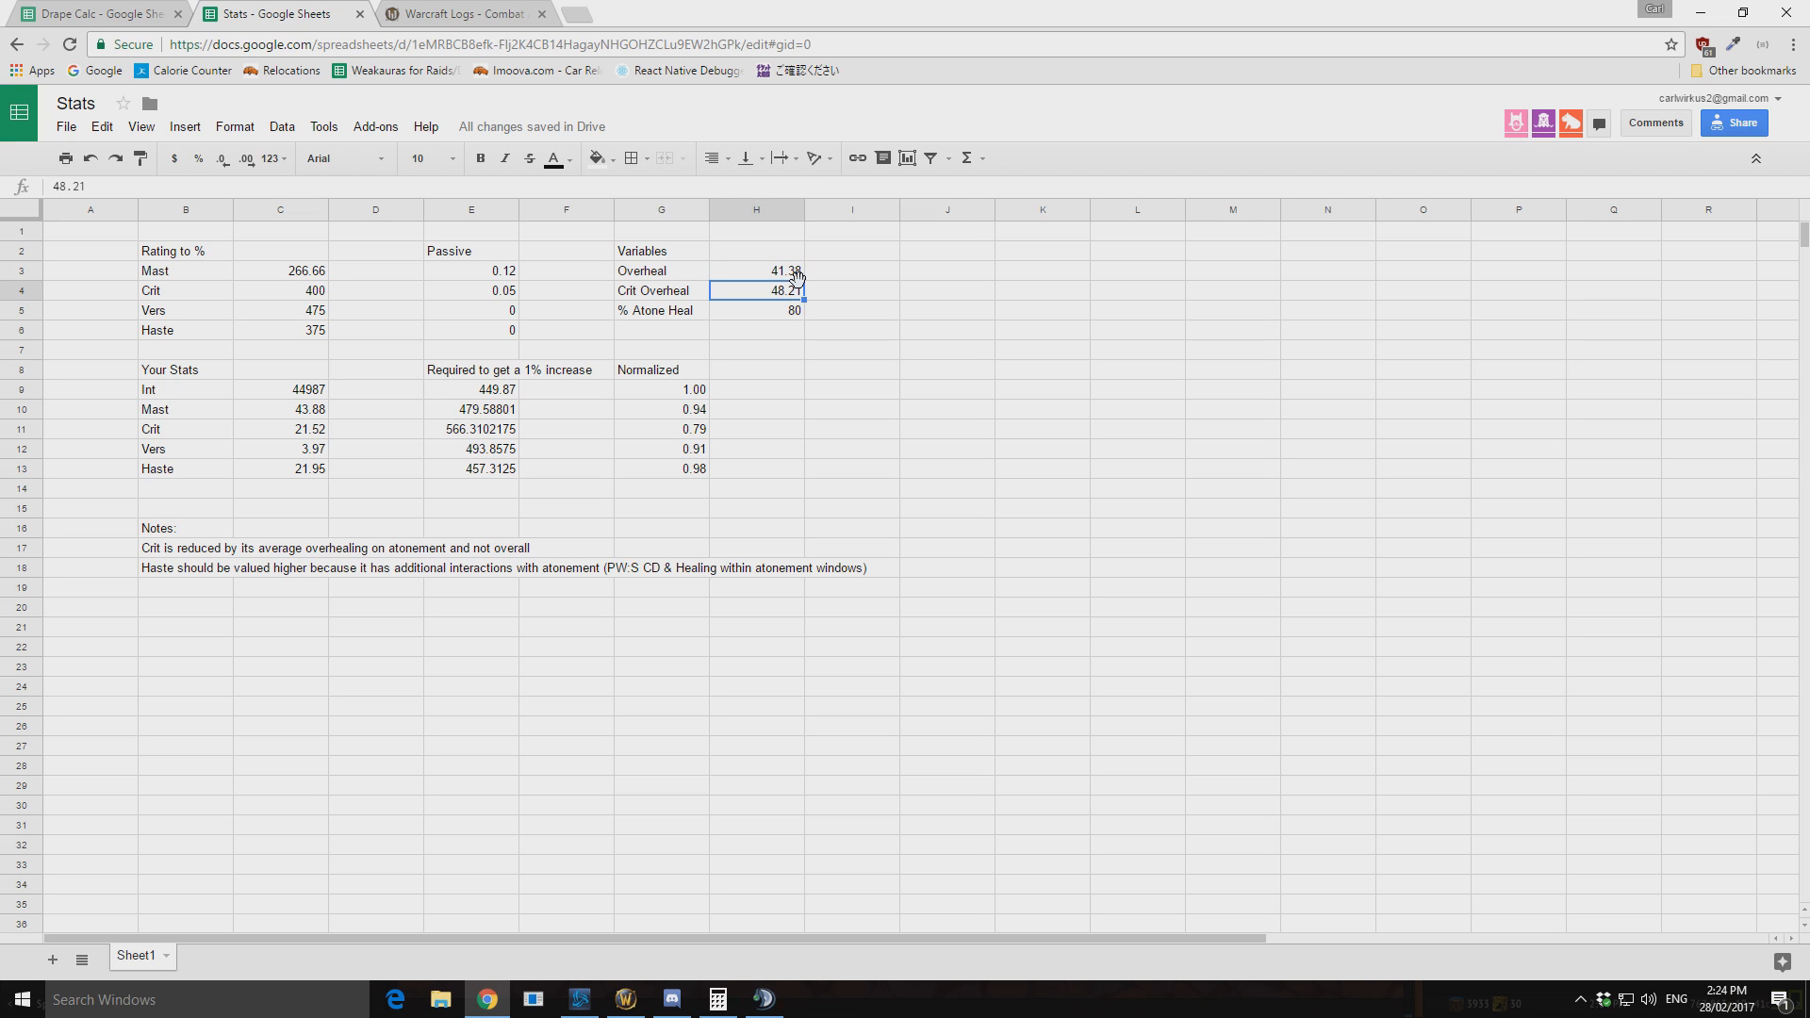
mouse_move(989, 376)
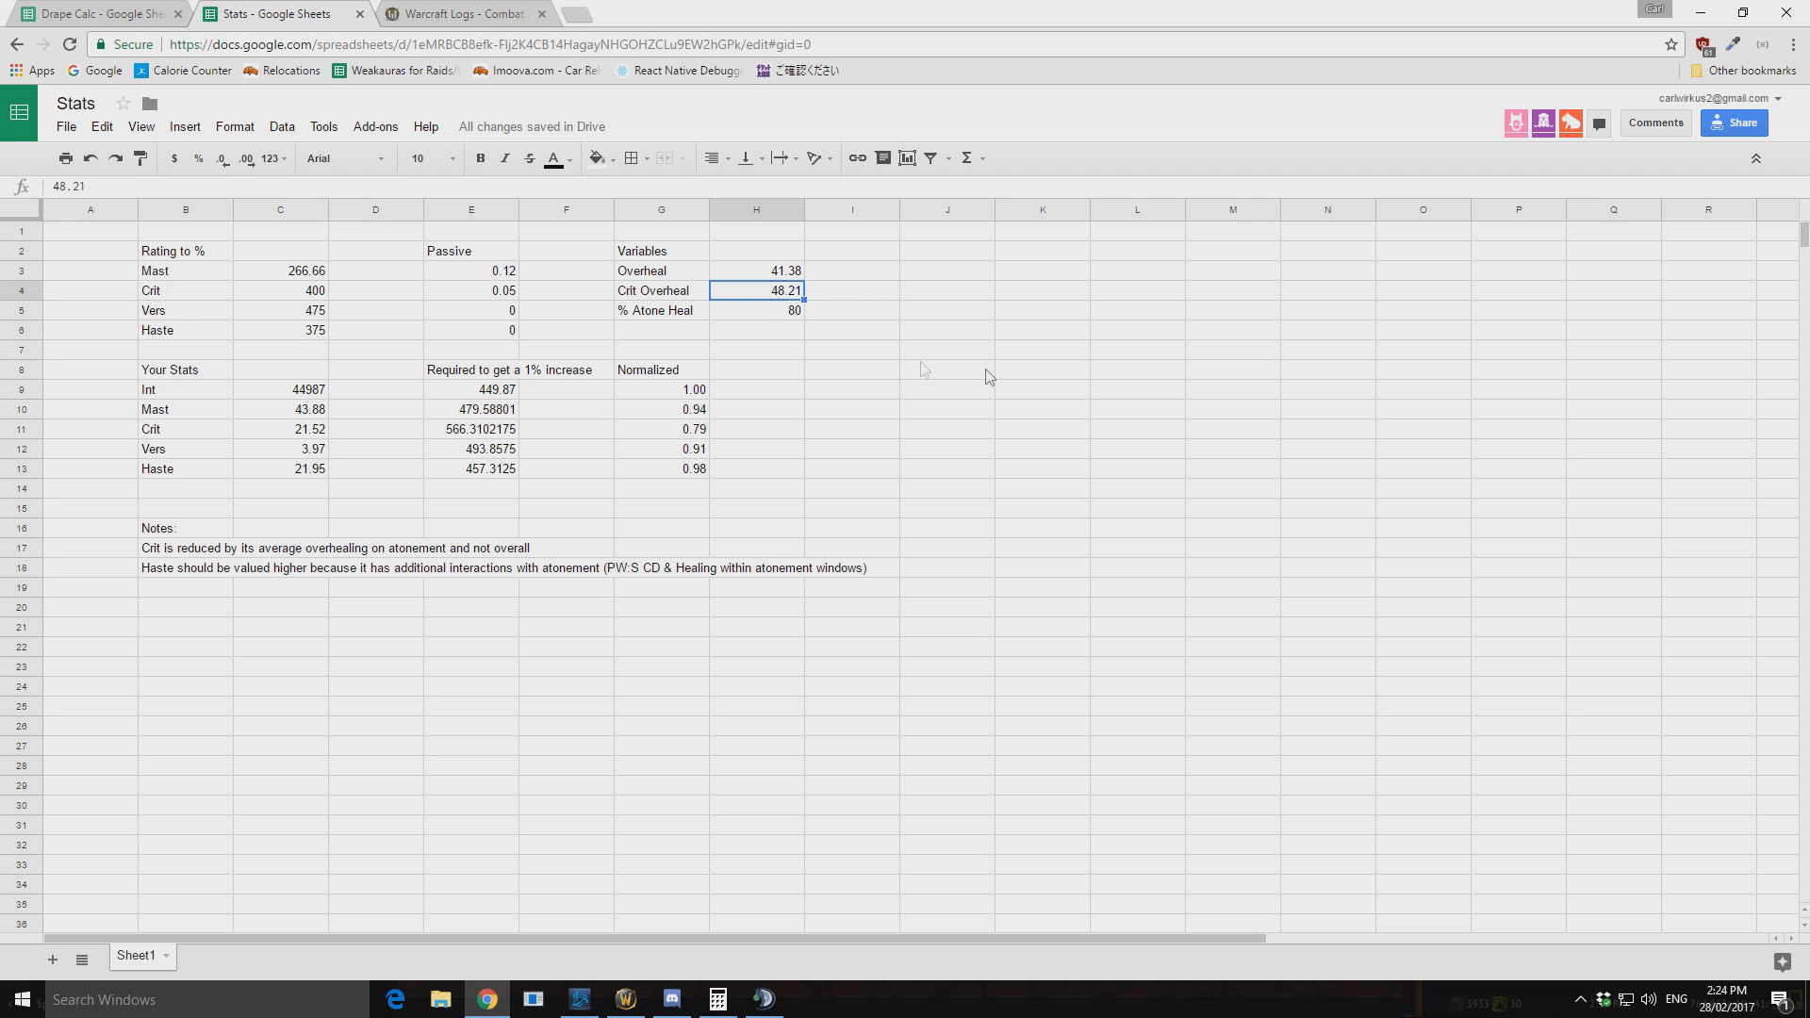
mouse_move(566, 277)
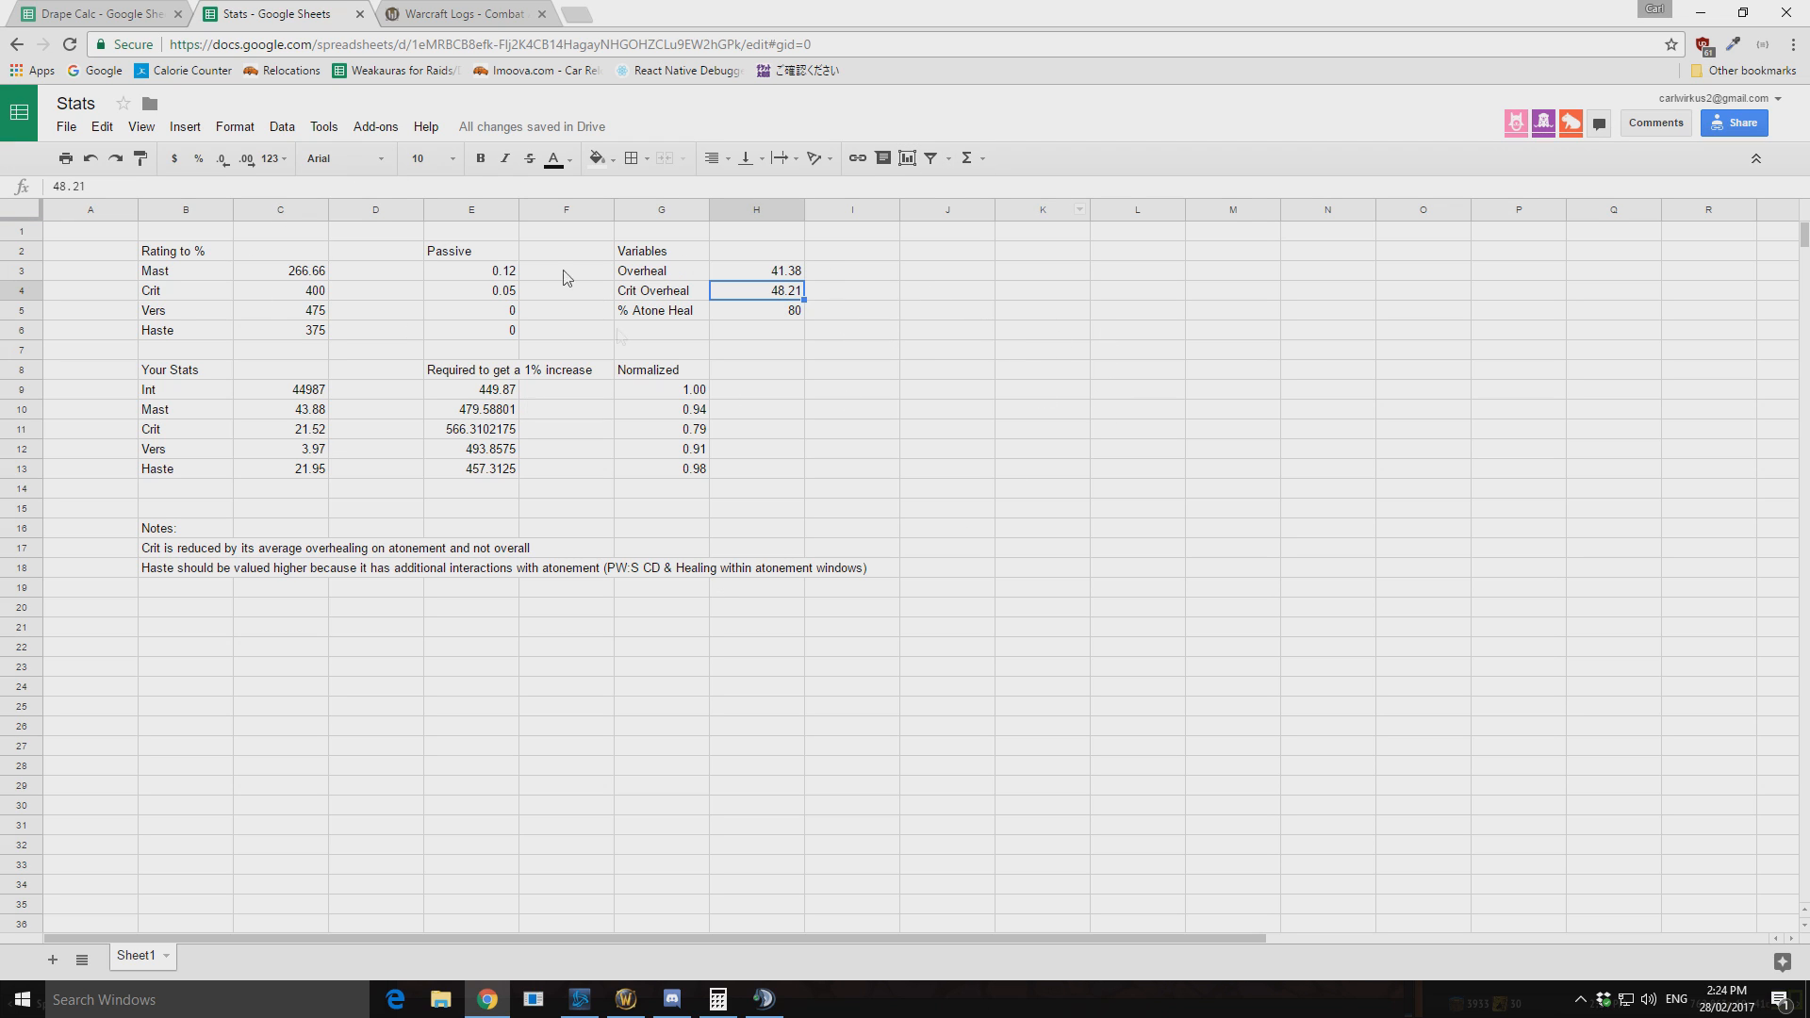
click(1043, 548)
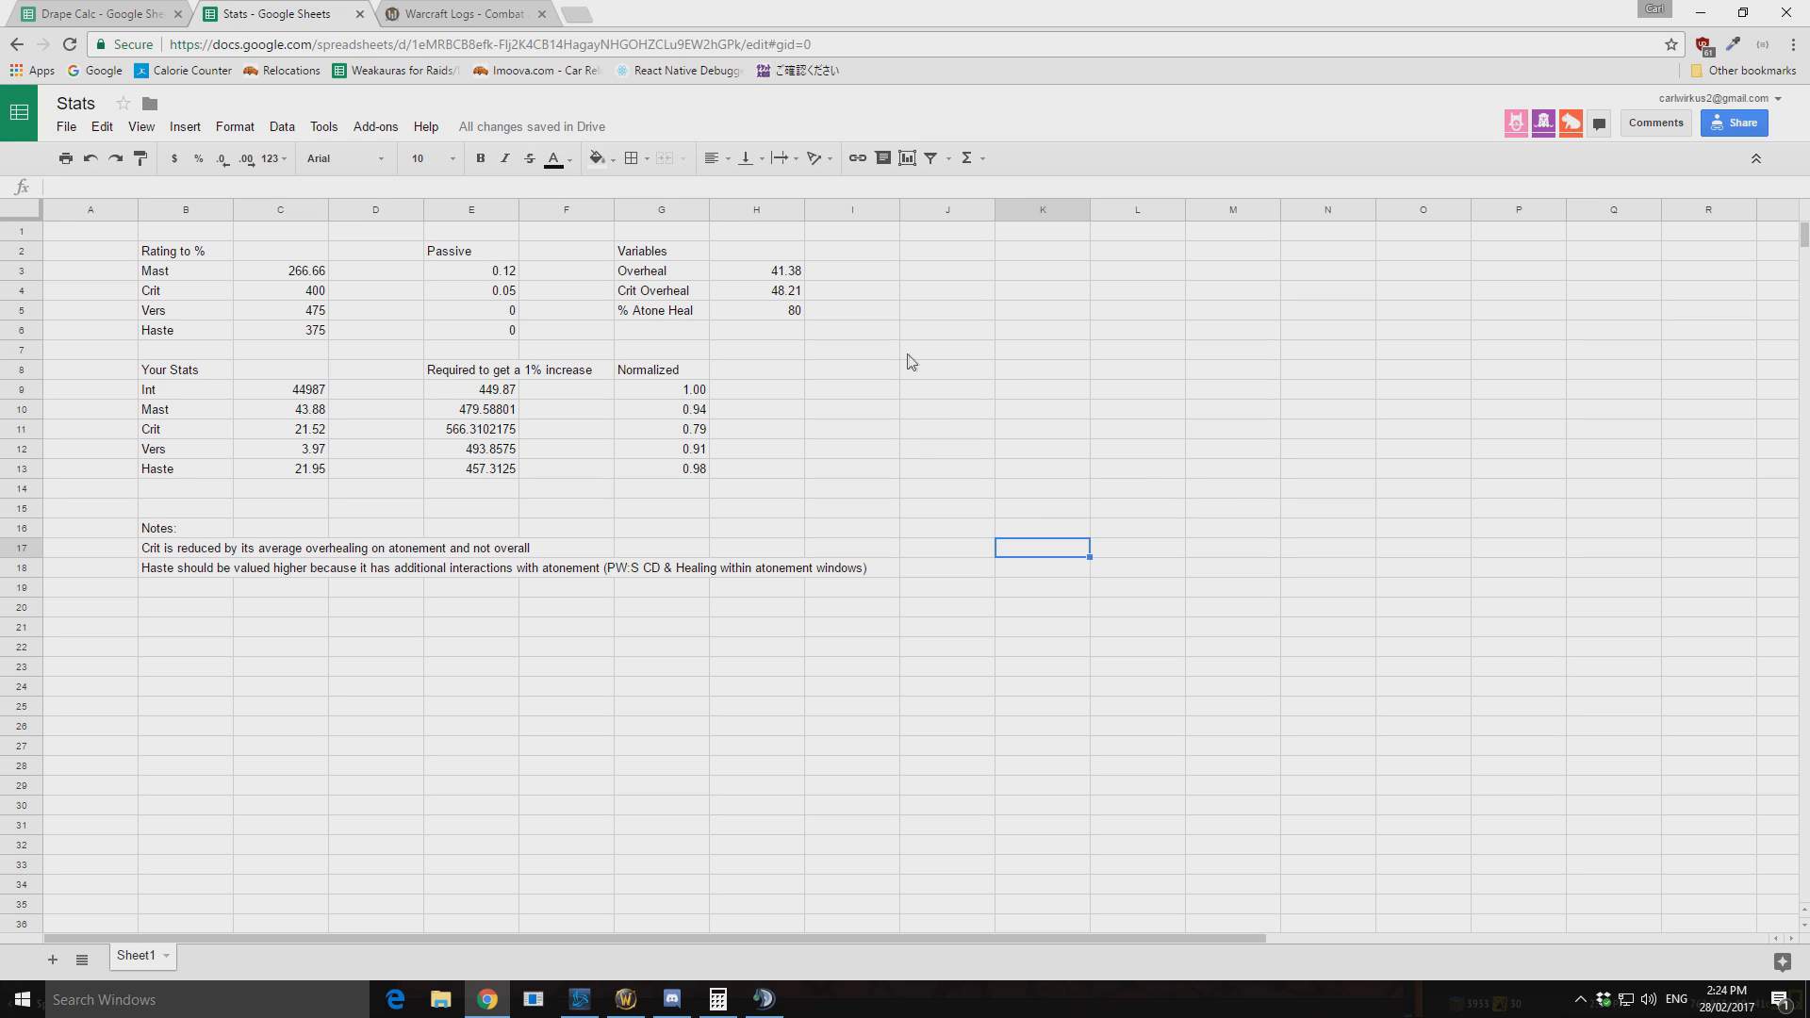
mouse_move(833, 349)
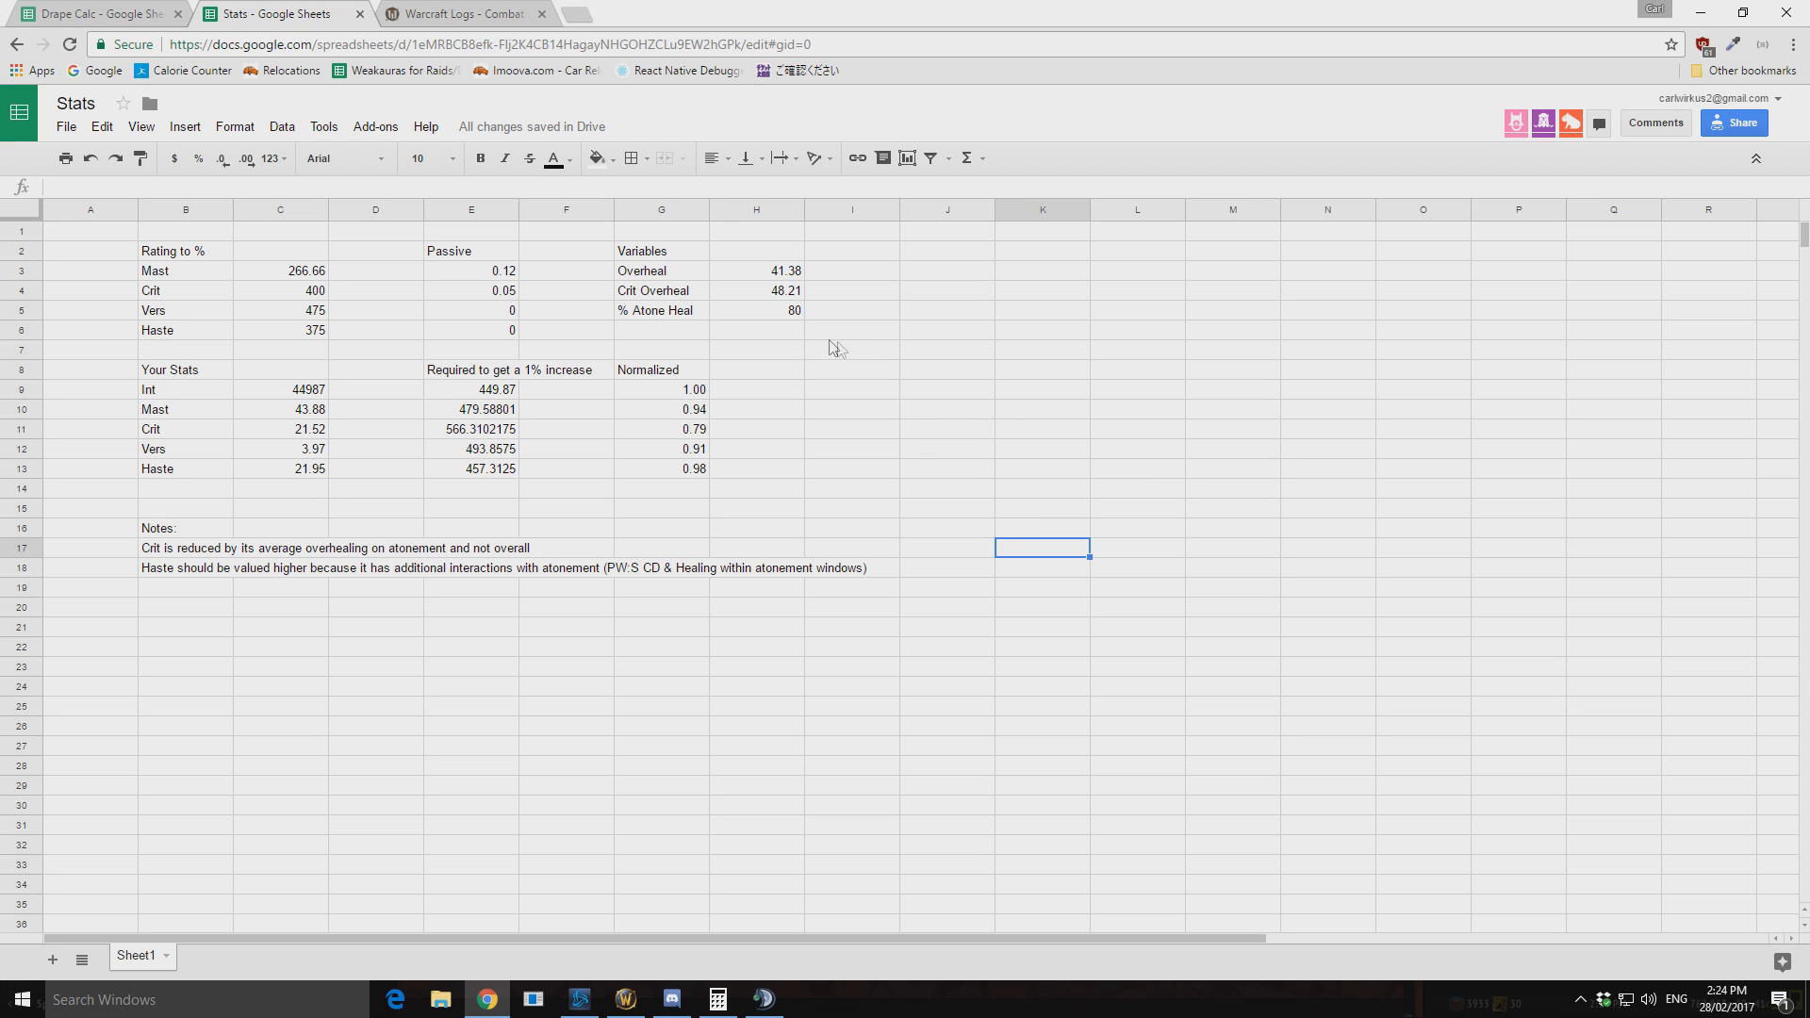
click(755, 330)
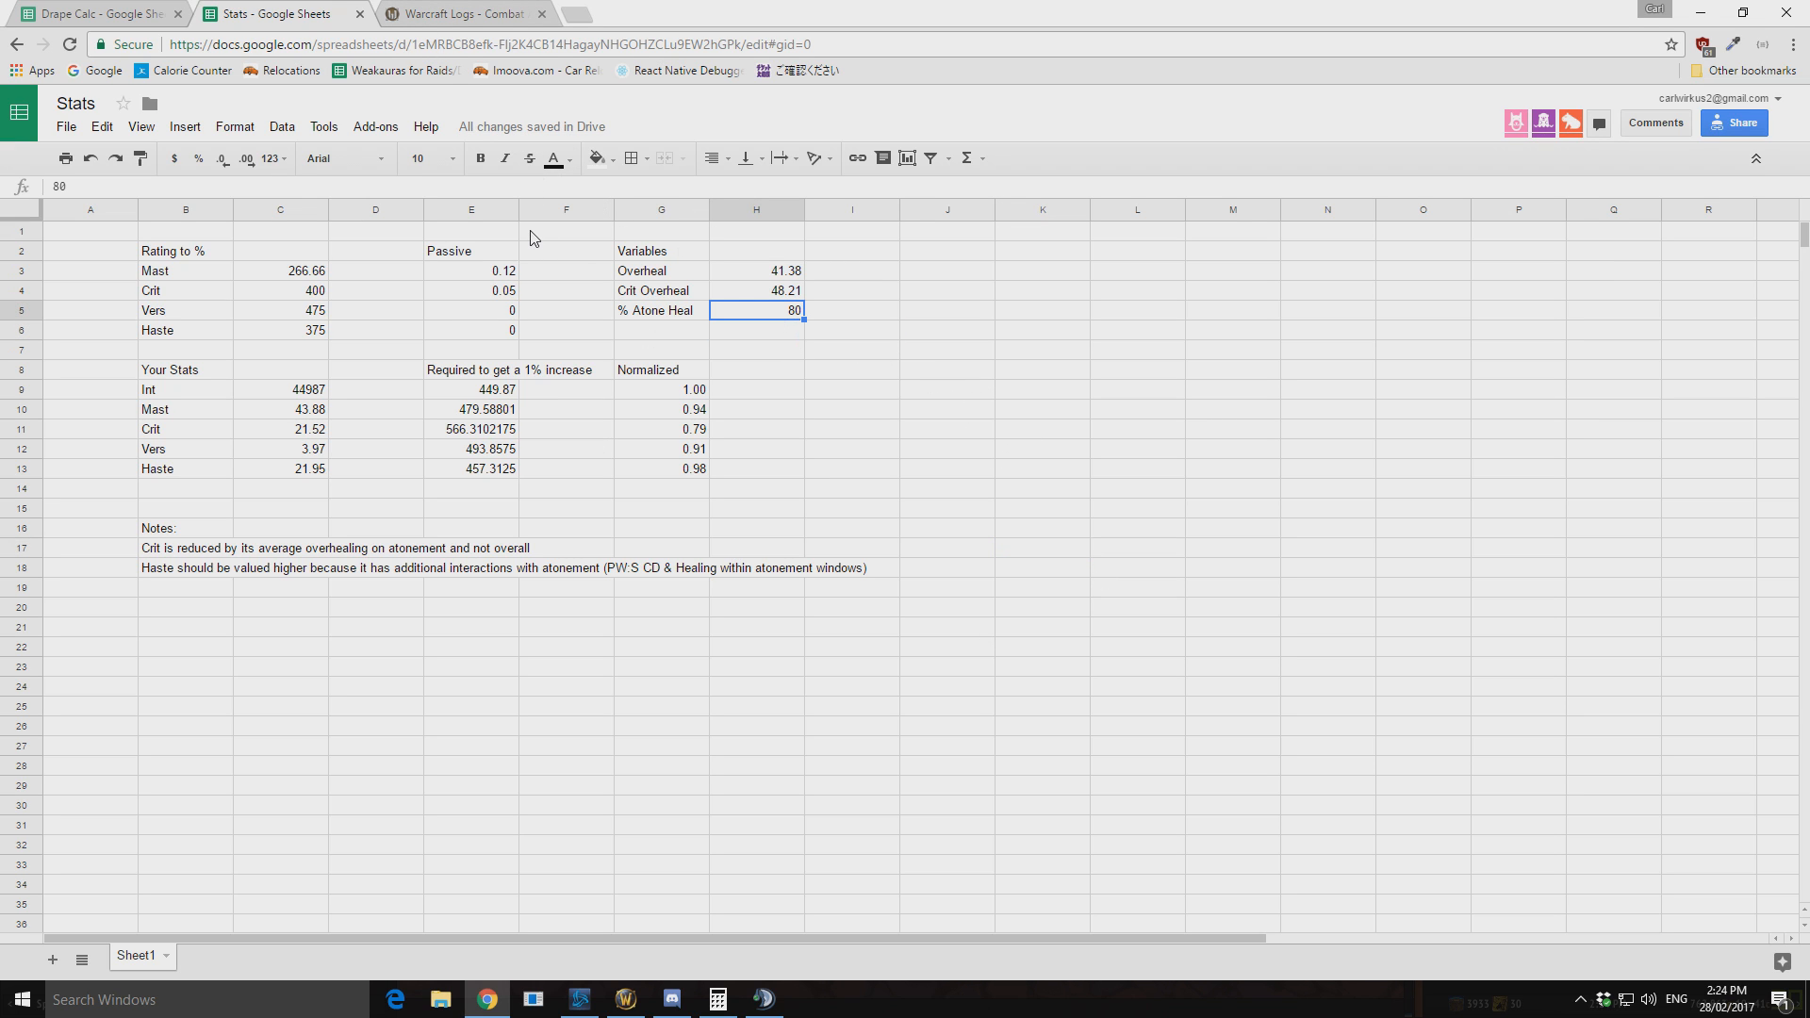
- Clear the Warcraft Logs ability filter to read Atonement's 77.23% share, then return to Stats
click(471, 13)
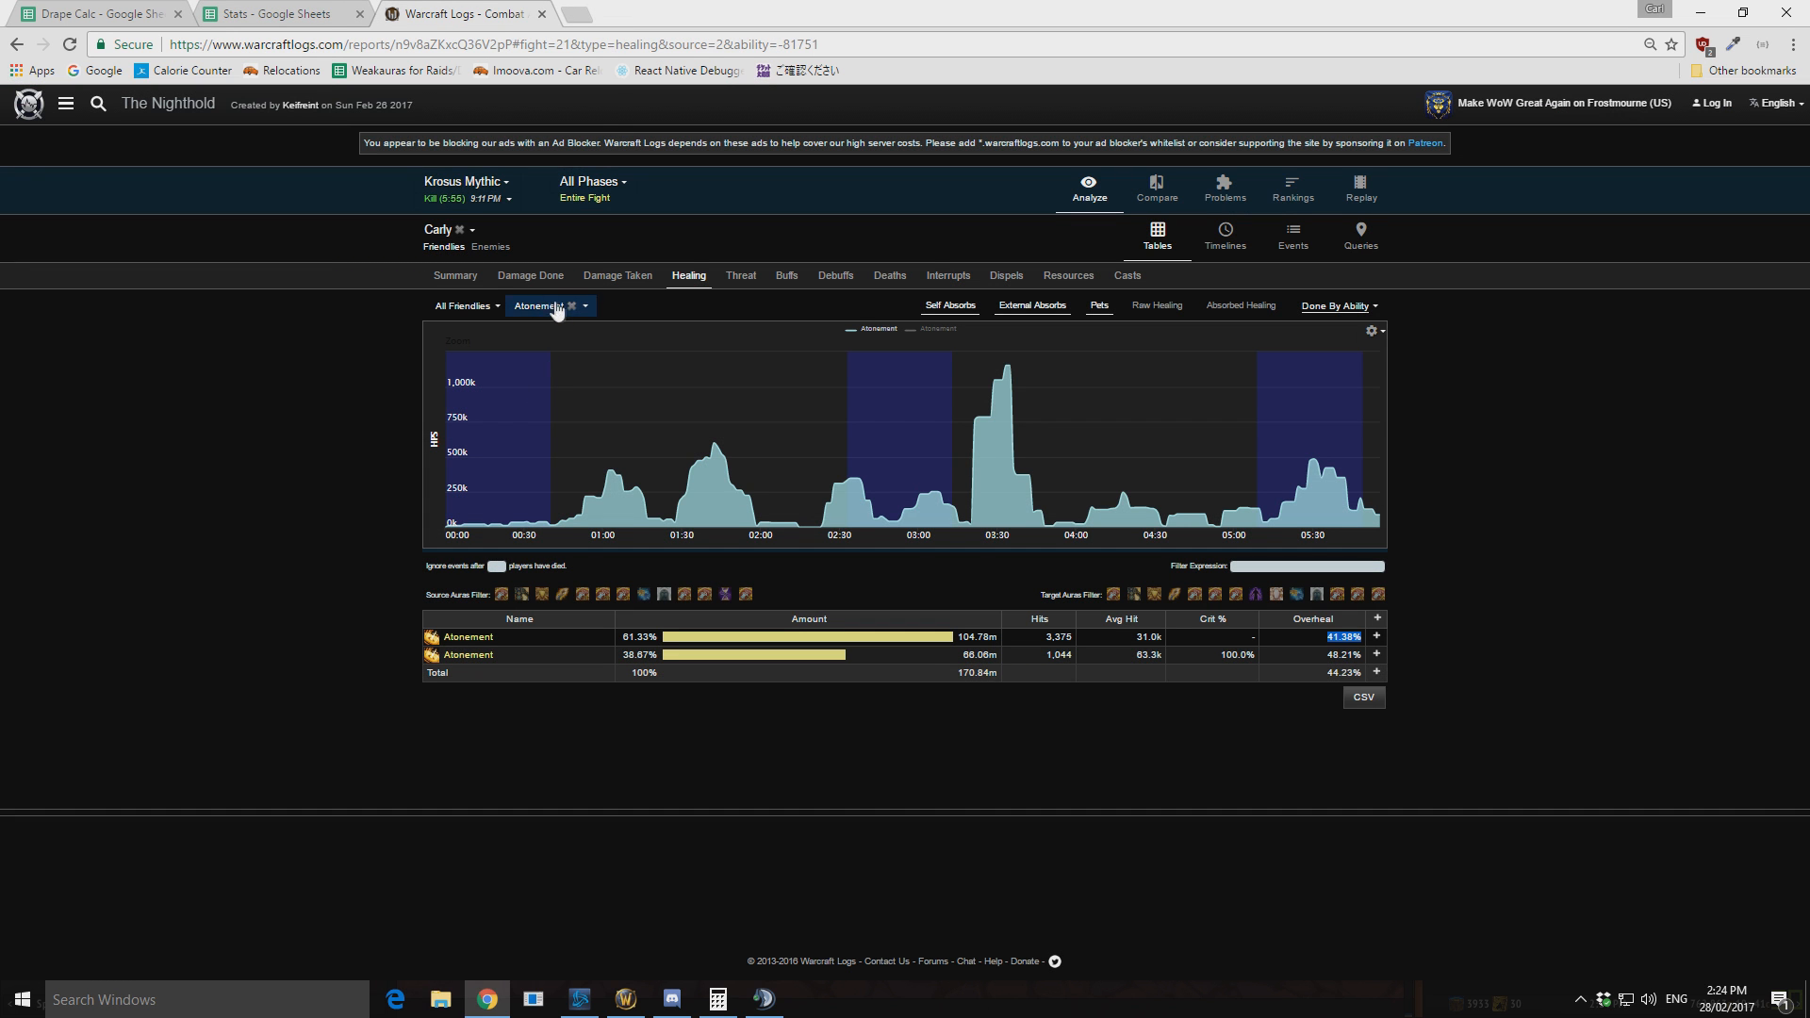
click(568, 306)
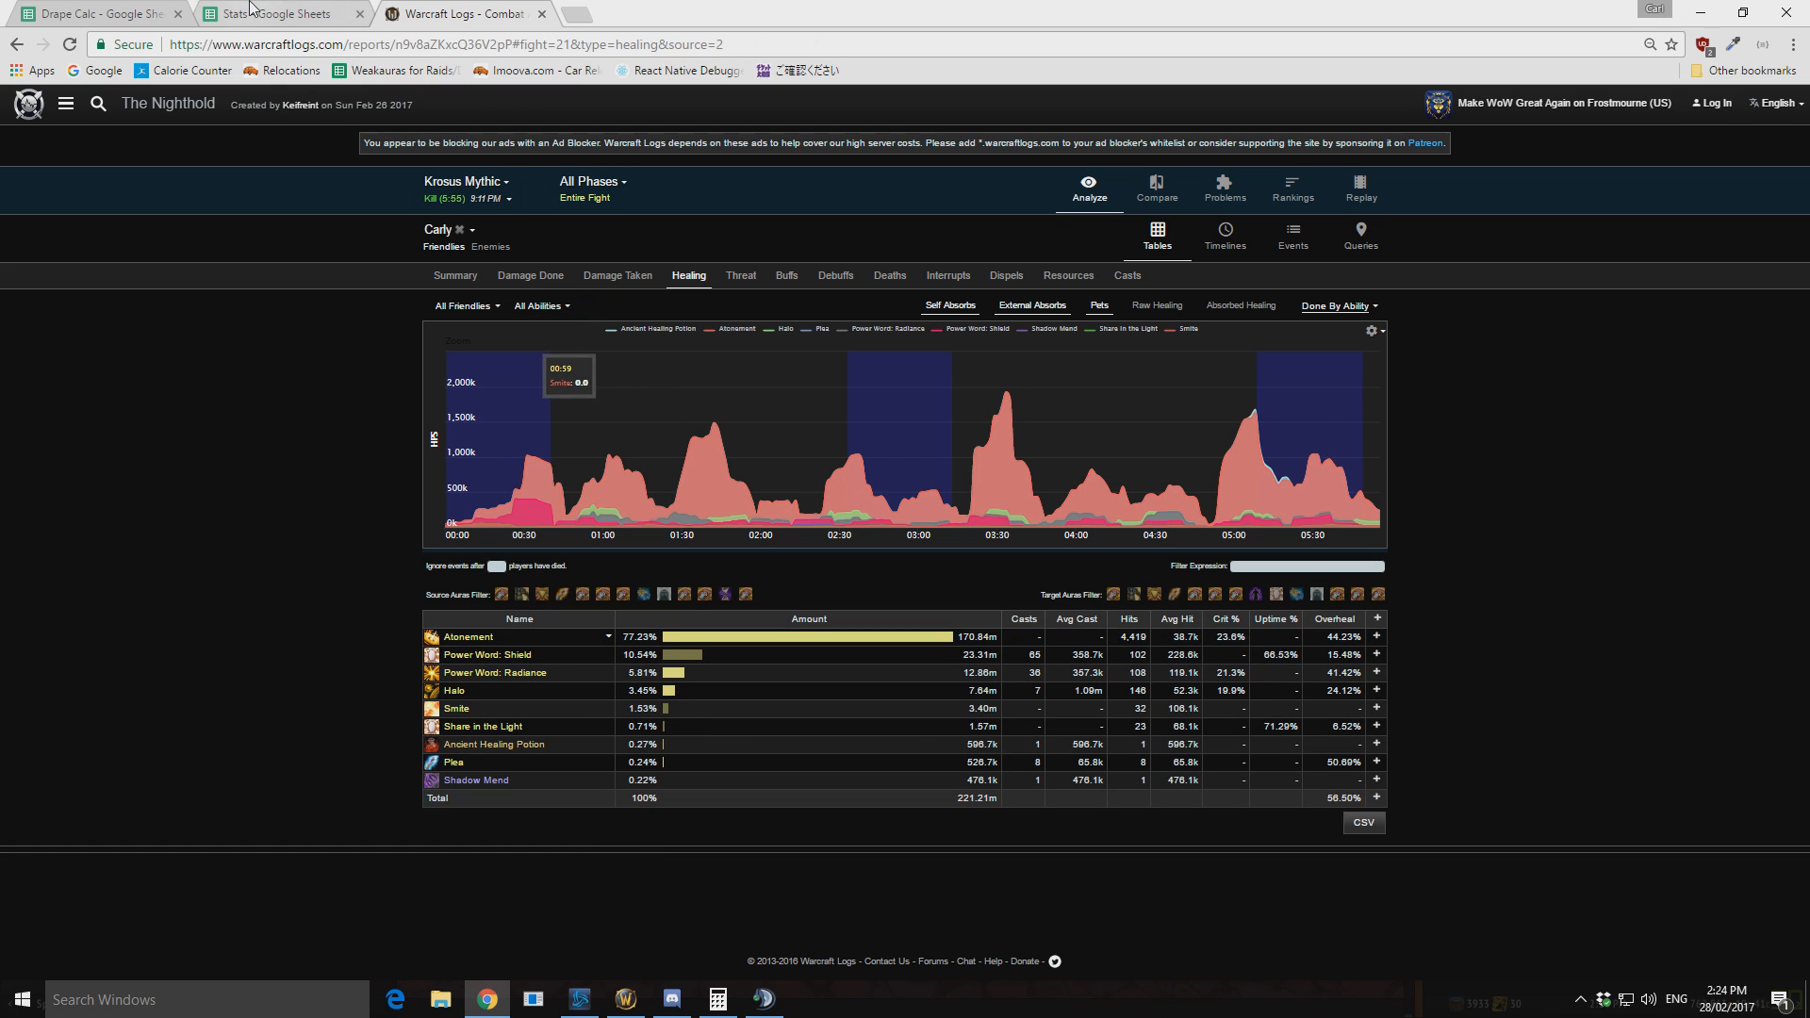
click(264, 10)
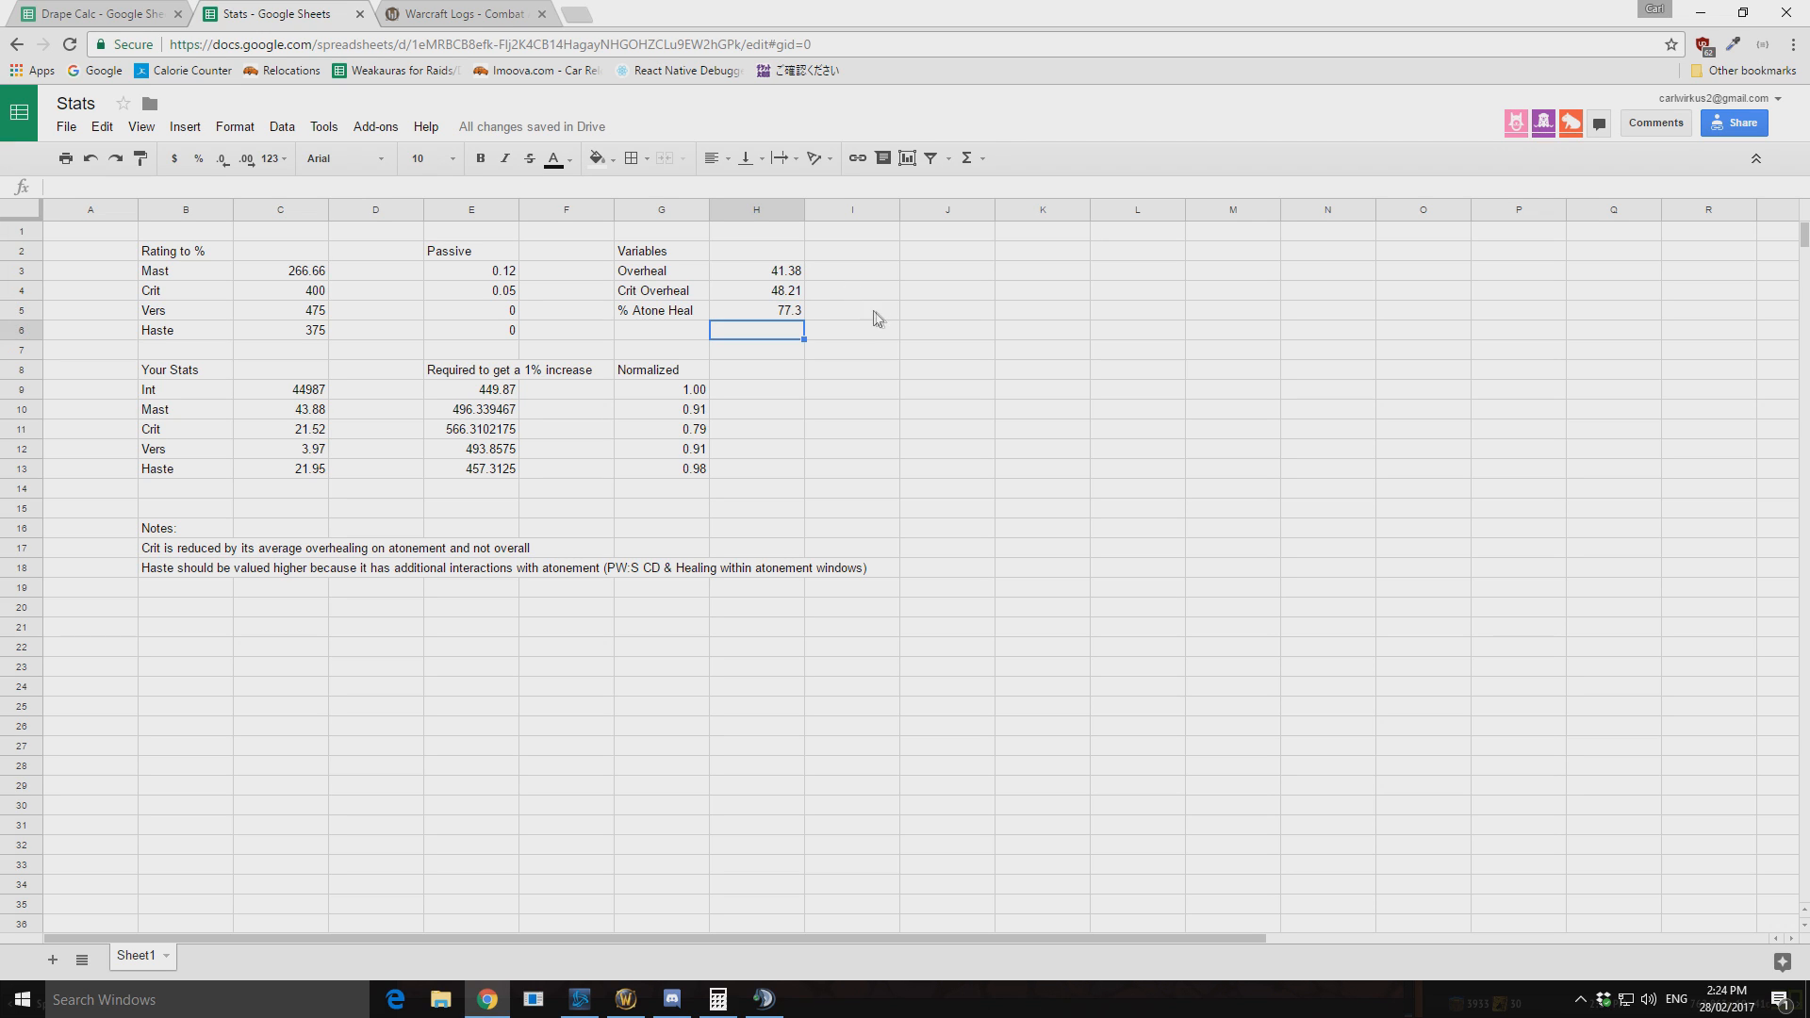
mouse_move(924, 383)
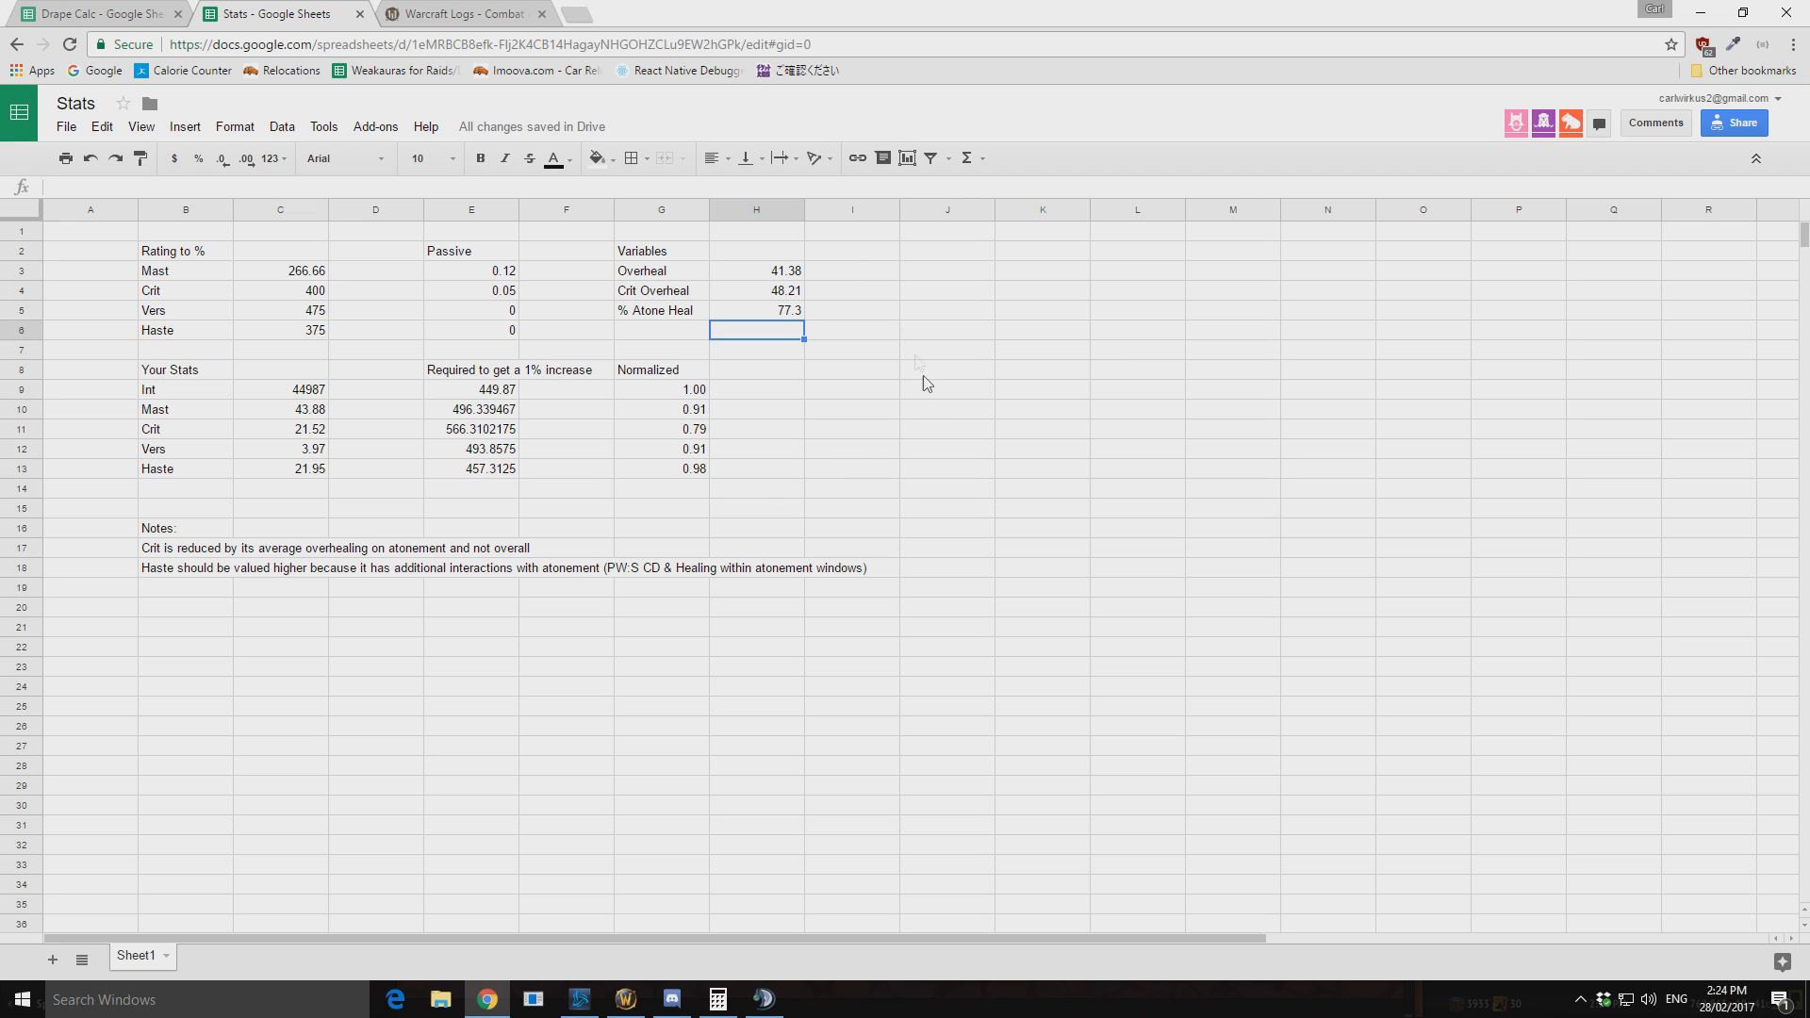
mouse_move(993, 356)
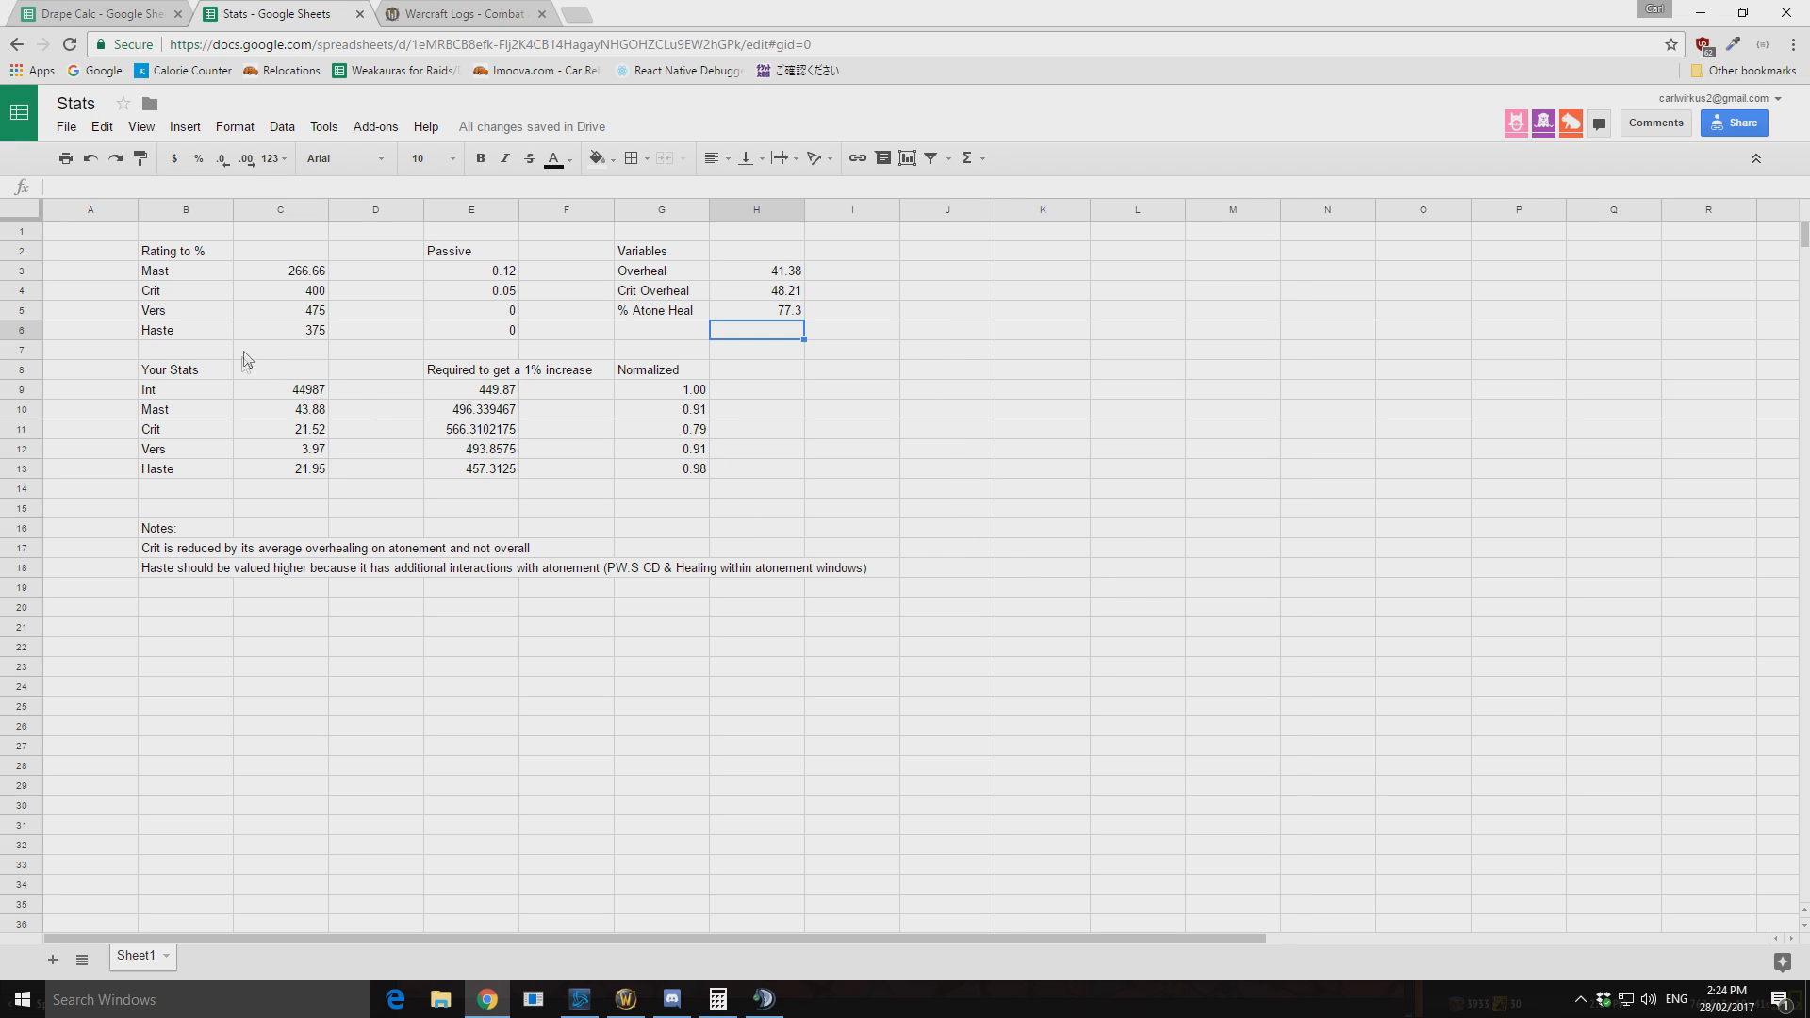
mouse_move(78, 379)
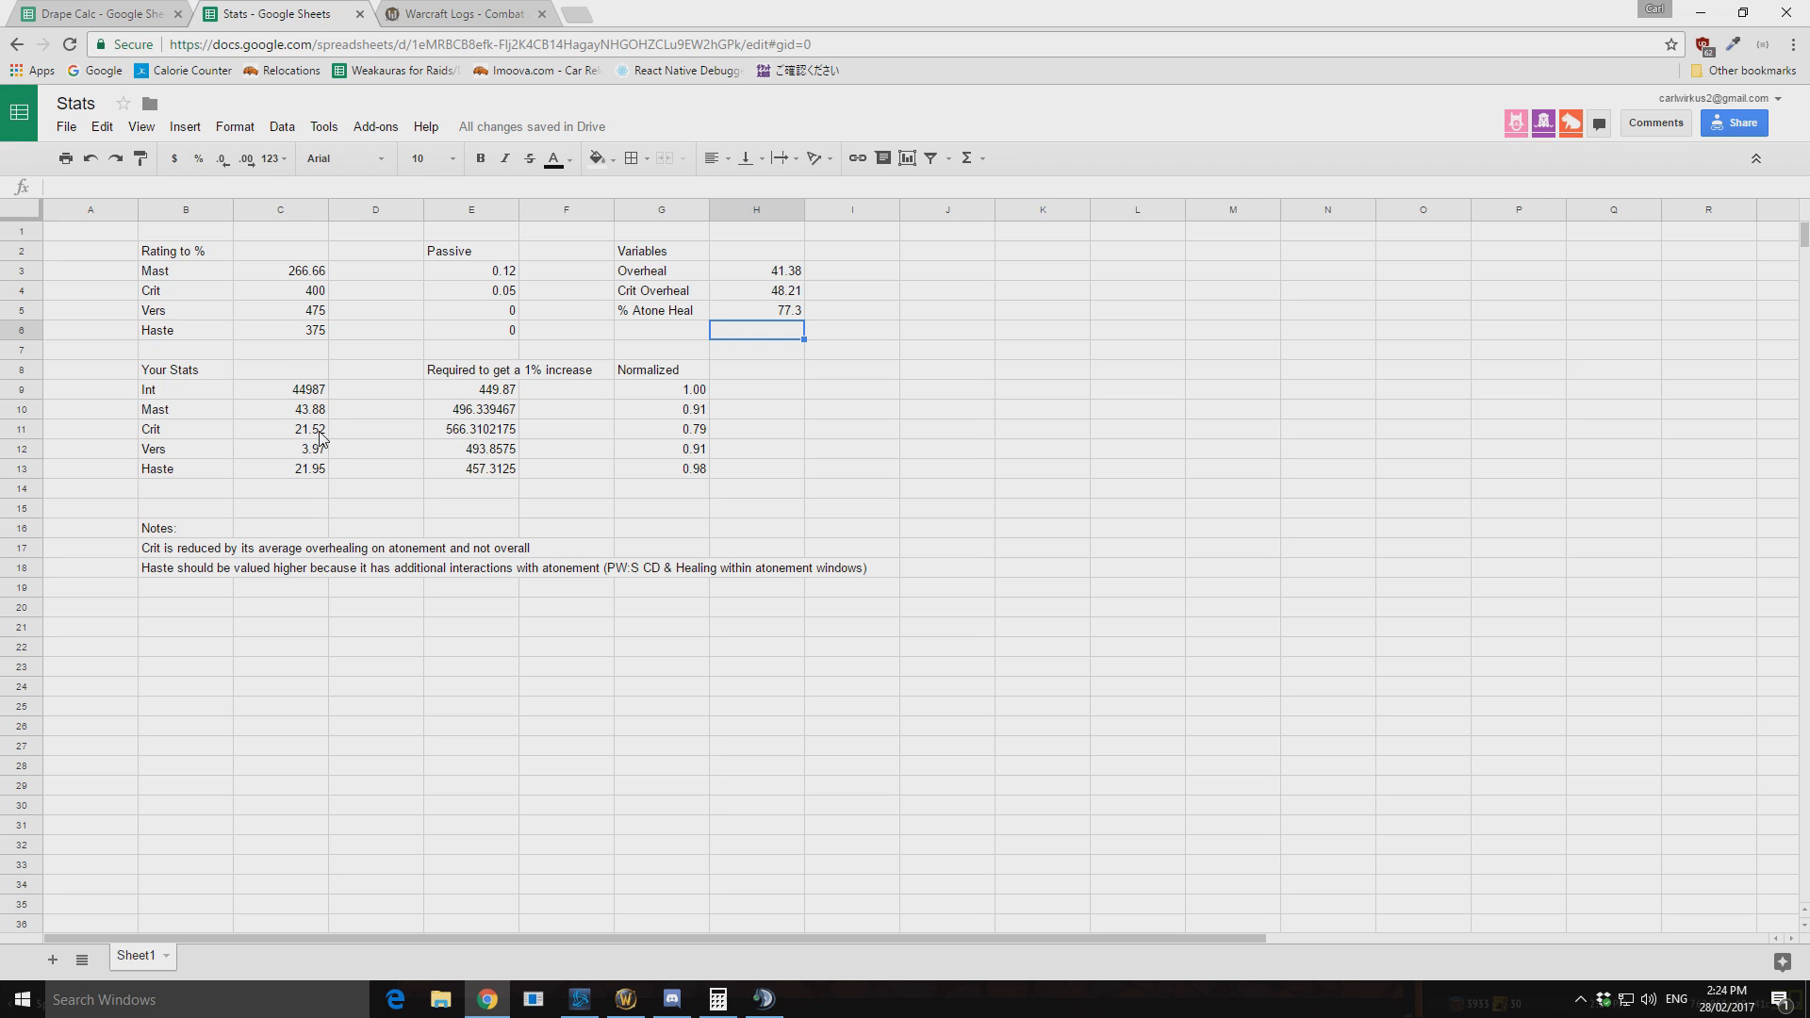
click(375, 389)
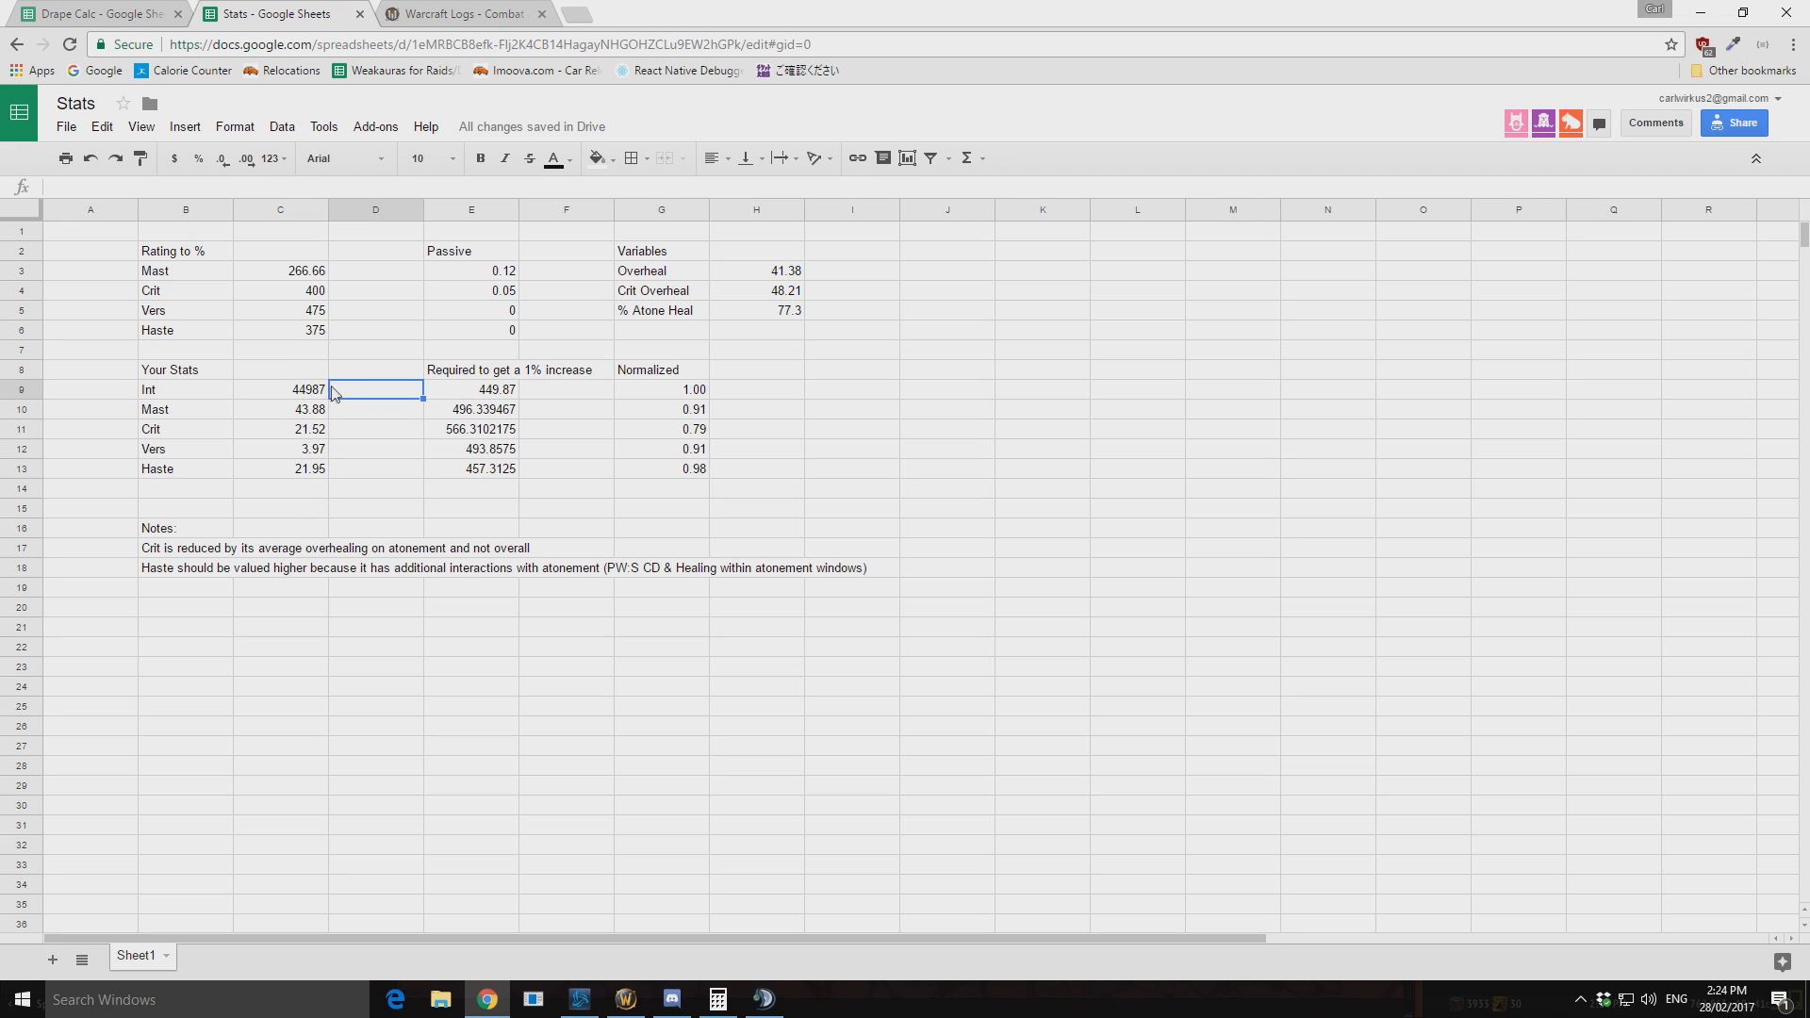
click(375, 468)
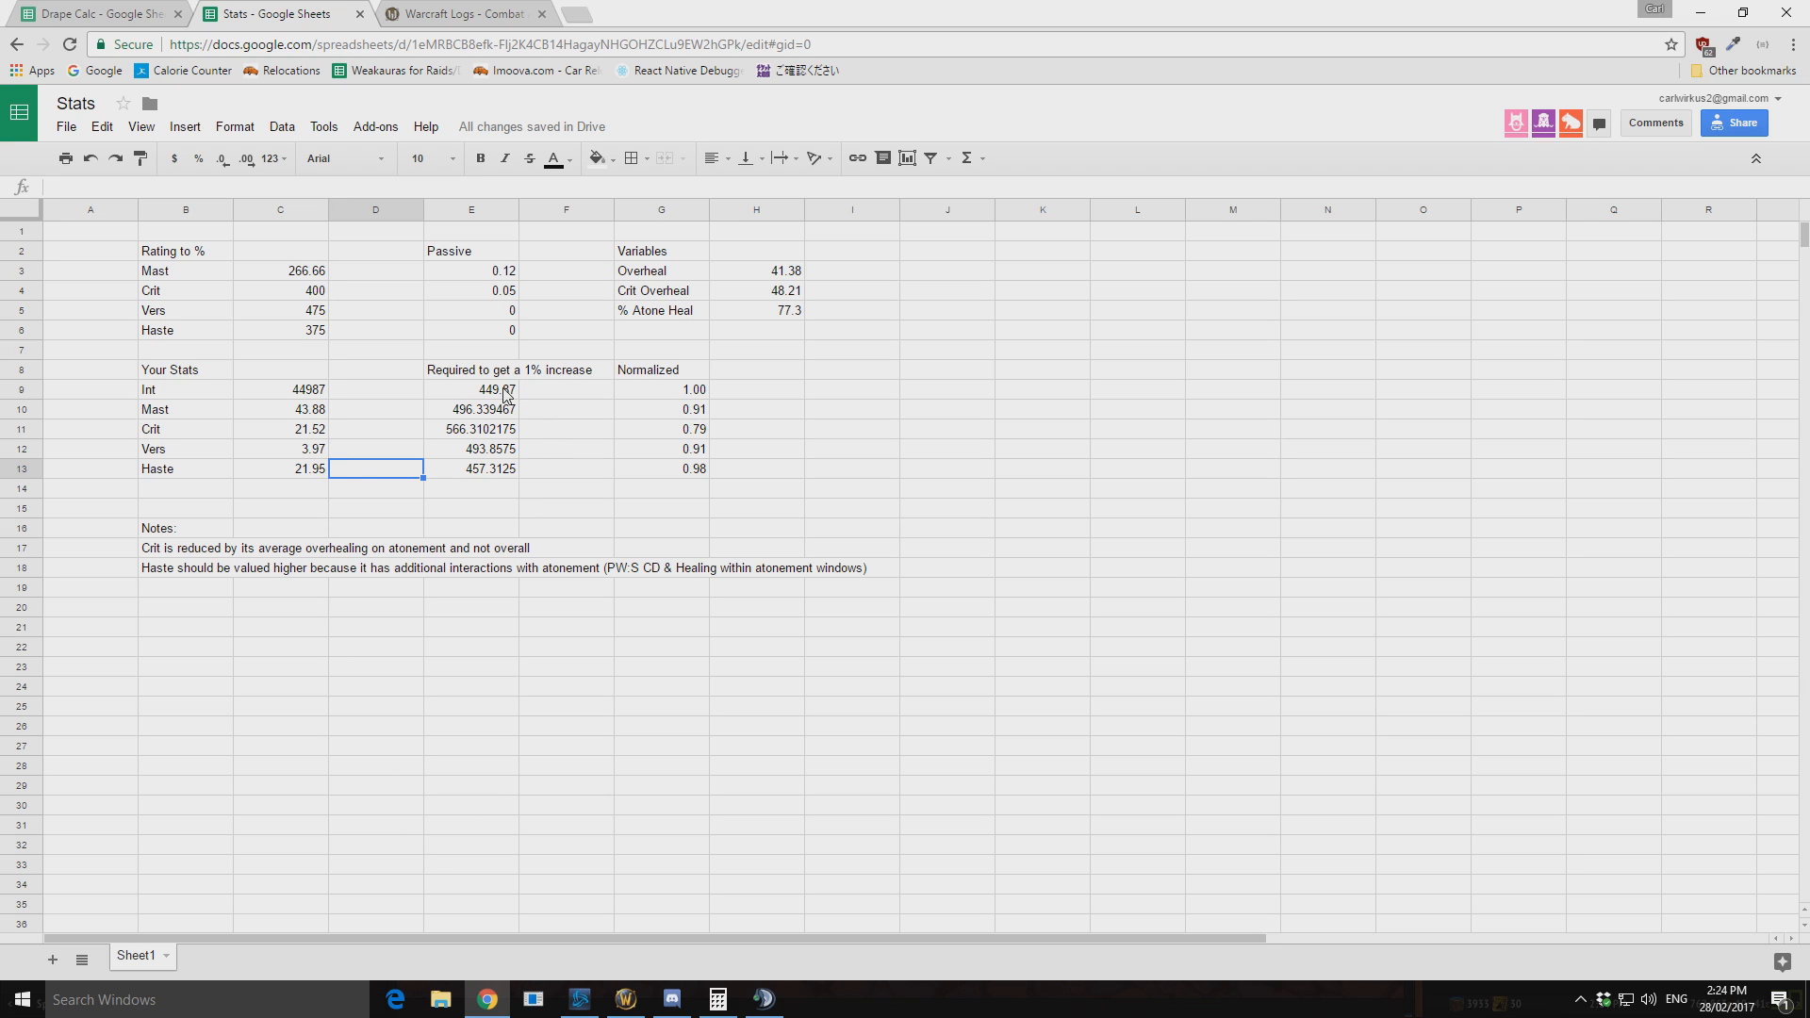
mouse_move(514, 412)
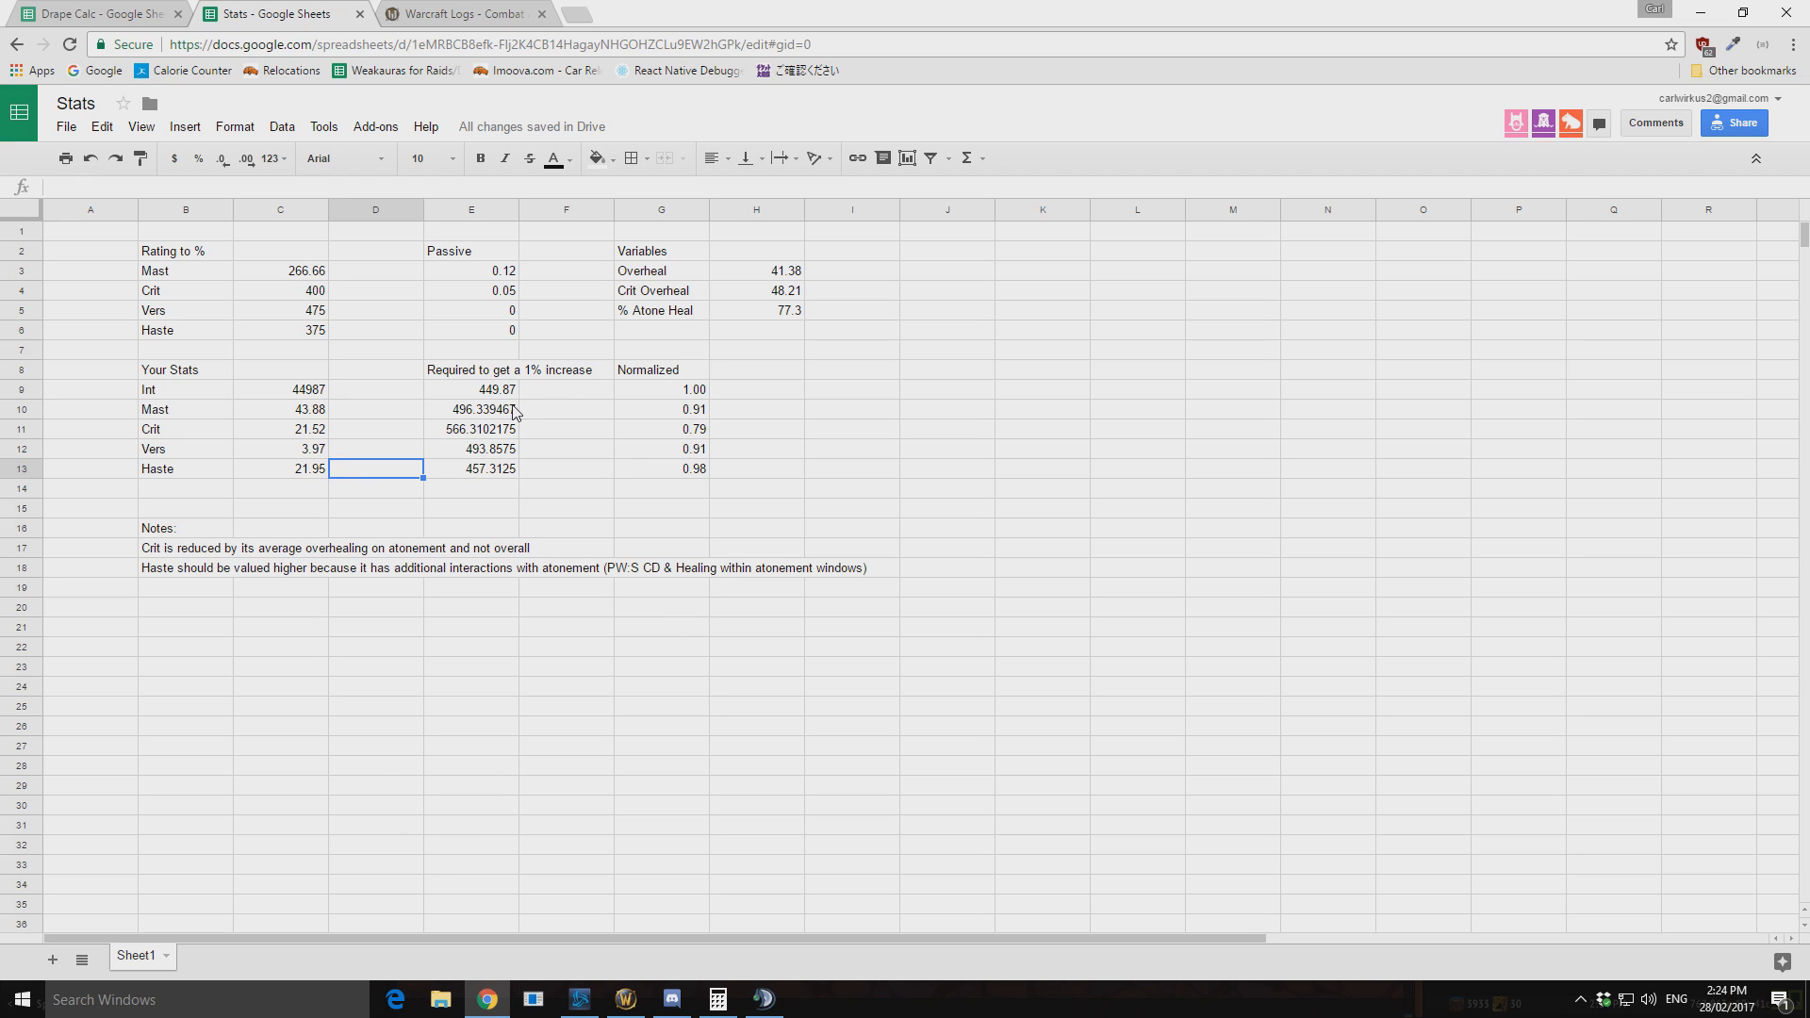
mouse_move(522, 402)
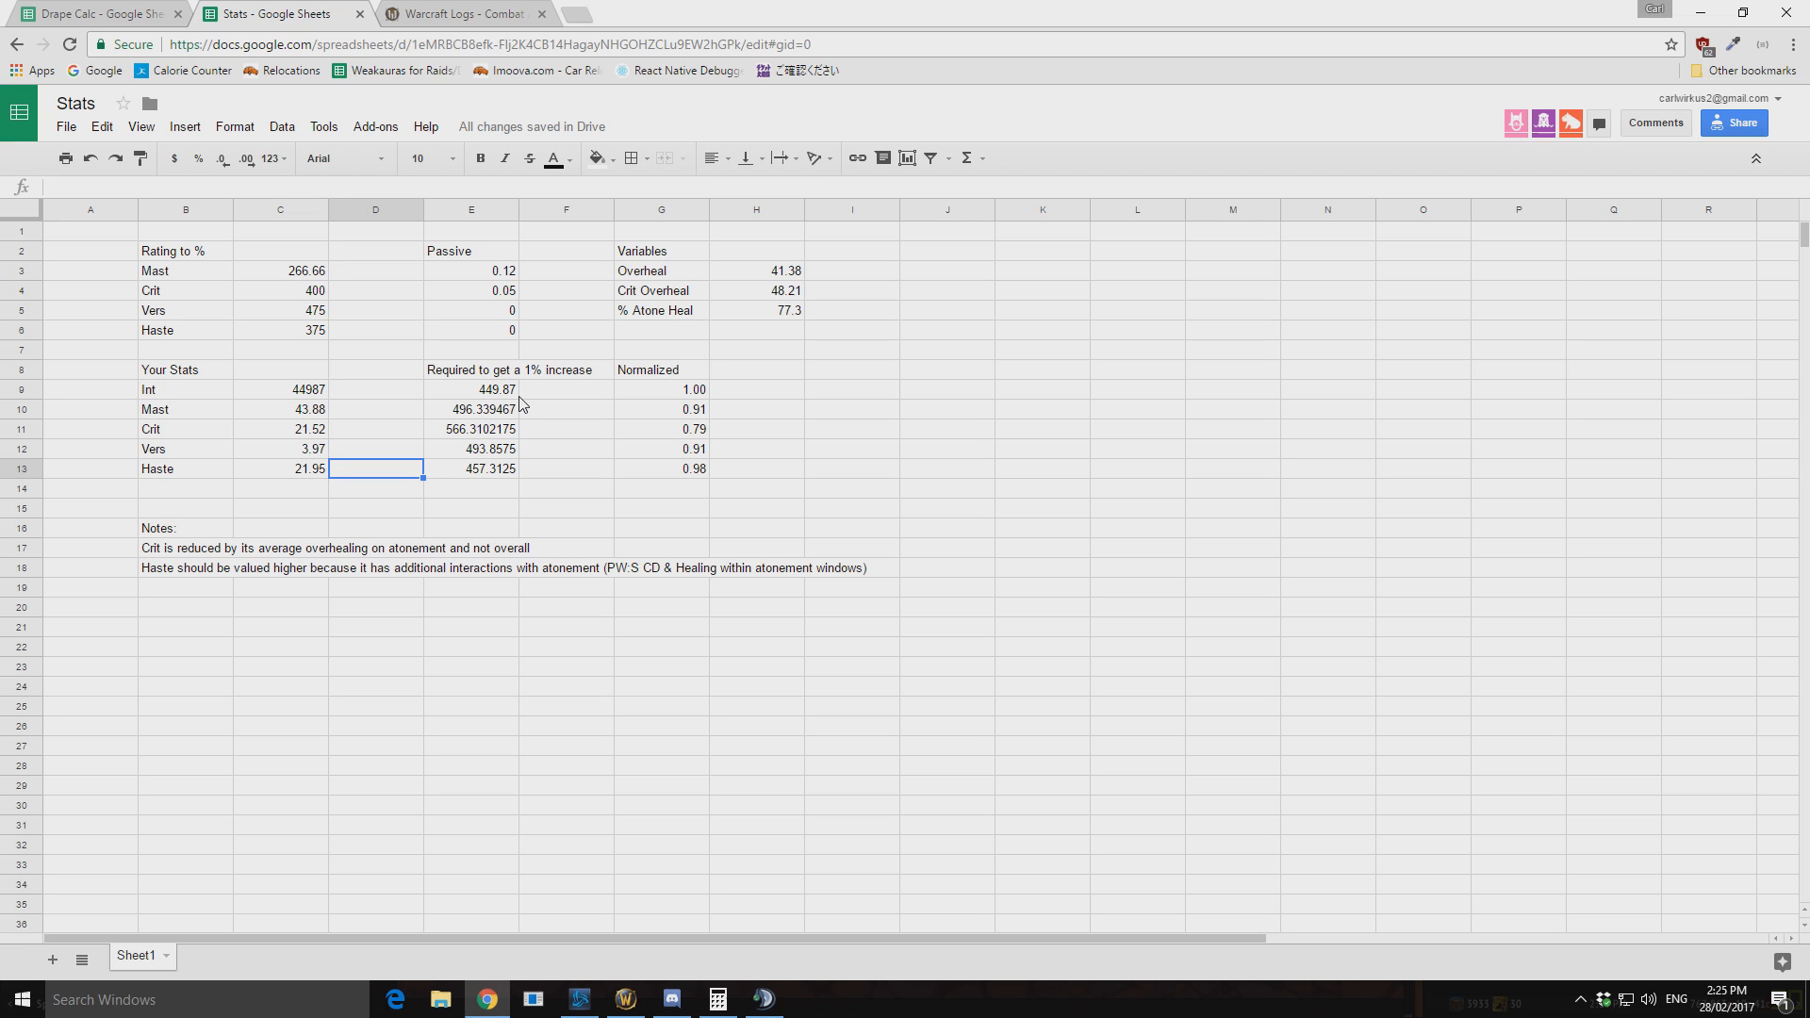
click(469, 390)
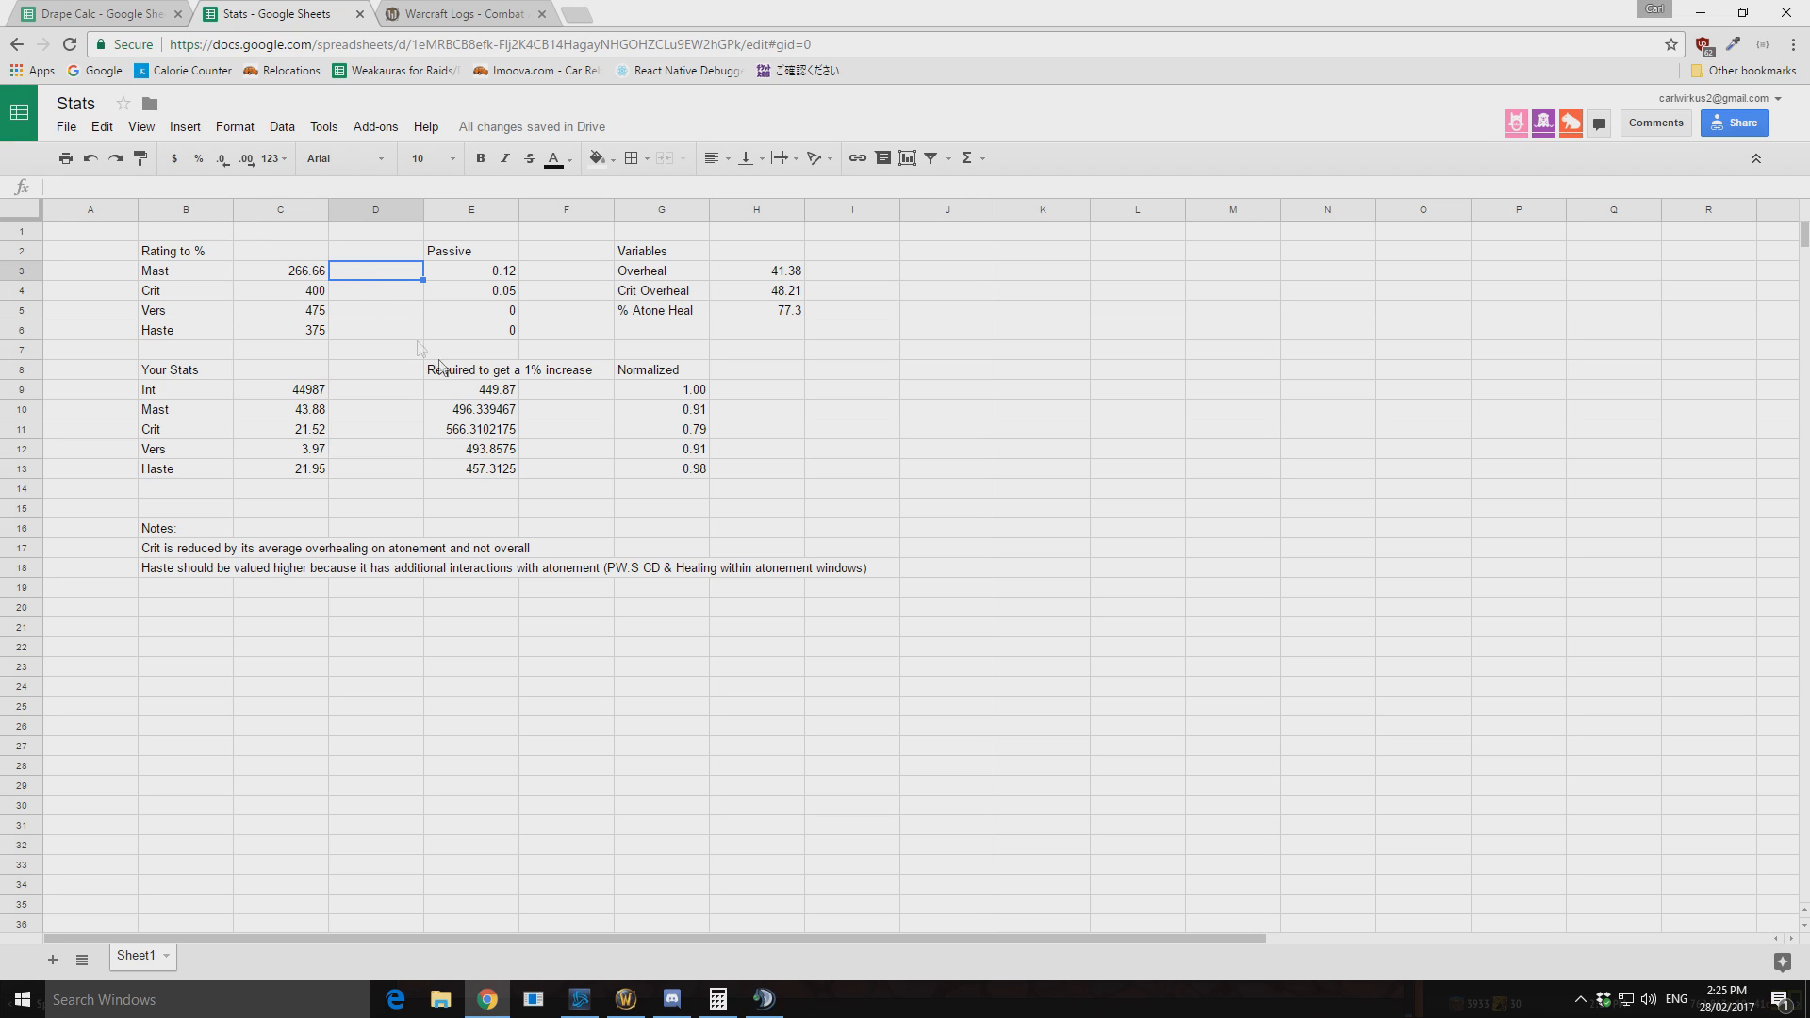
click(470, 389)
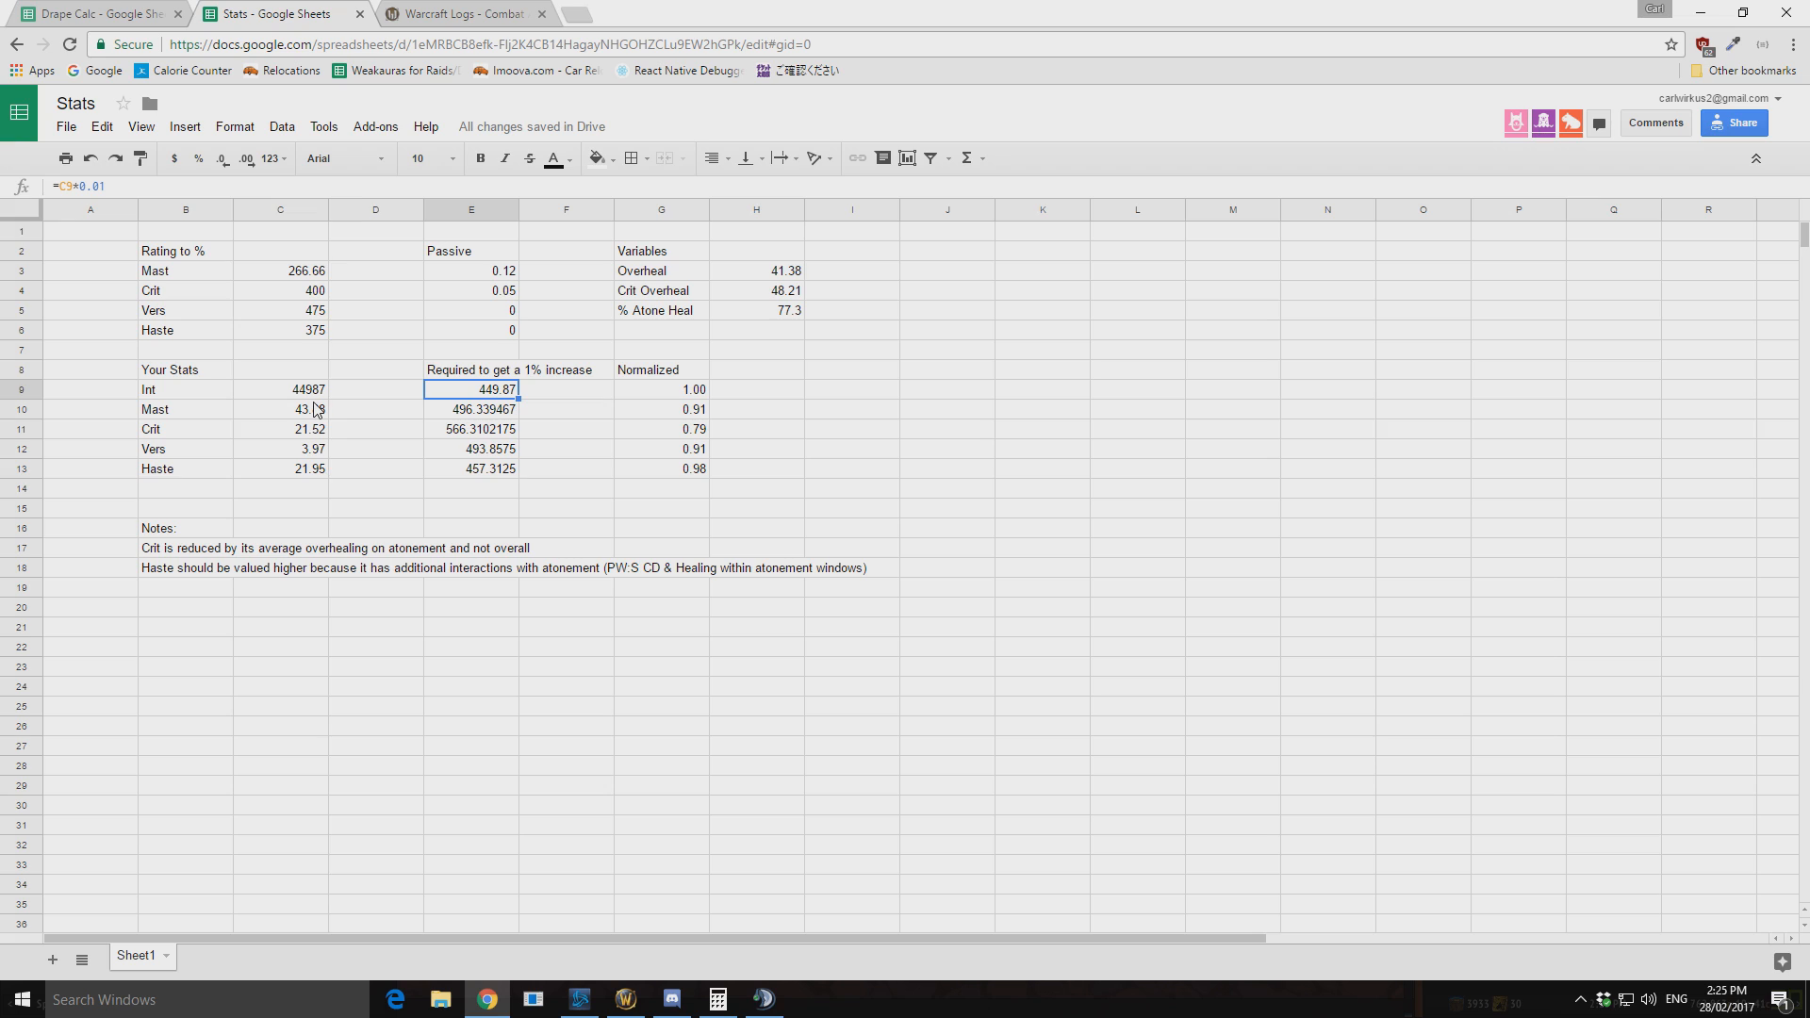
mouse_move(314, 401)
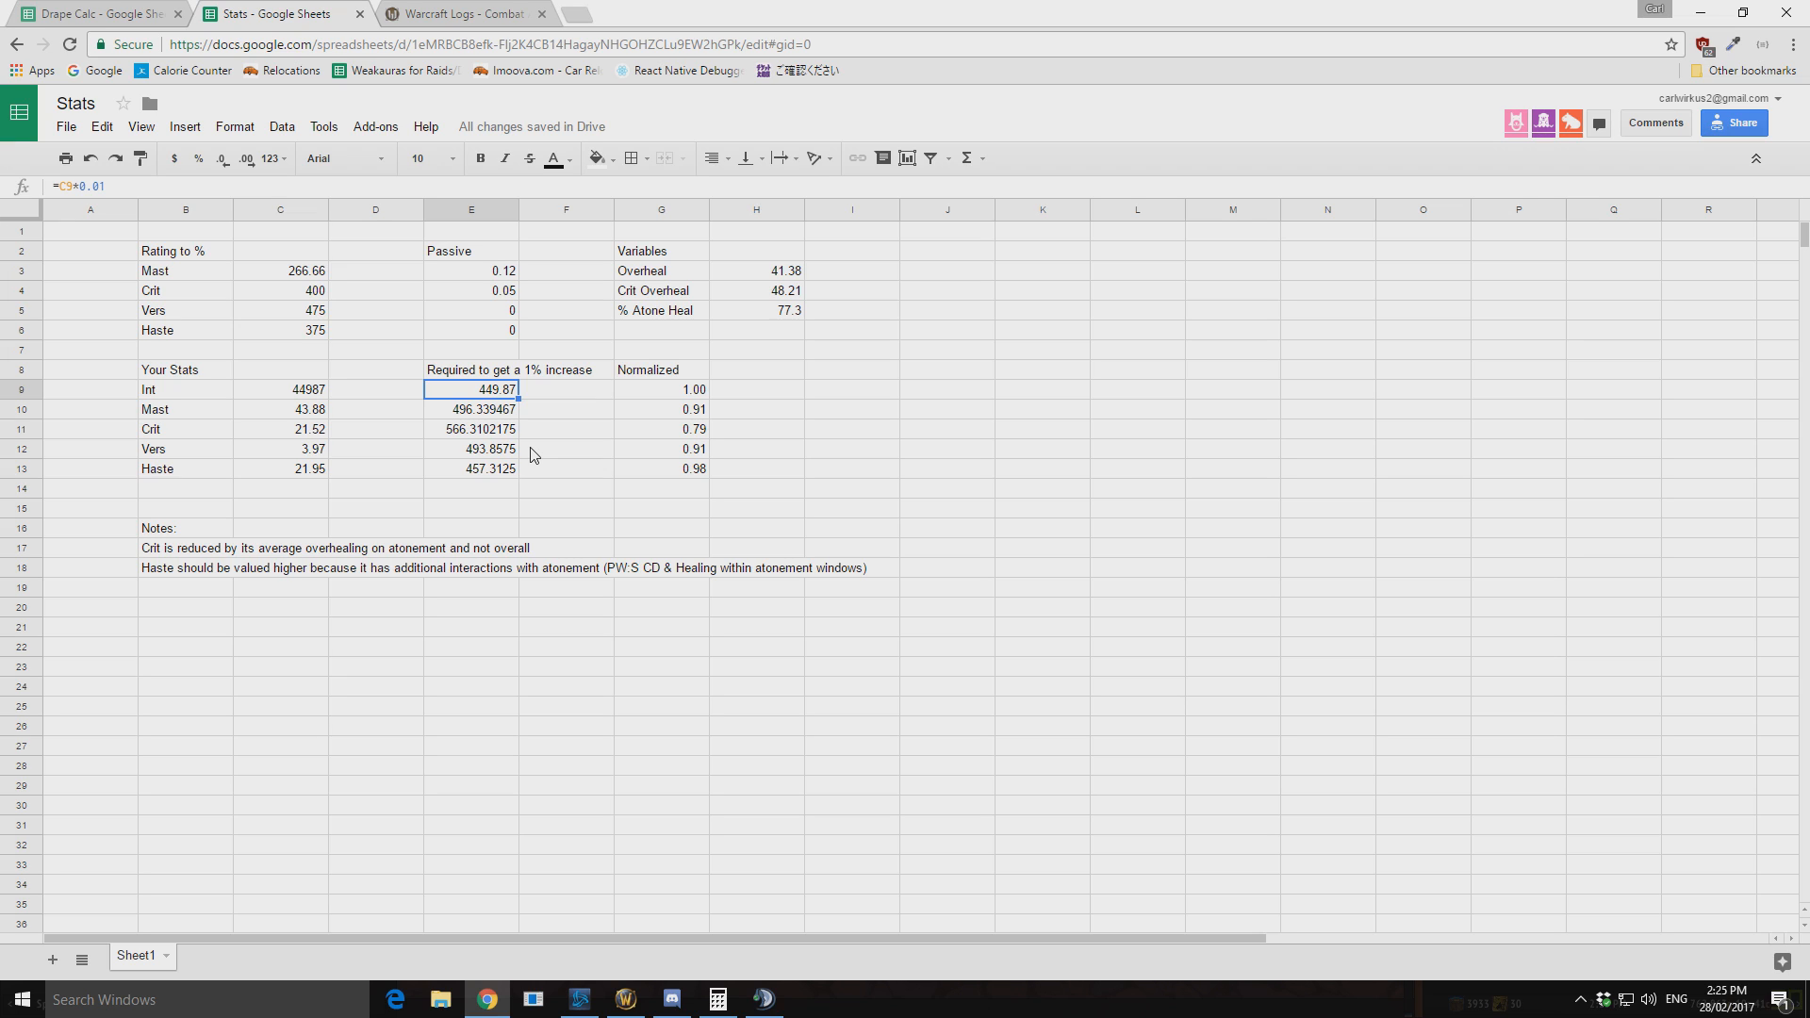
click(470, 410)
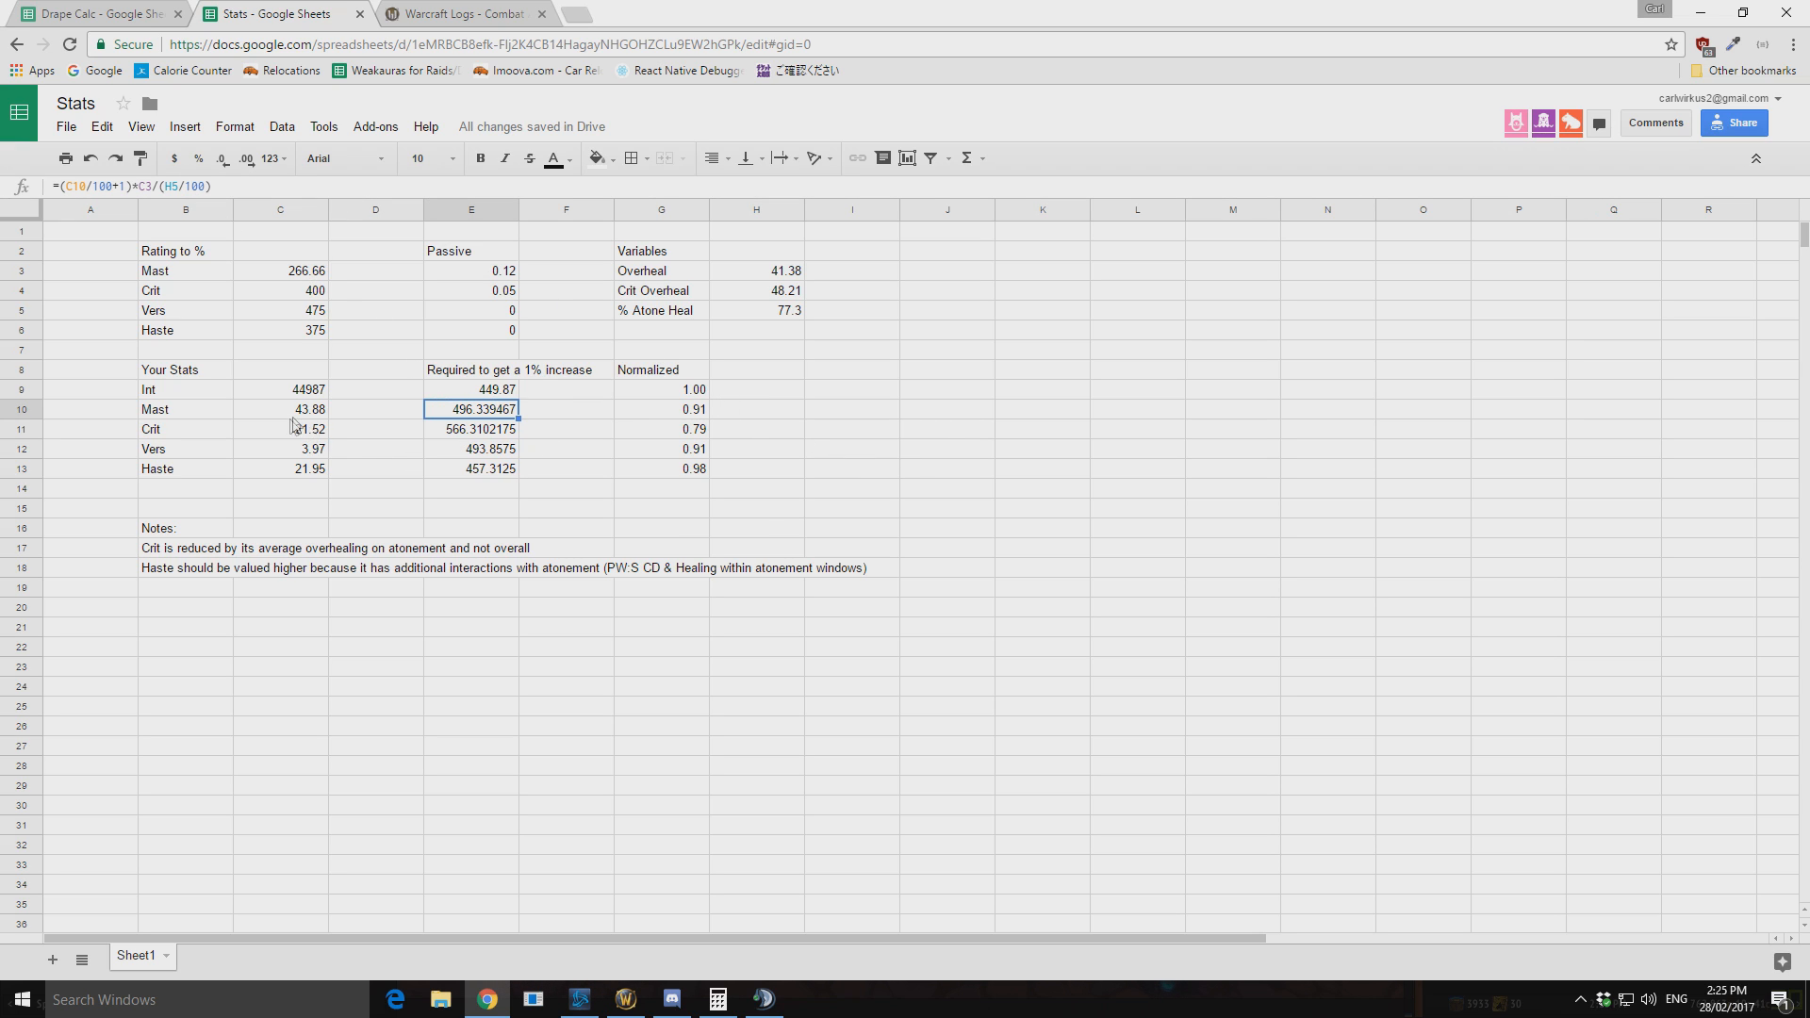
double_click(471, 409)
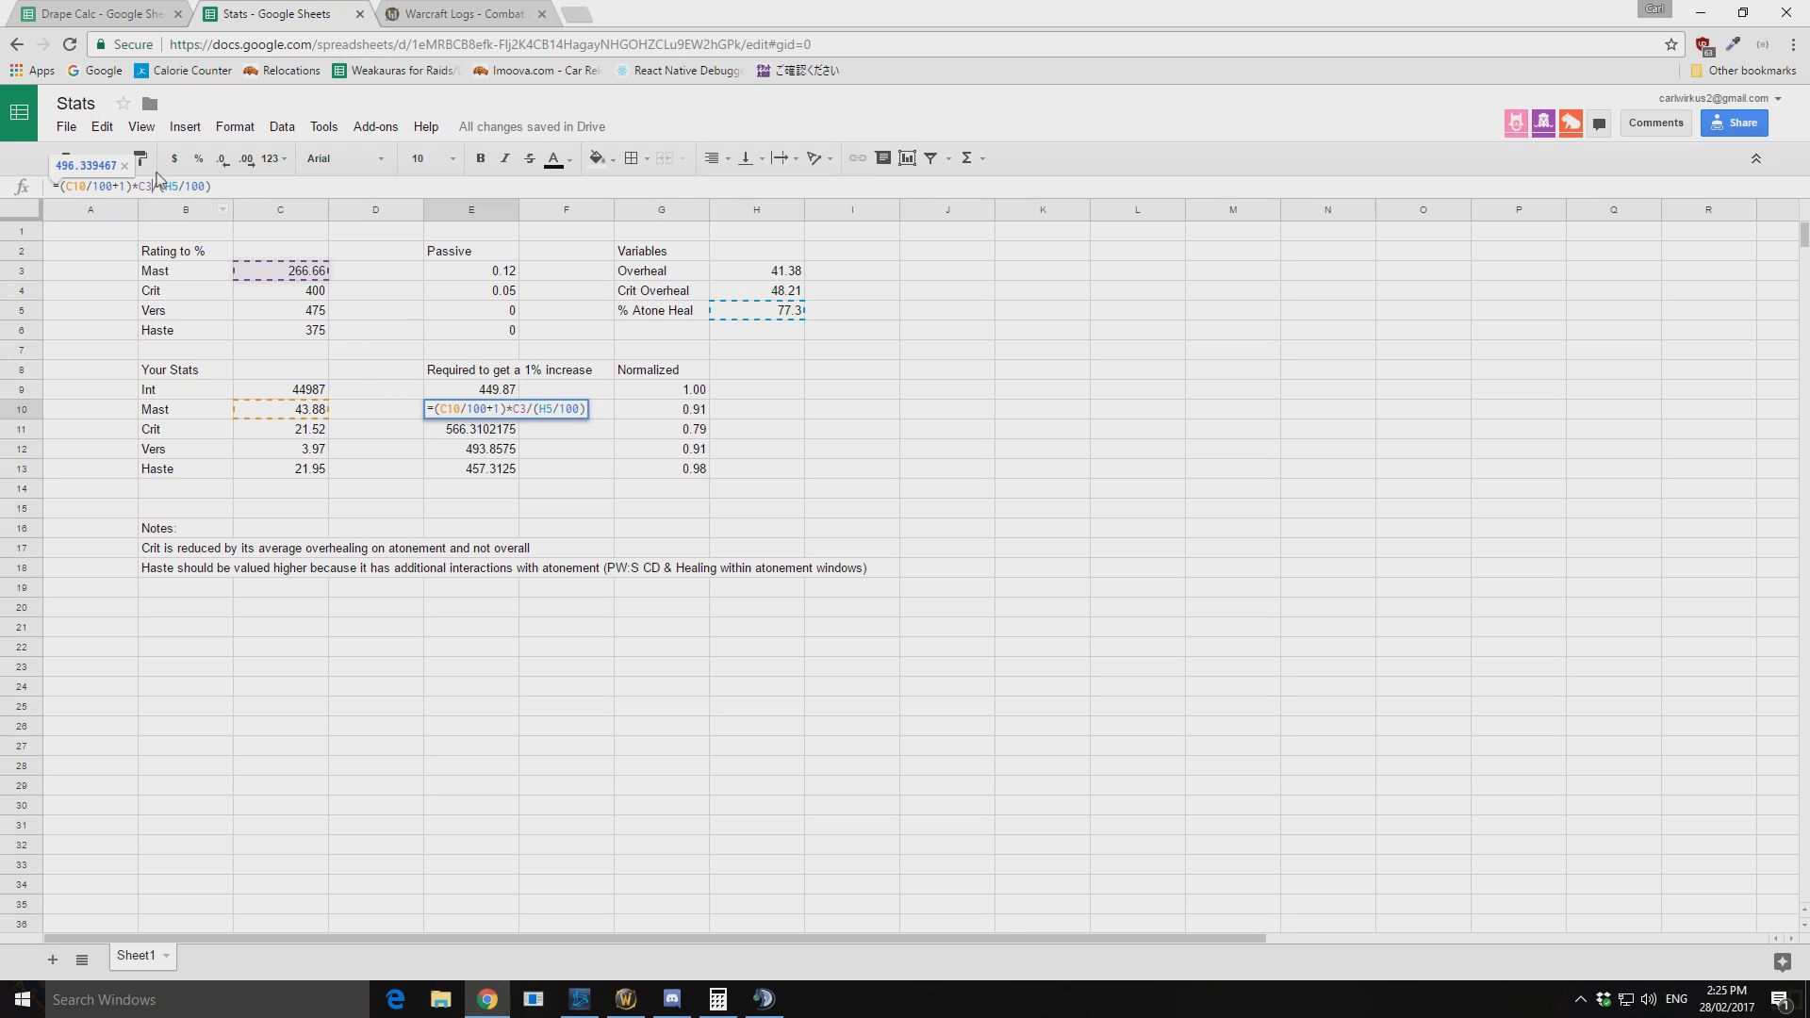
mouse_move(174, 212)
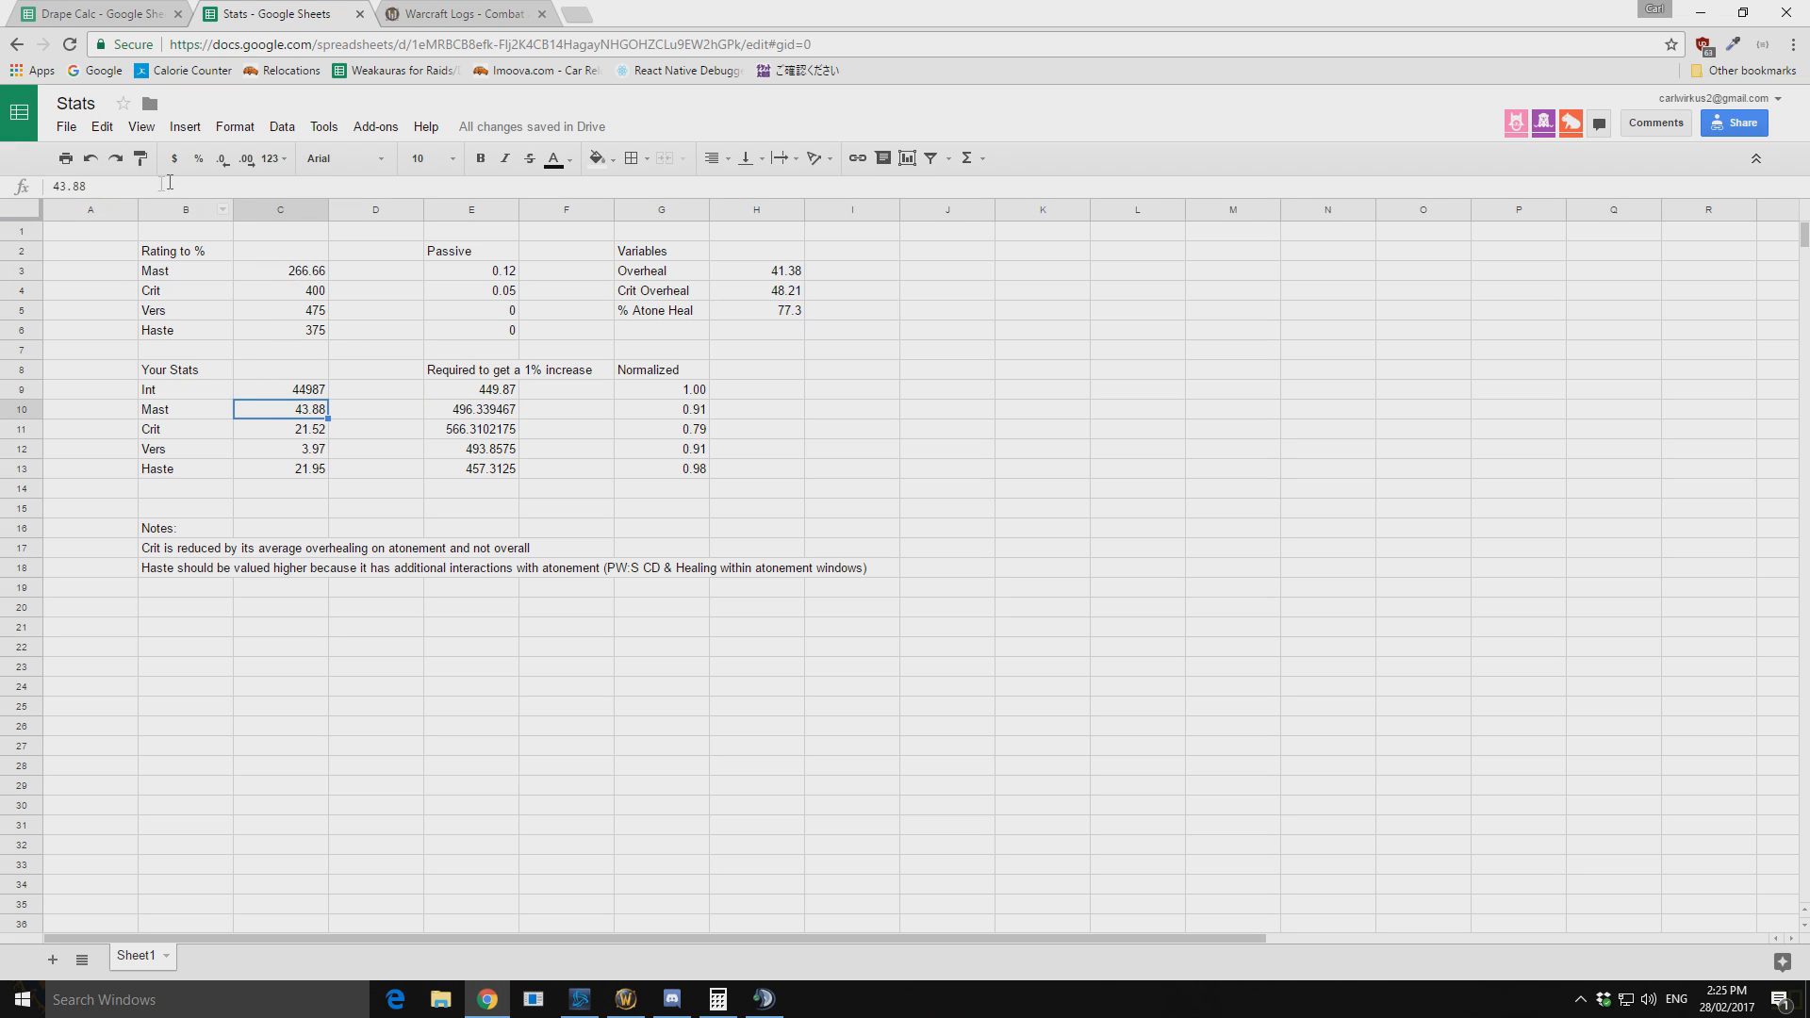
click(470, 409)
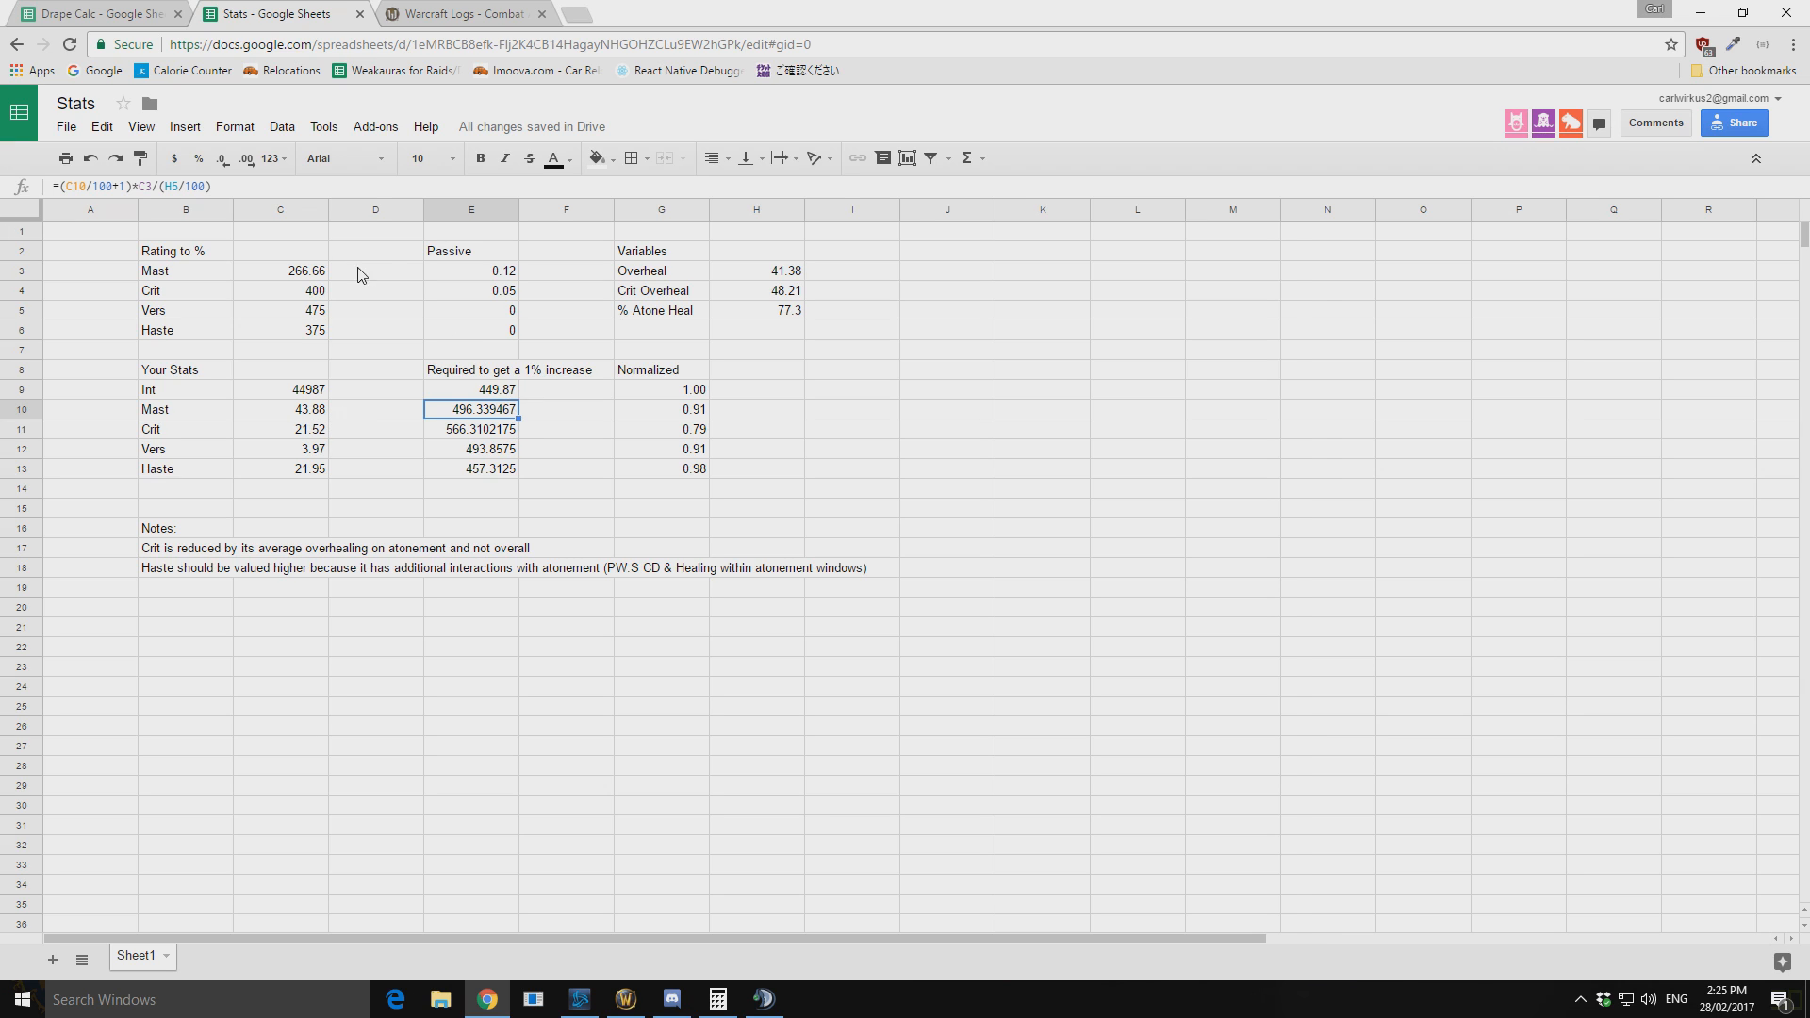
click(302, 270)
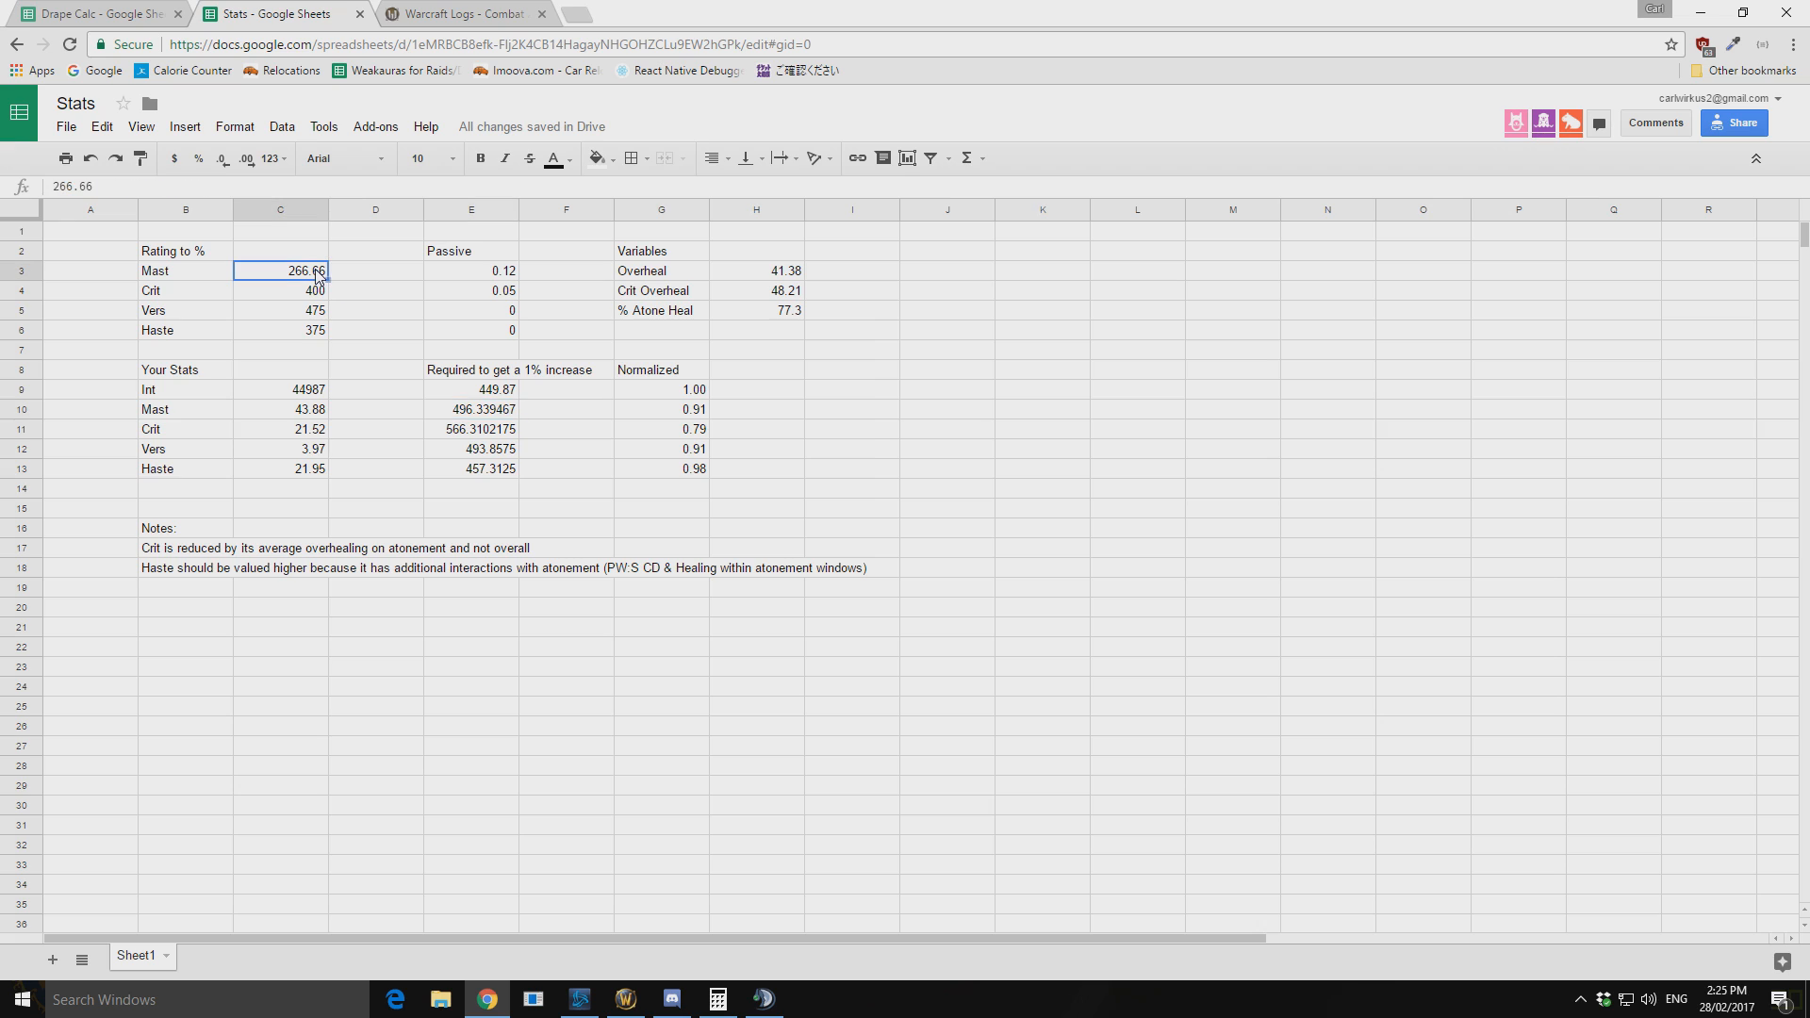
click(470, 409)
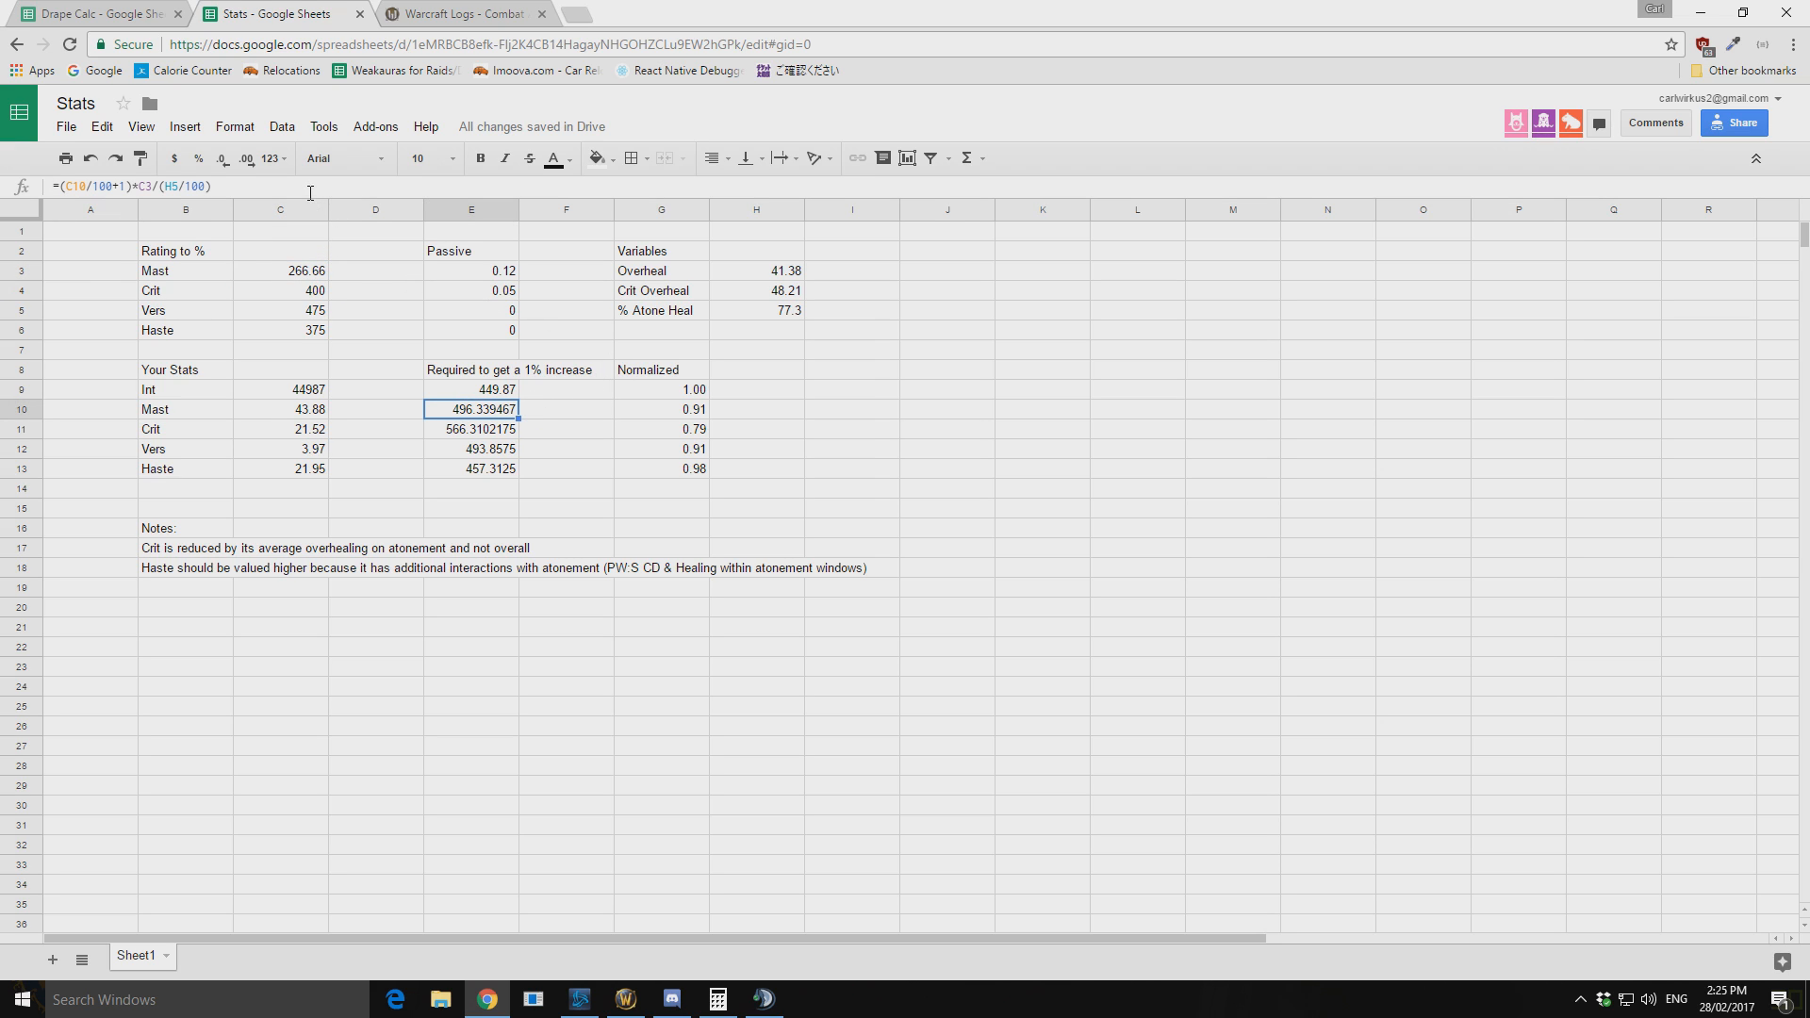
double_click(471, 409)
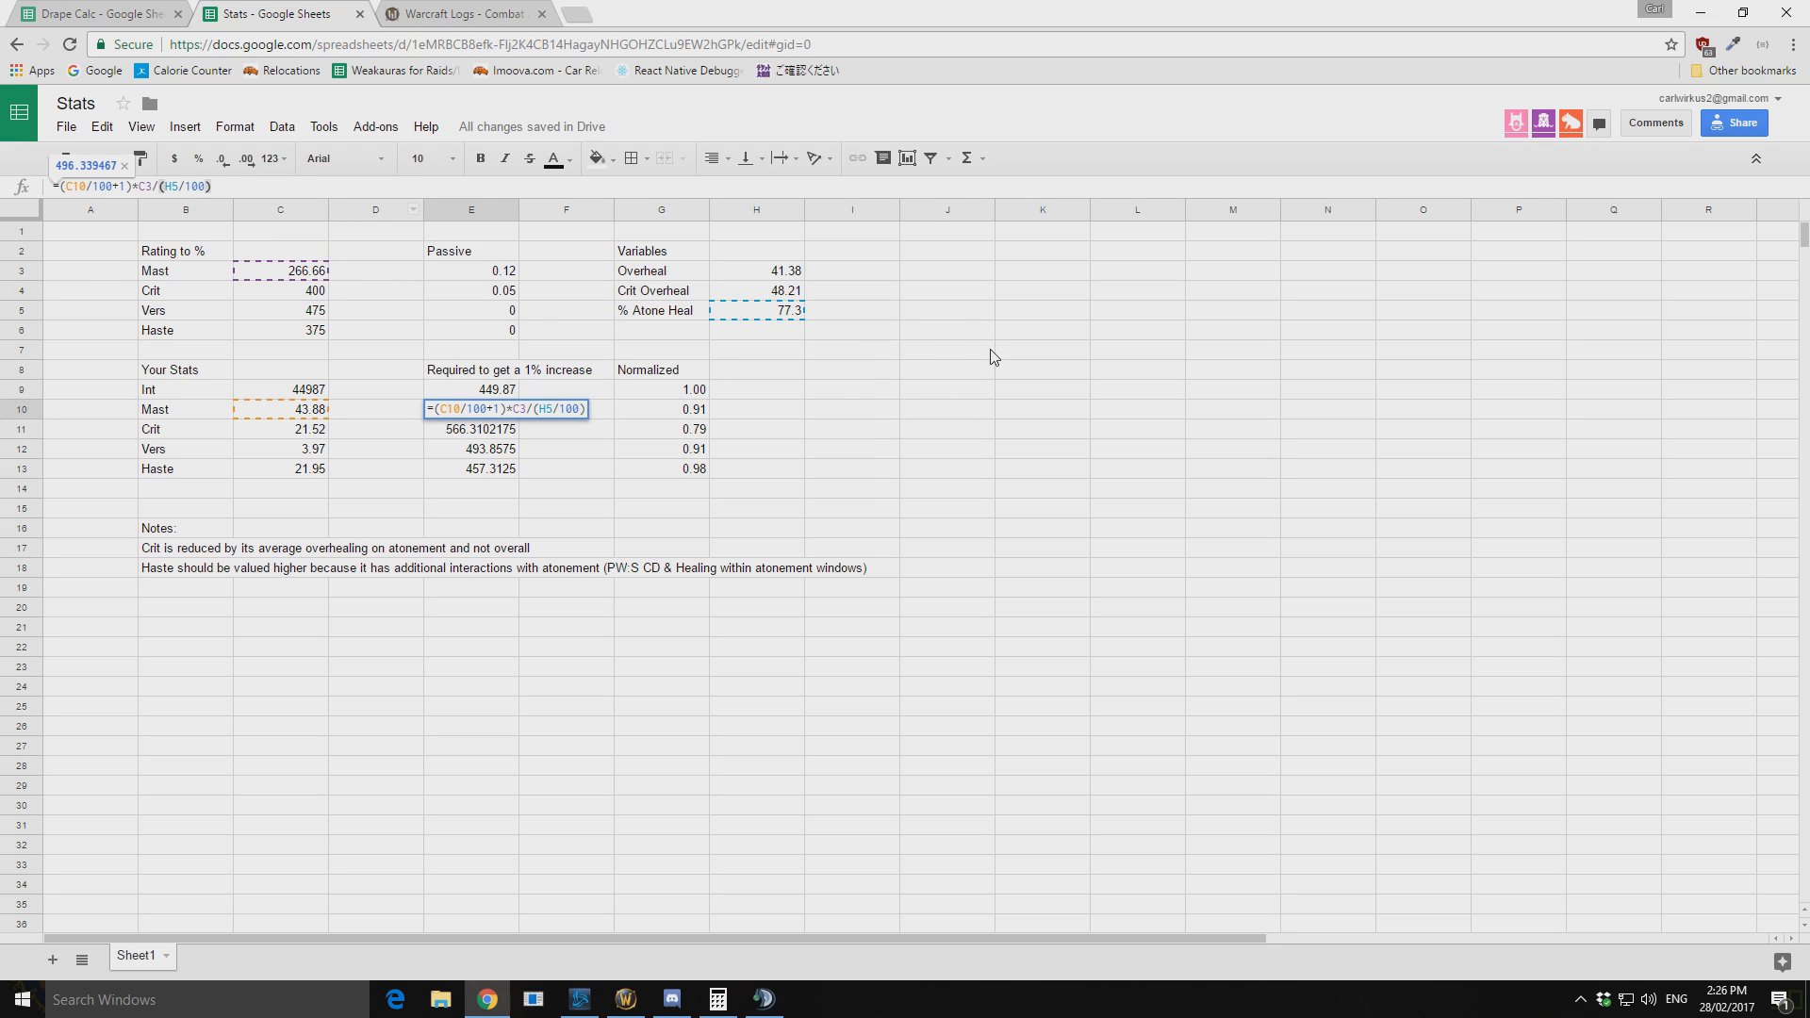
click(946, 351)
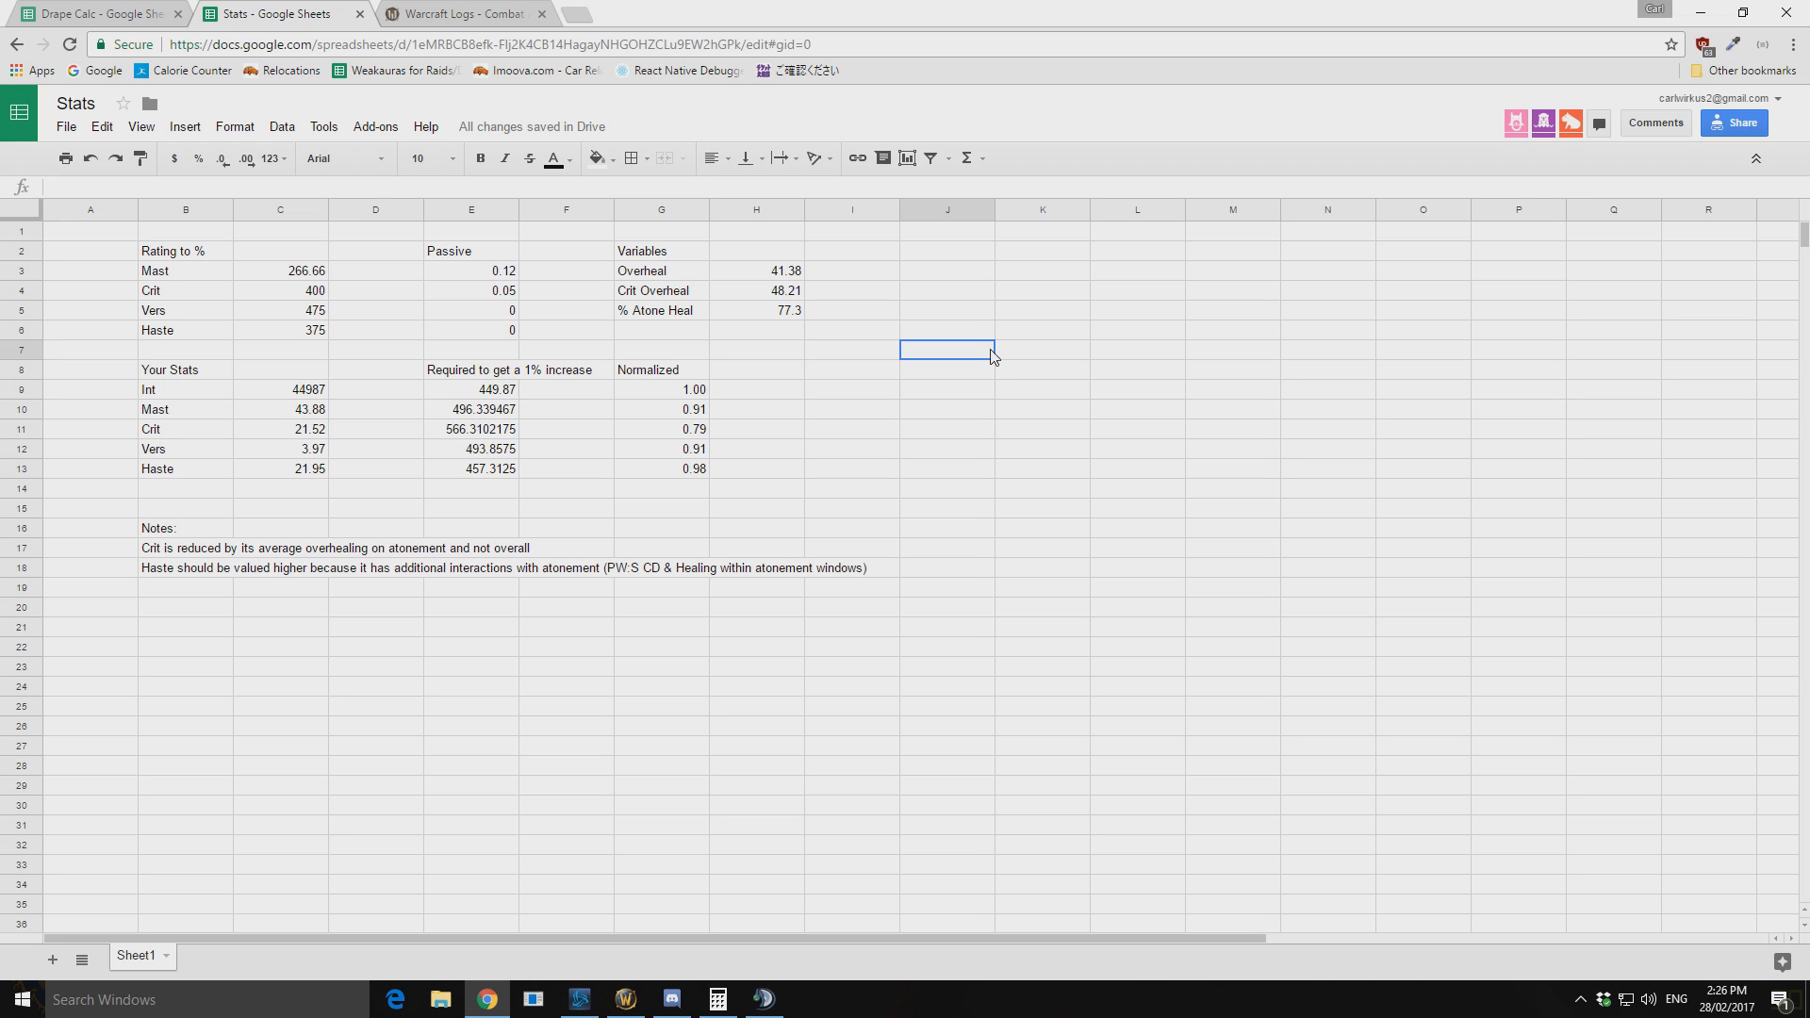
click(497, 409)
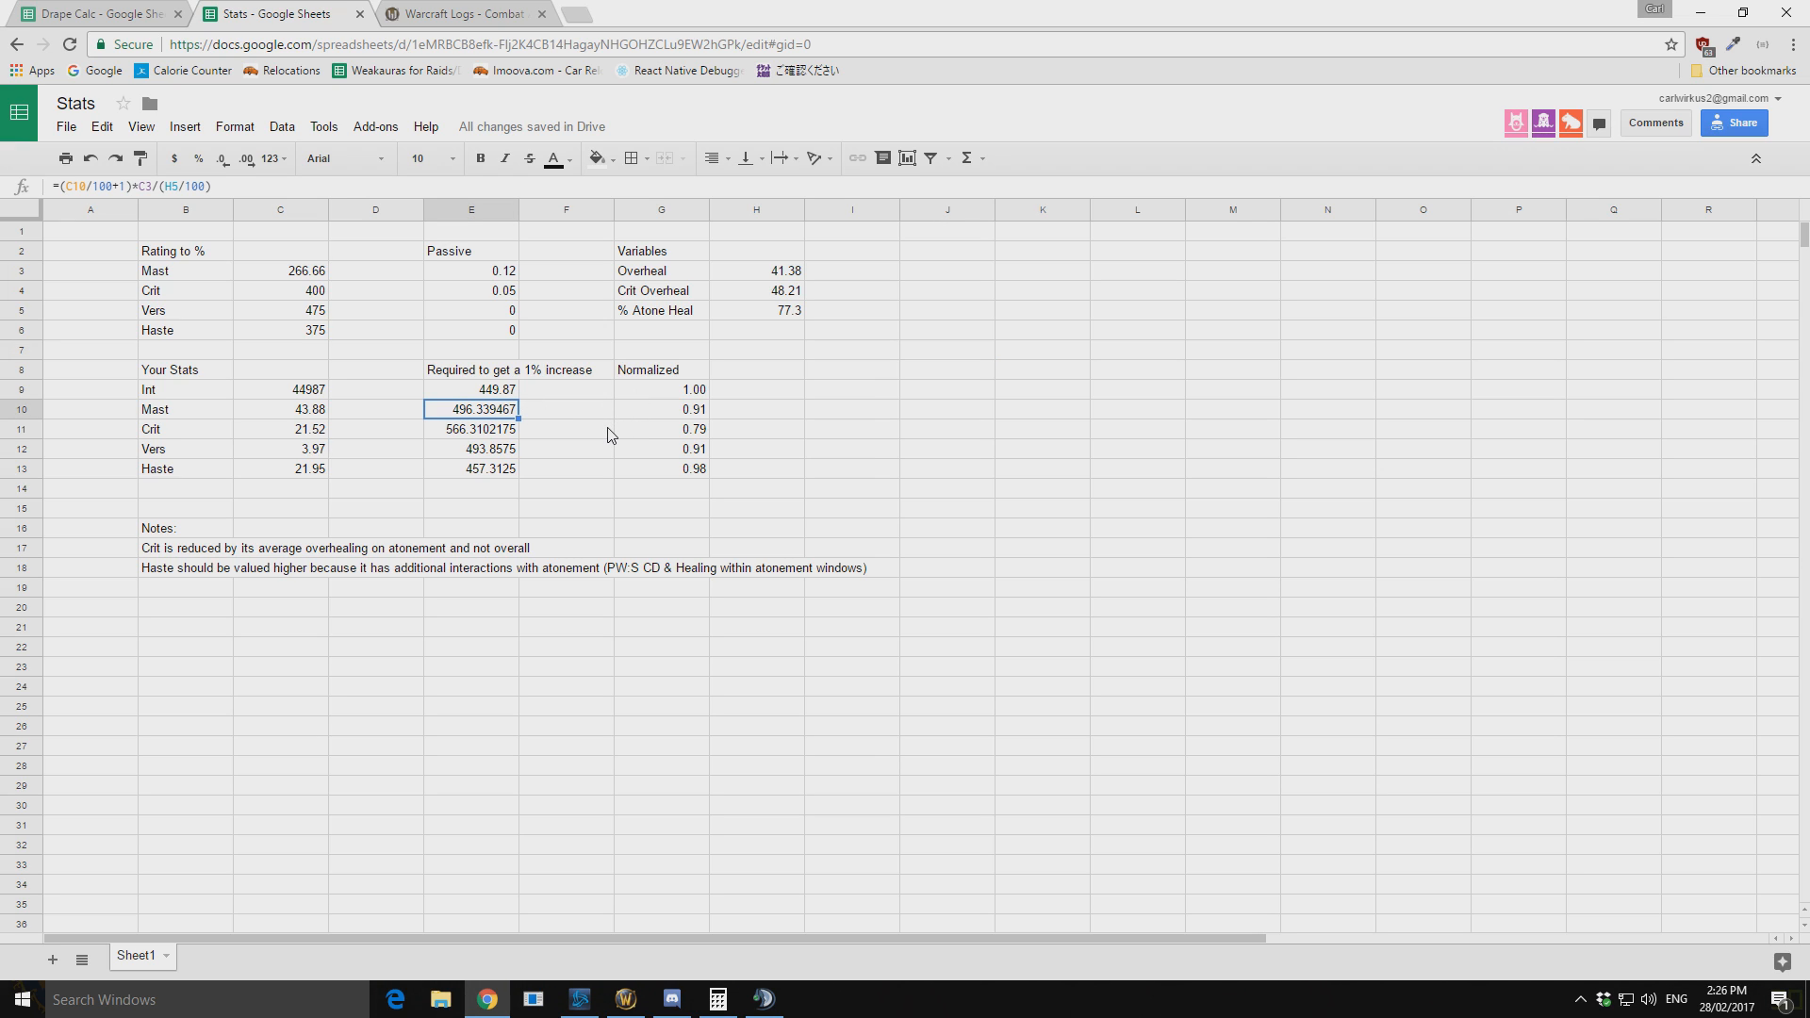
mouse_move(689, 442)
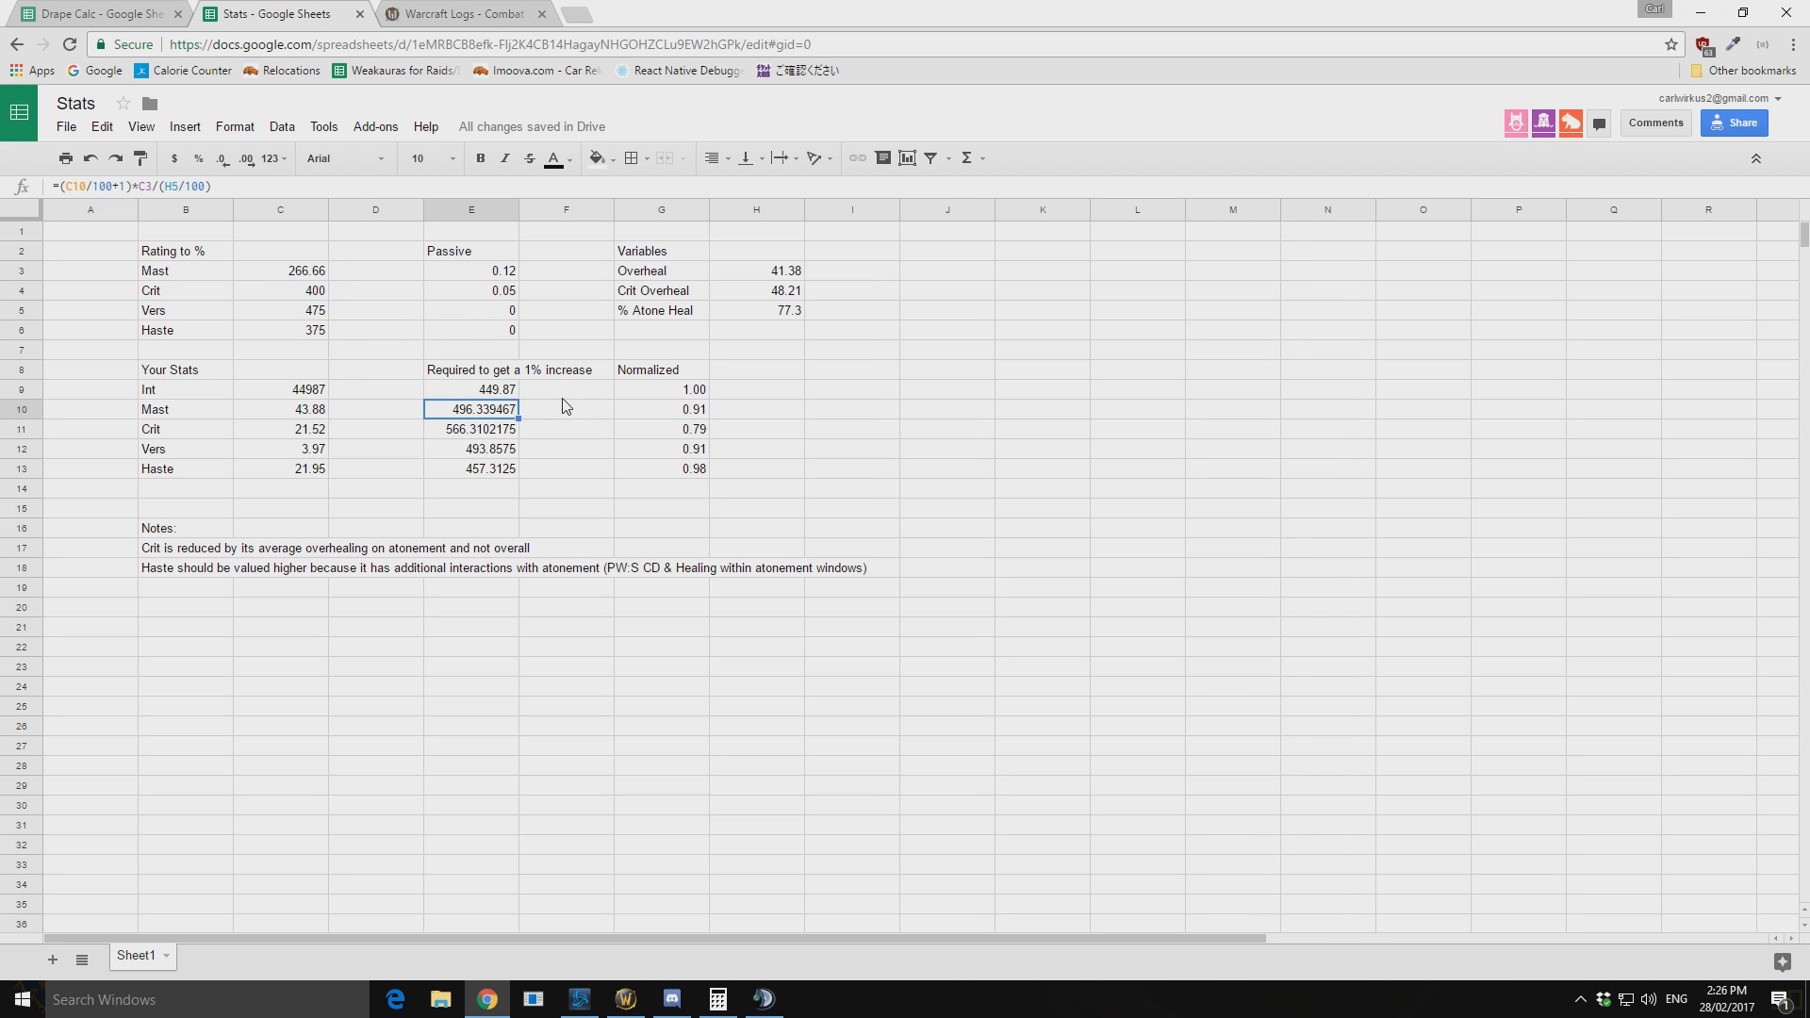
click(280, 270)
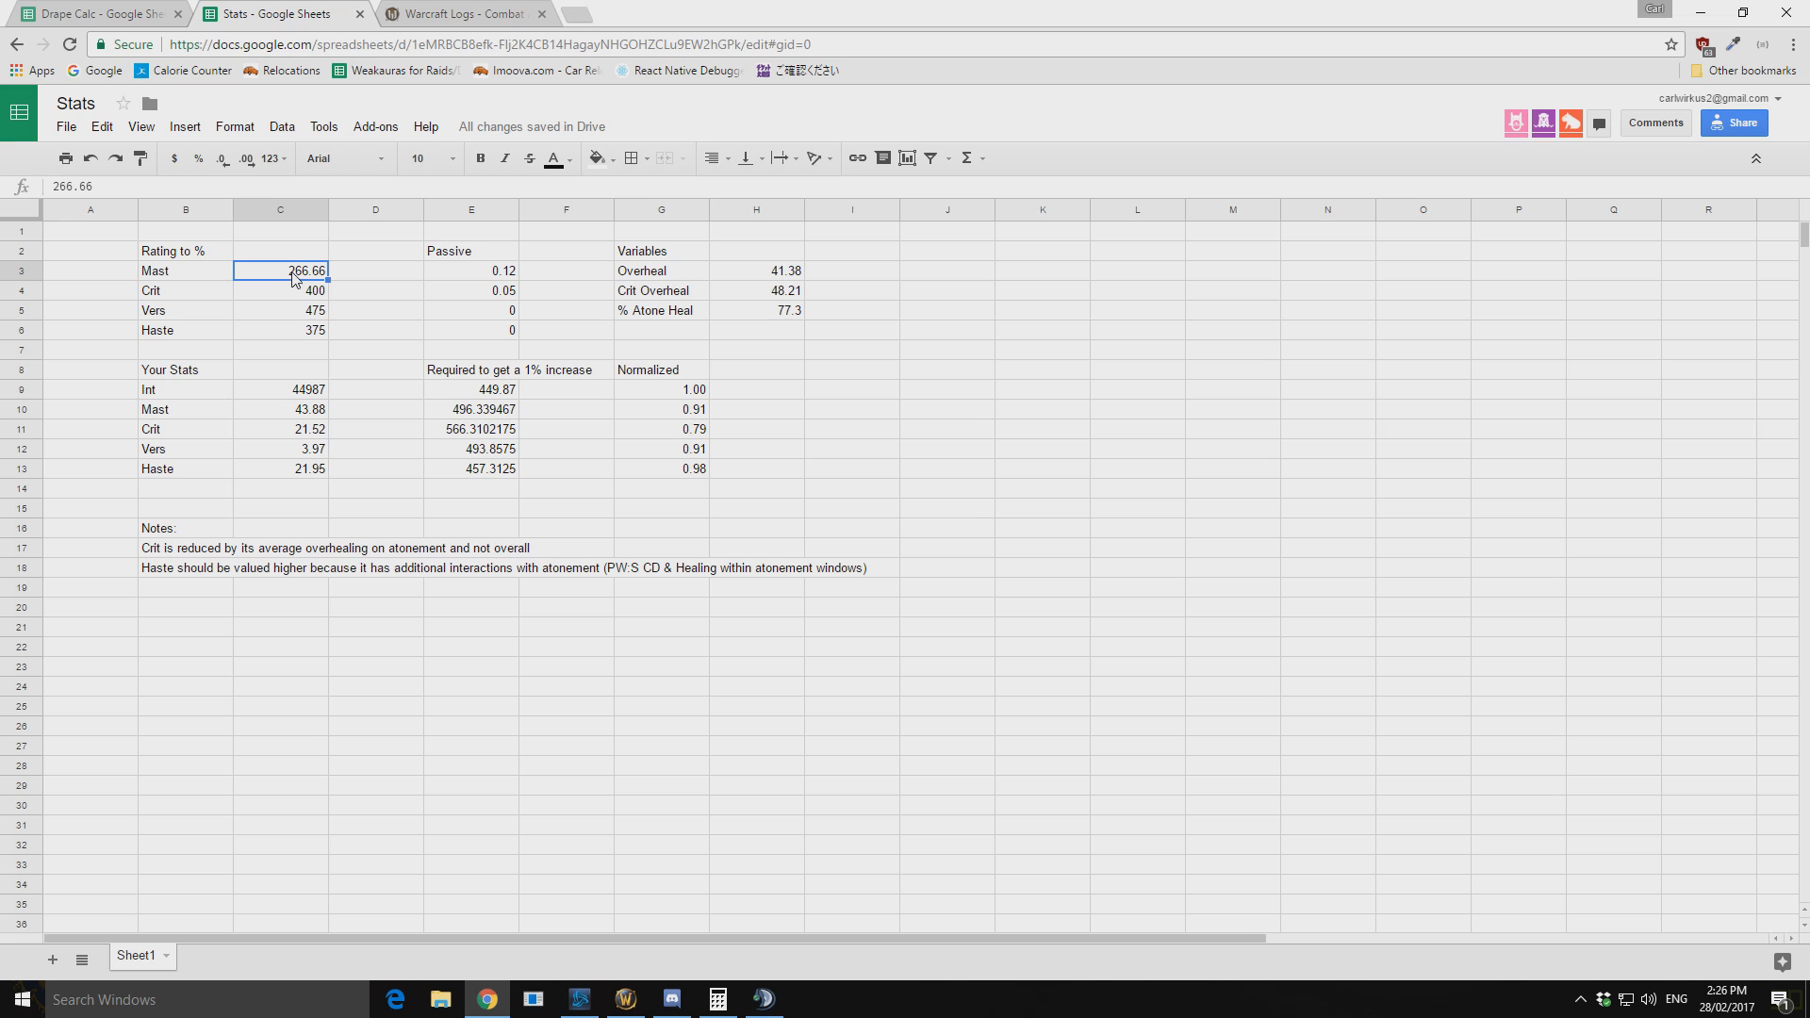
mouse_move(488, 420)
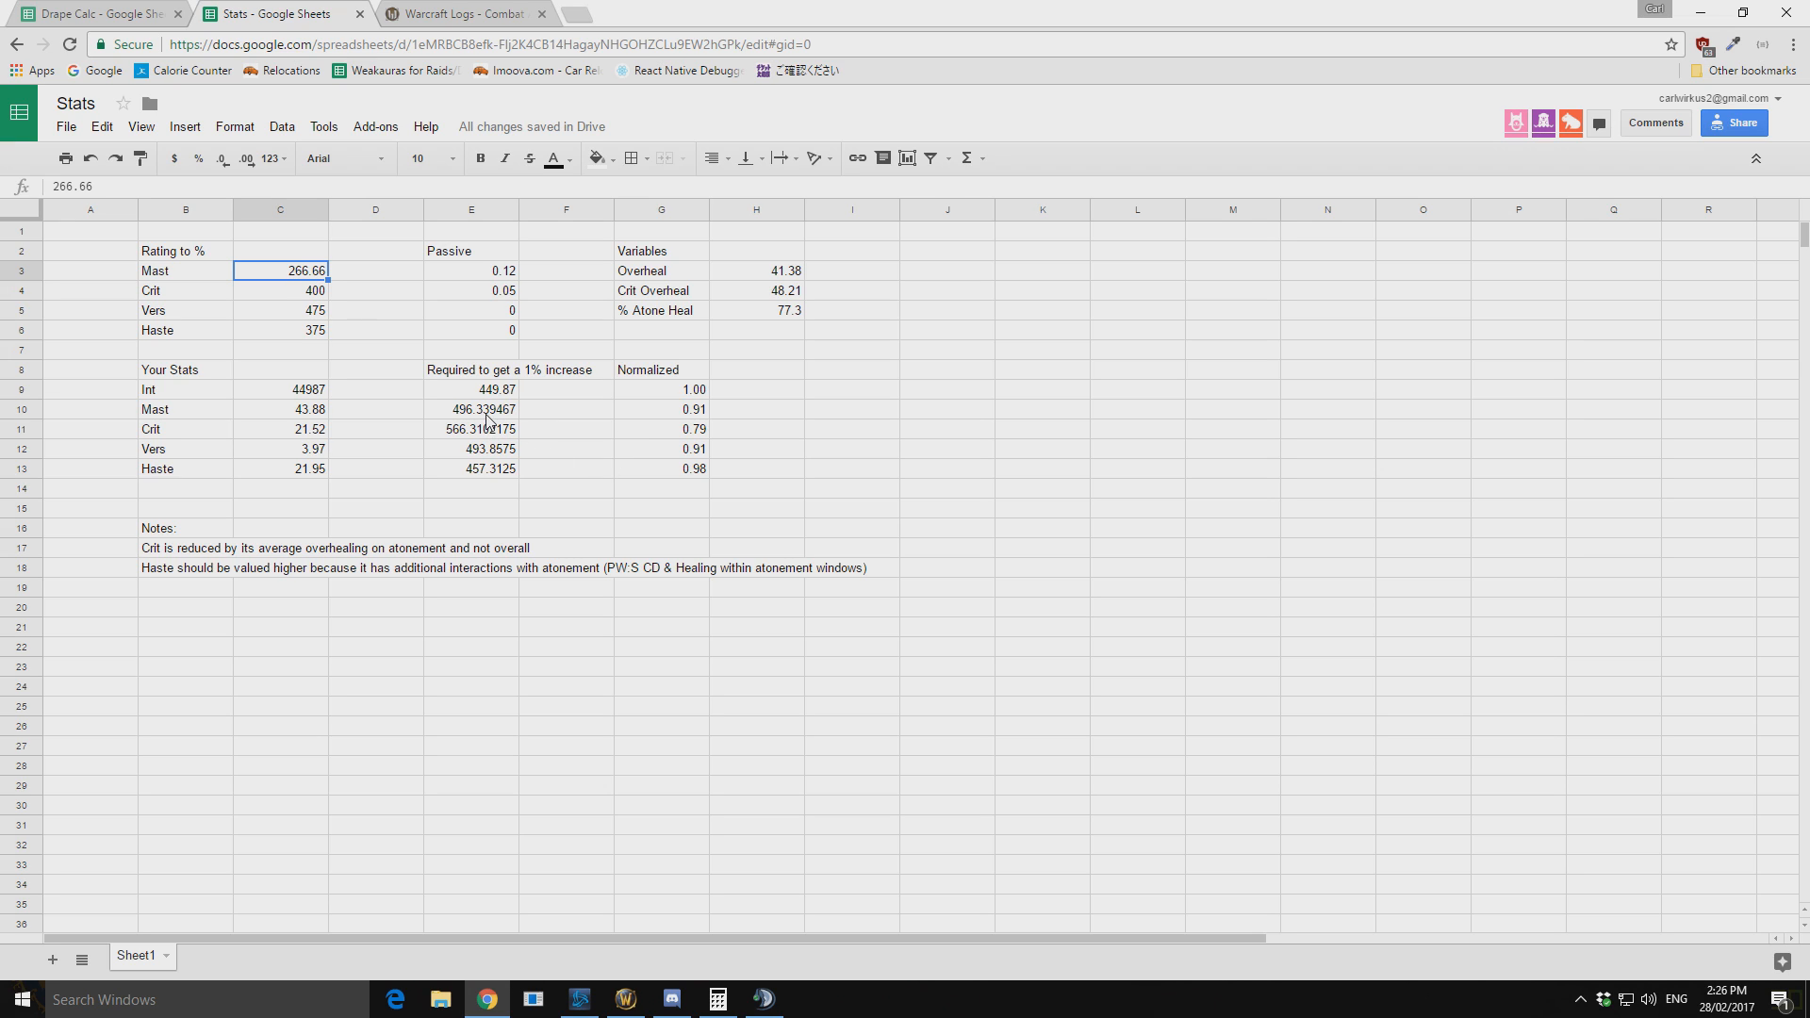
click(487, 409)
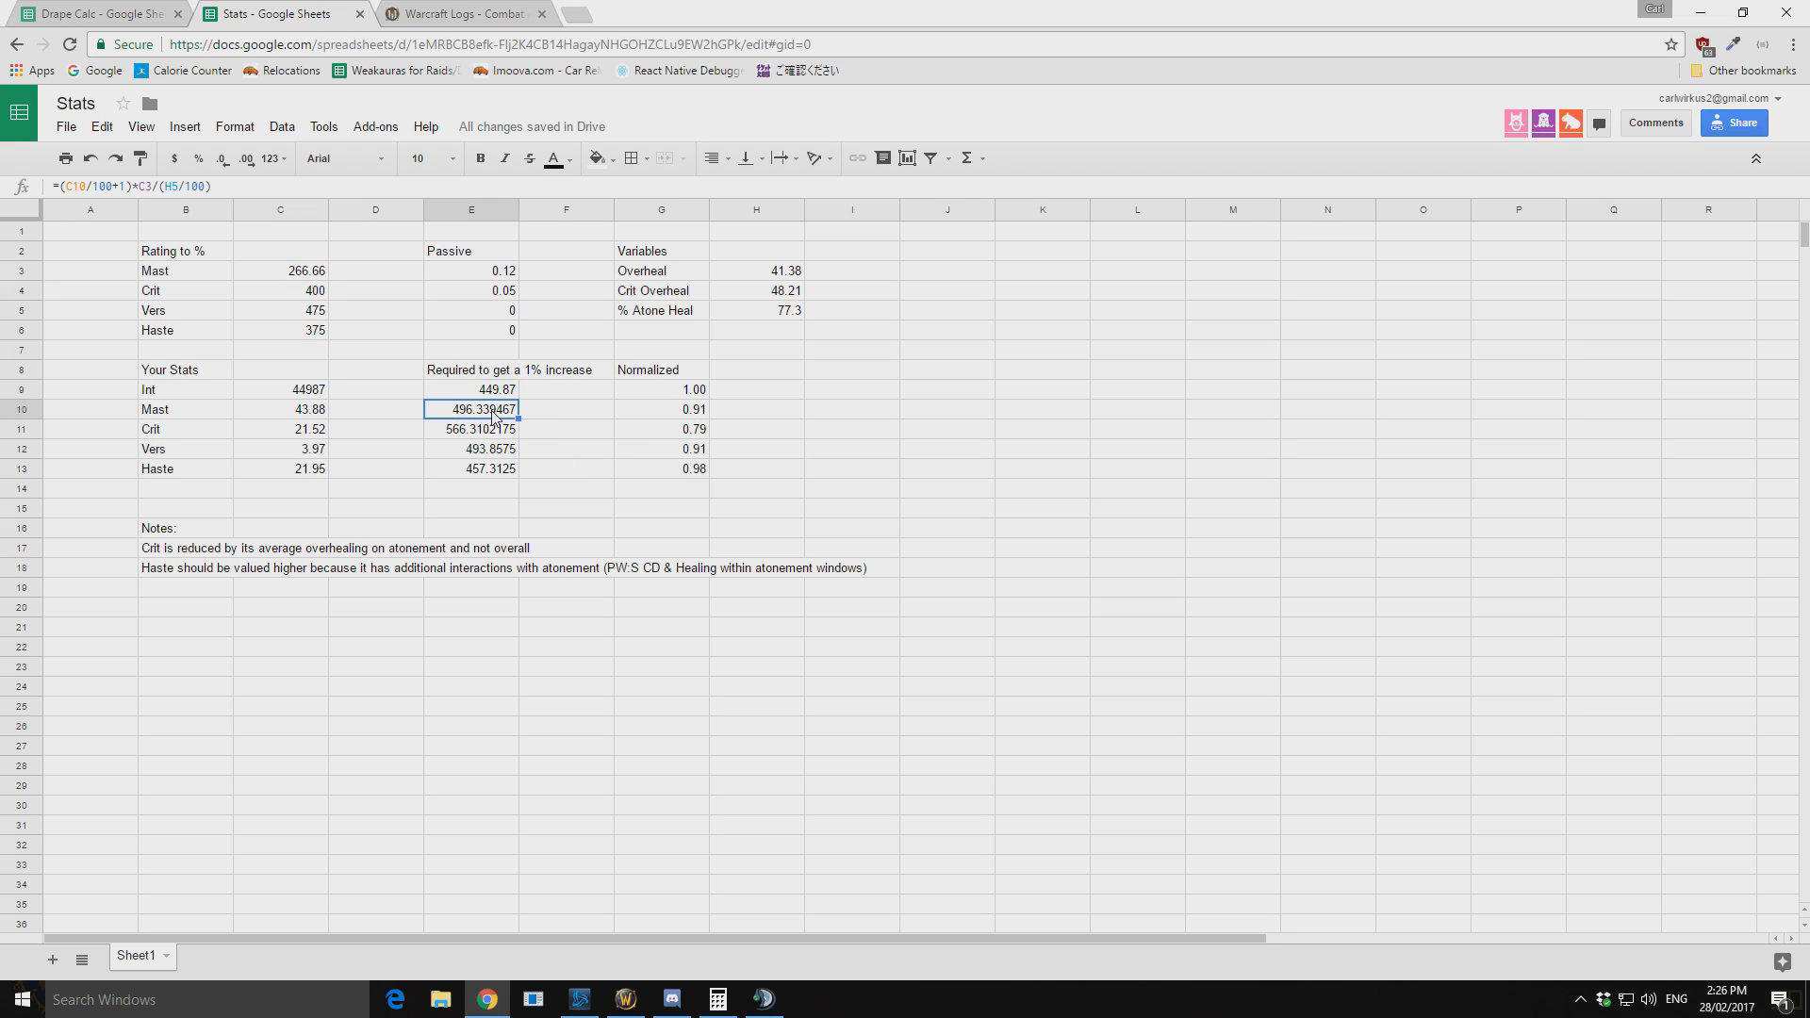
mouse_move(456, 415)
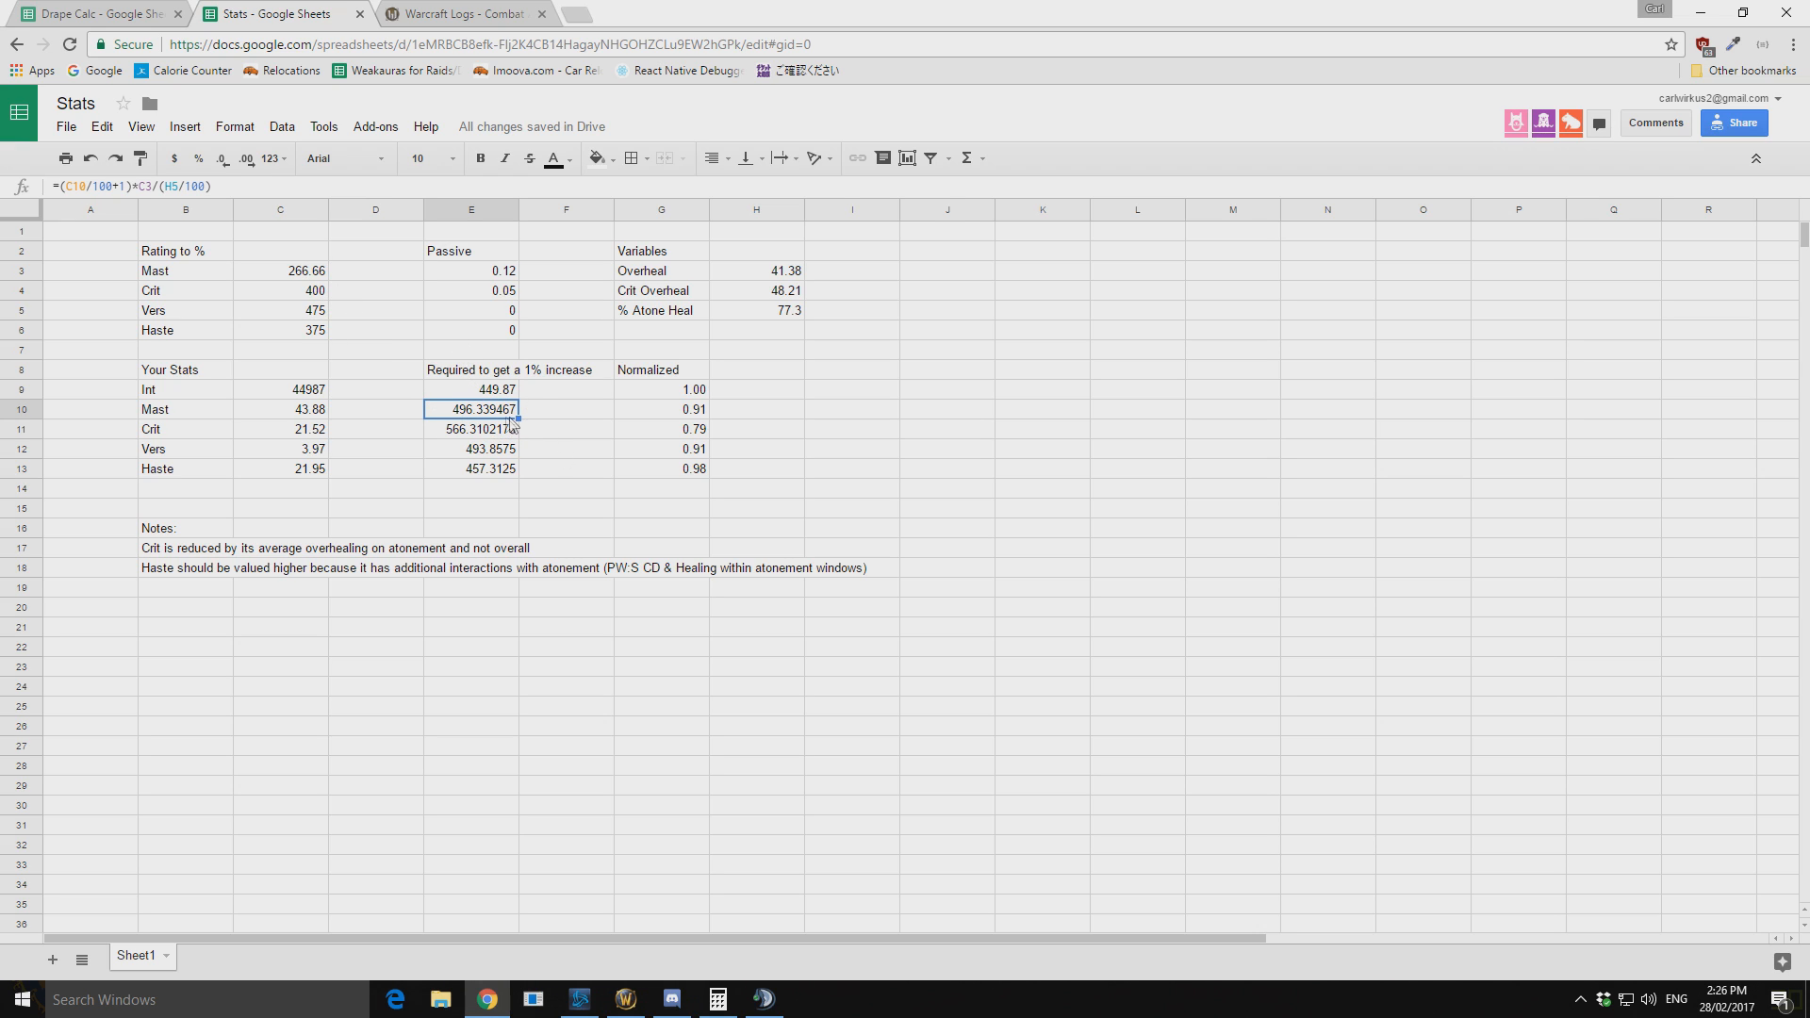
click(279, 409)
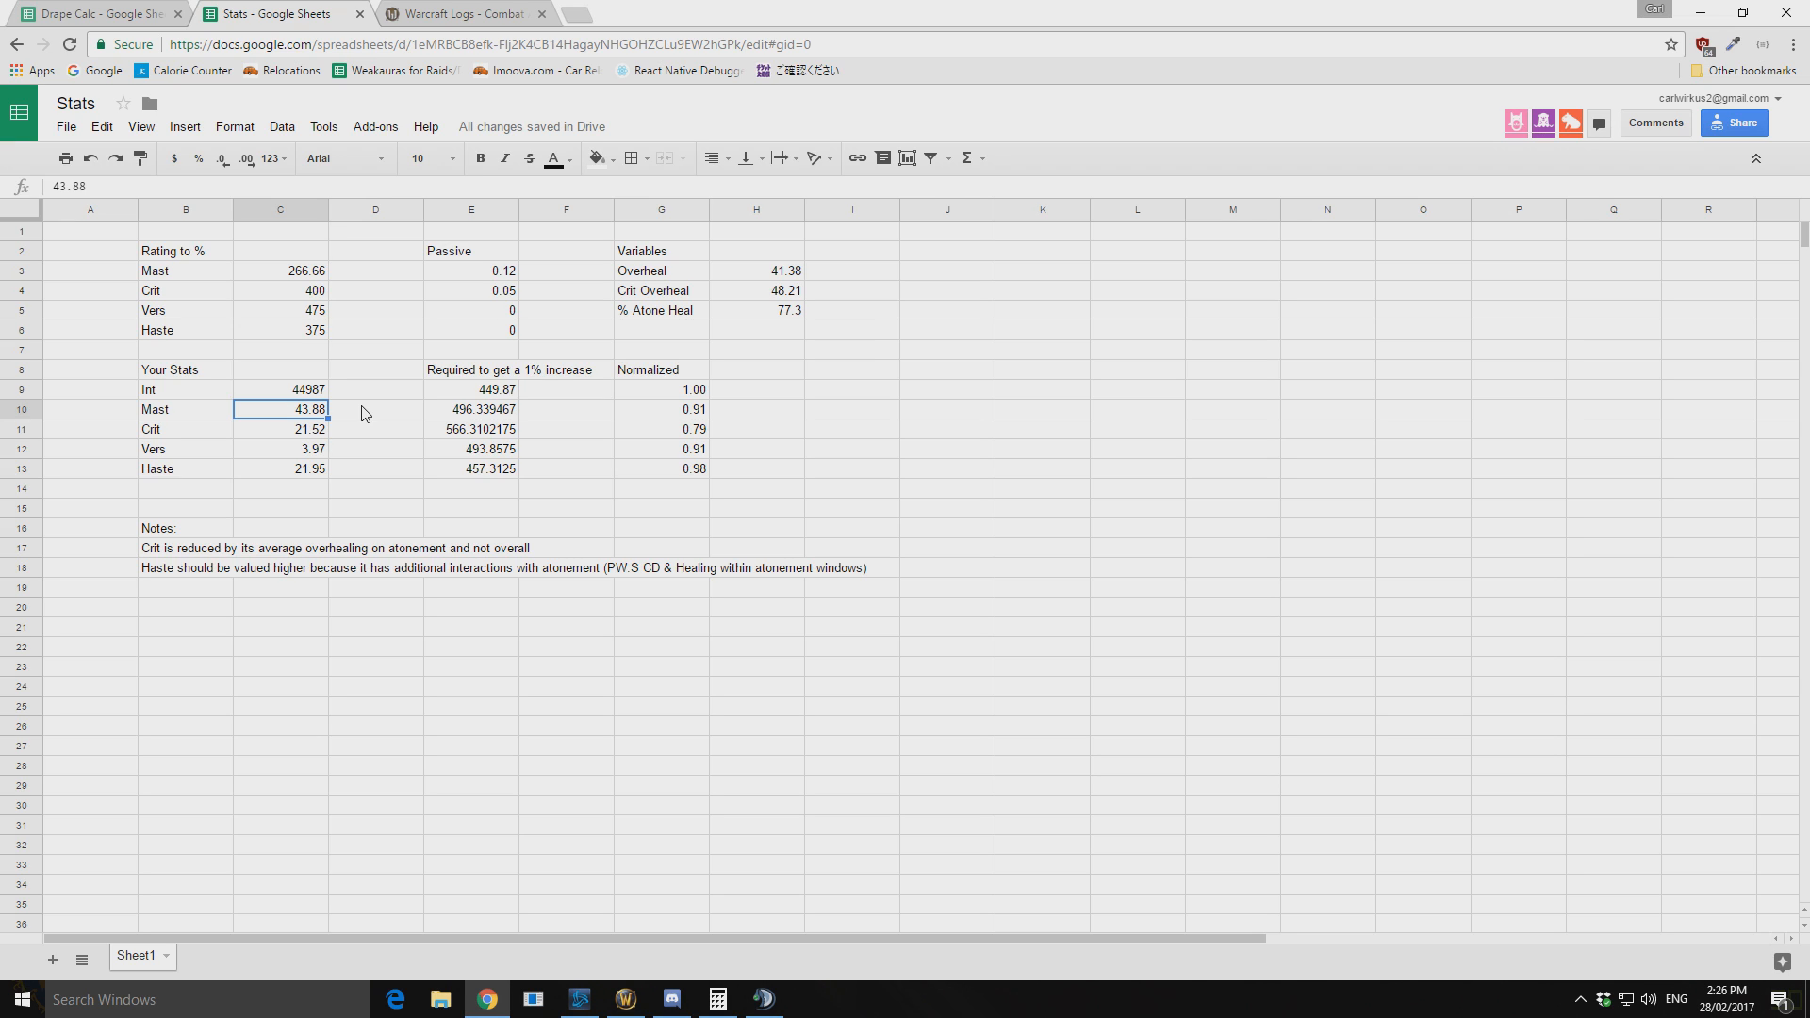
mouse_move(353, 300)
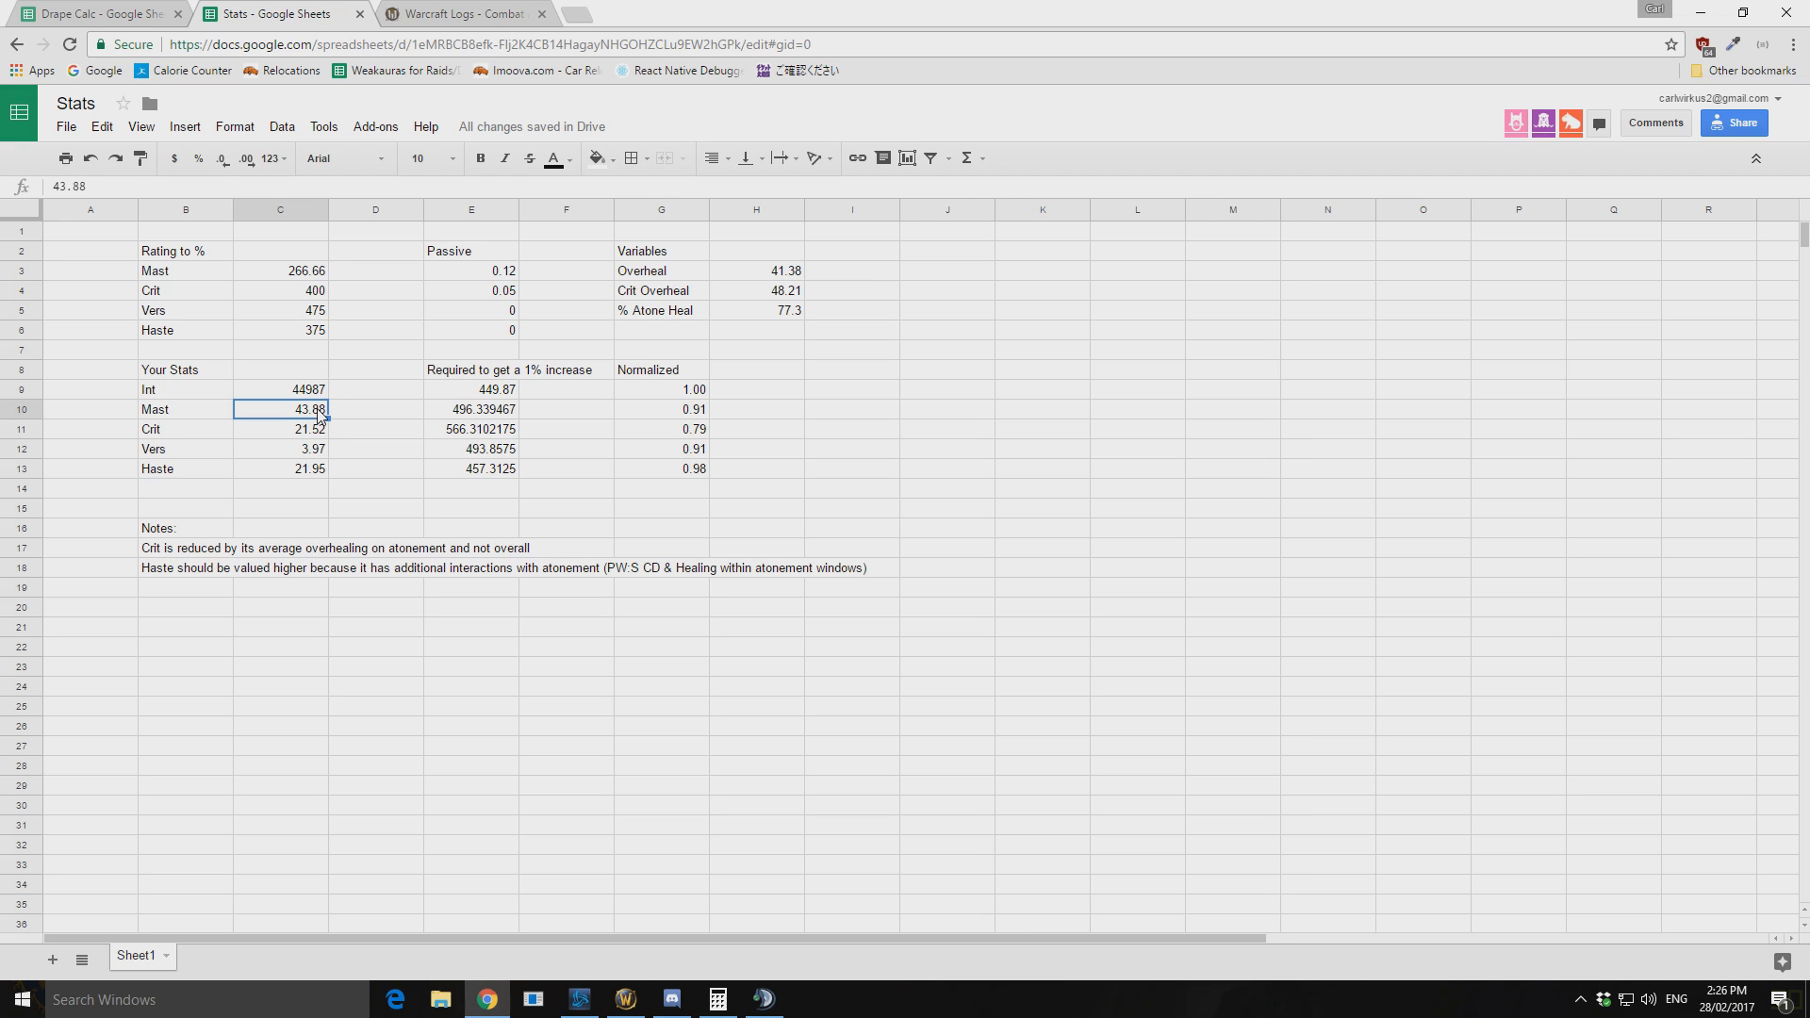
click(498, 409)
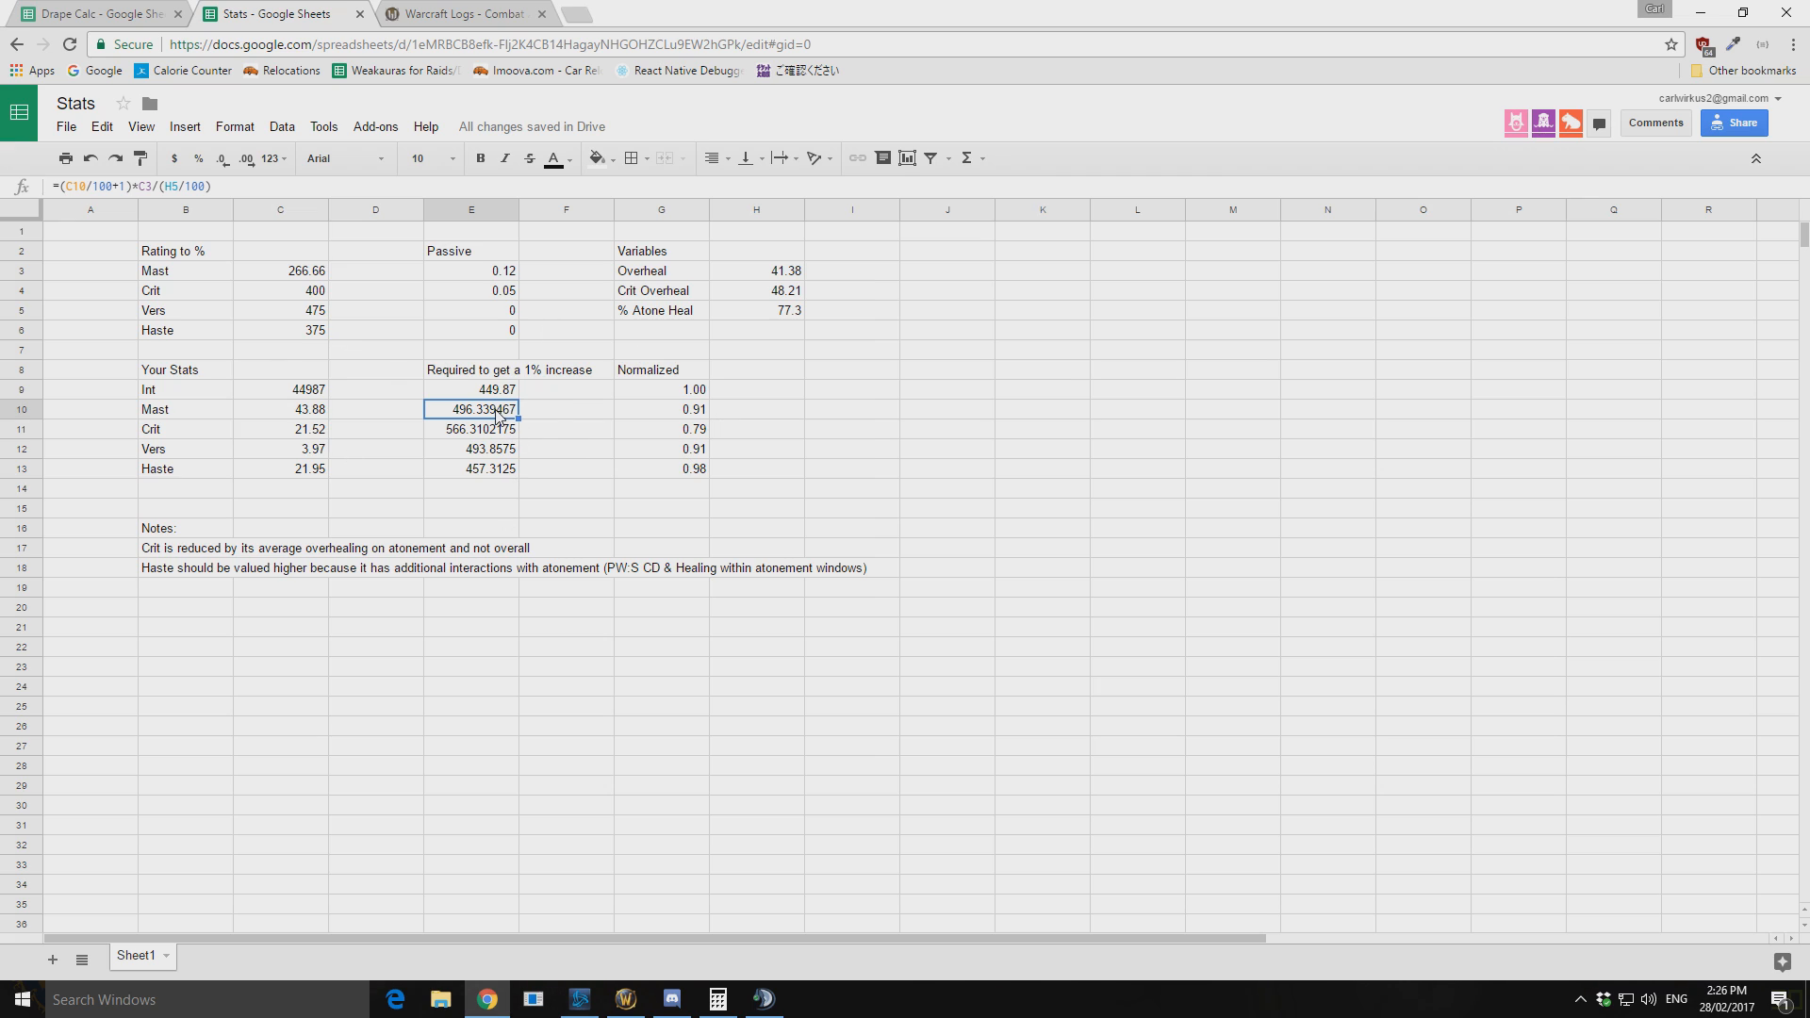
mouse_move(786, 481)
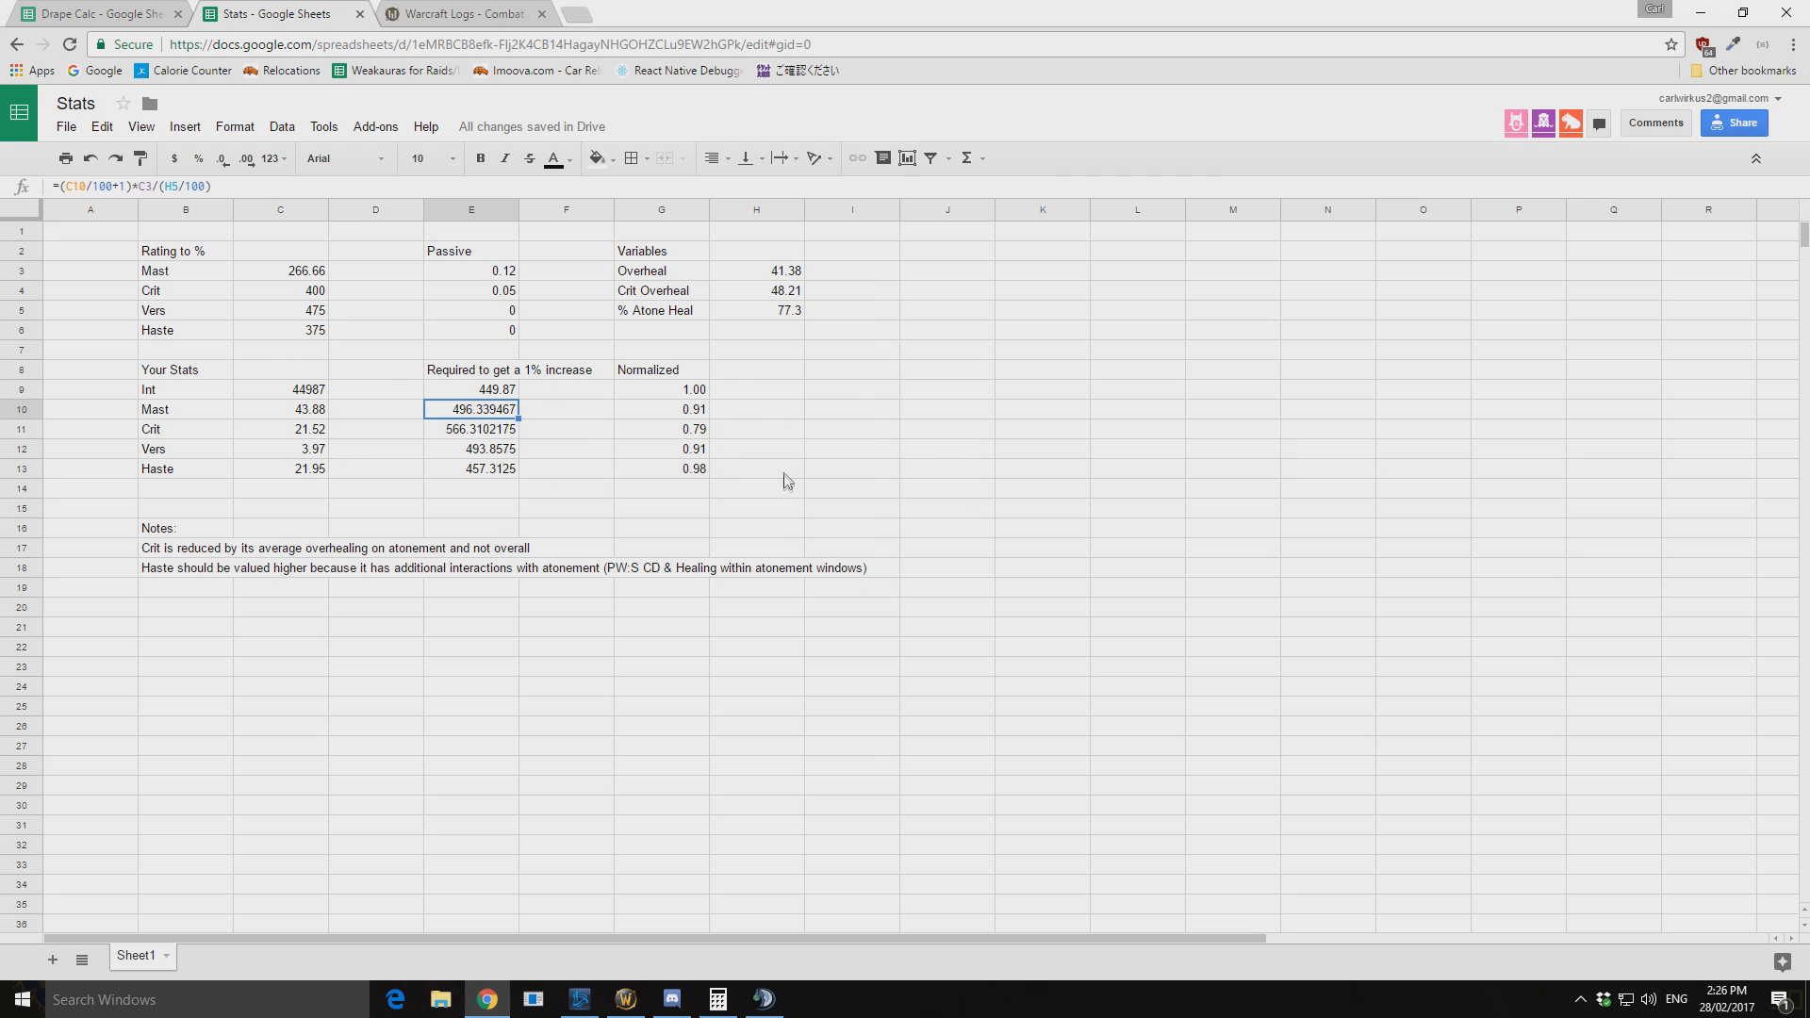
click(471, 428)
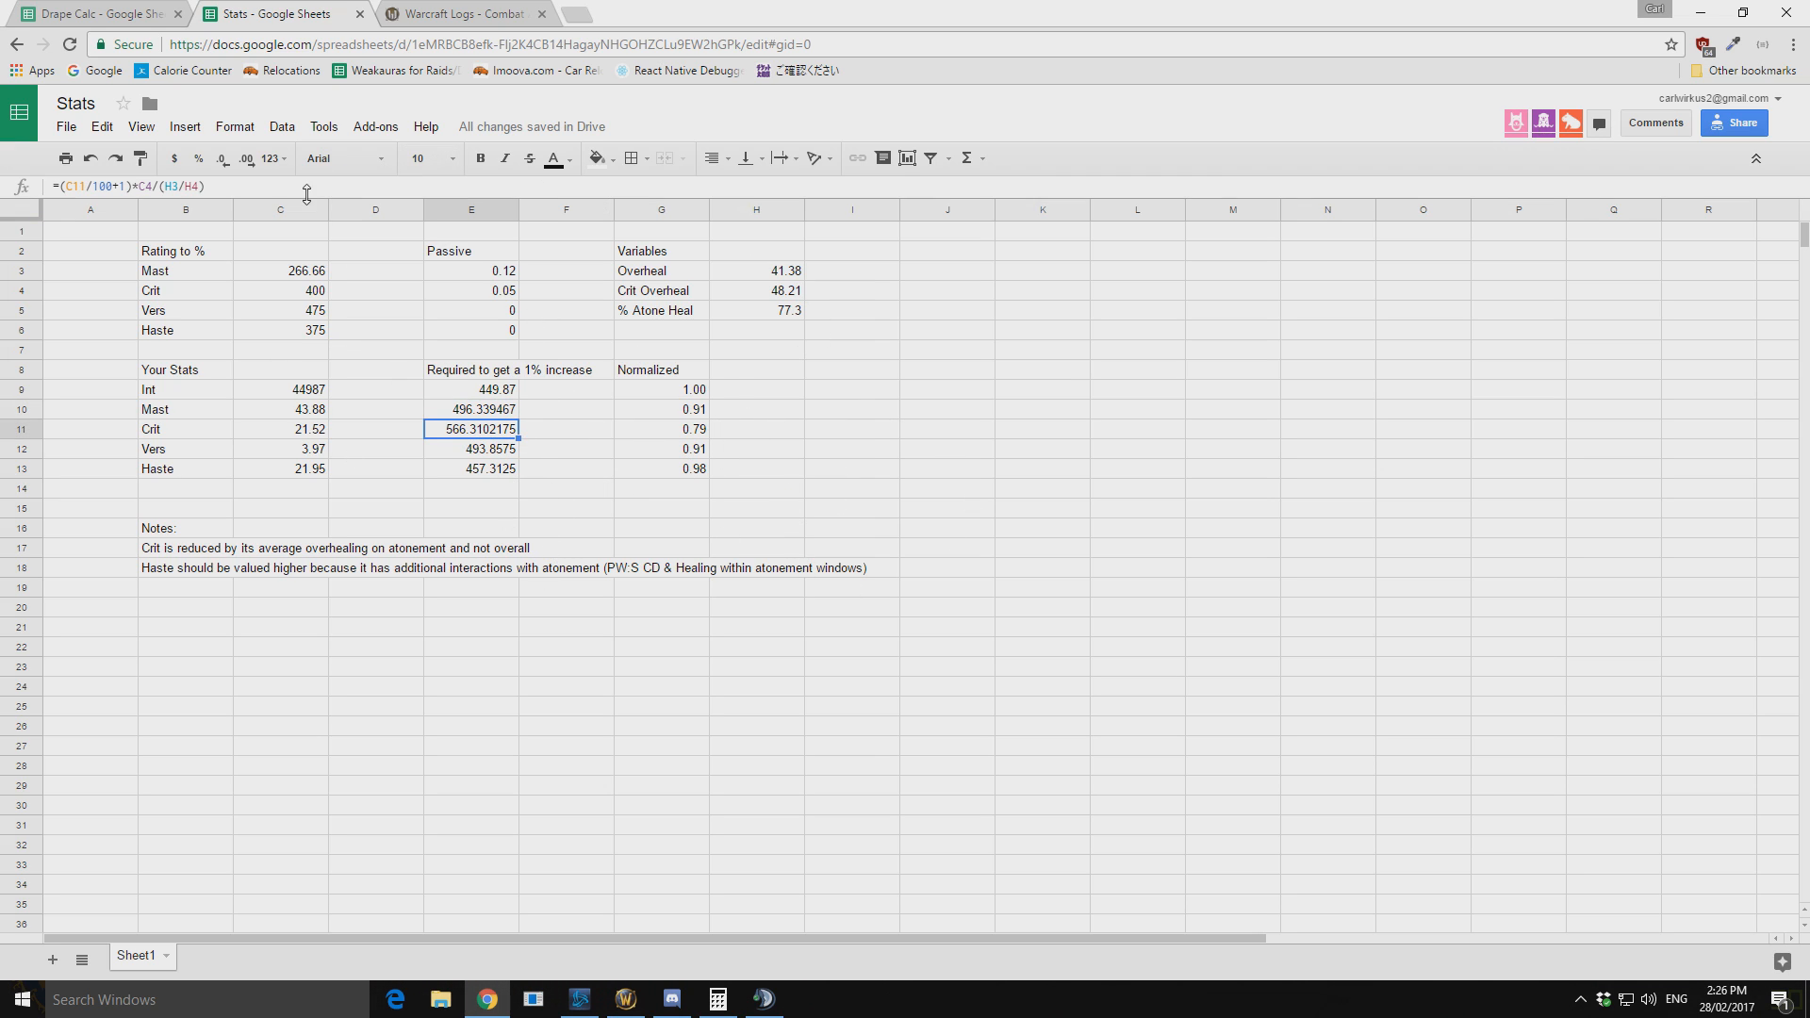
click(756, 290)
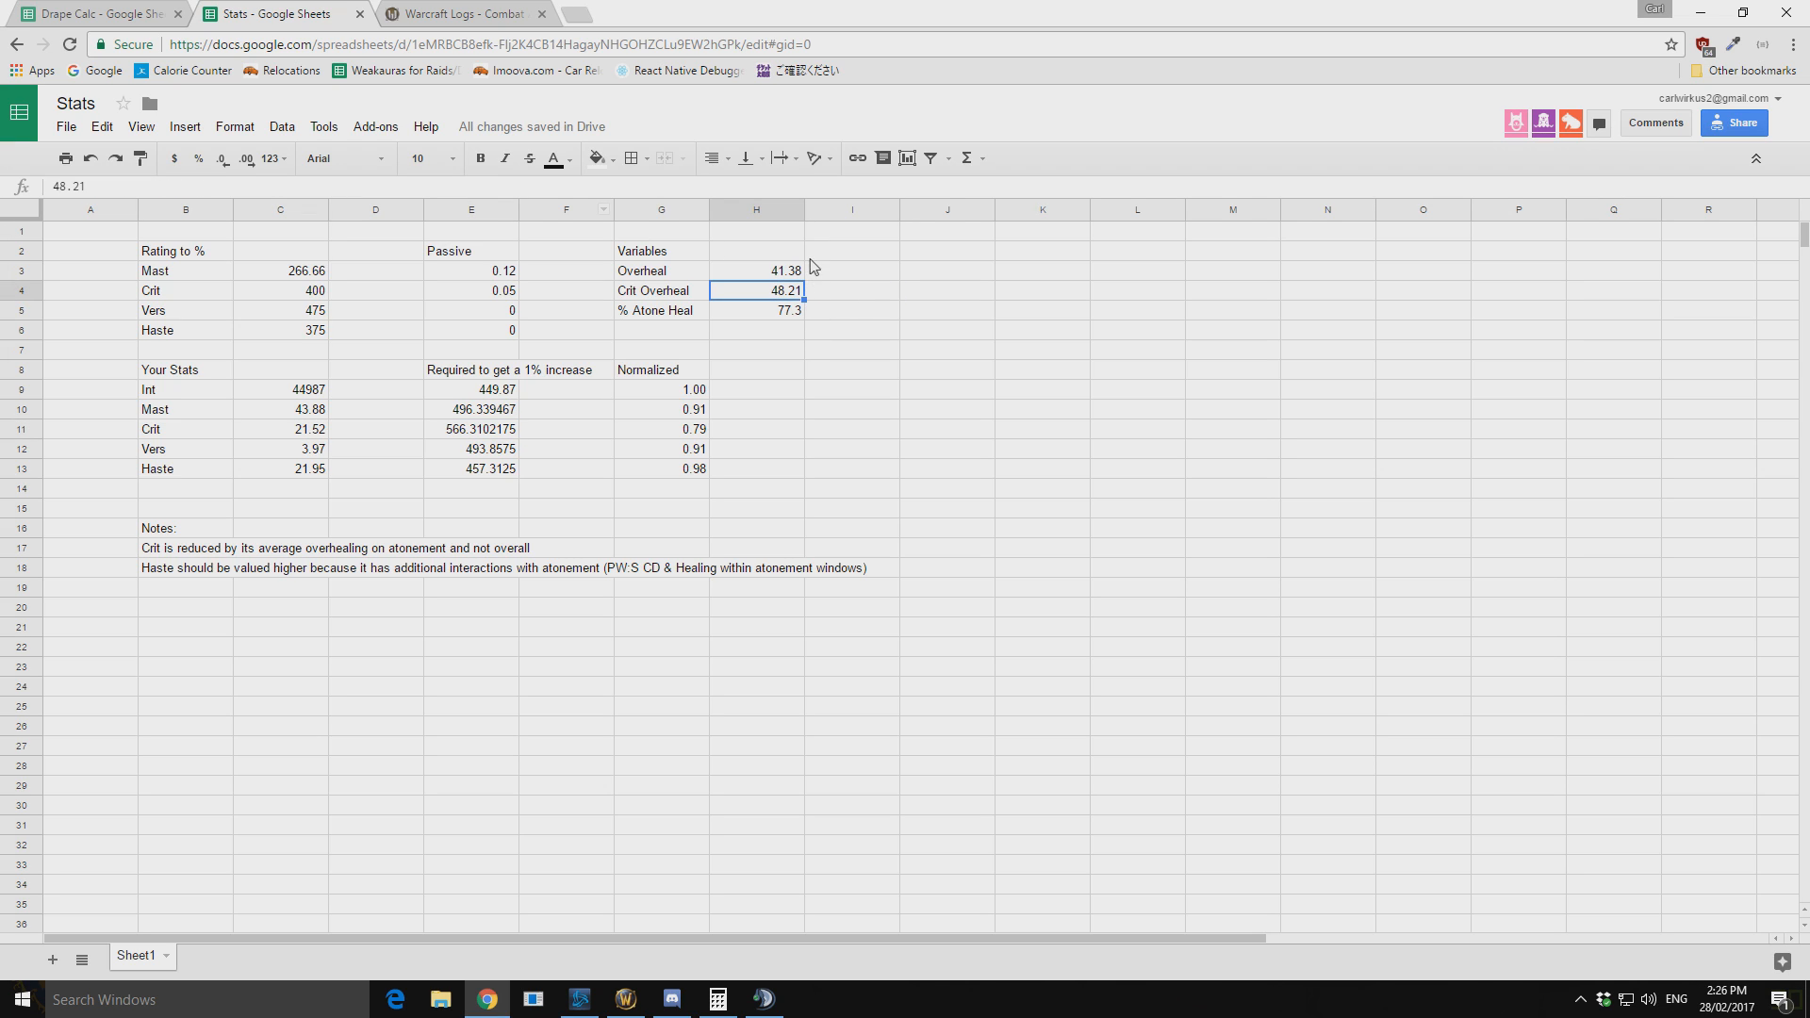
mouse_move(685, 386)
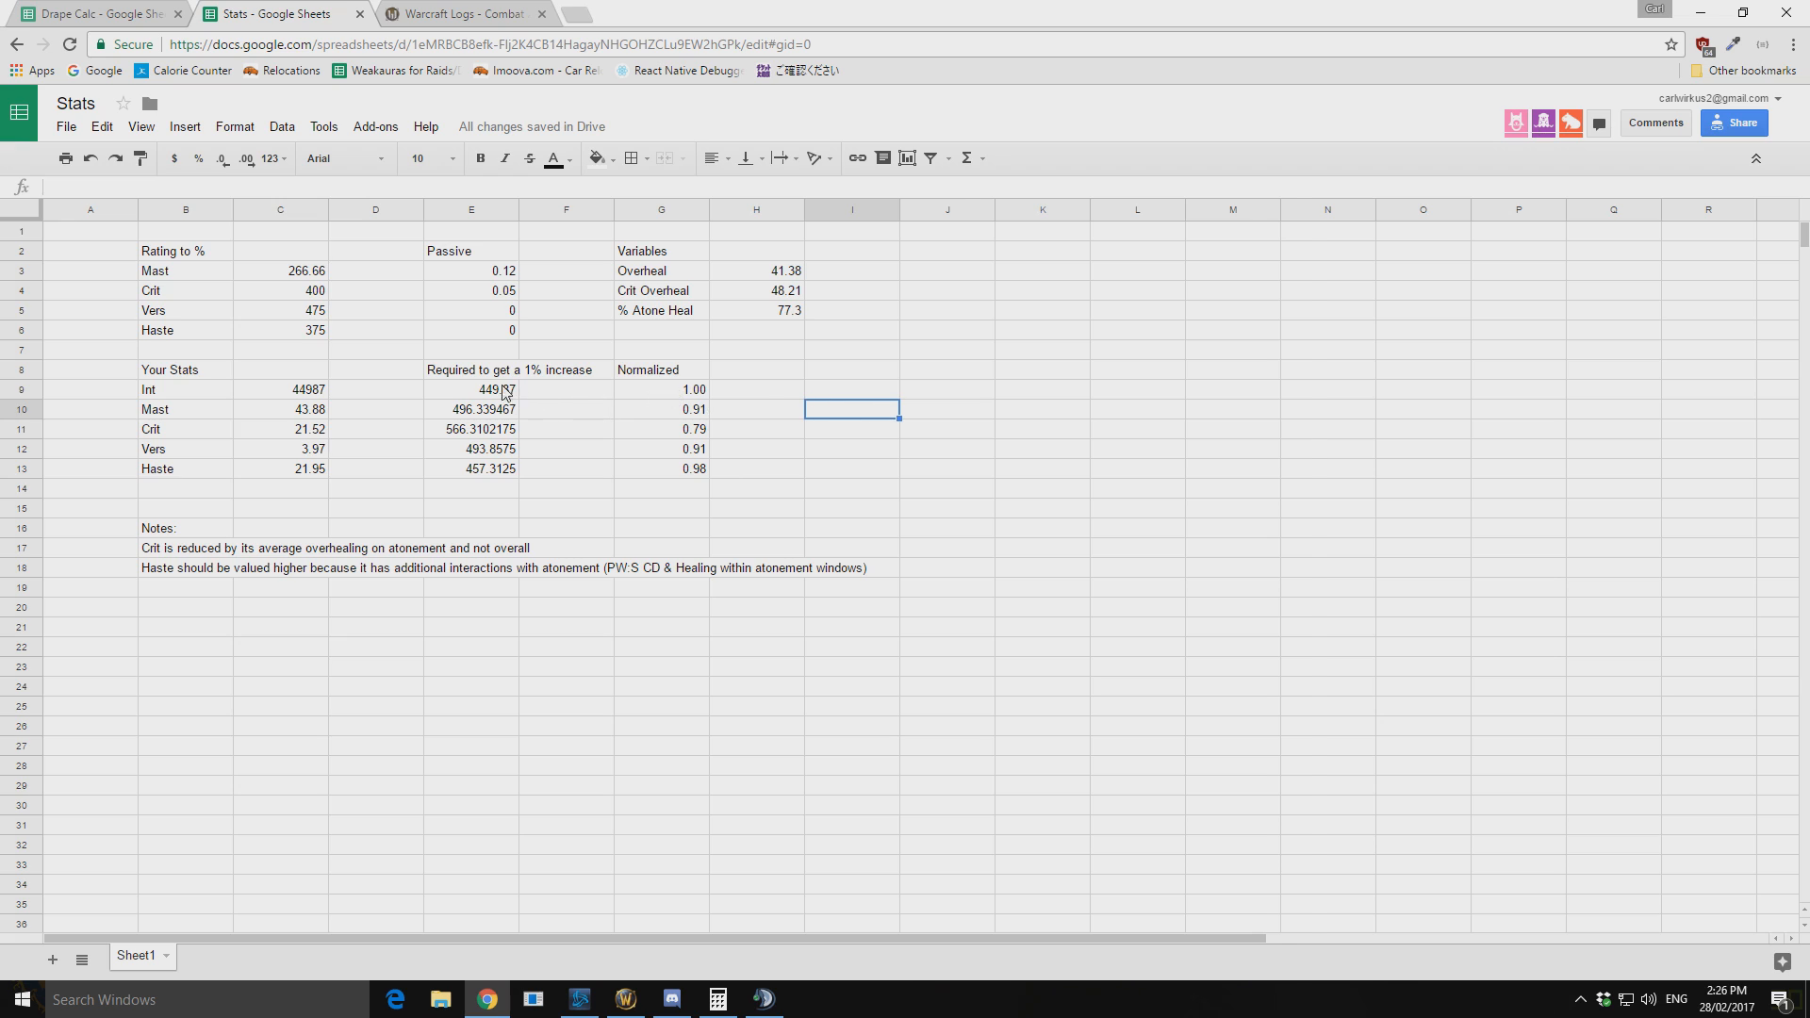
click(565, 468)
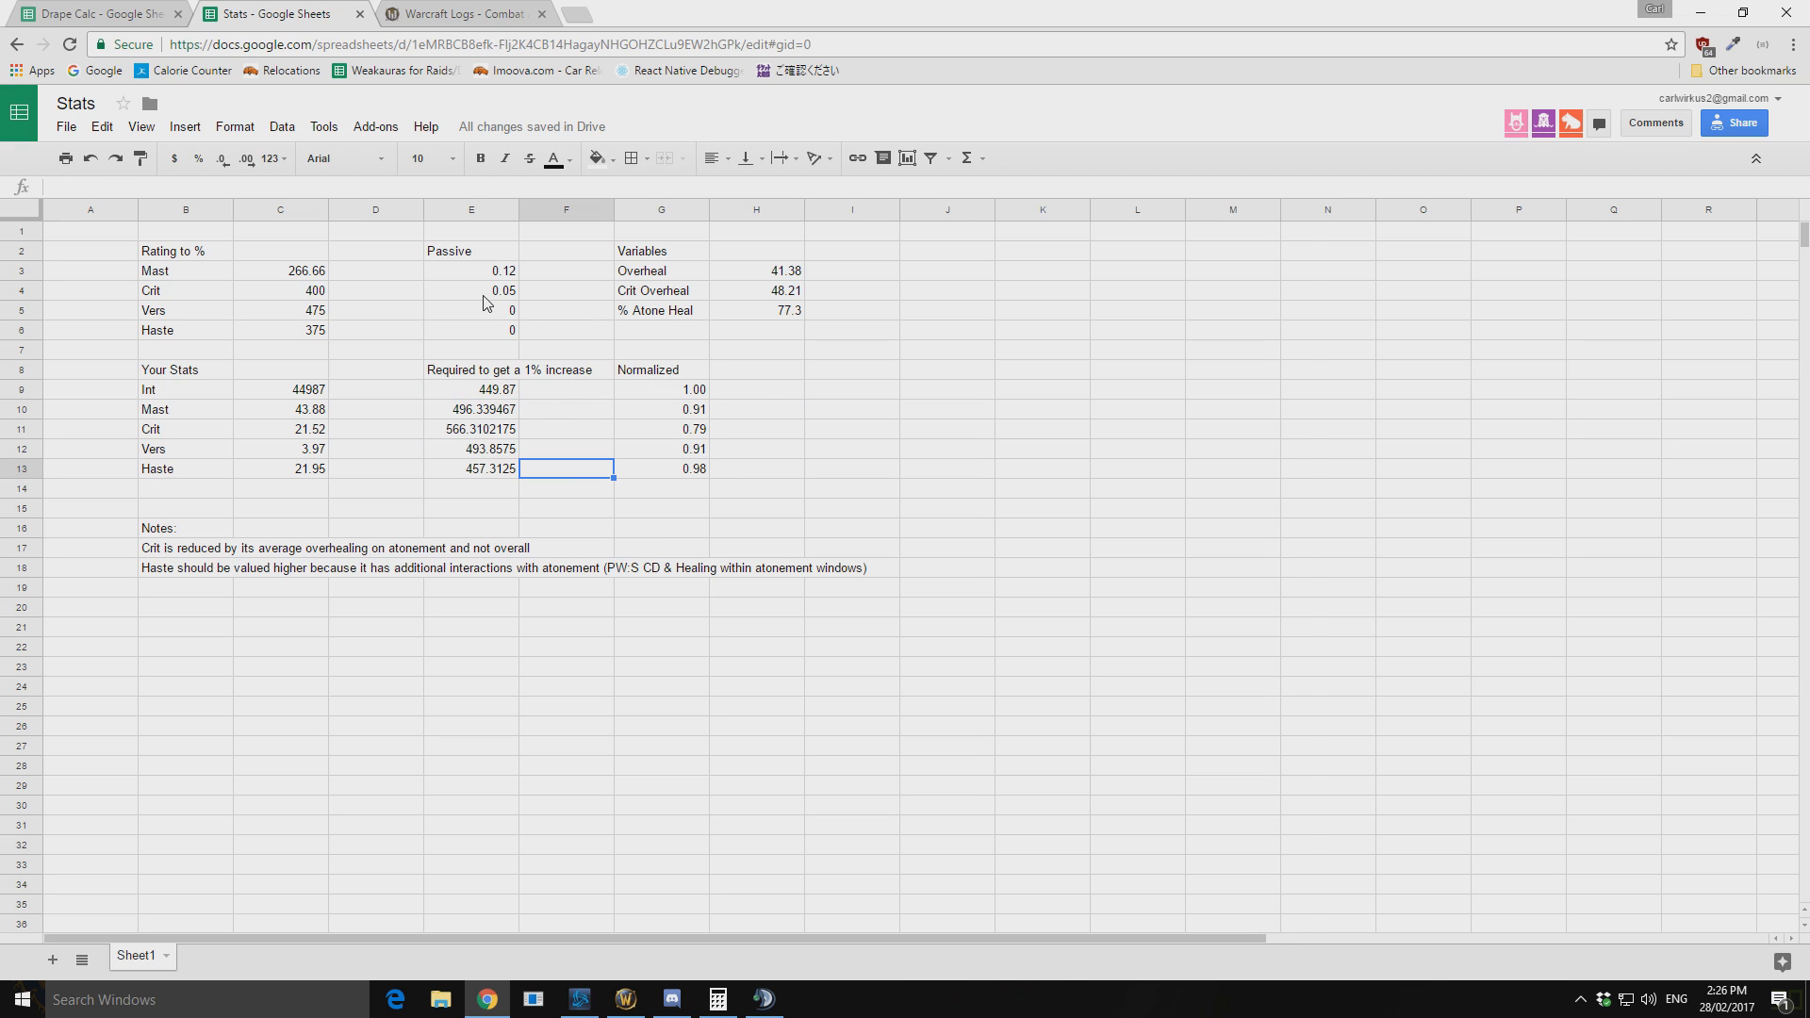
mouse_move(471, 393)
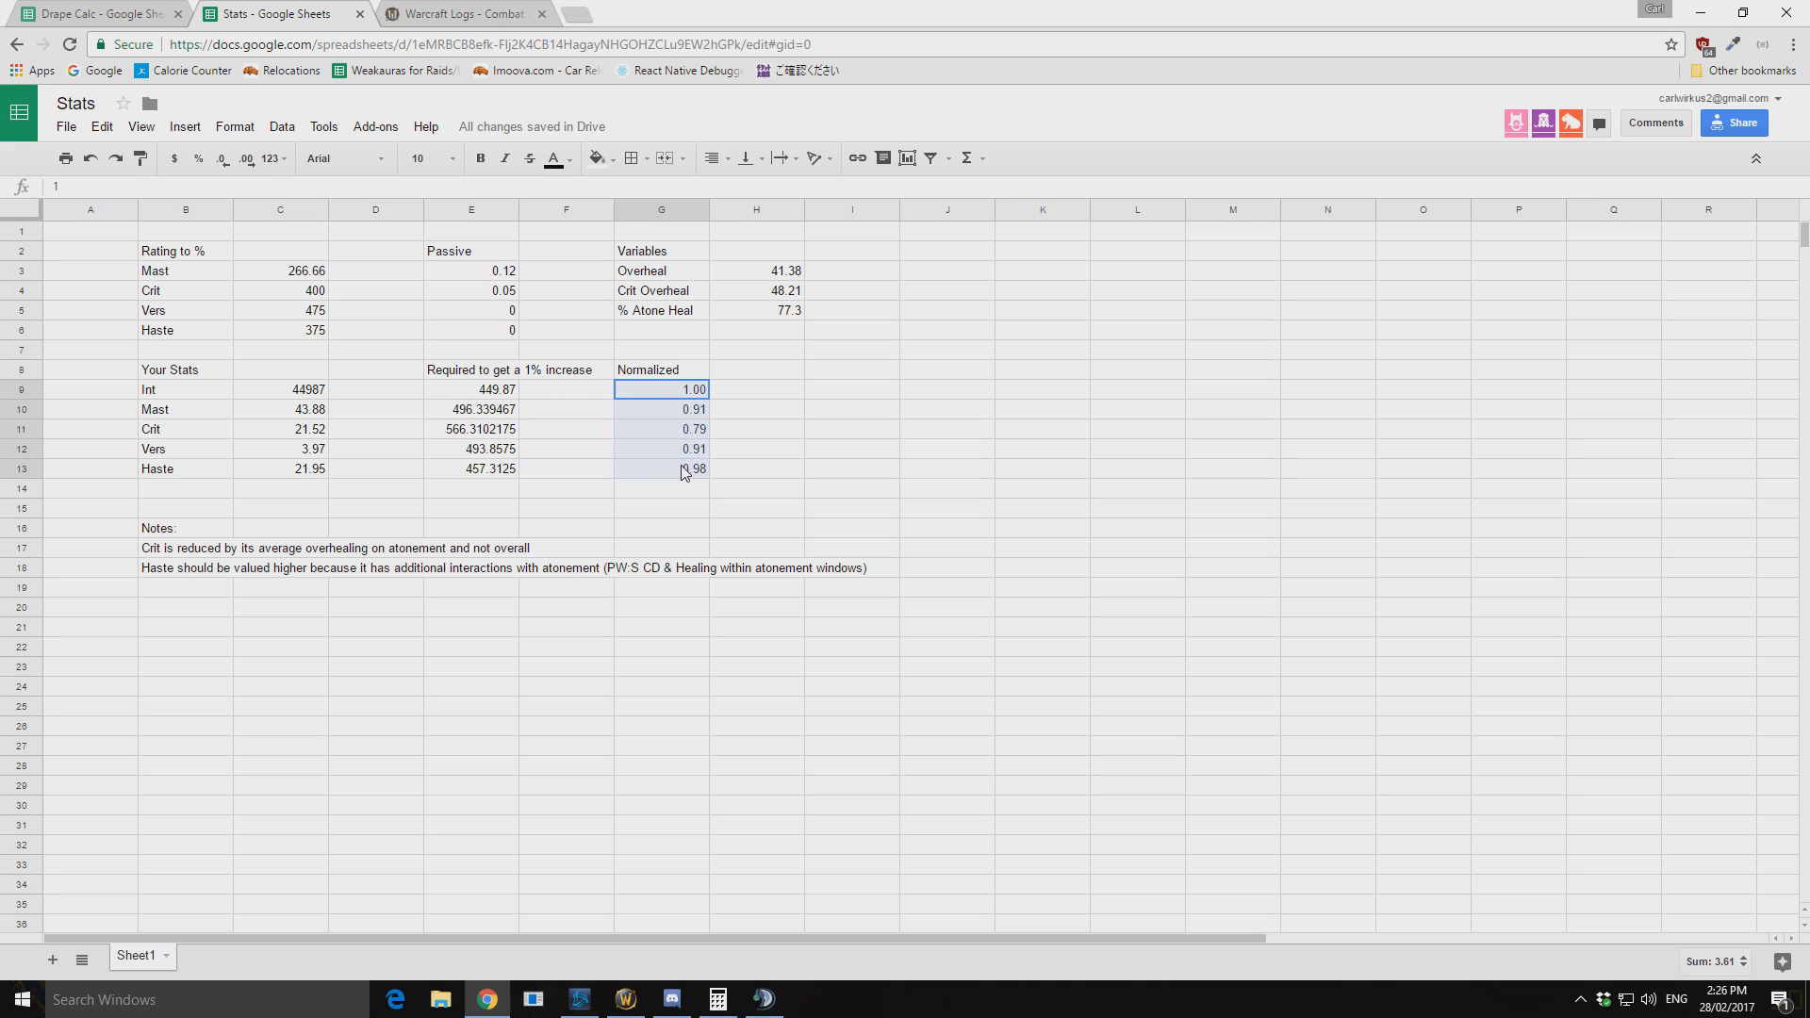
click(852, 449)
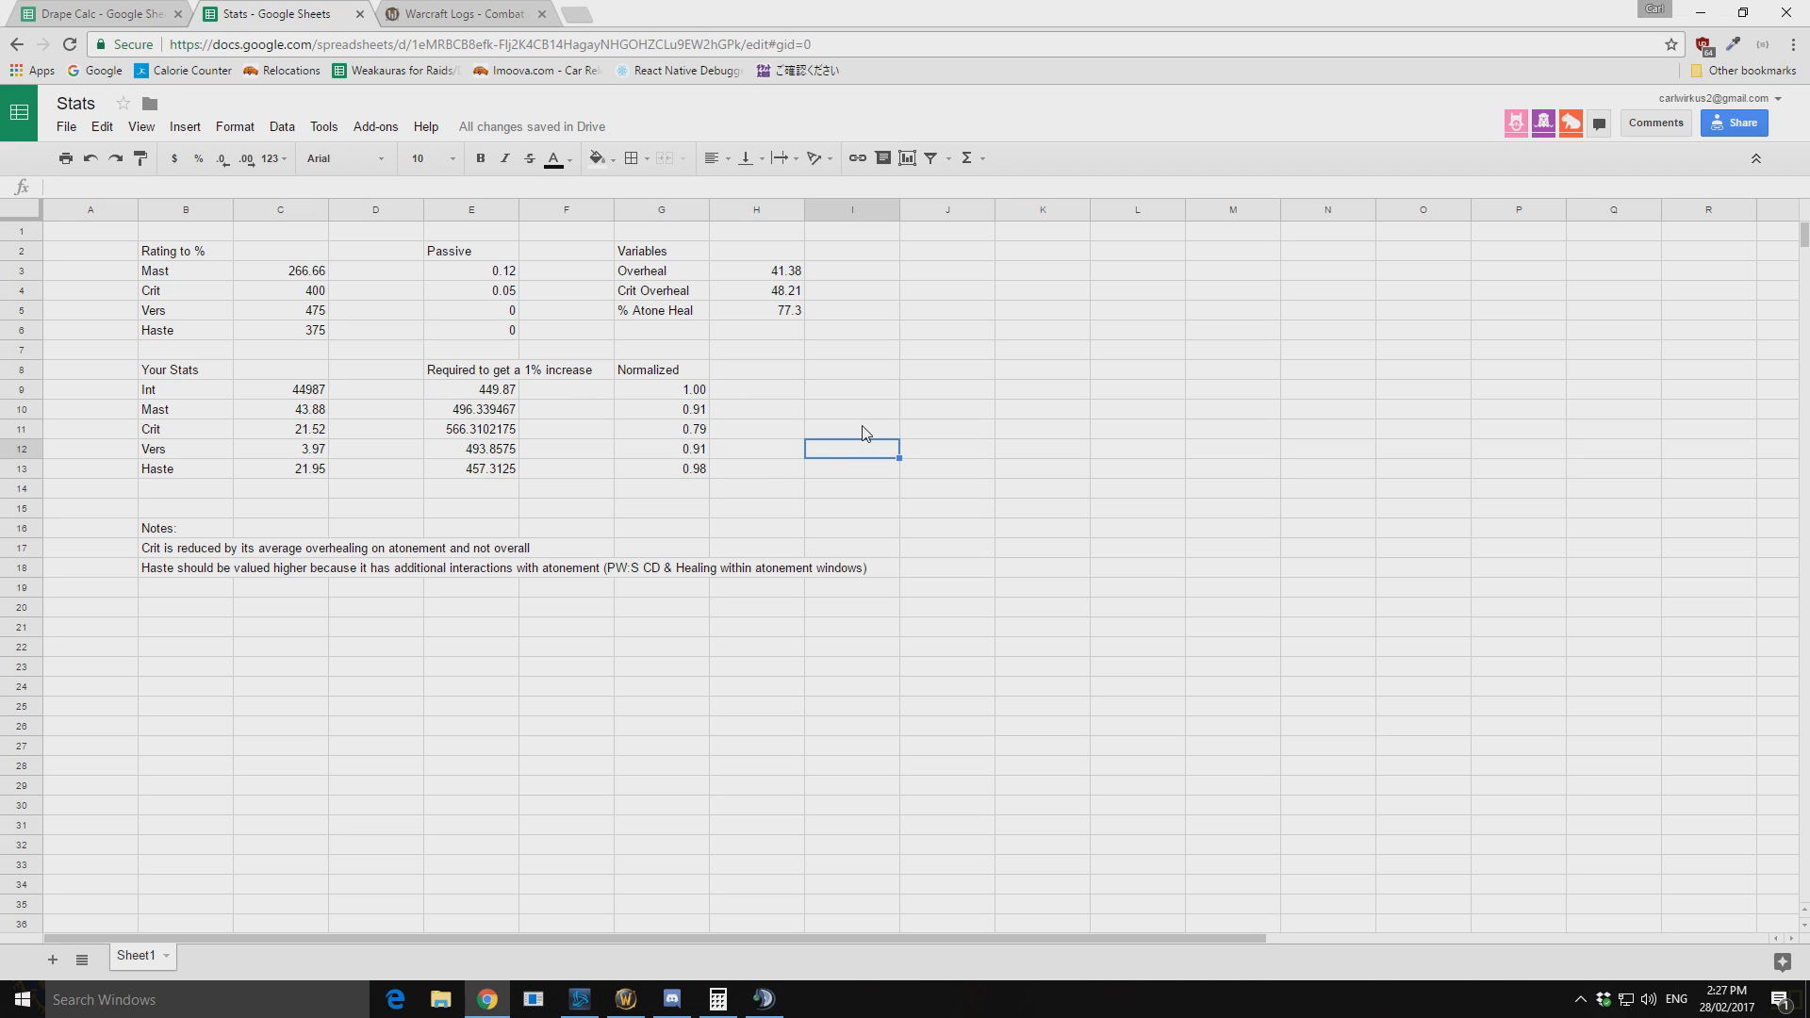
mouse_move(814, 453)
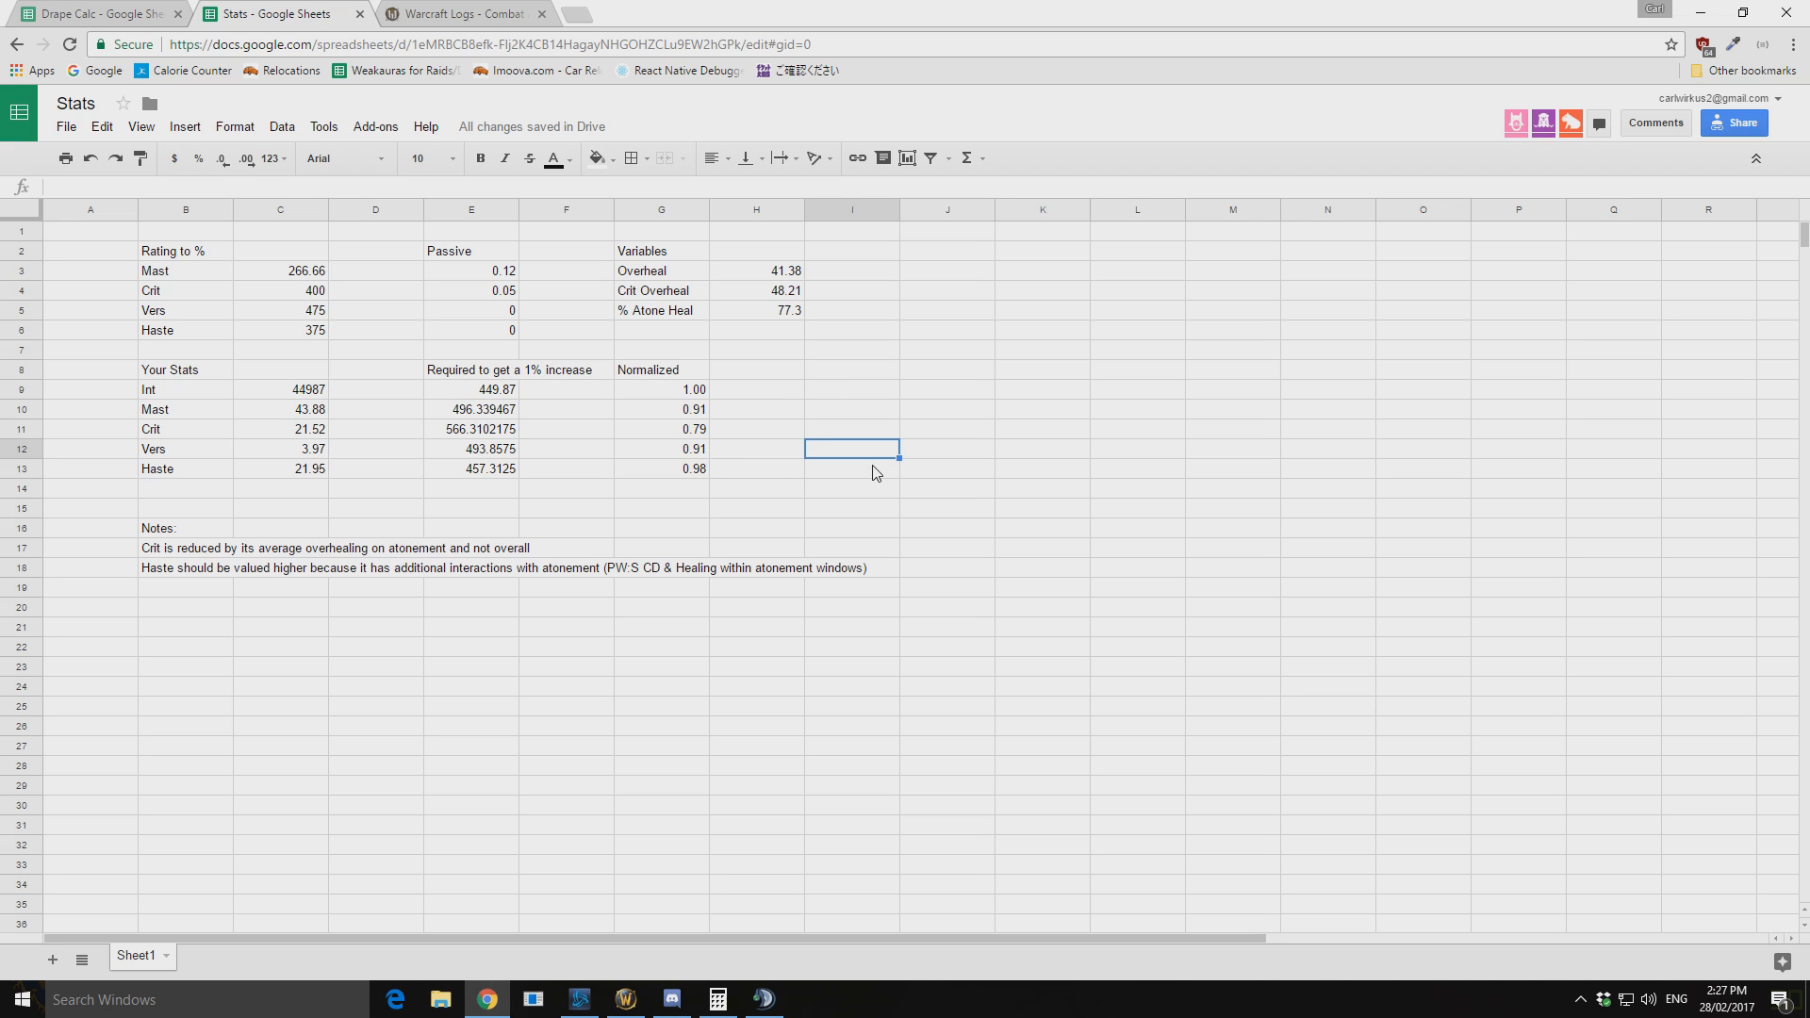
click(660, 469)
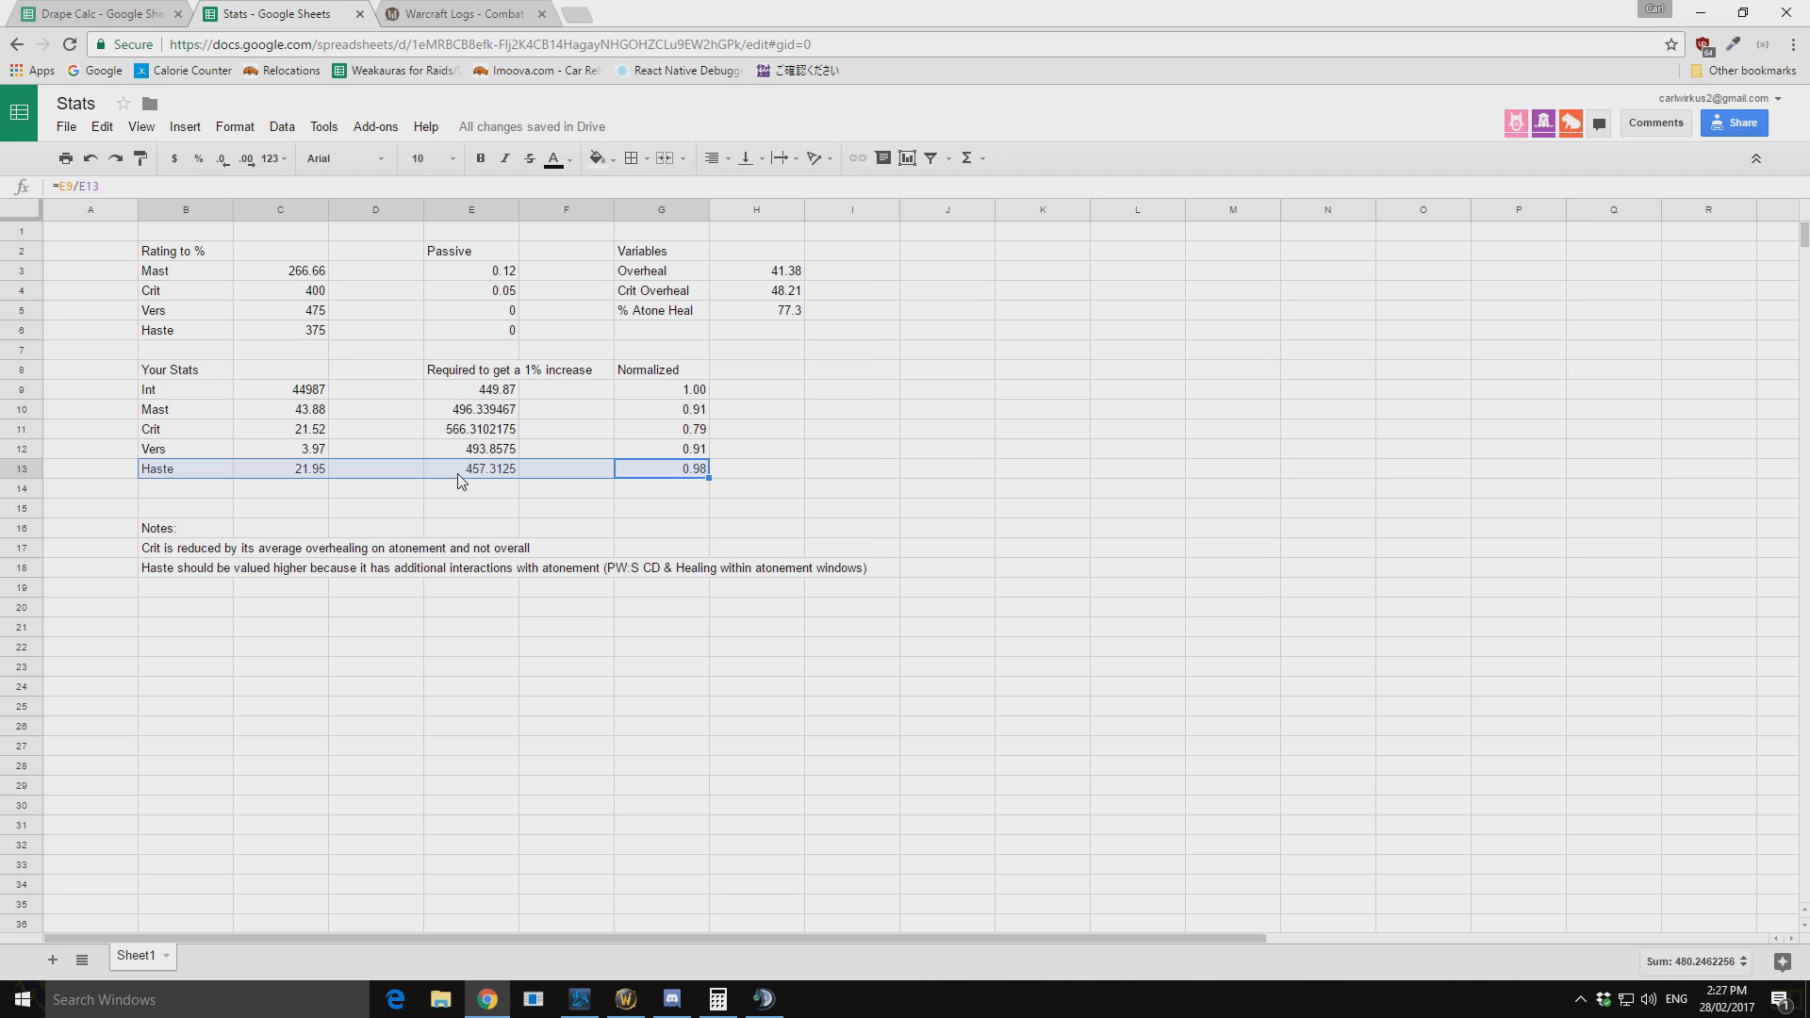
click(756, 468)
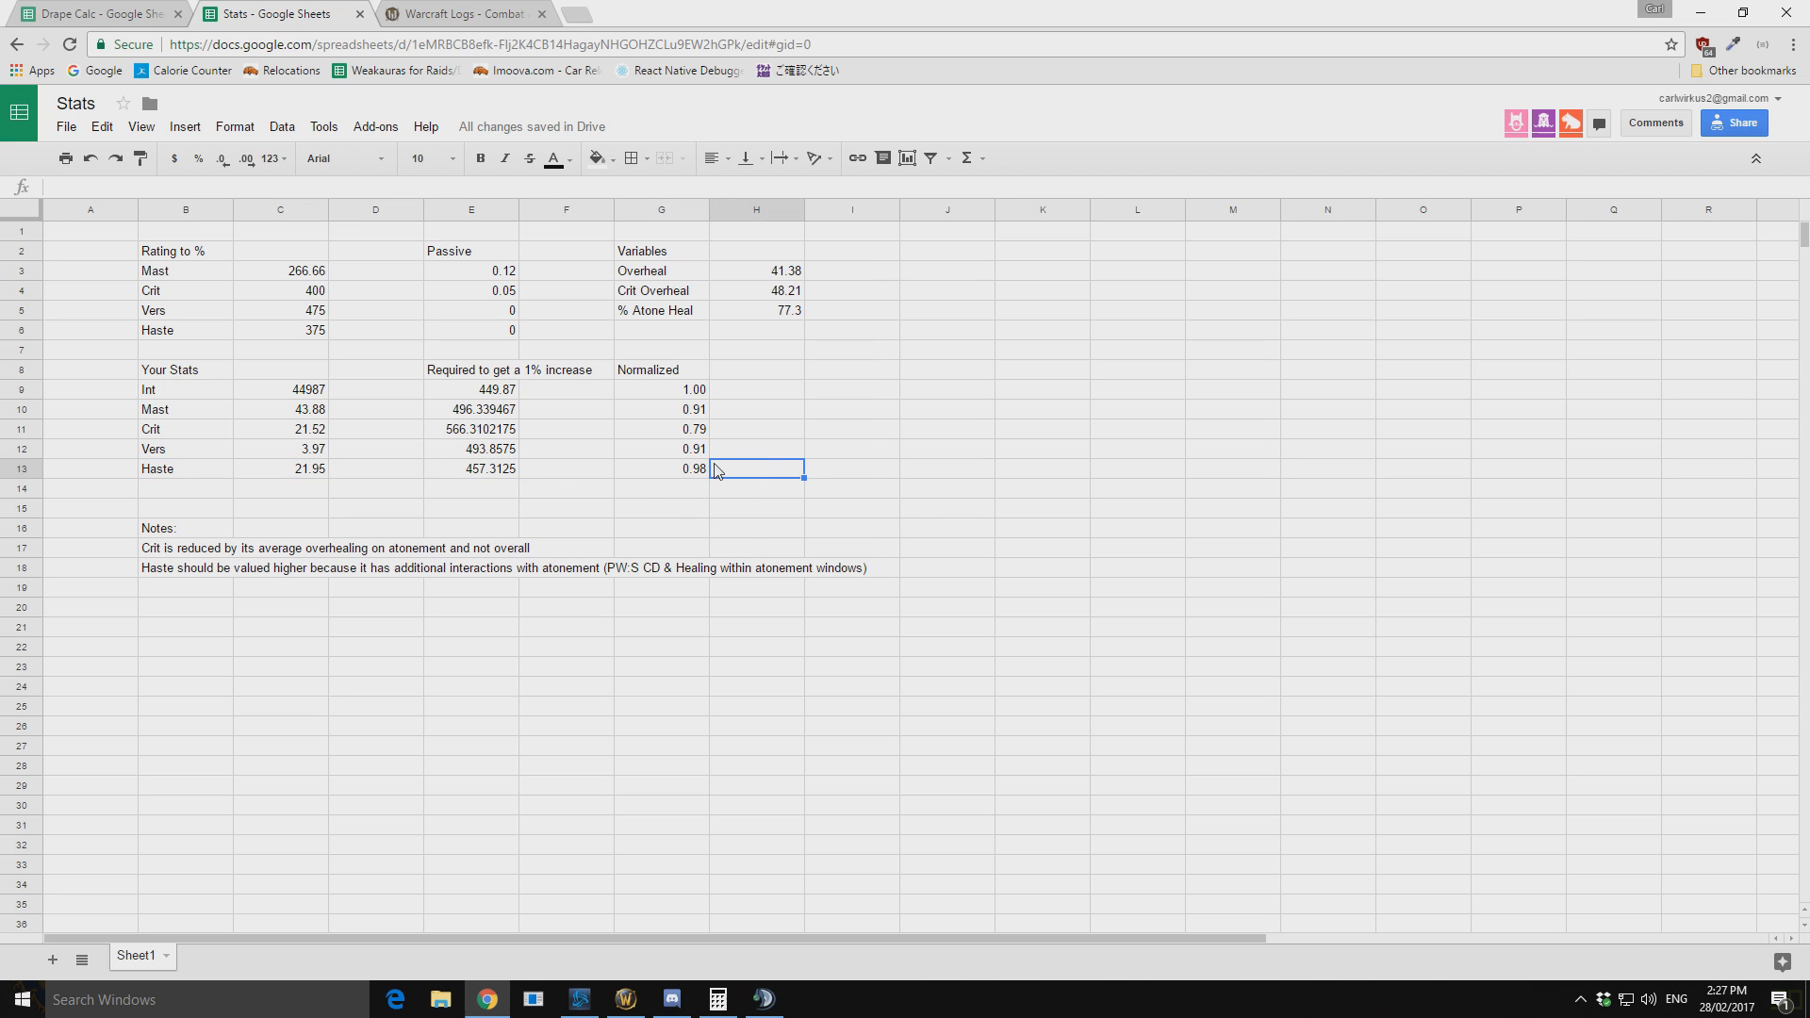
click(661, 469)
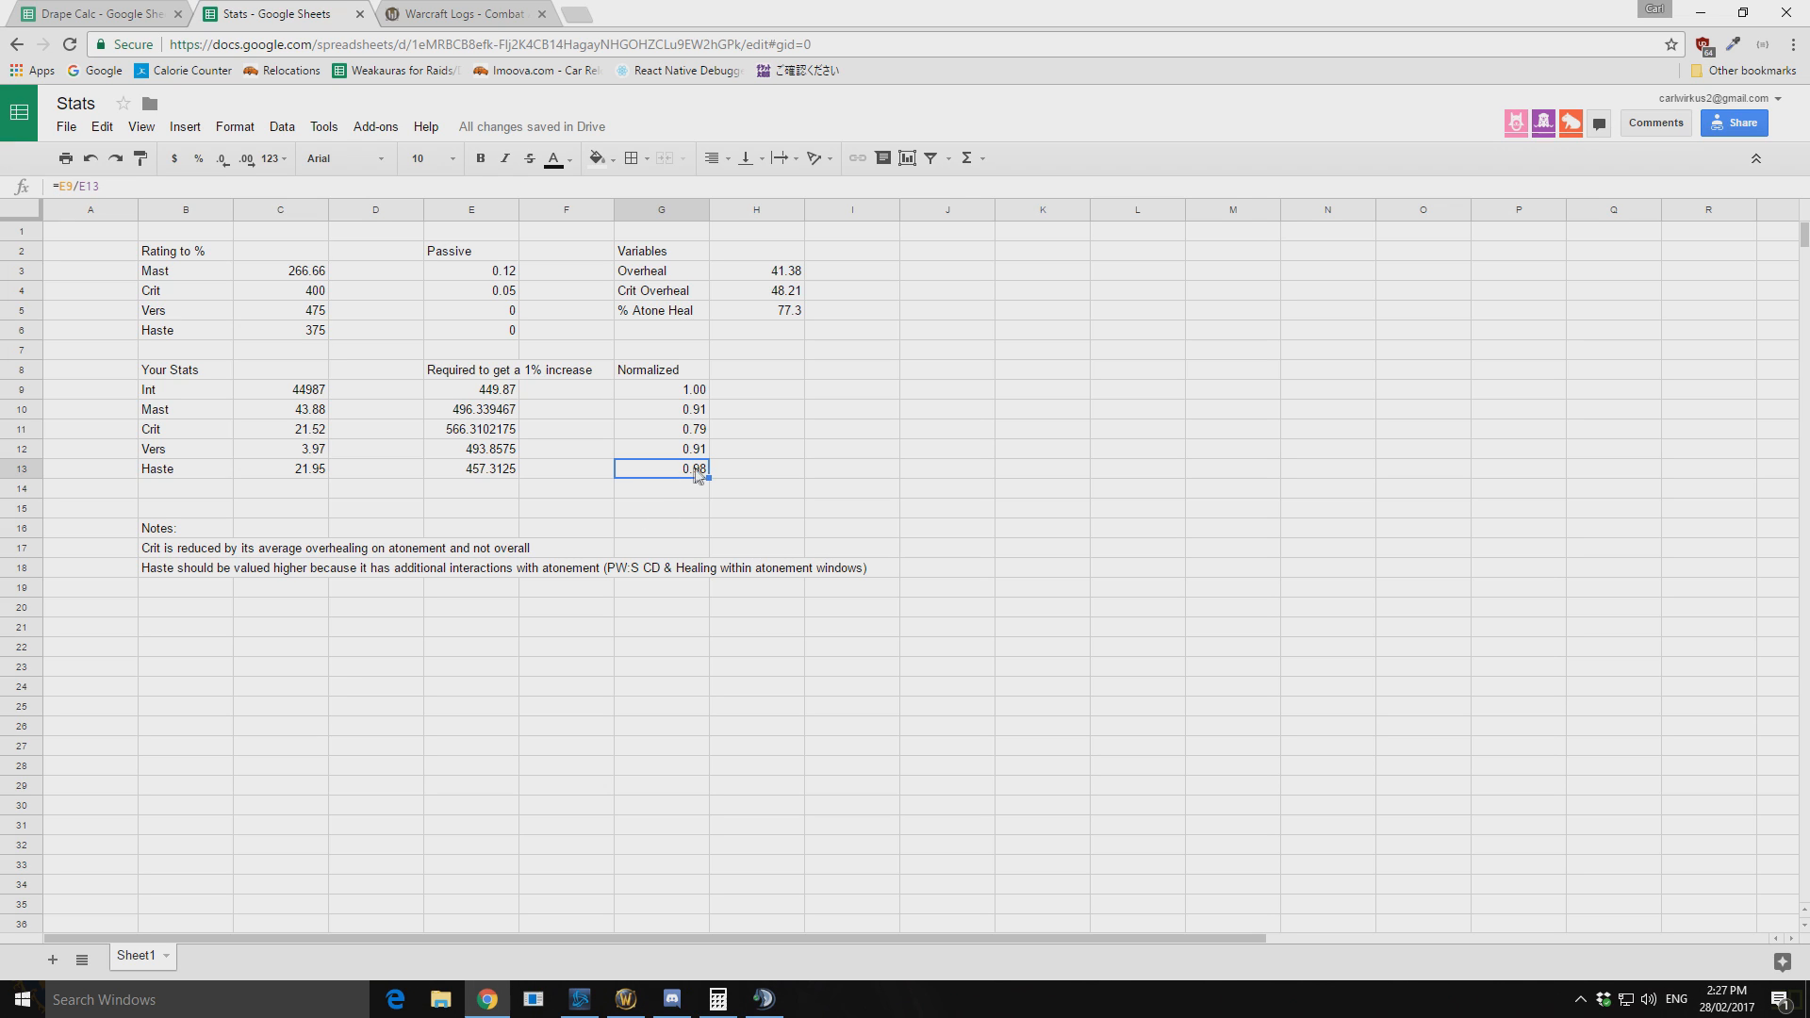
mouse_move(682, 475)
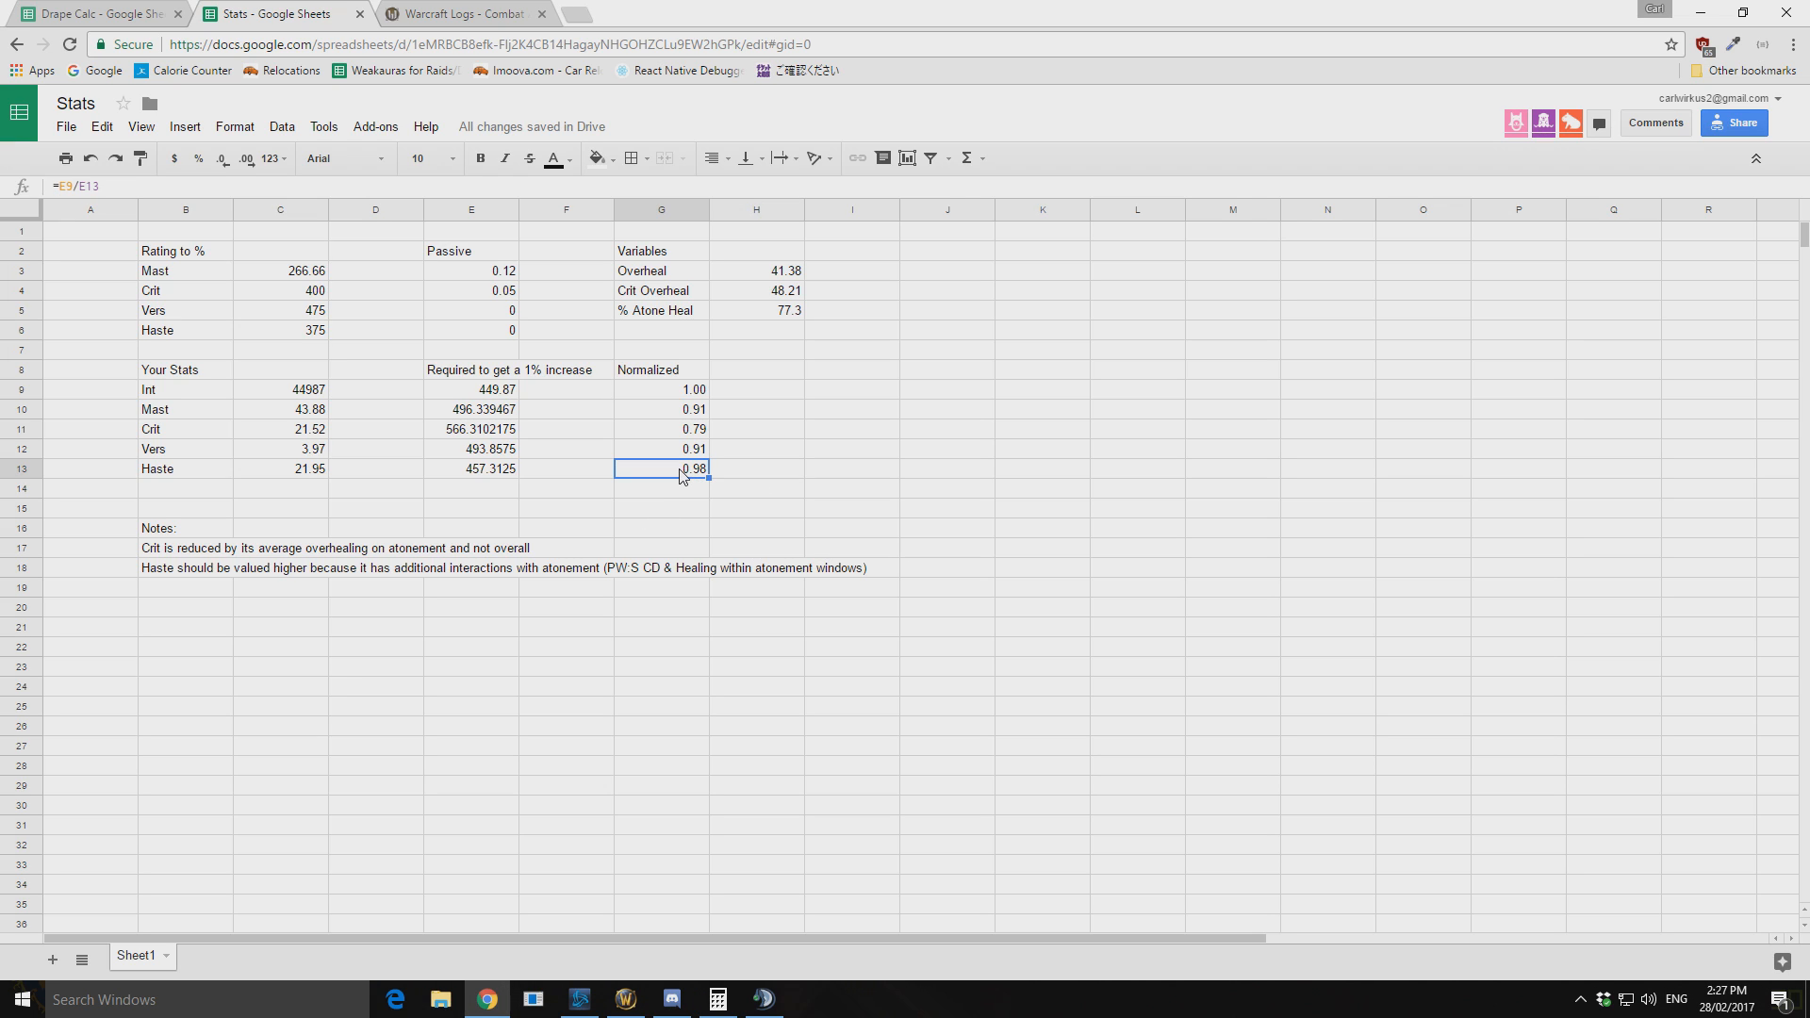
mouse_move(278, 601)
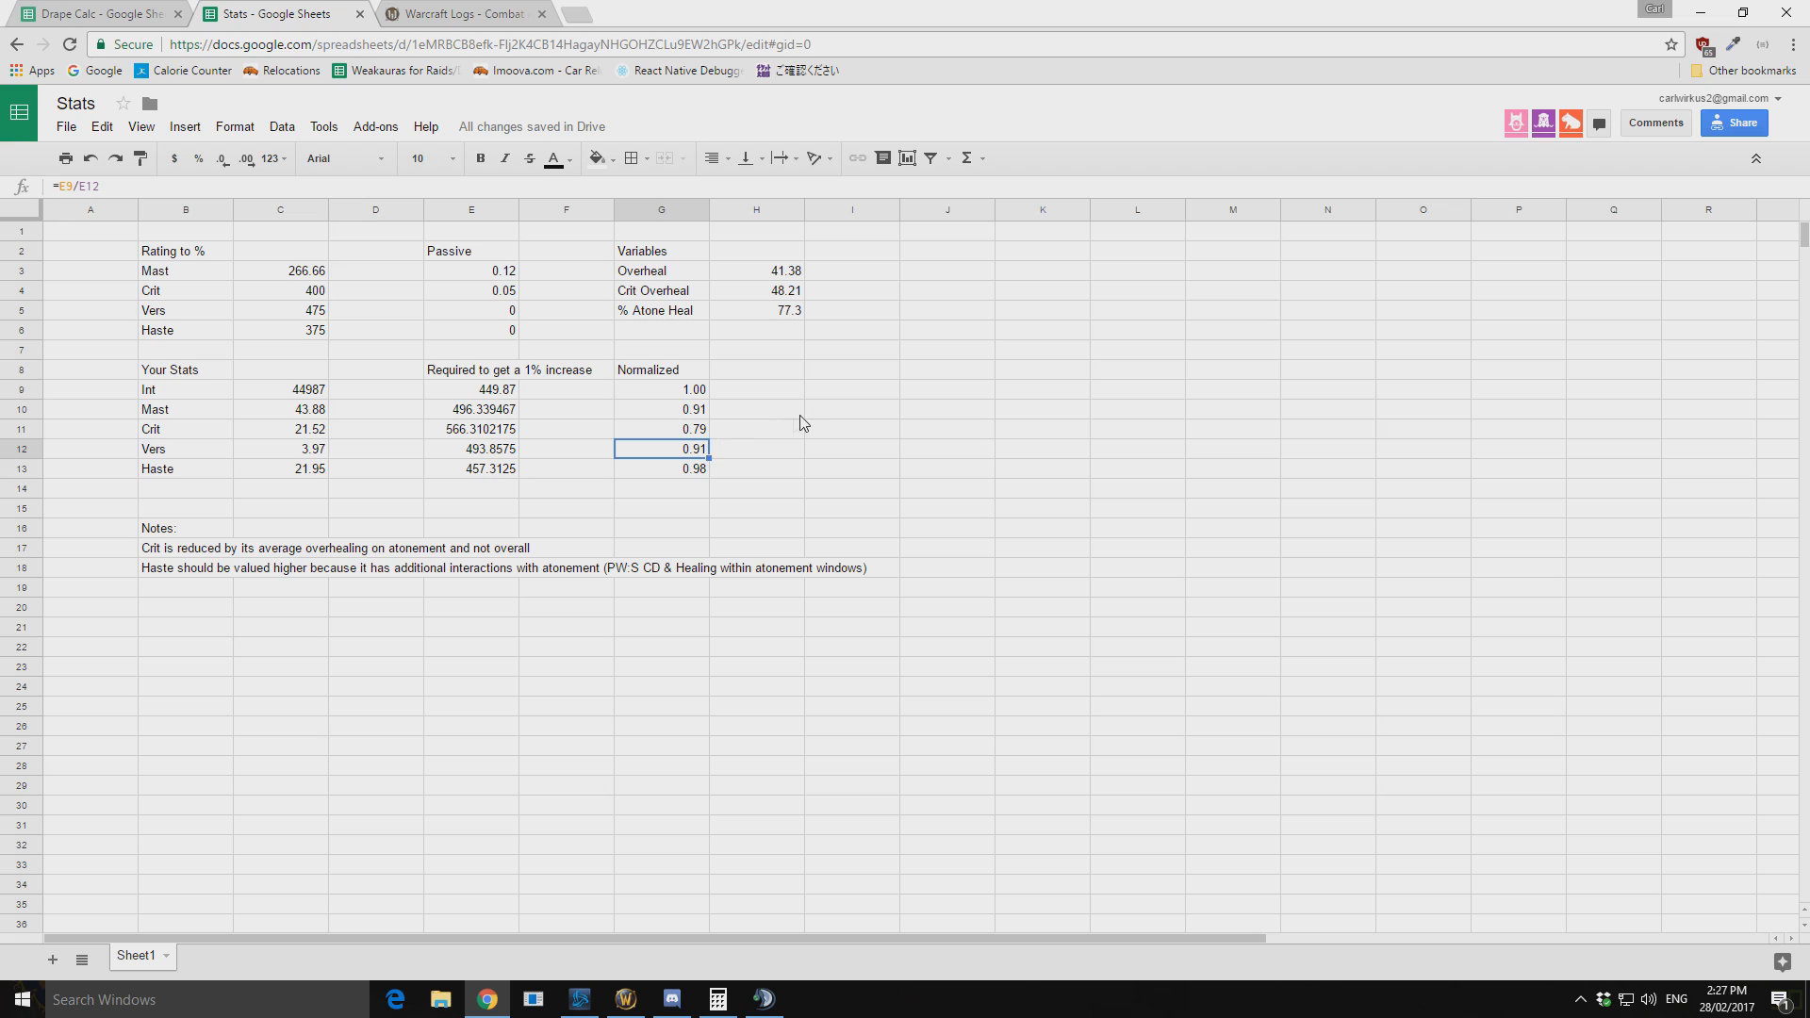
click(661, 429)
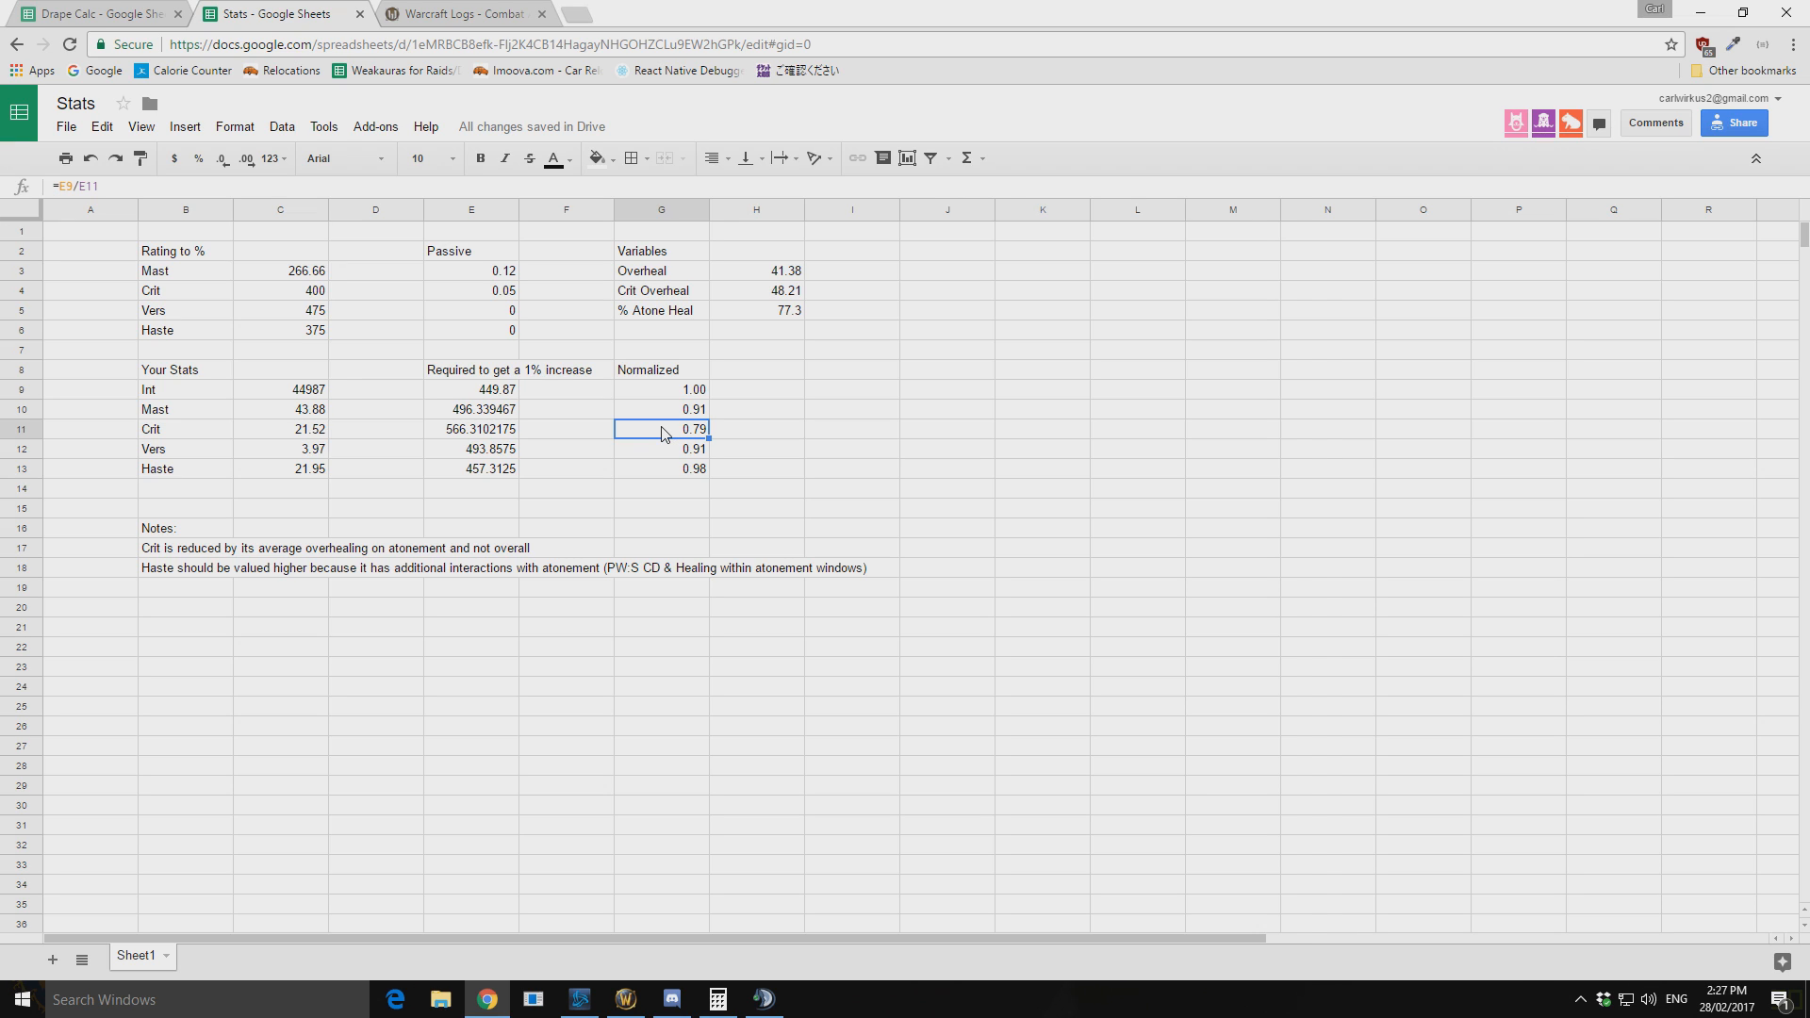
mouse_move(555, 452)
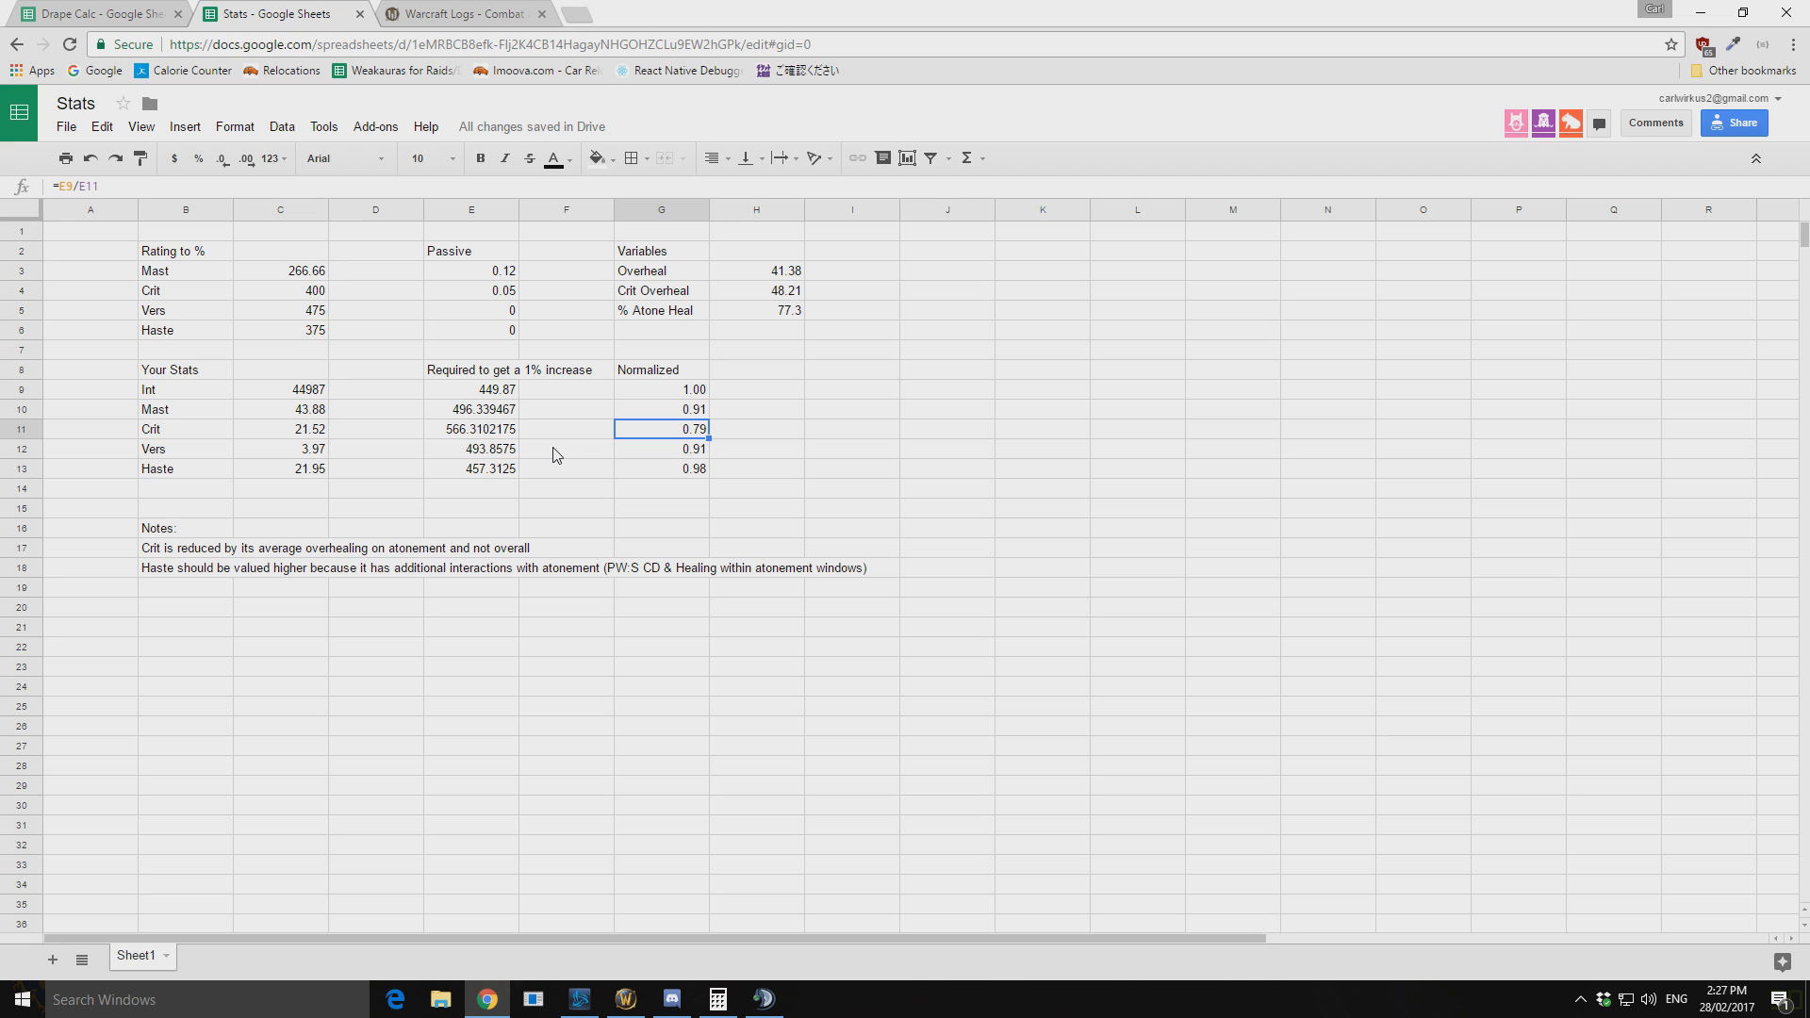
mouse_move(775, 329)
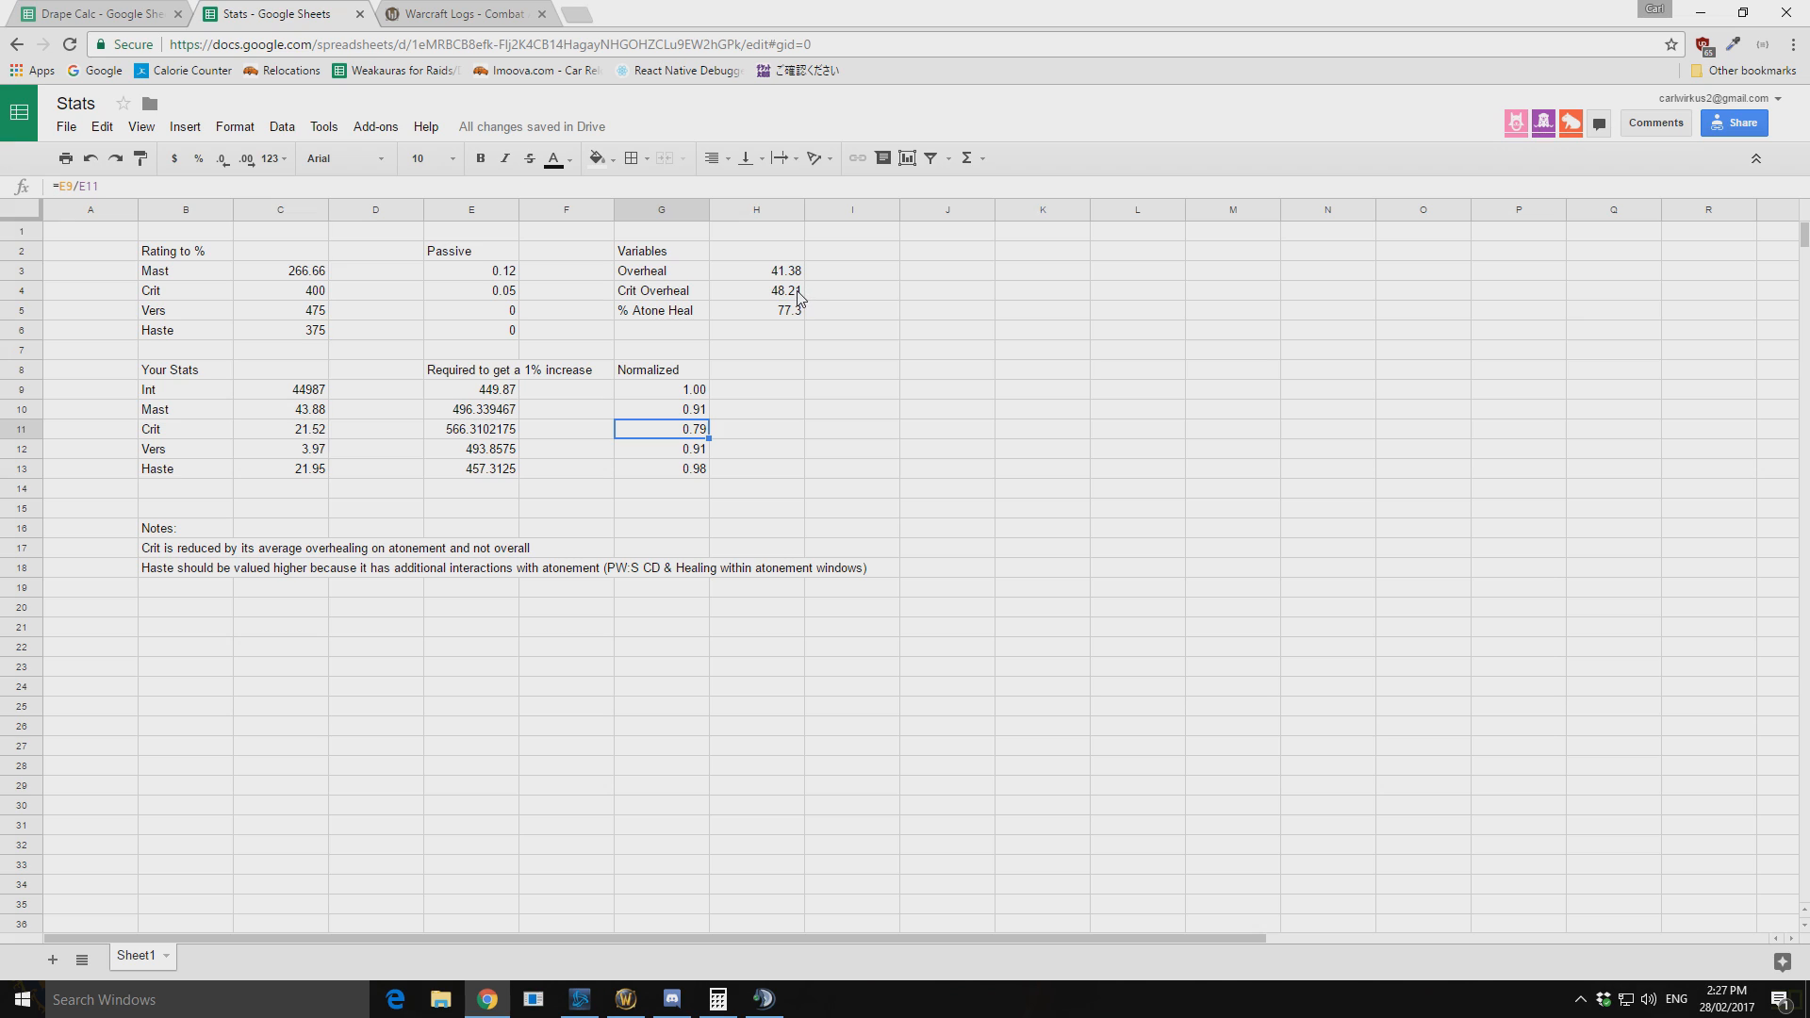
mouse_move(922, 364)
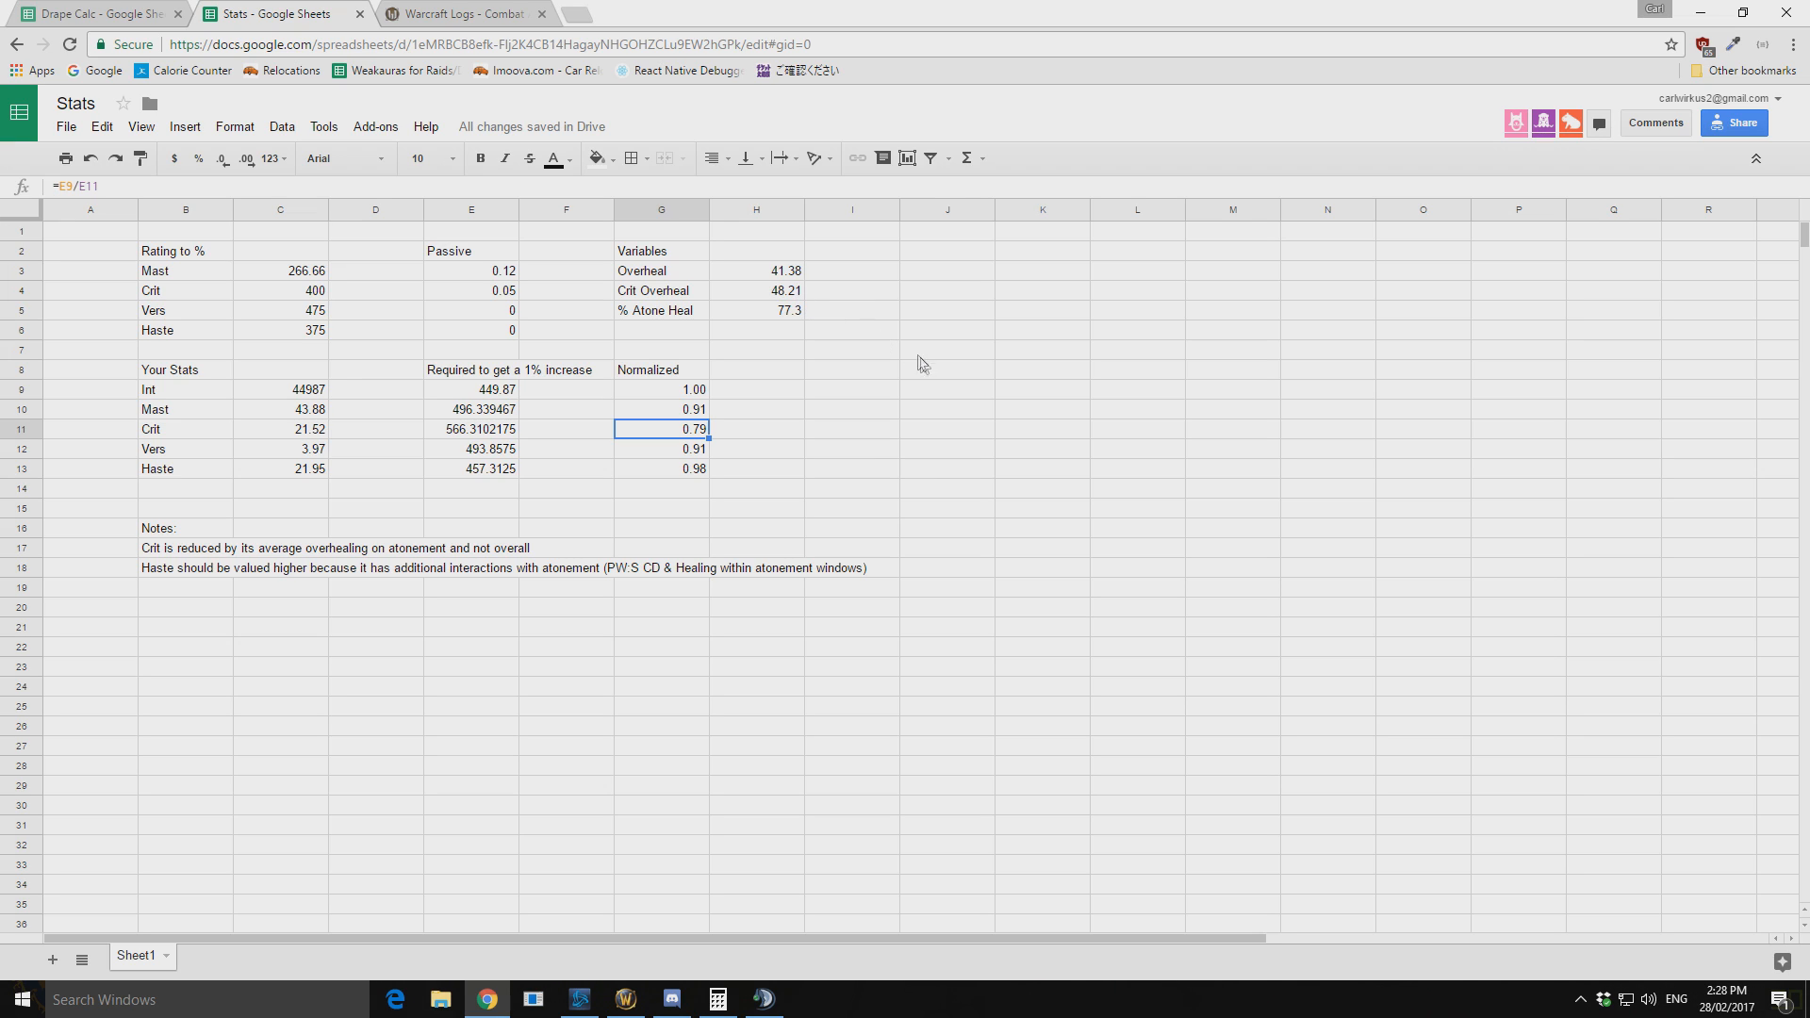
mouse_move(934, 463)
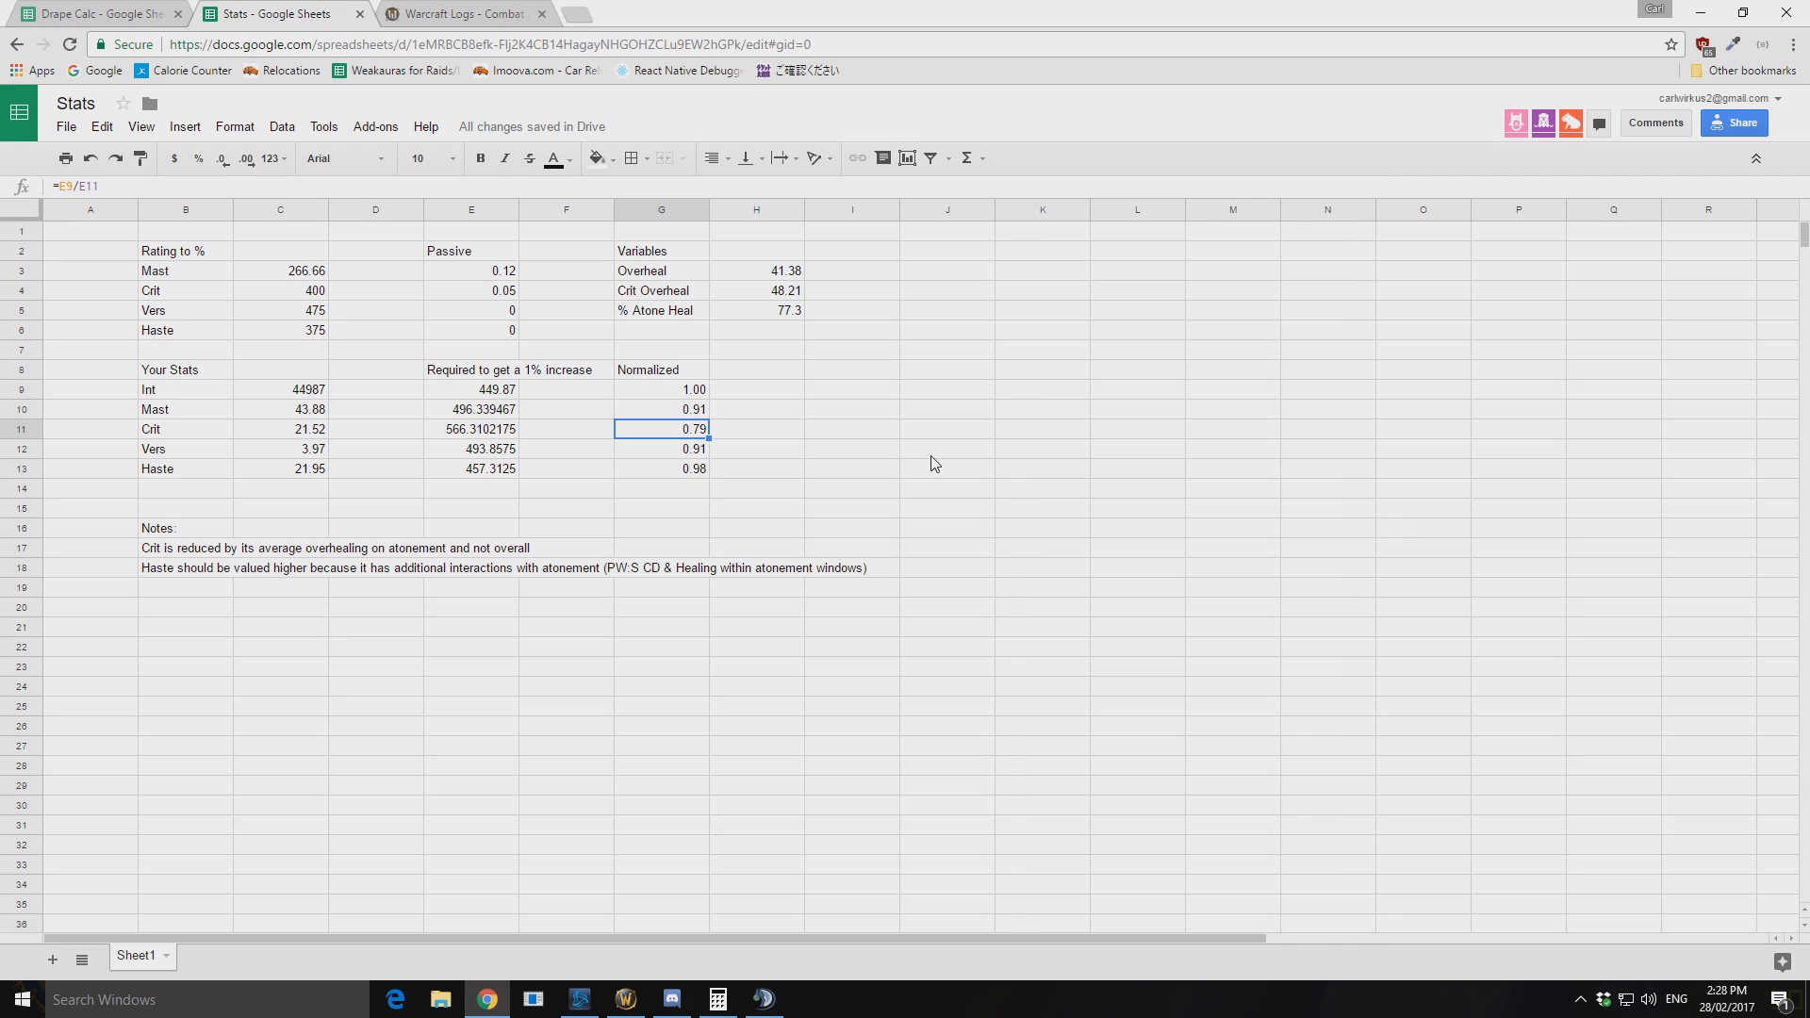
mouse_move(932, 441)
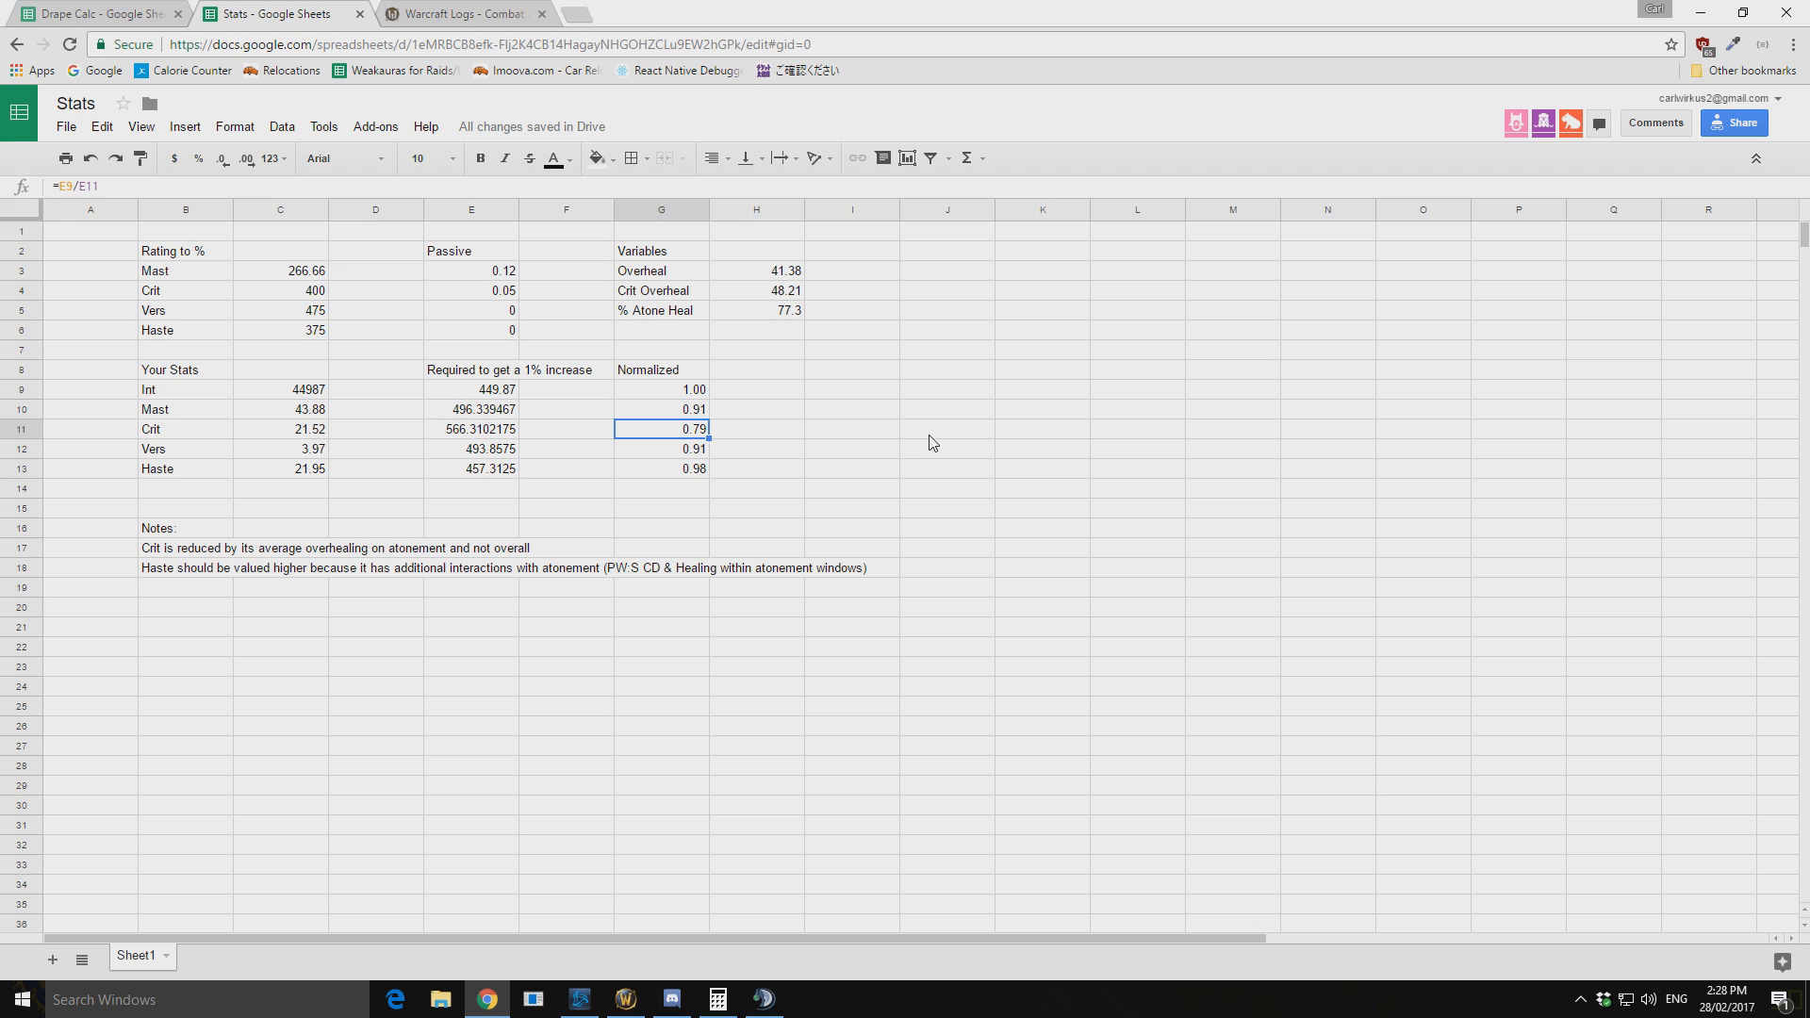
mouse_move(933, 431)
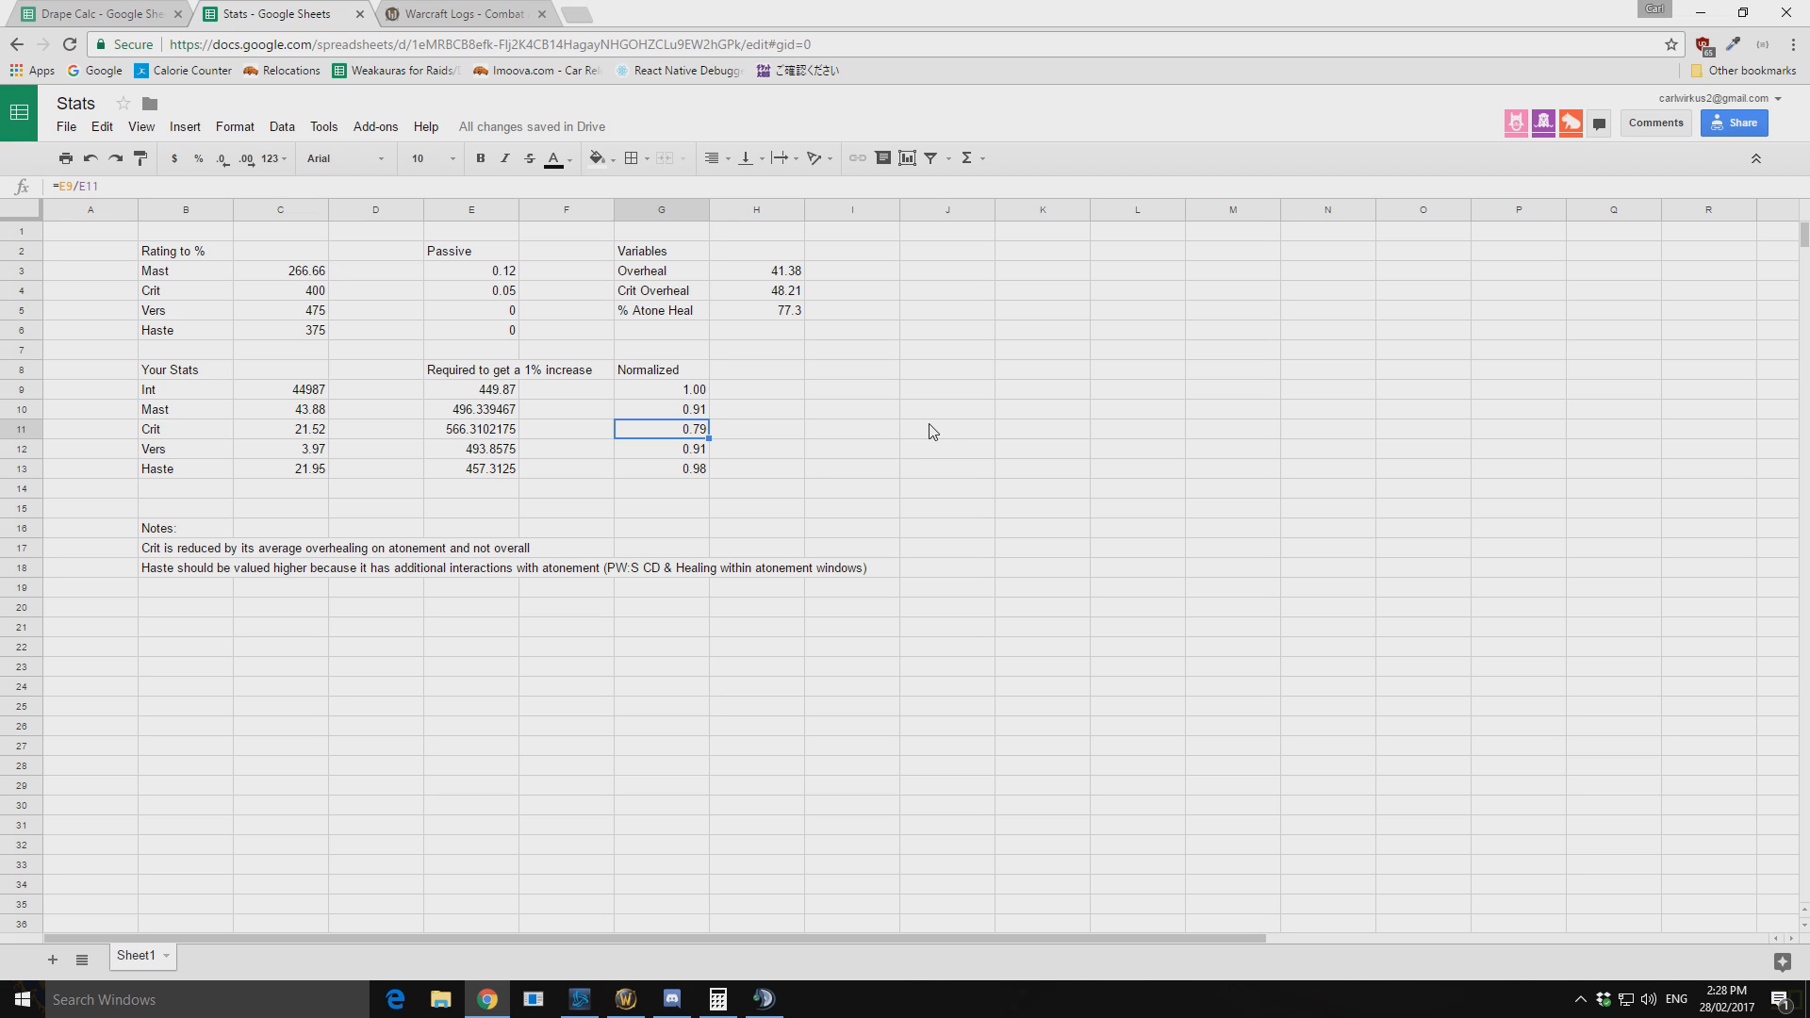
click(851, 428)
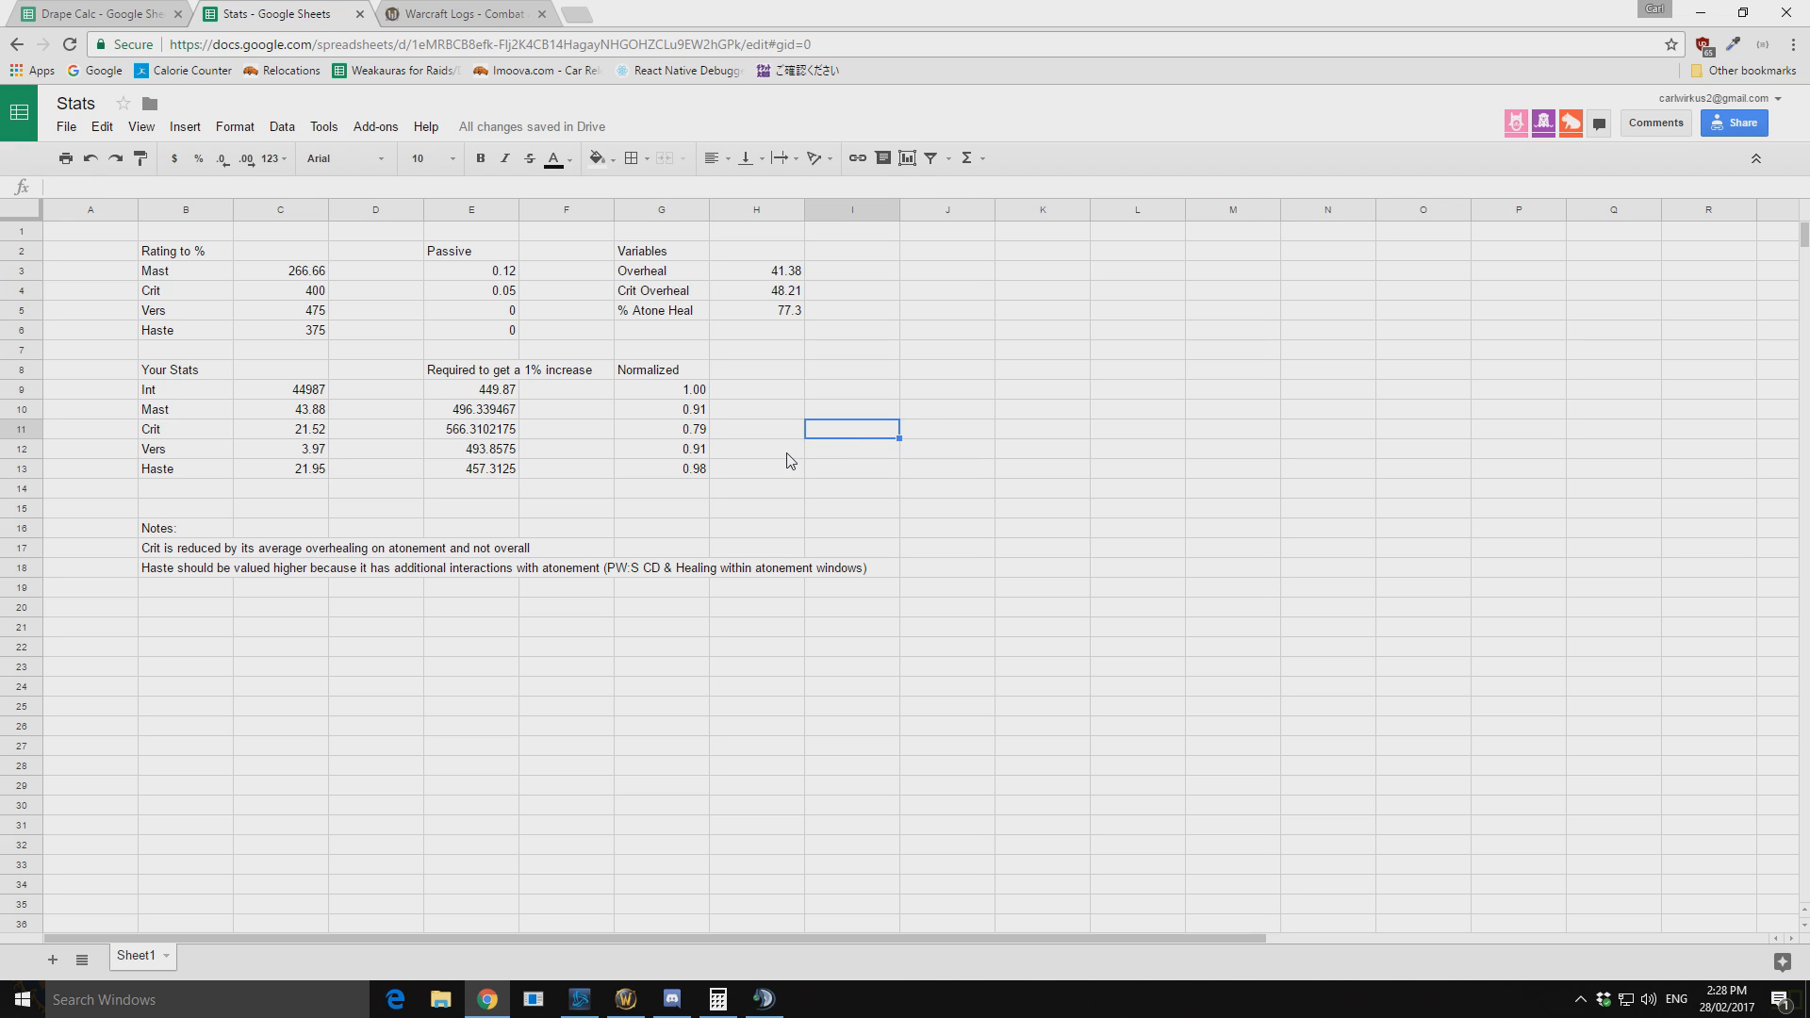
click(851, 512)
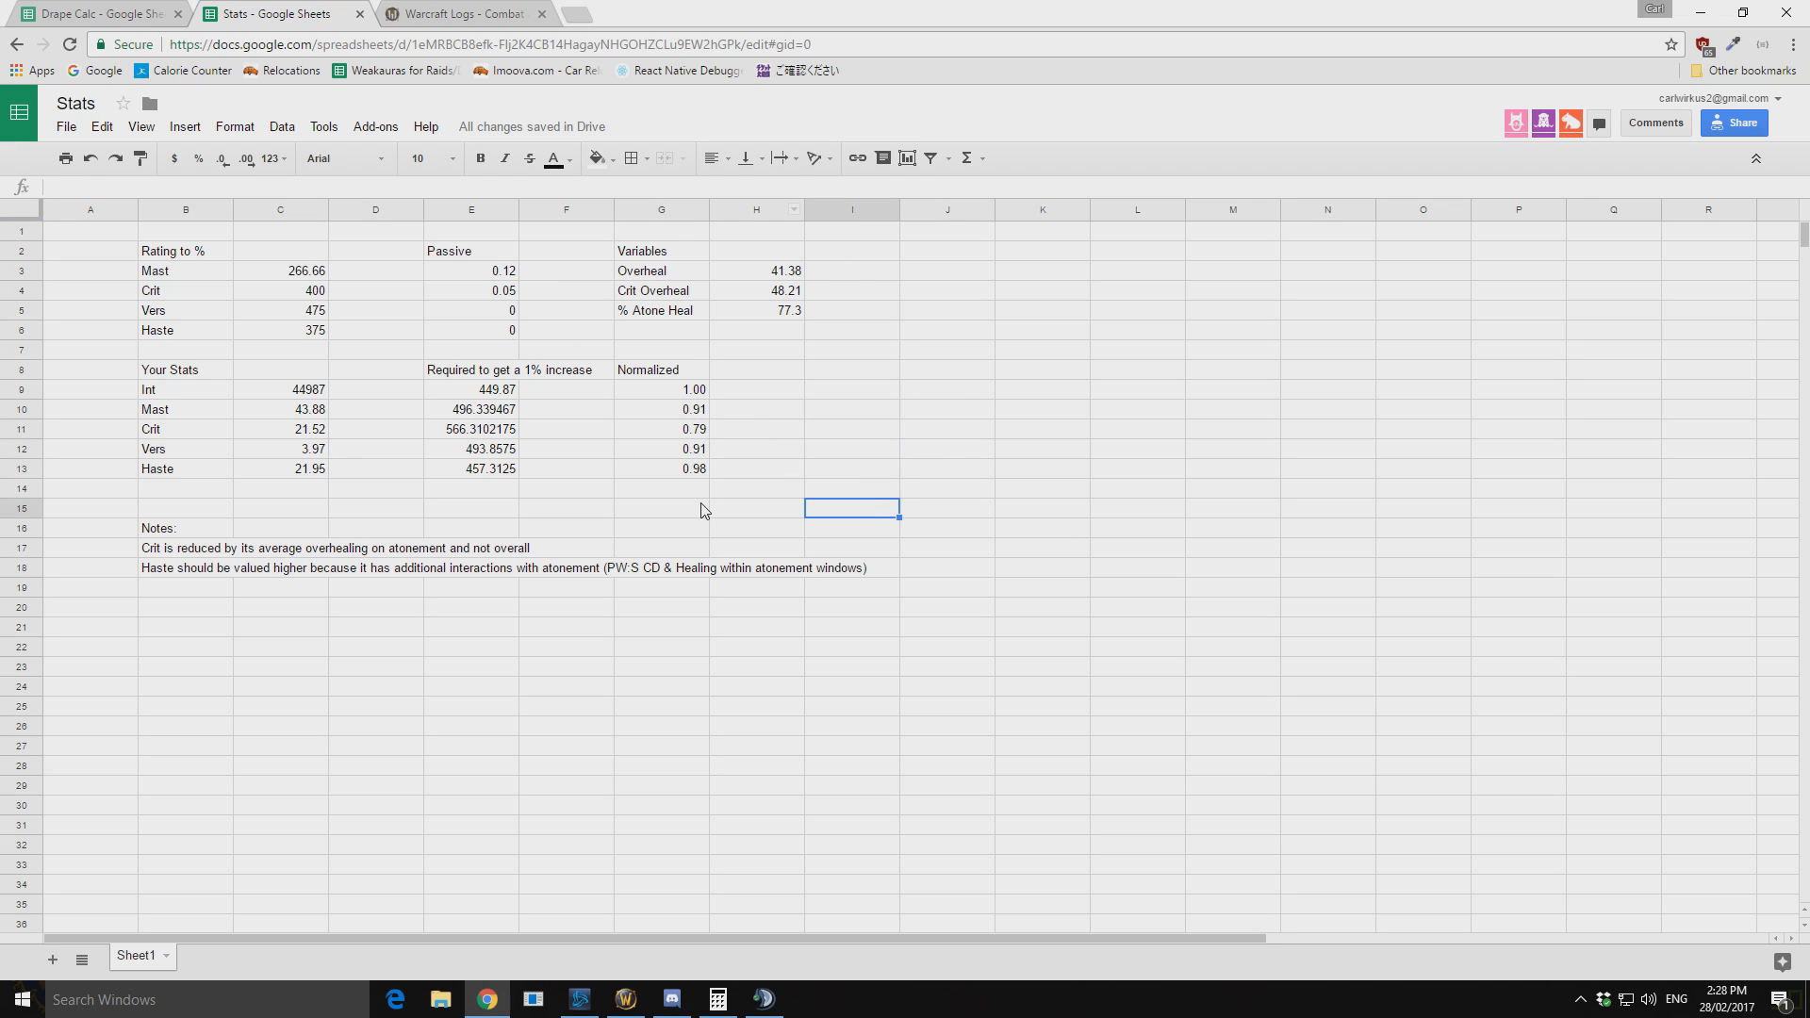
click(946, 429)
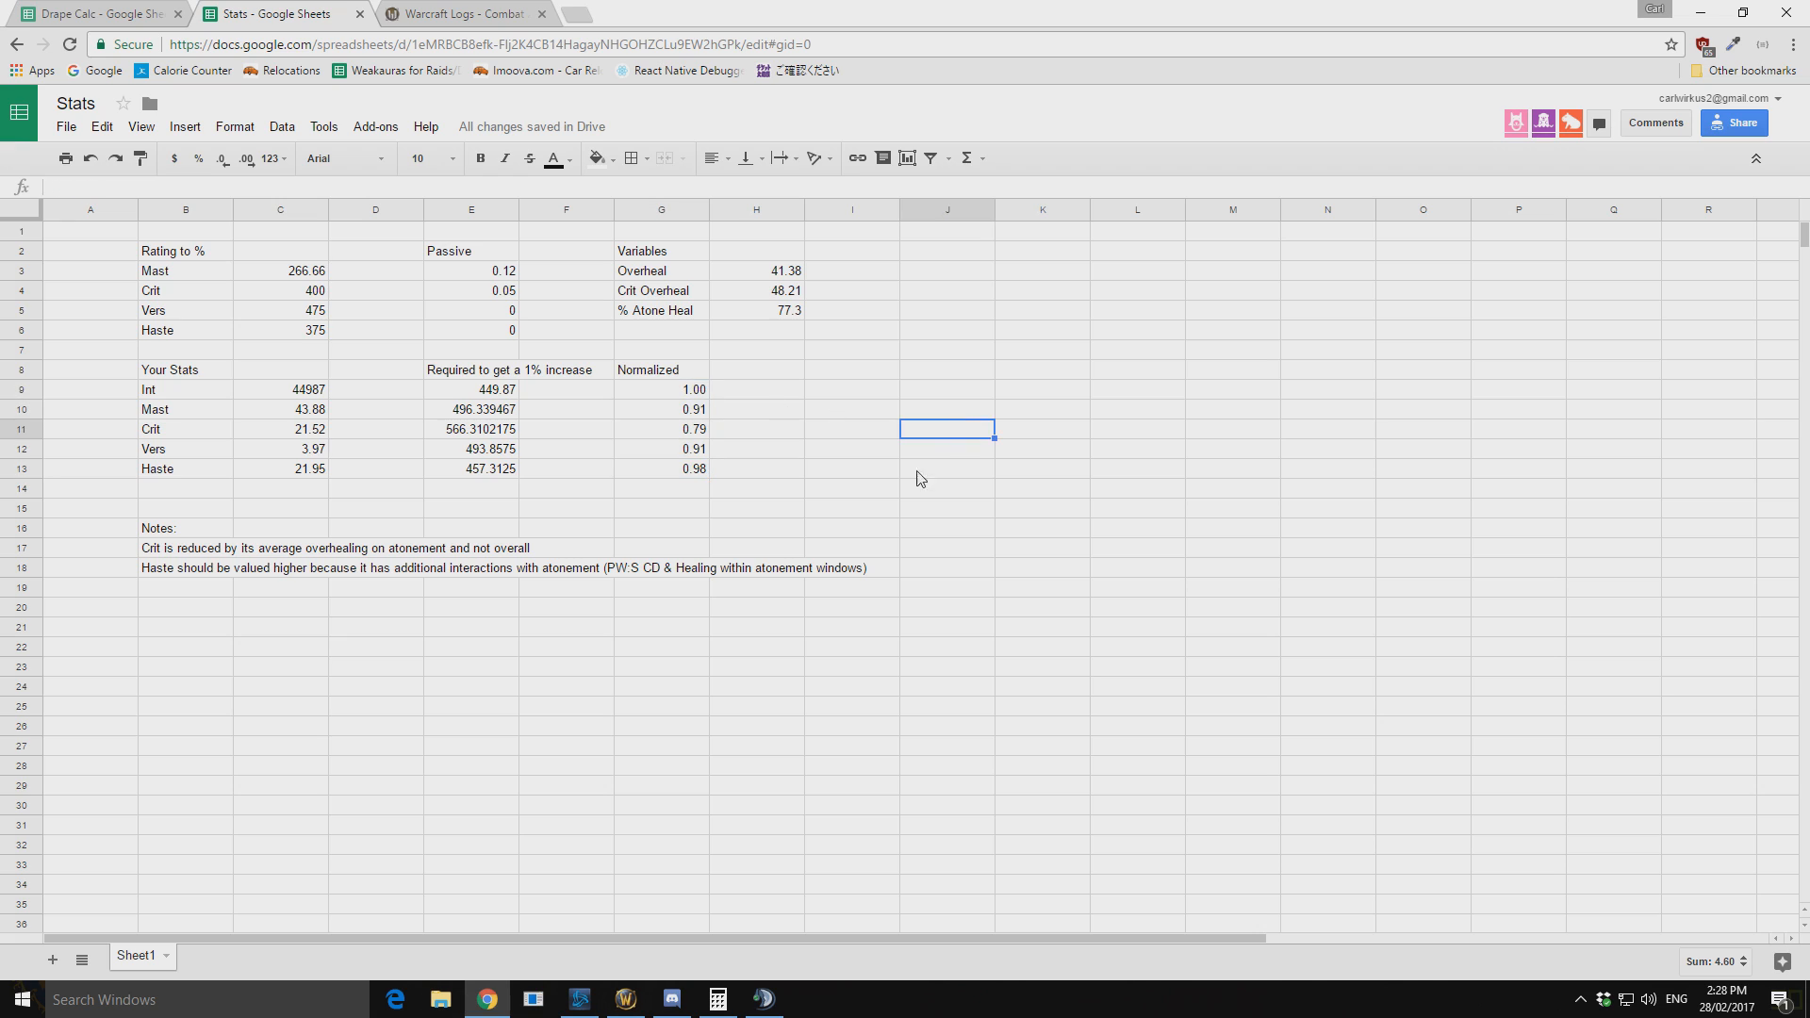
click(660, 468)
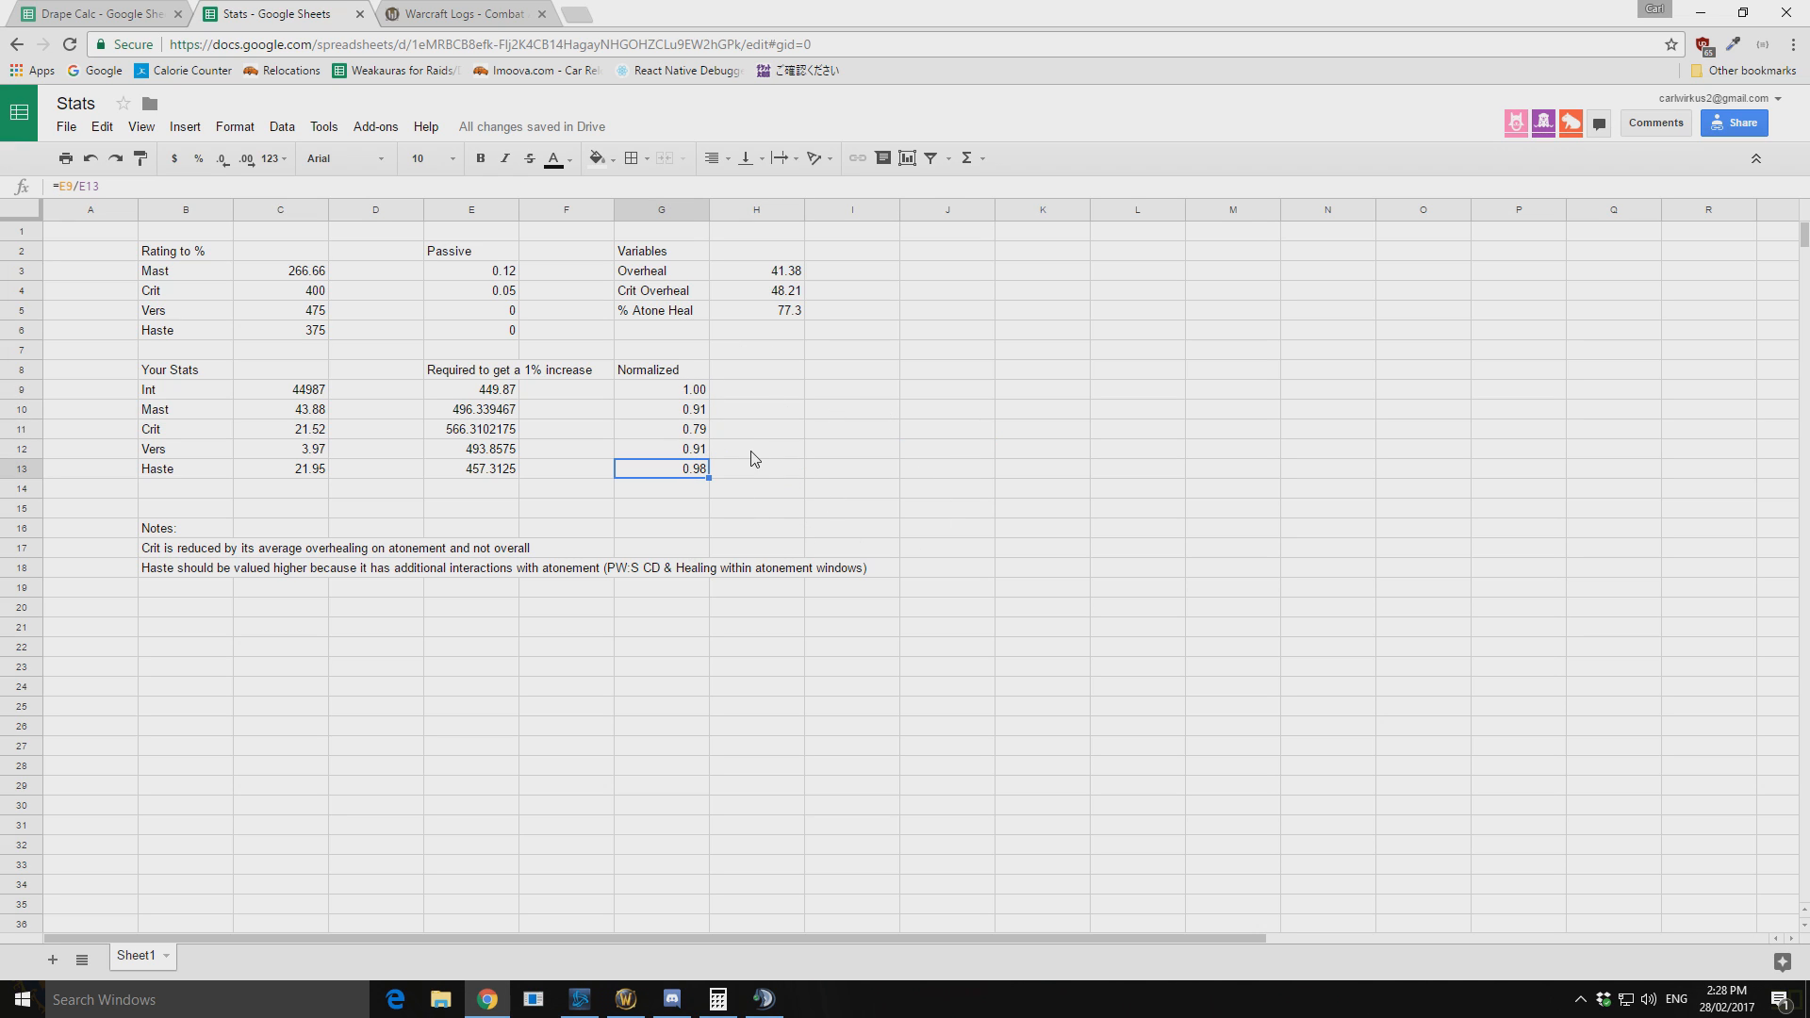
mouse_move(630, 157)
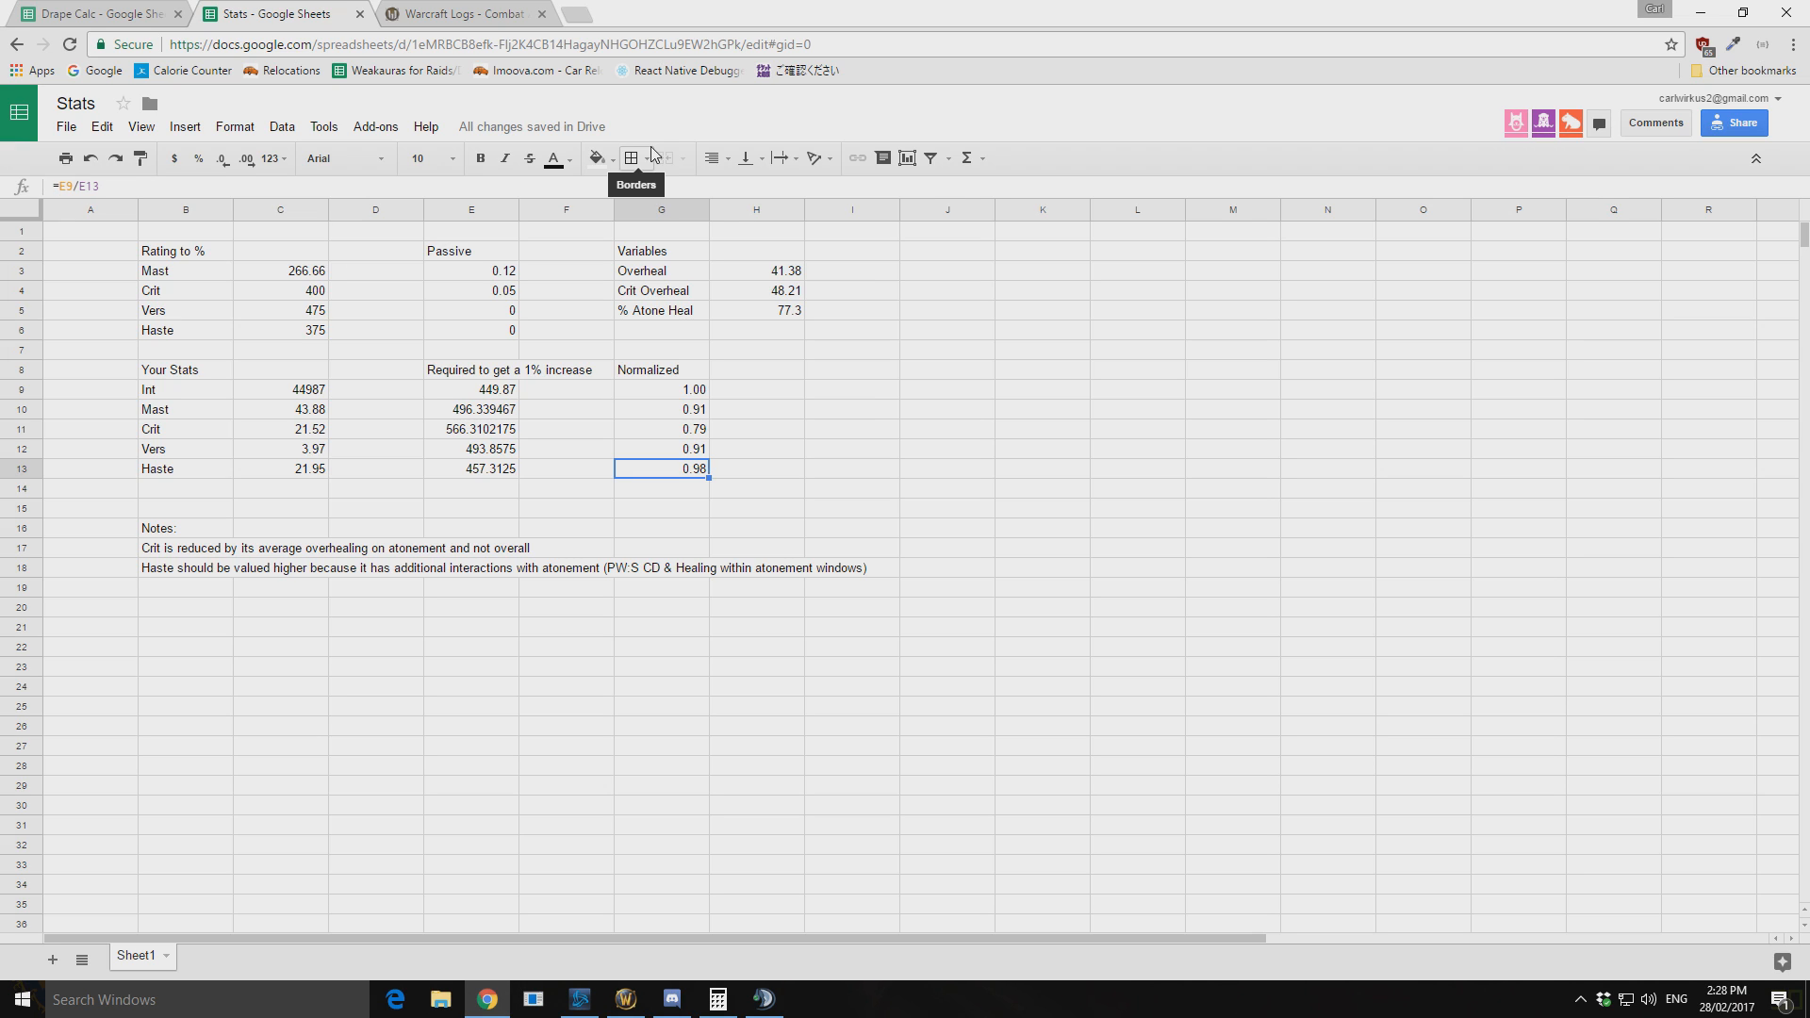
mouse_move(748, 452)
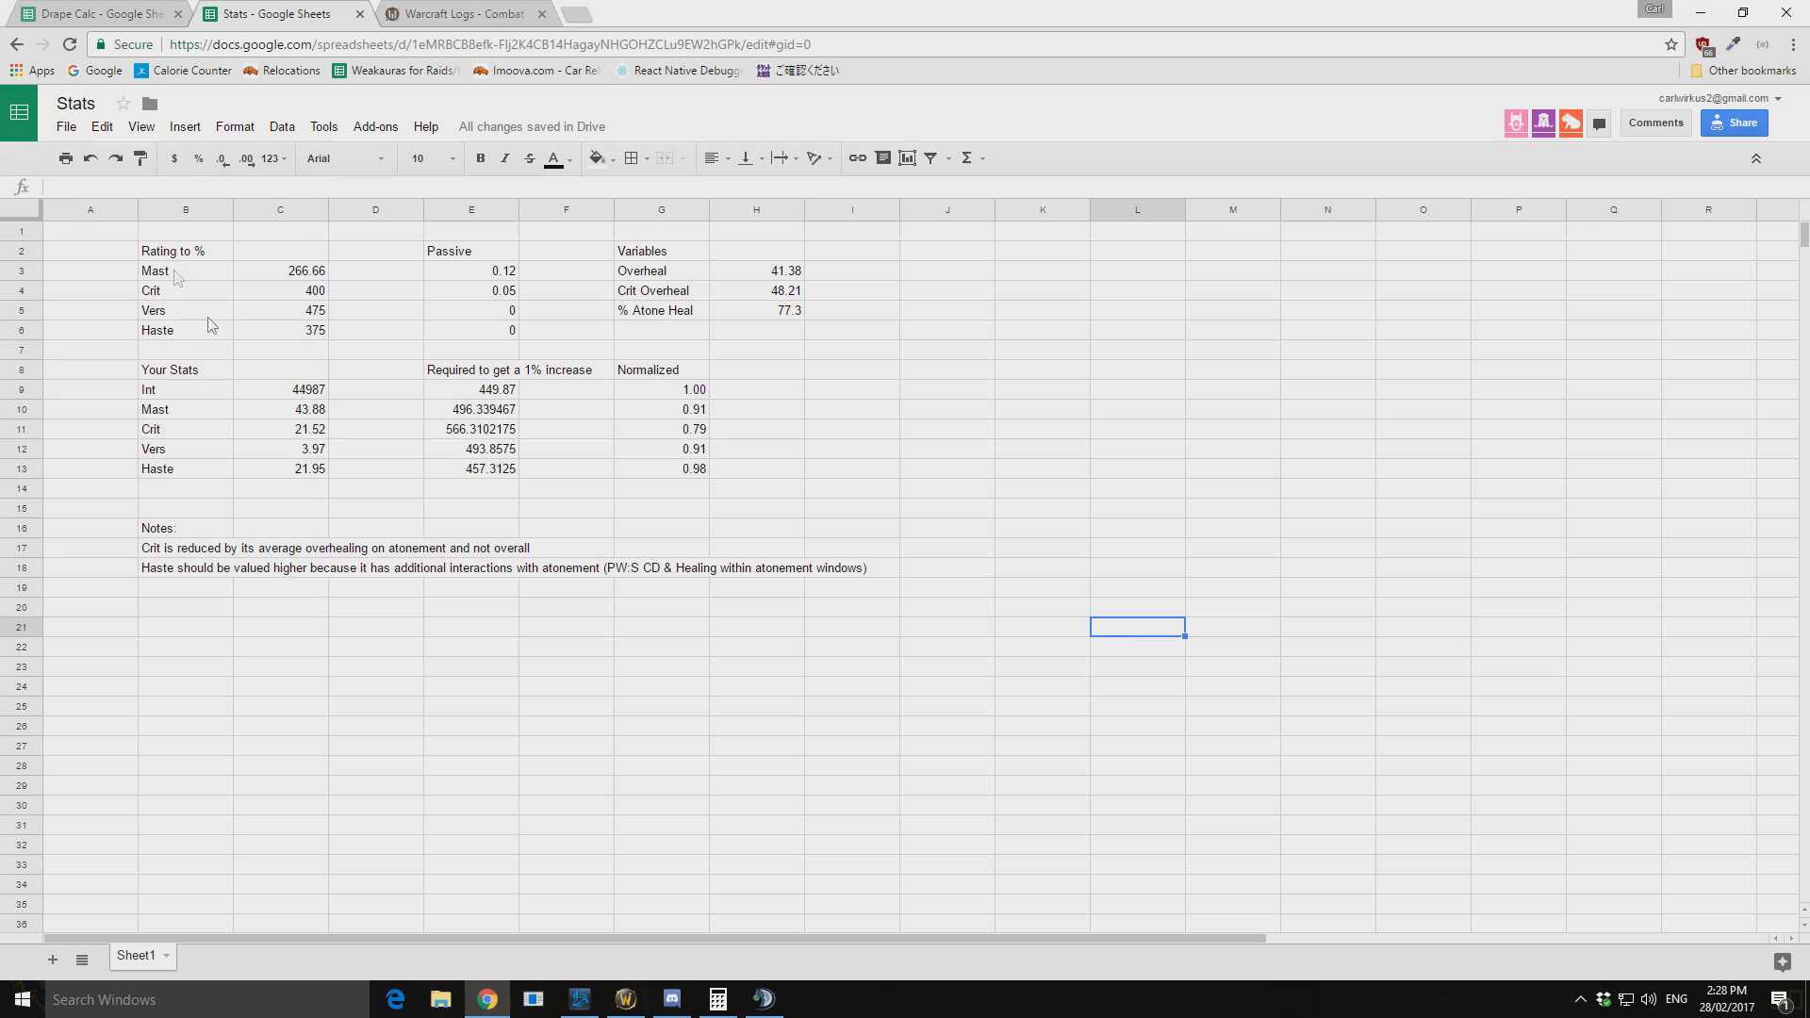
mouse_move(892, 564)
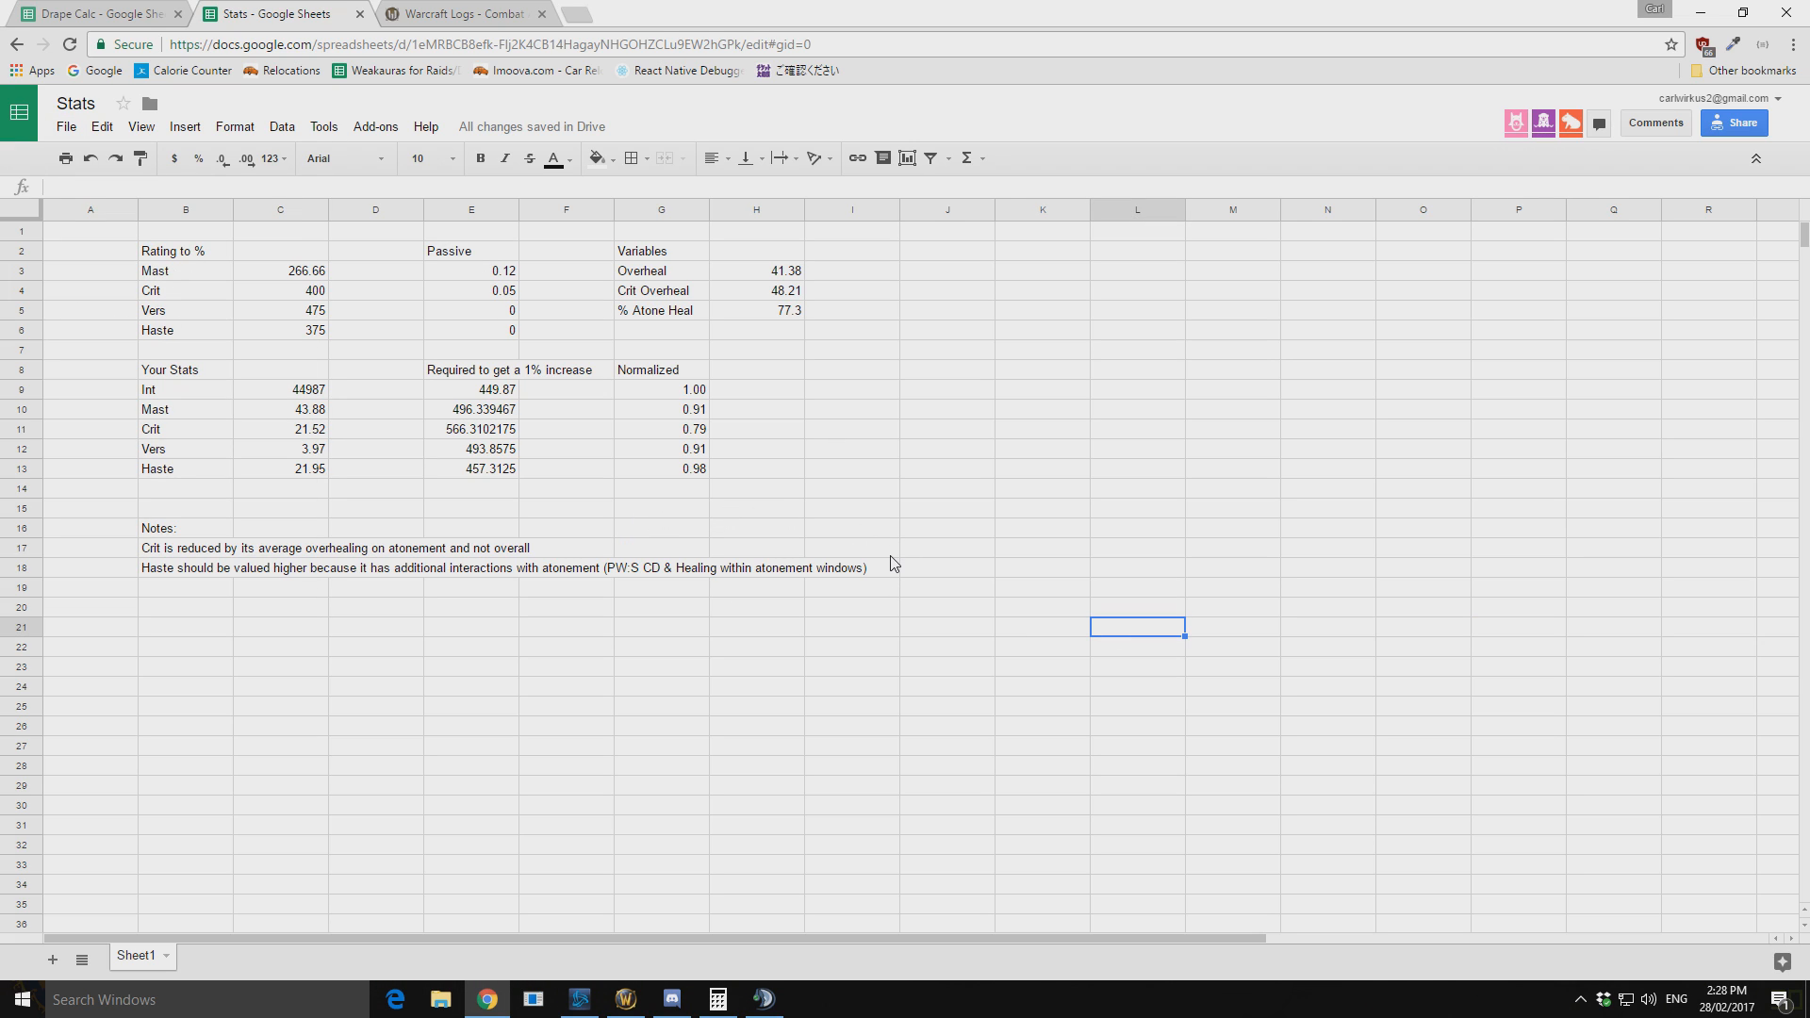
click(851, 469)
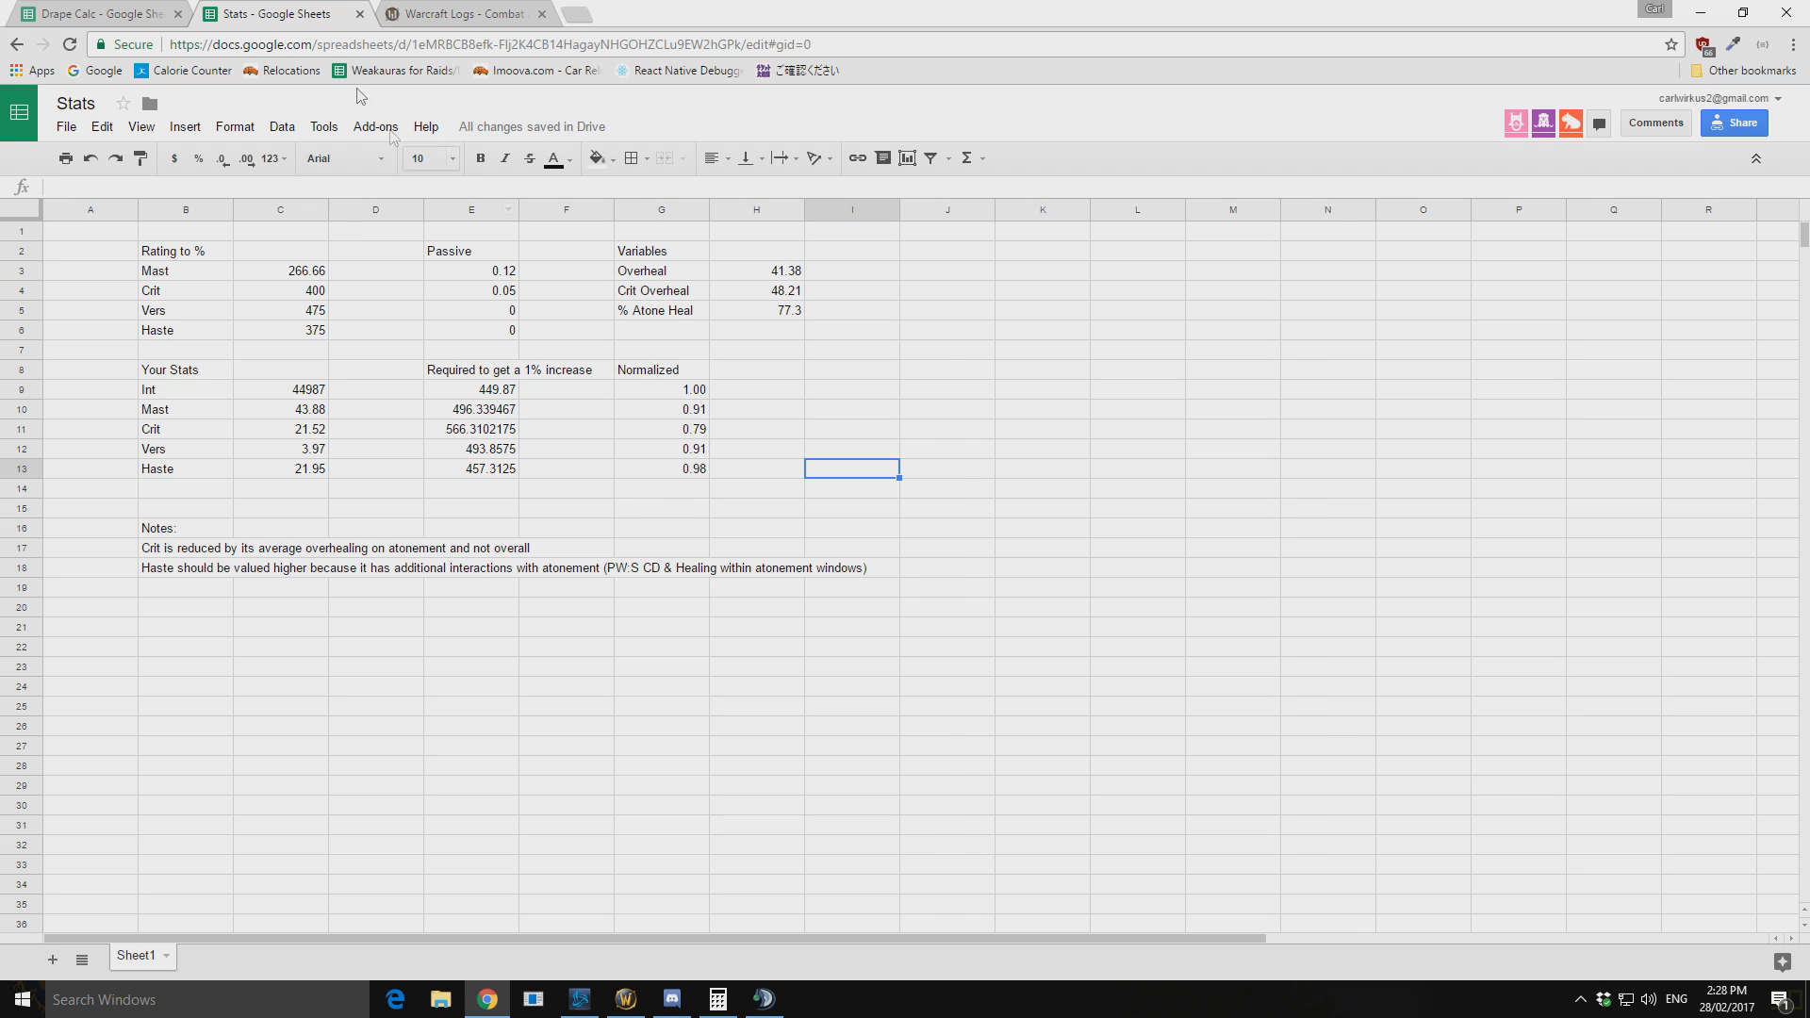
click(946, 490)
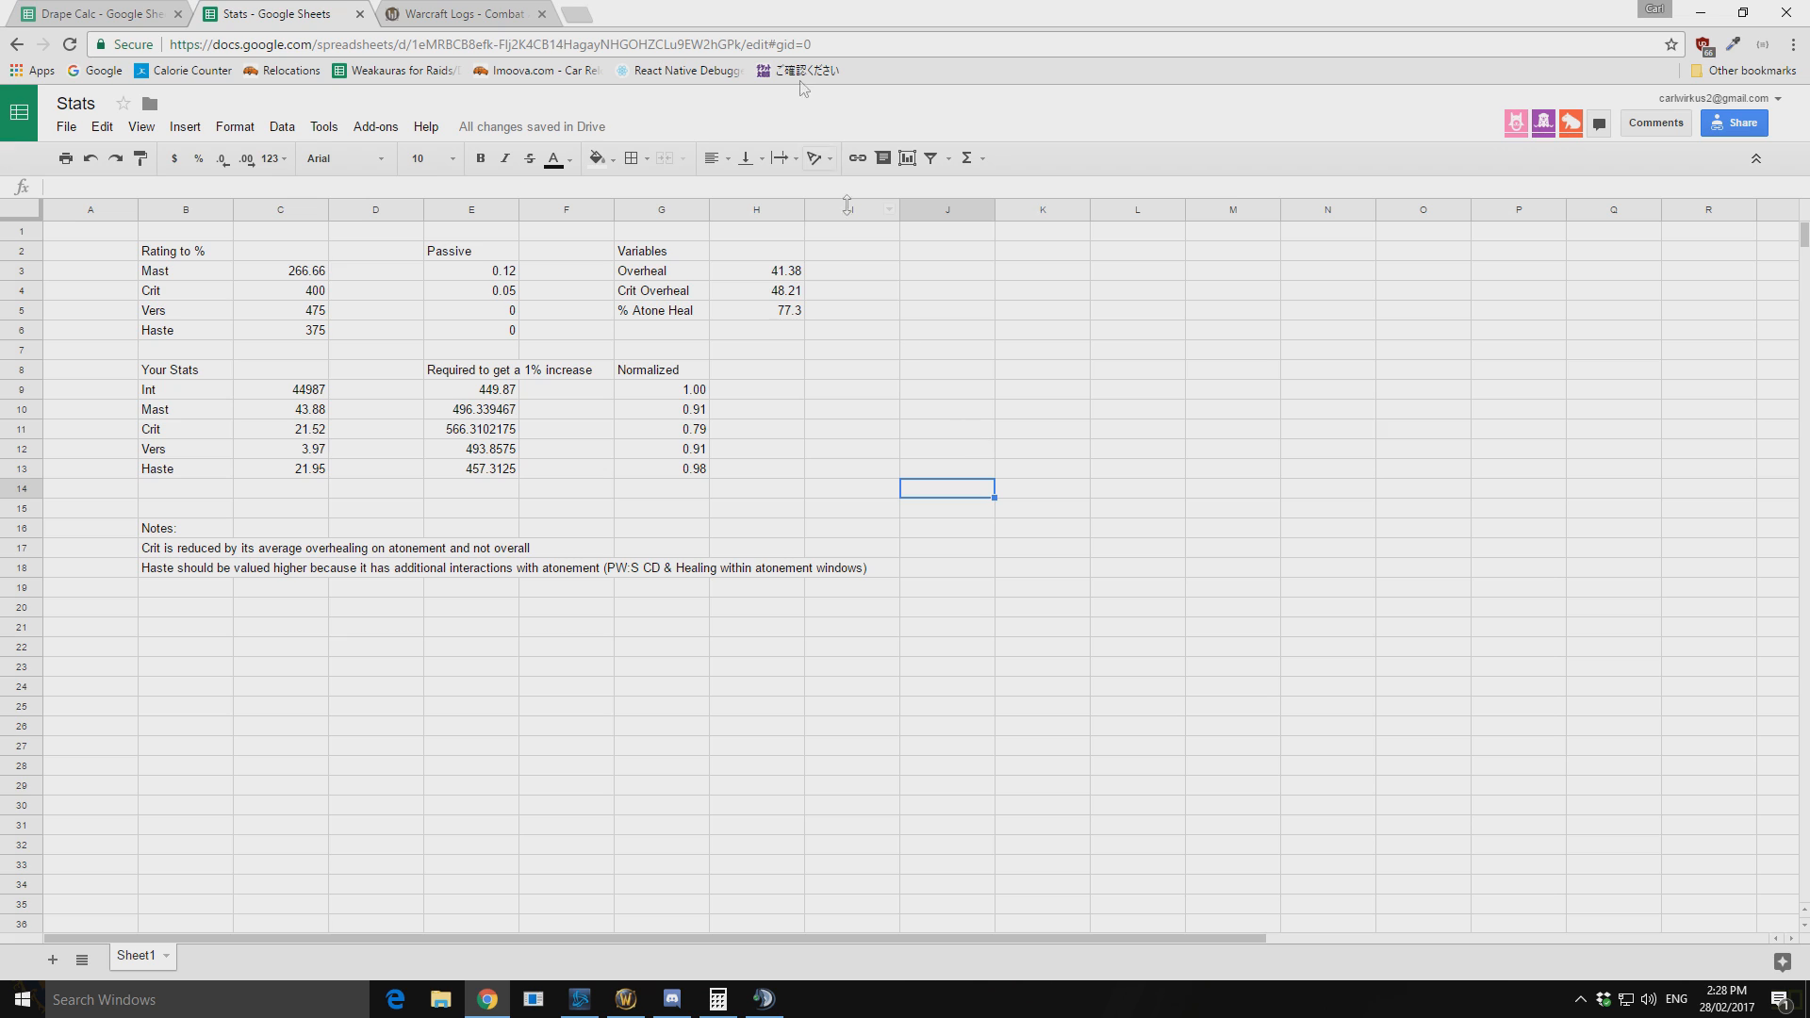
- Open the Drape Calc sheet and inspect the Crit value of 0.2168
click(90, 14)
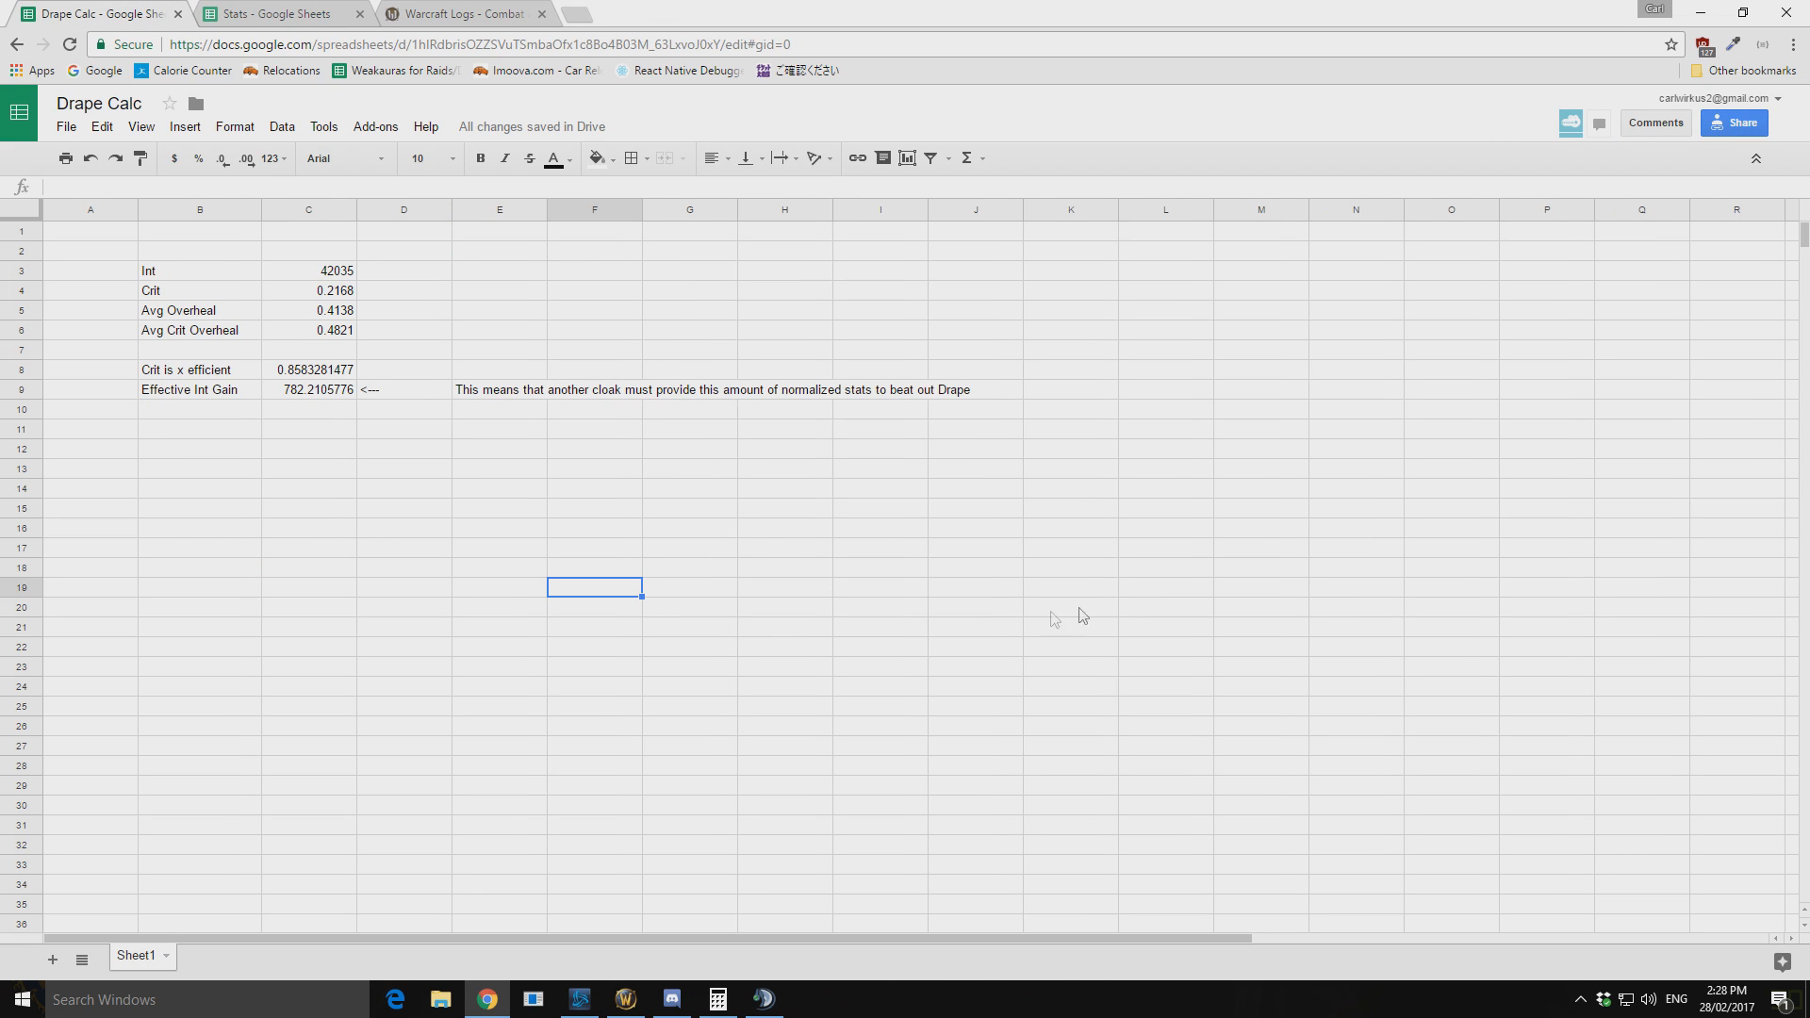
mouse_move(773, 662)
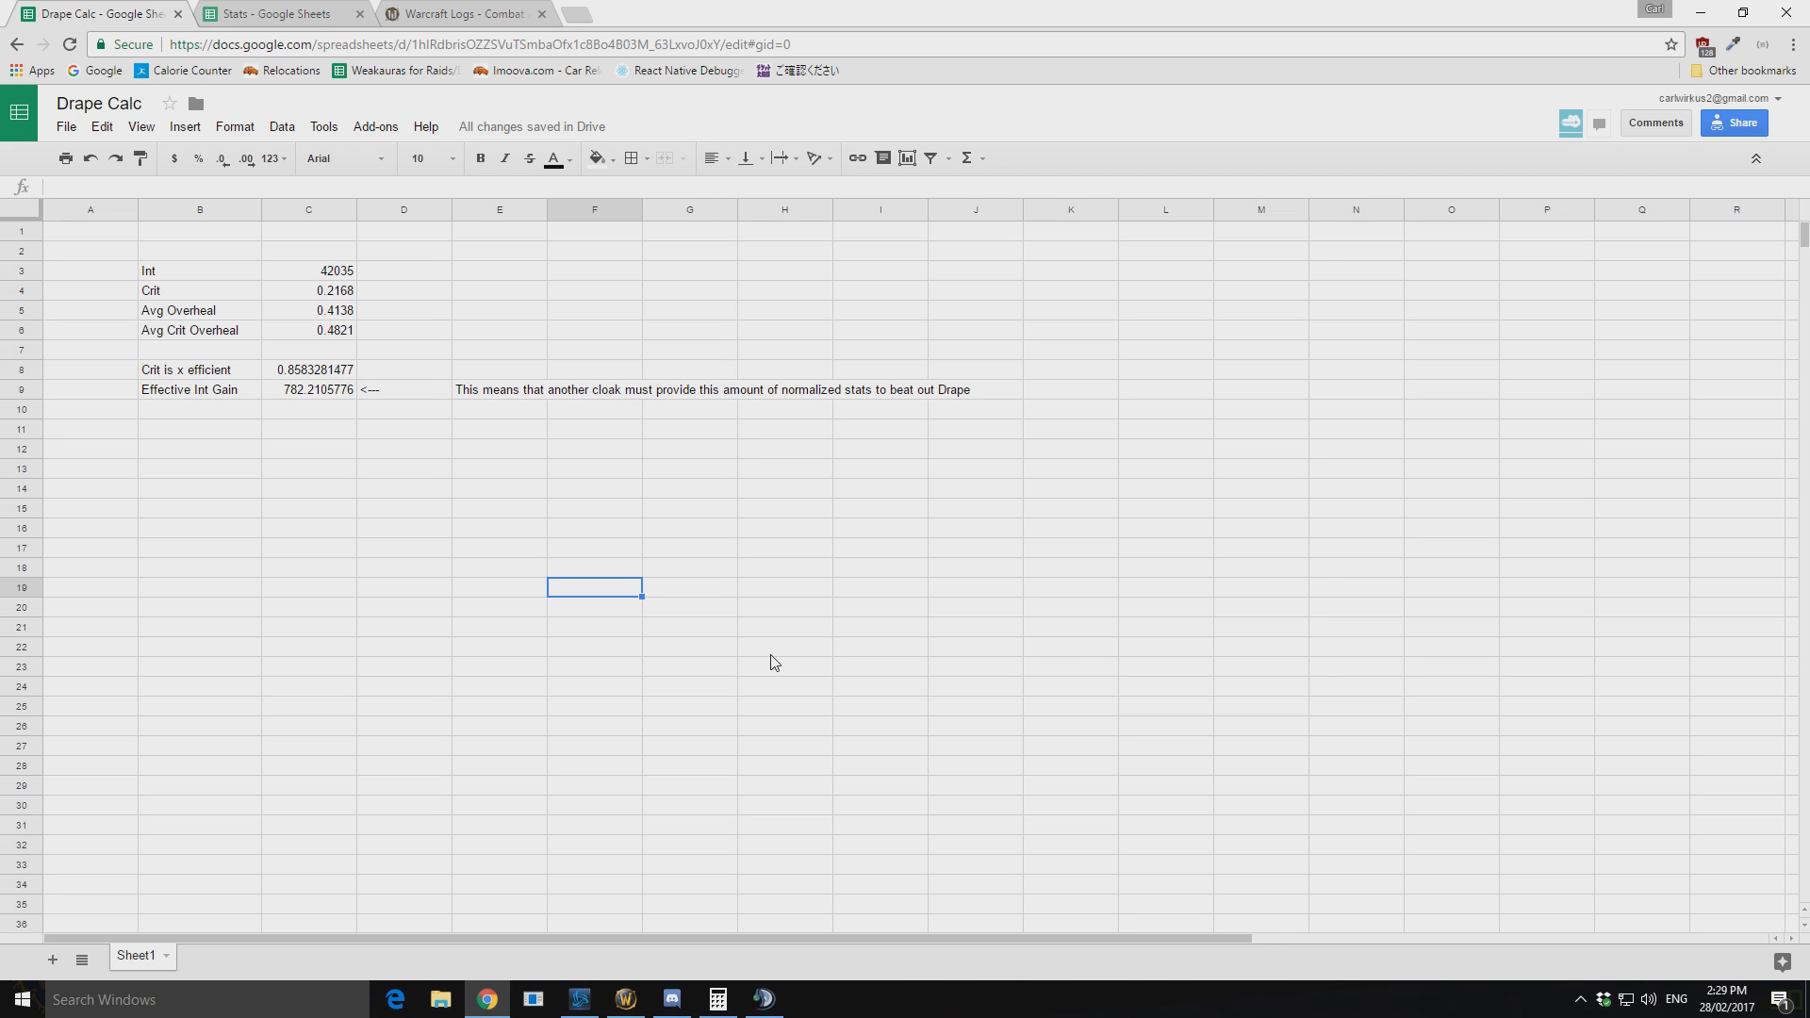
mouse_move(766, 659)
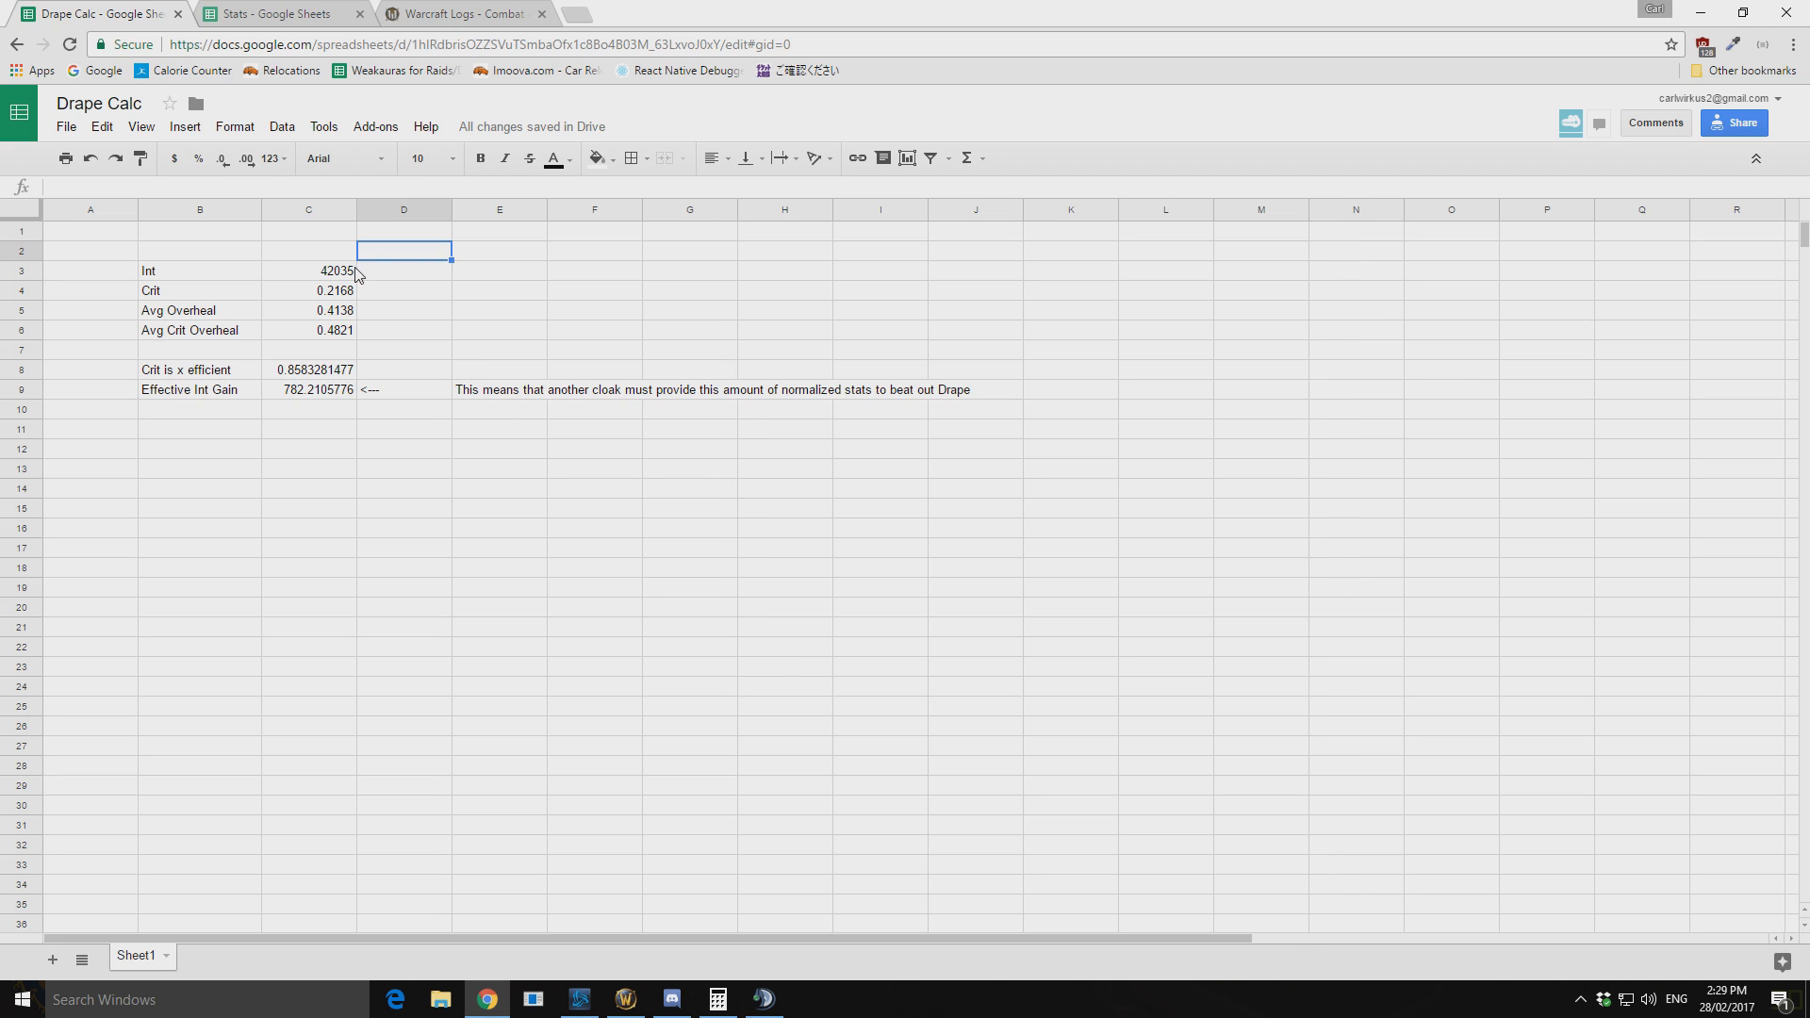
click(309, 290)
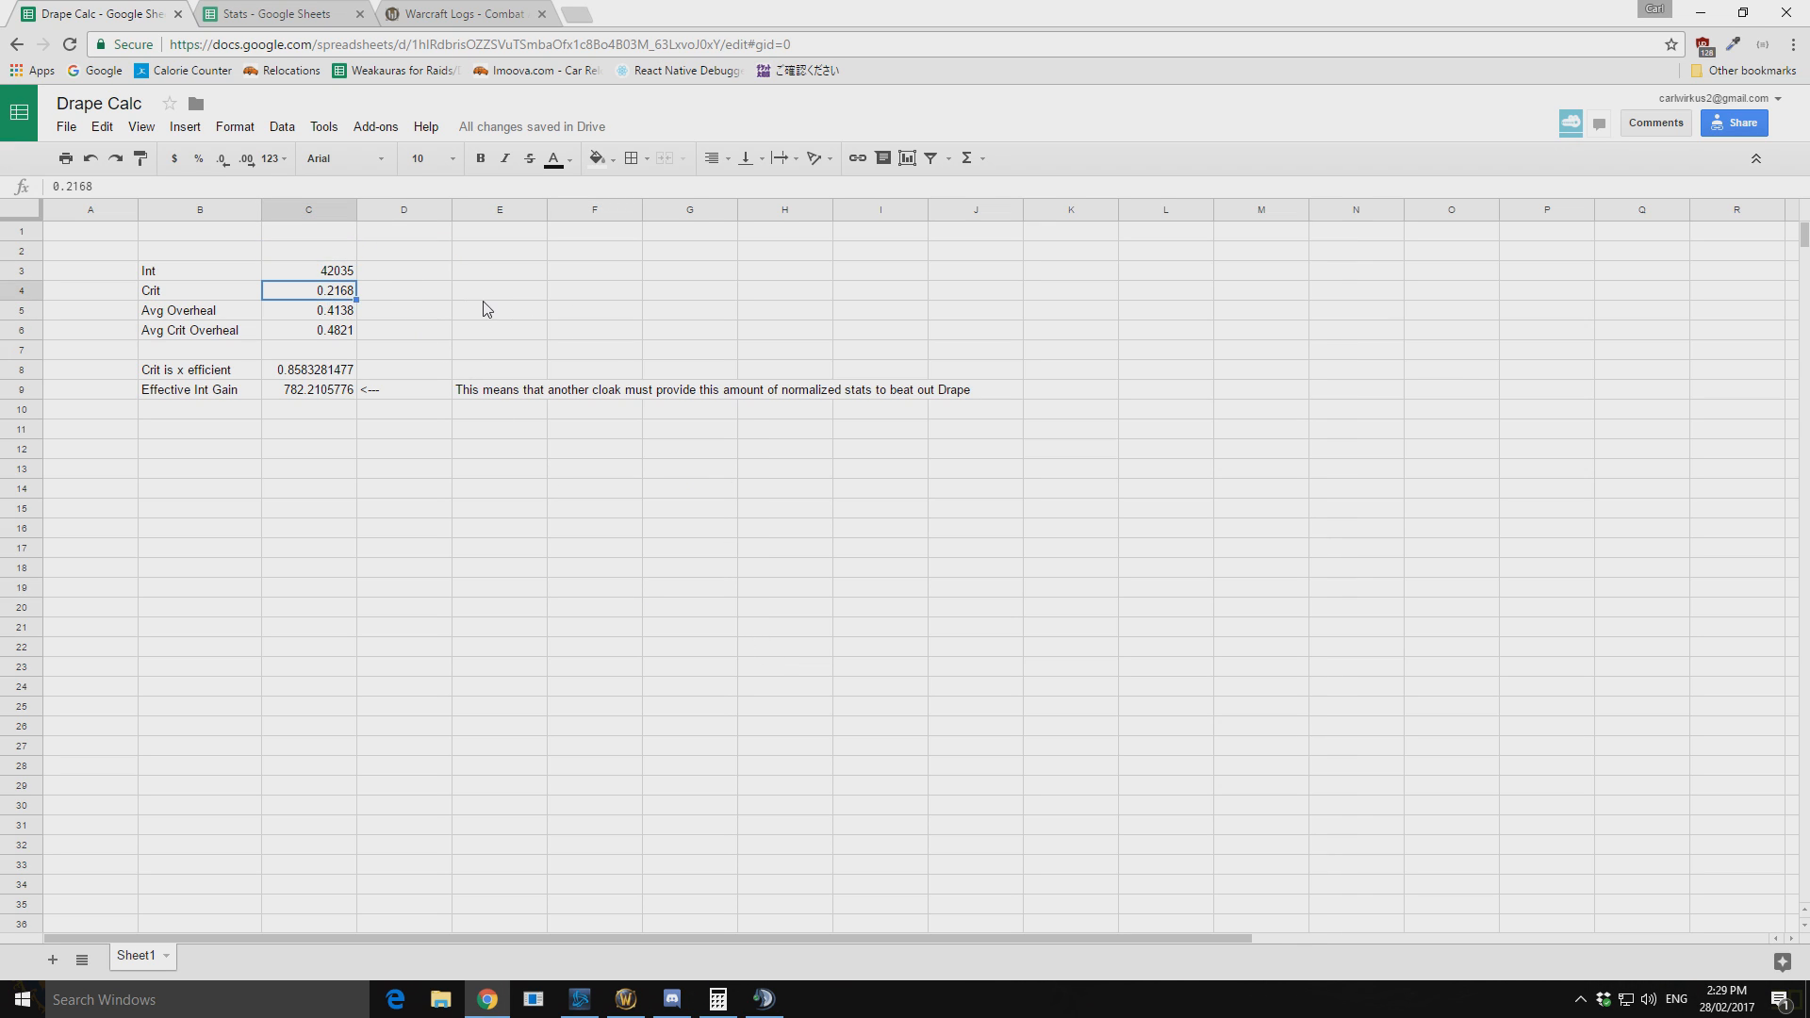
mouse_move(479, 288)
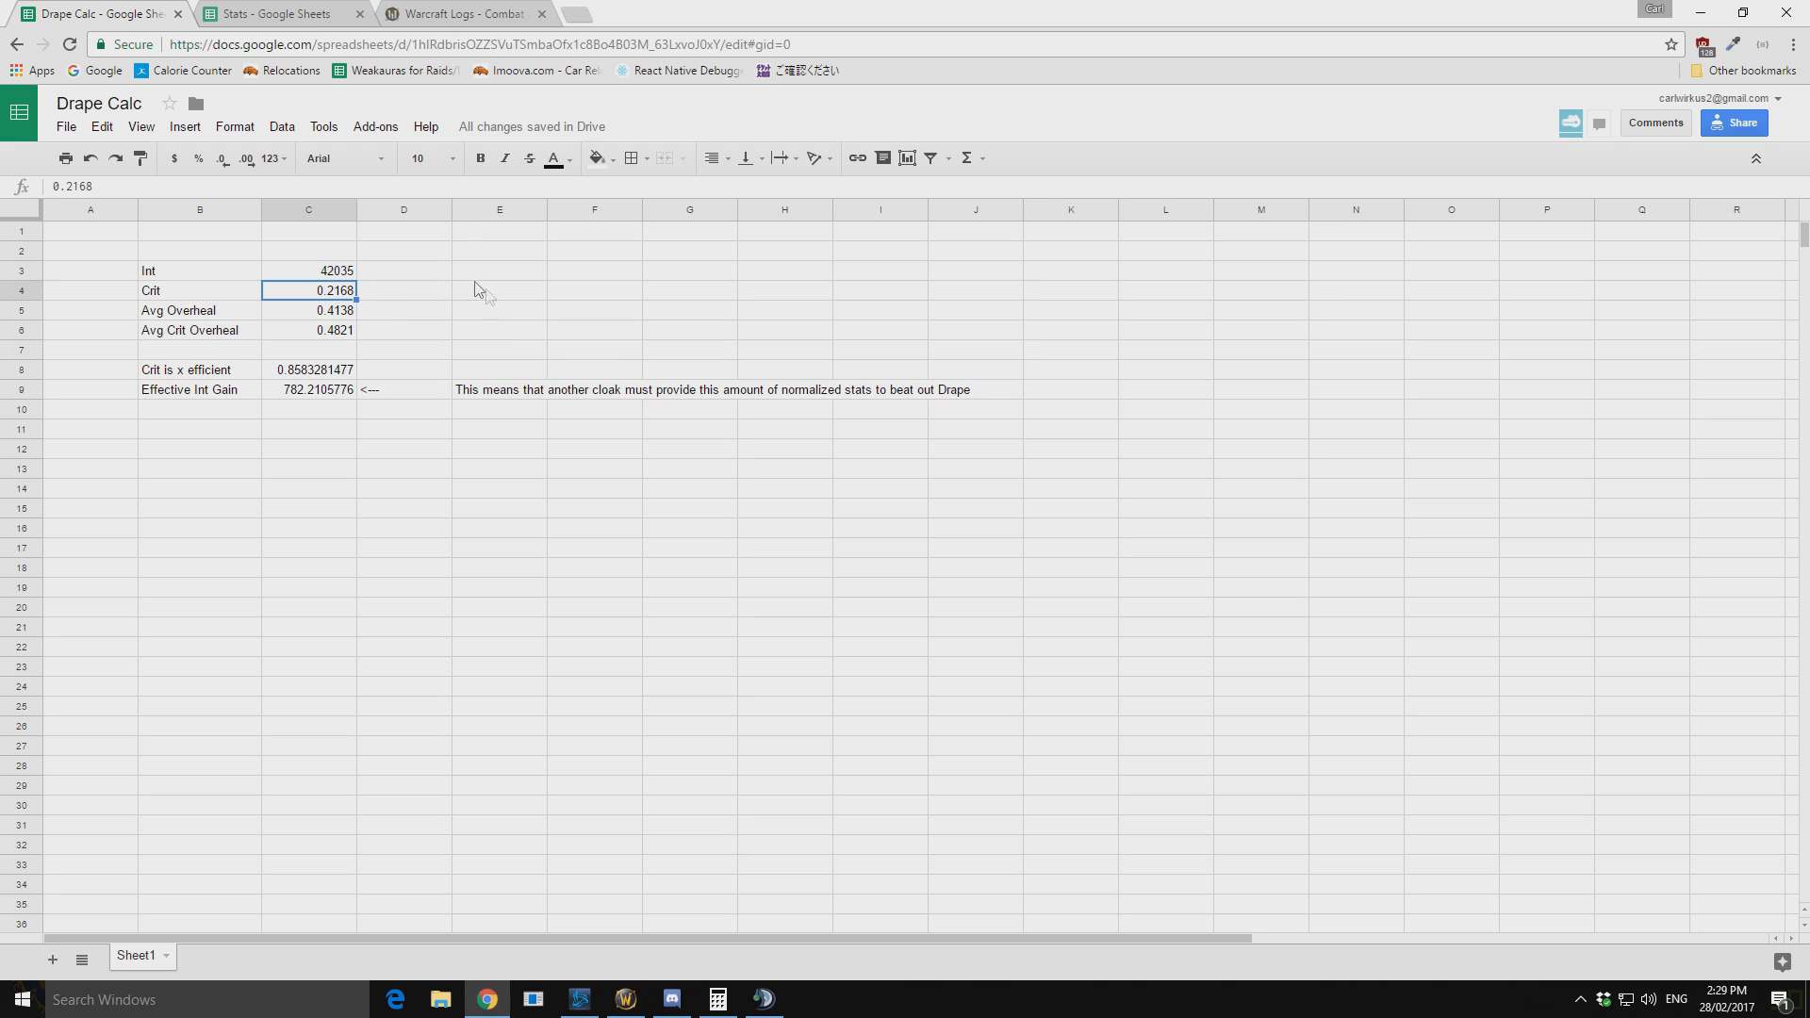
mouse_move(487, 231)
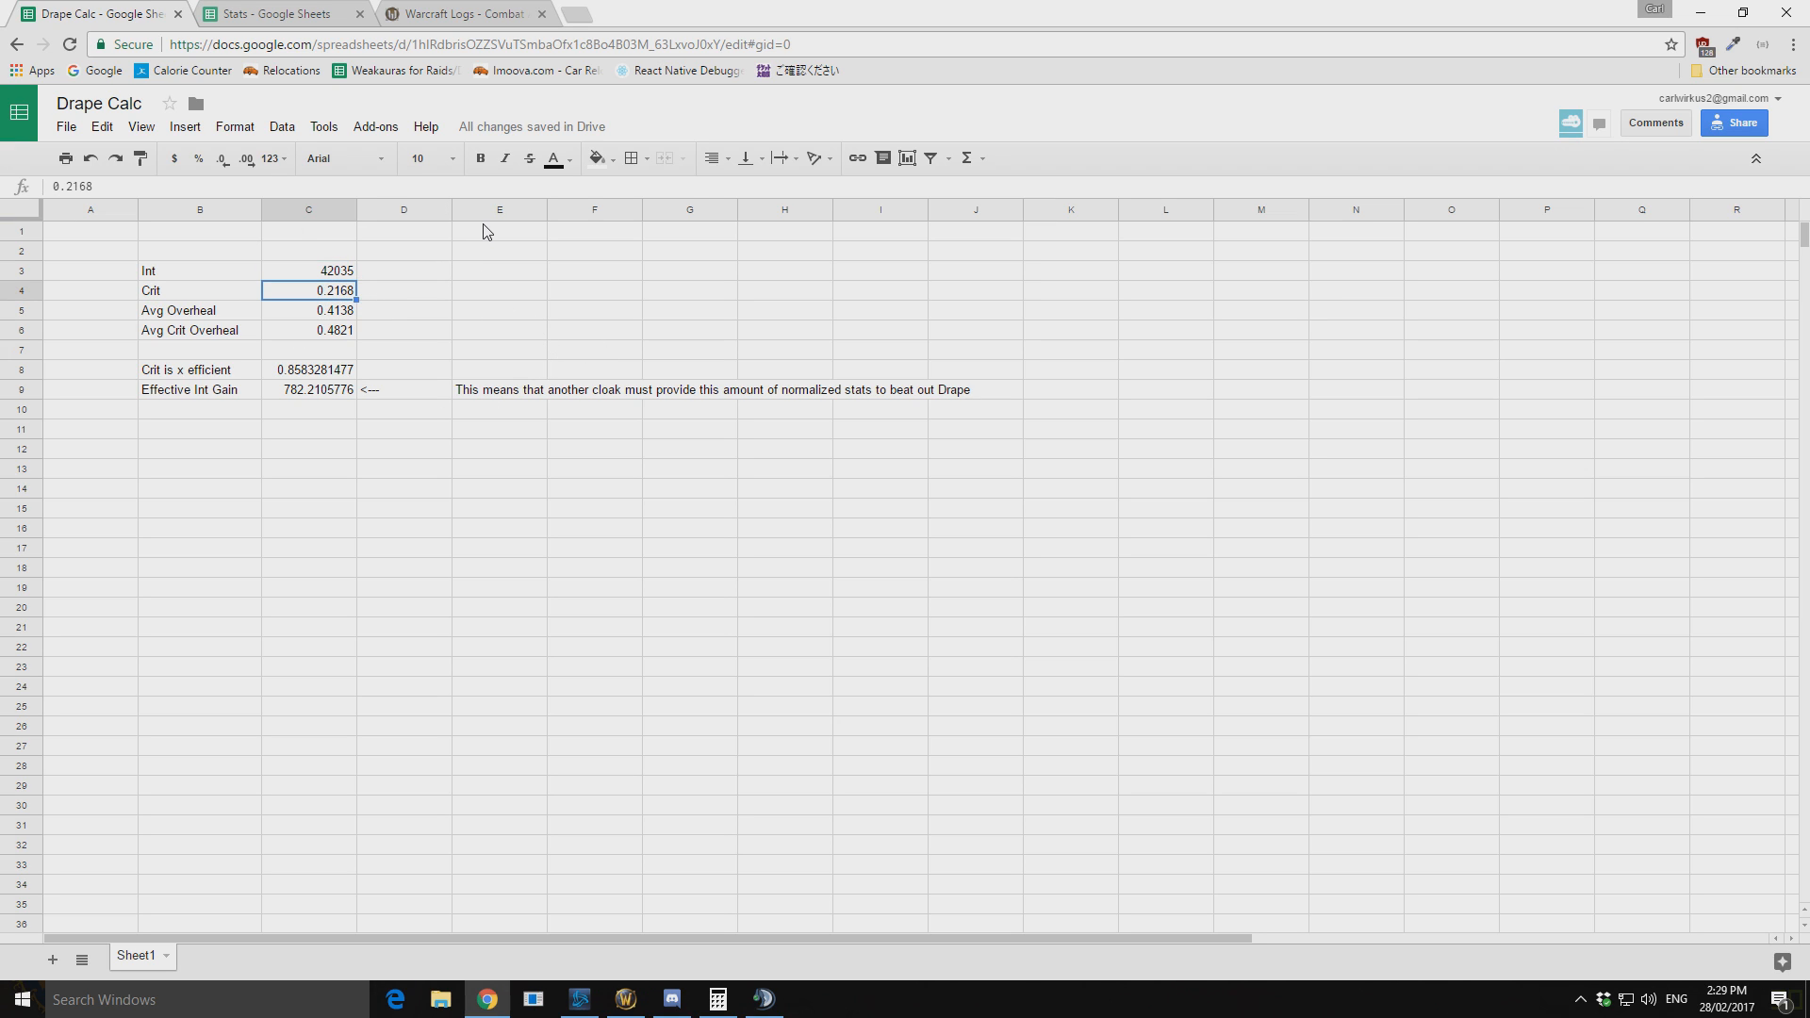
mouse_move(525, 221)
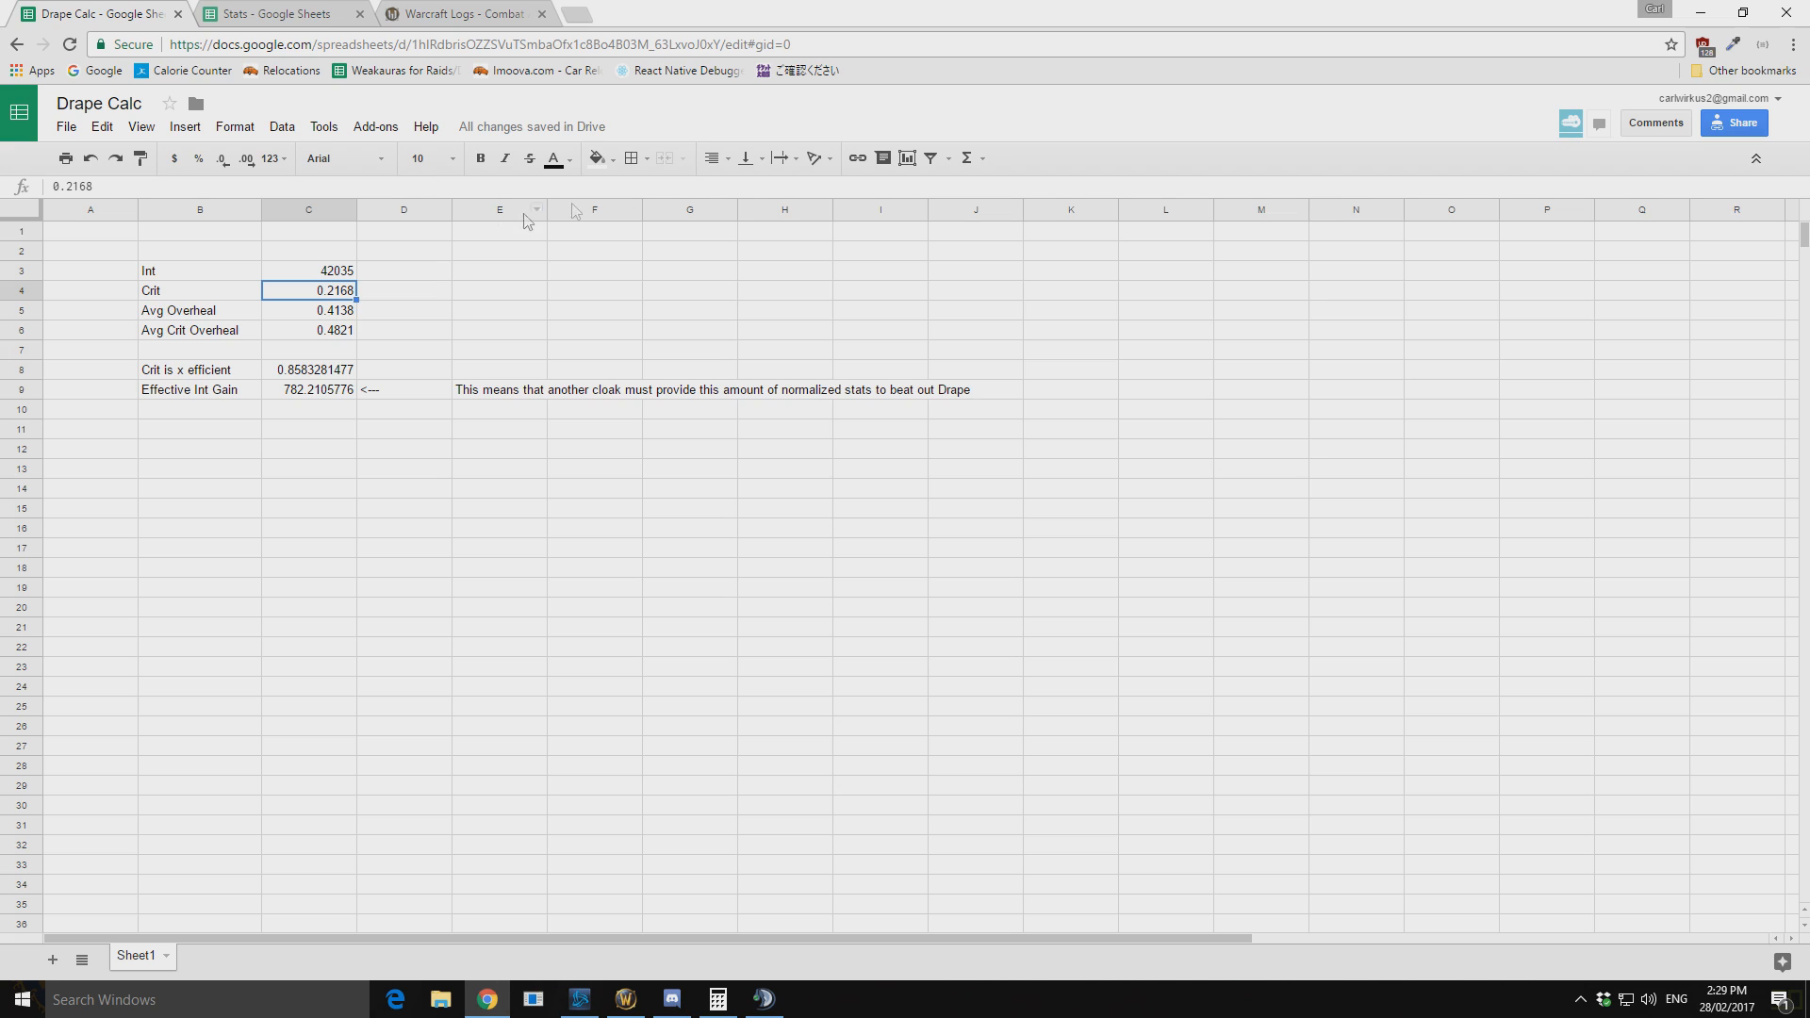
mouse_move(628, 307)
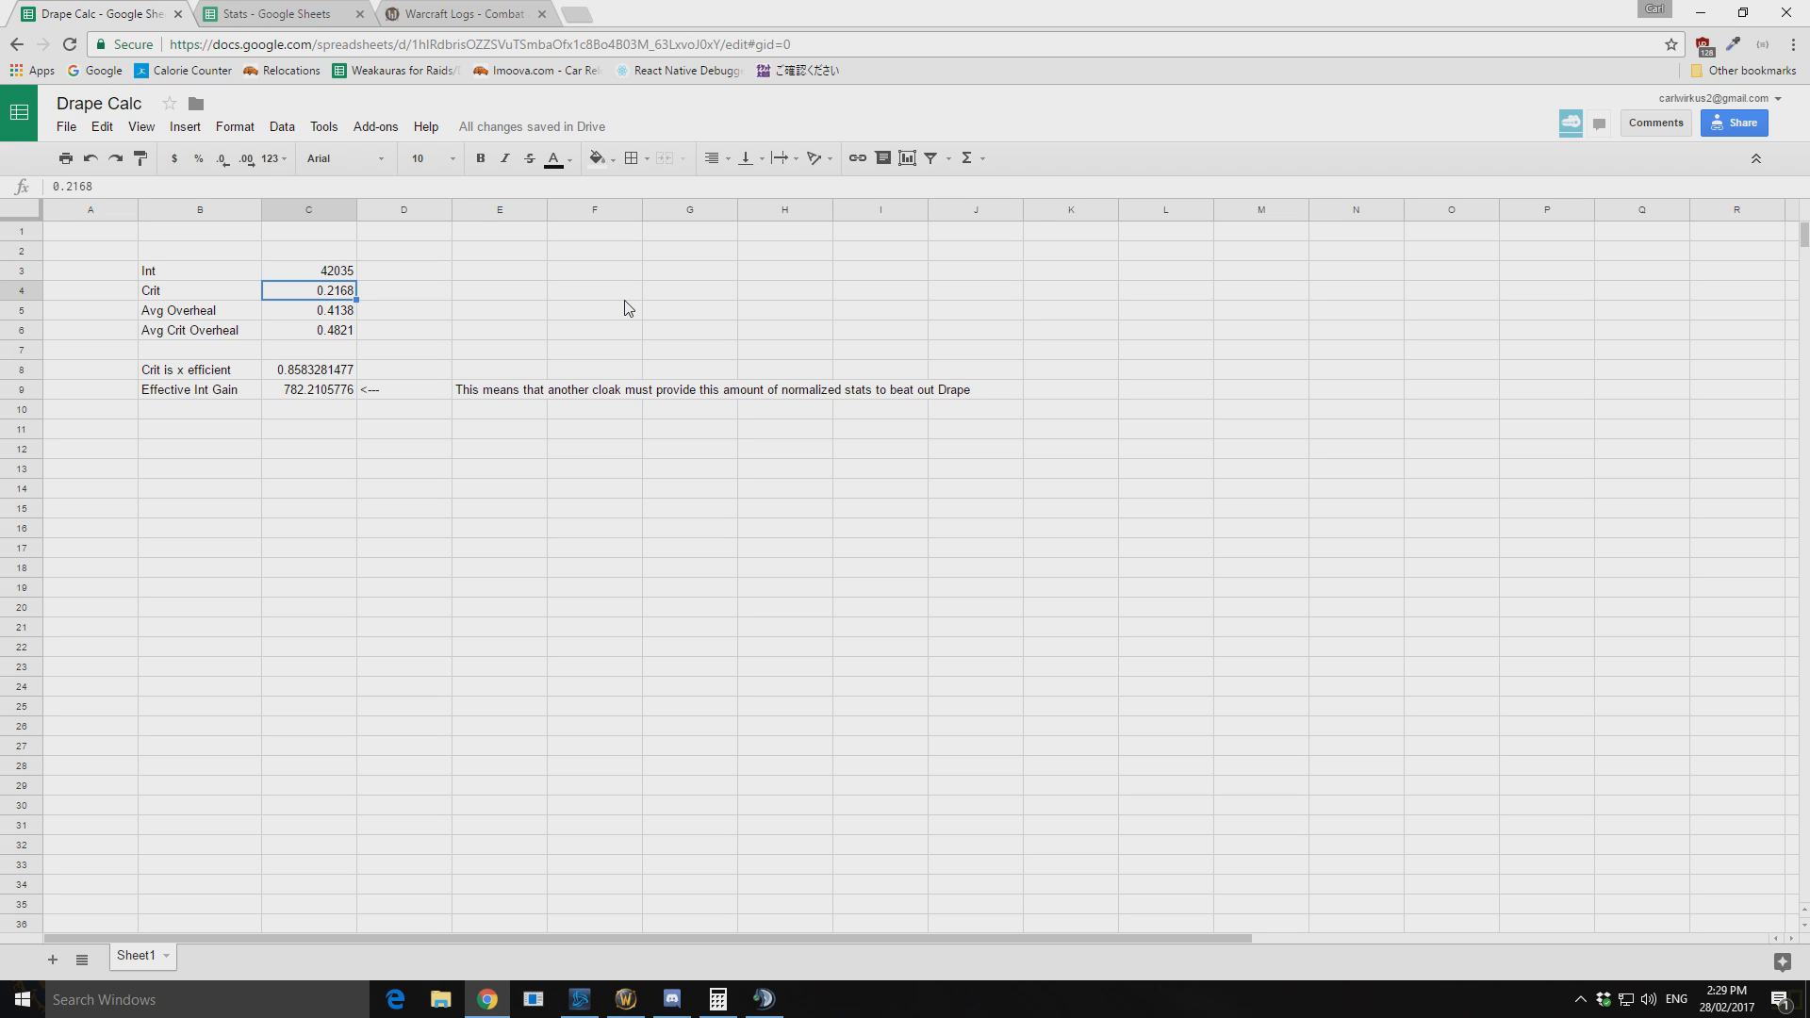
mouse_move(322, 343)
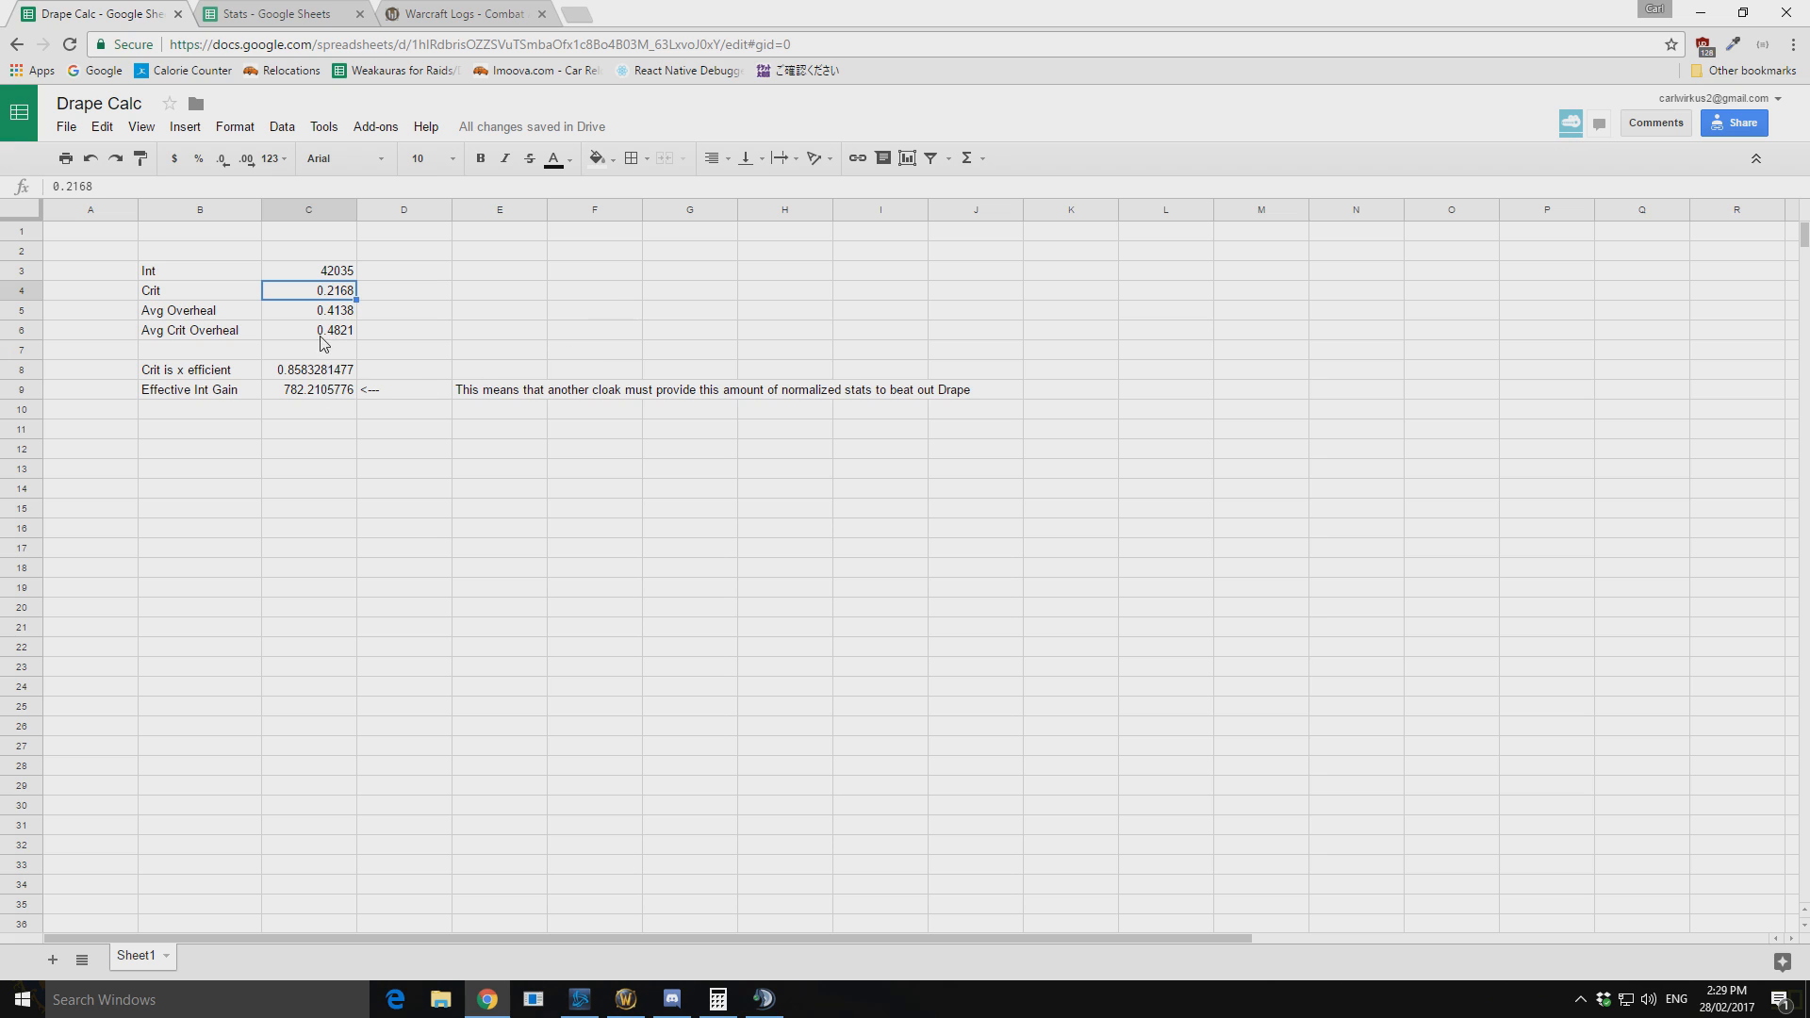
click(309, 370)
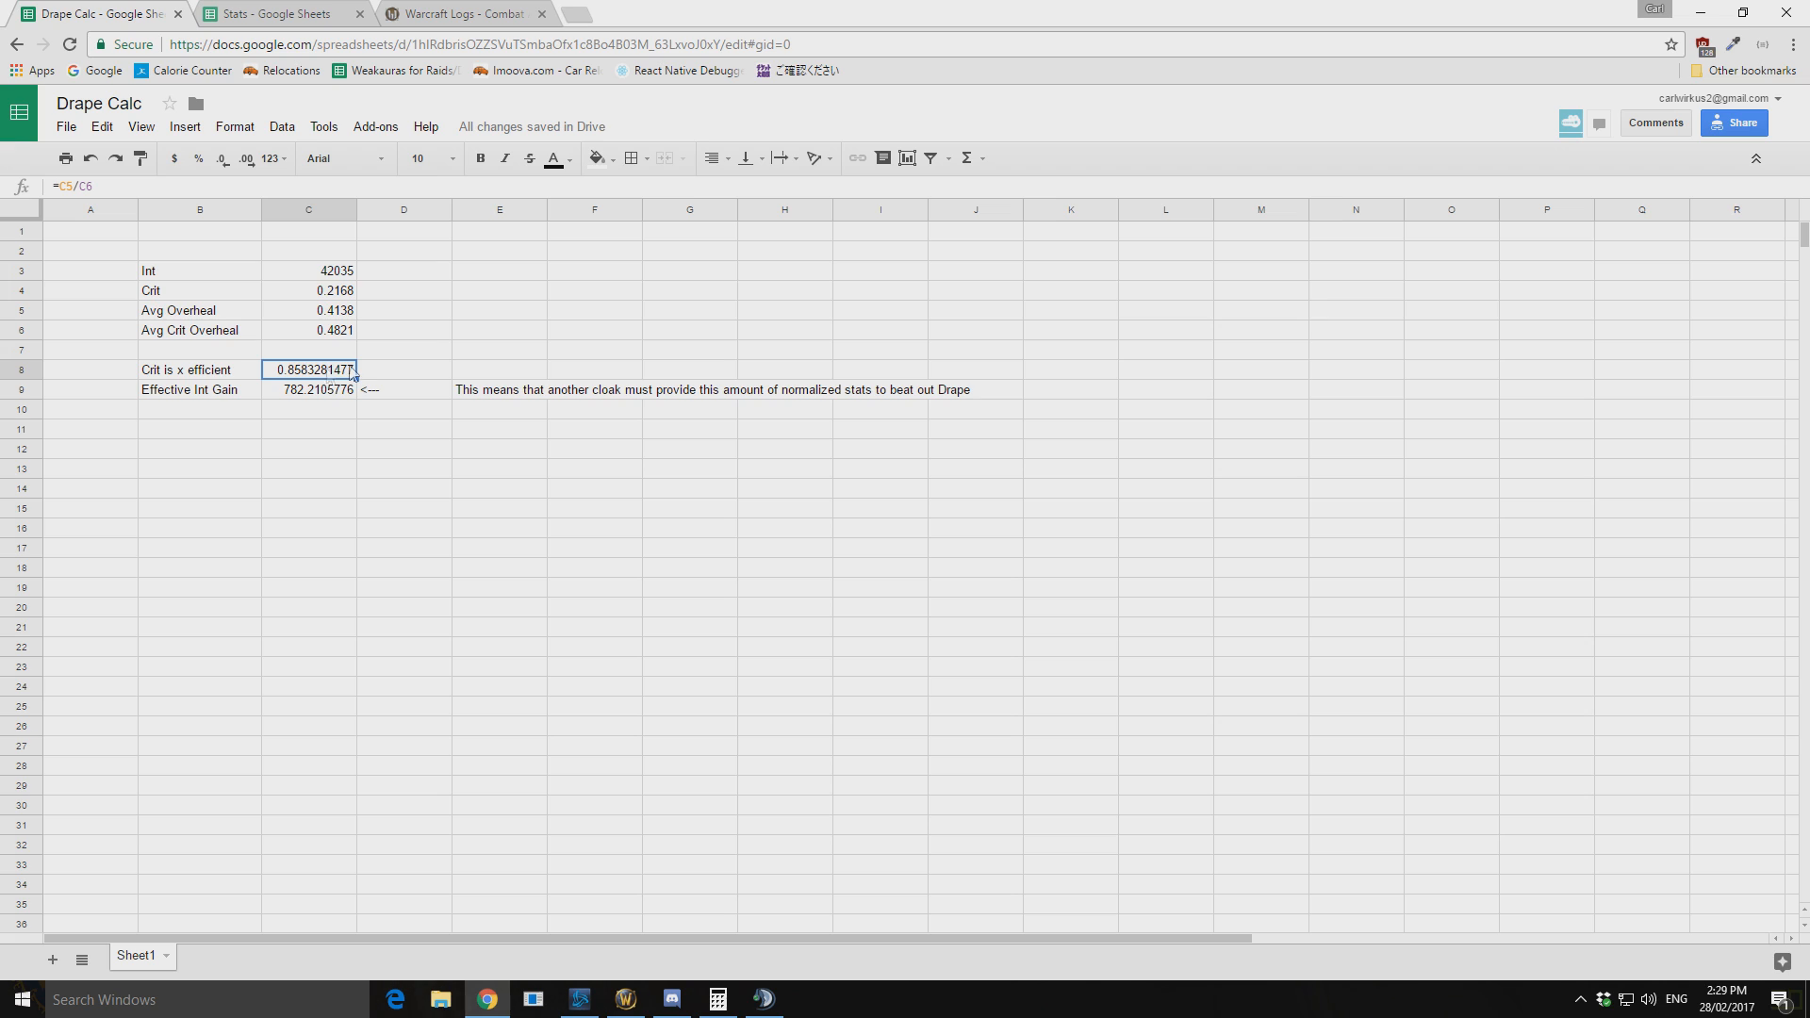
click(308, 389)
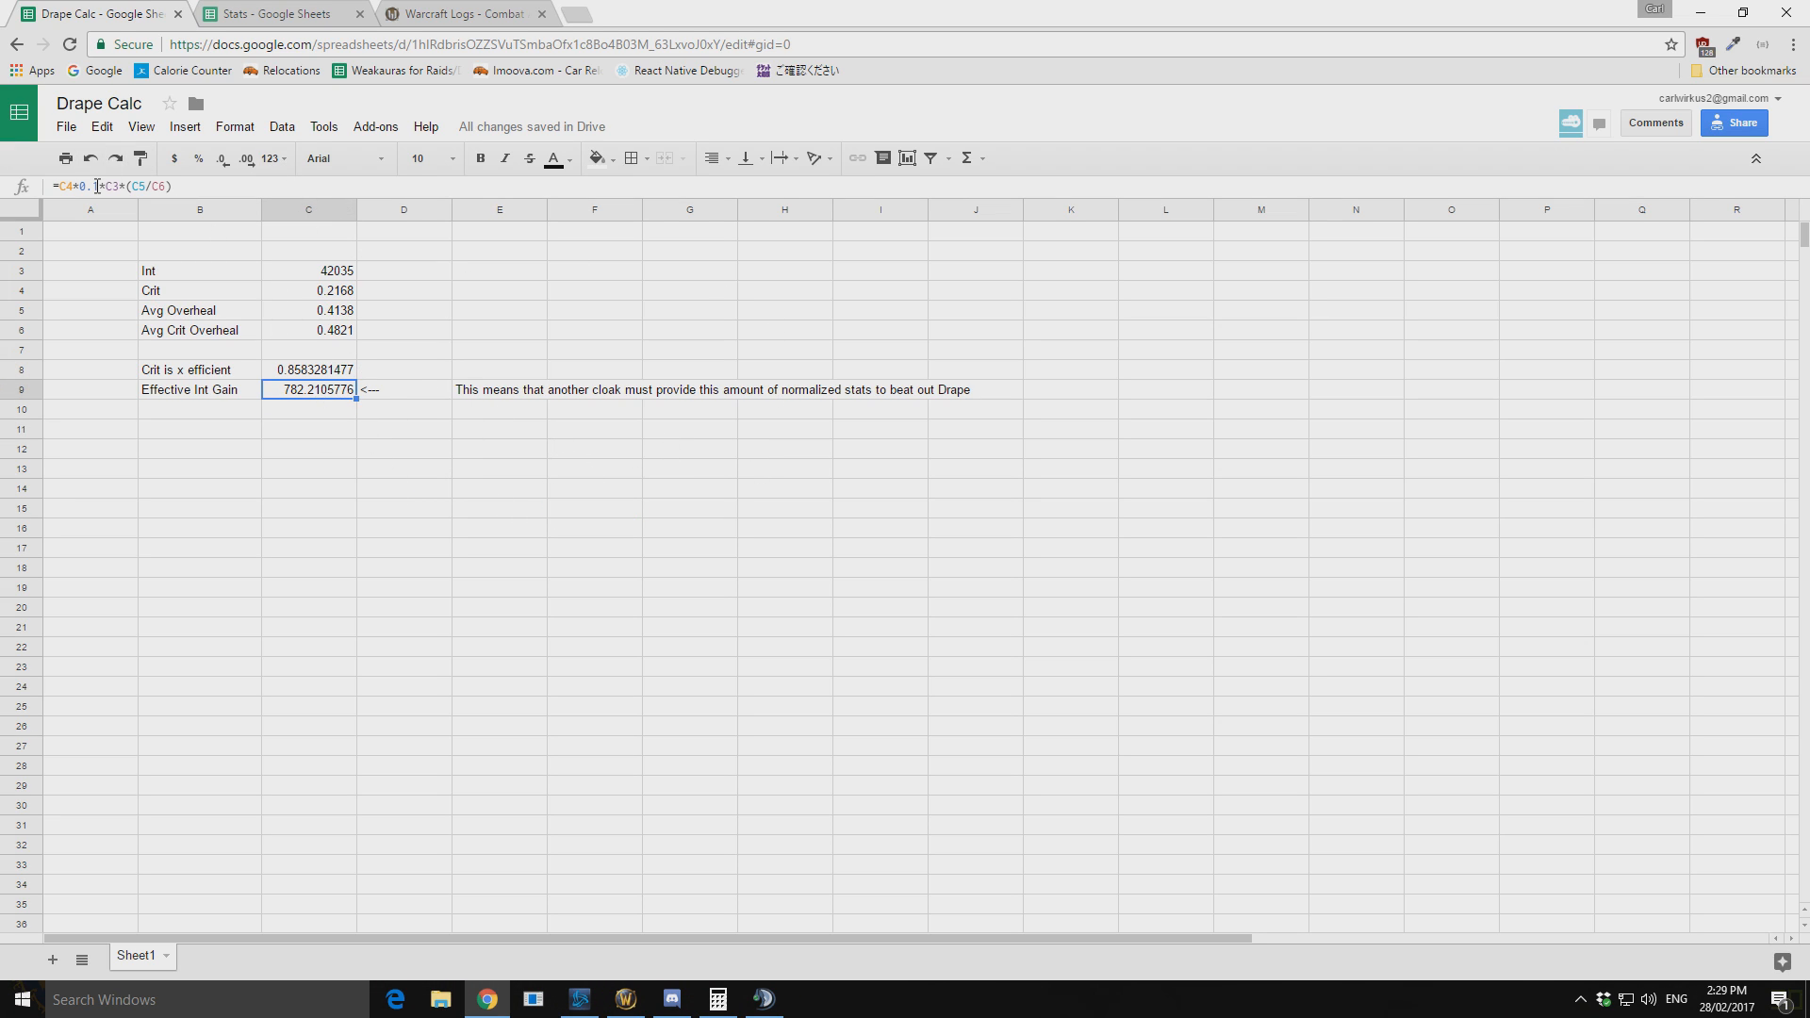
double_click(308, 390)
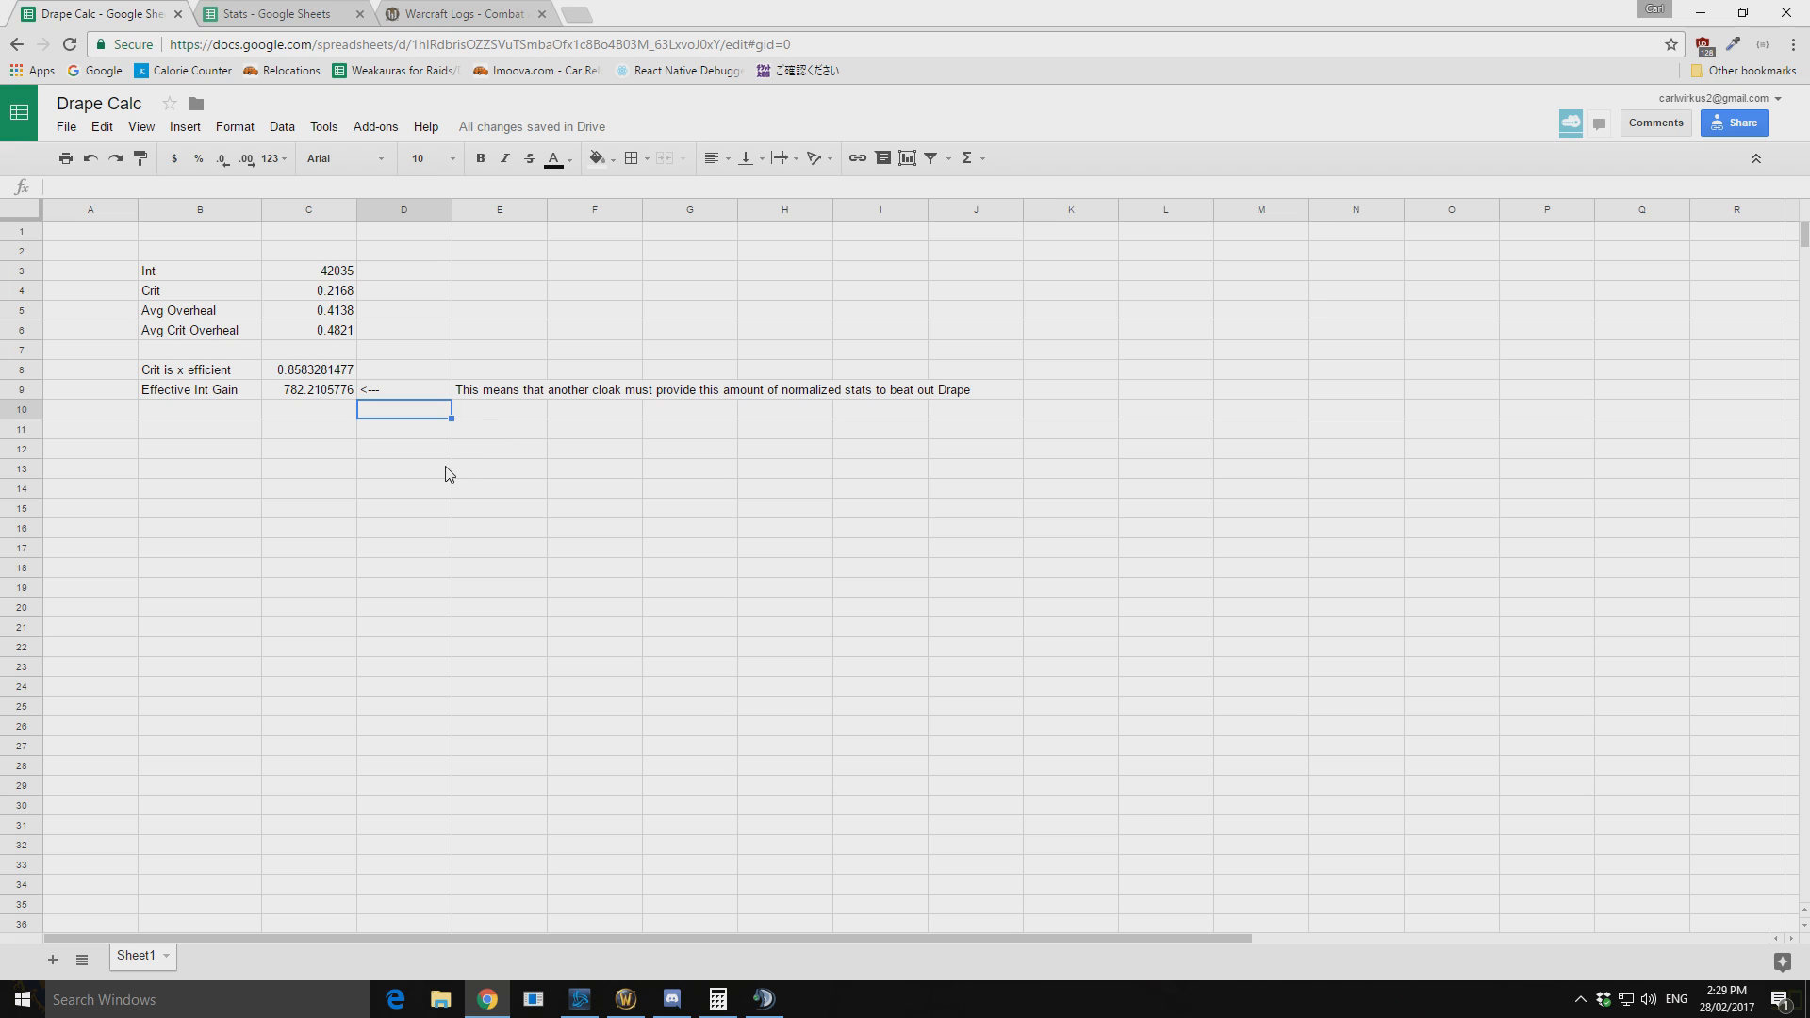
click(308, 390)
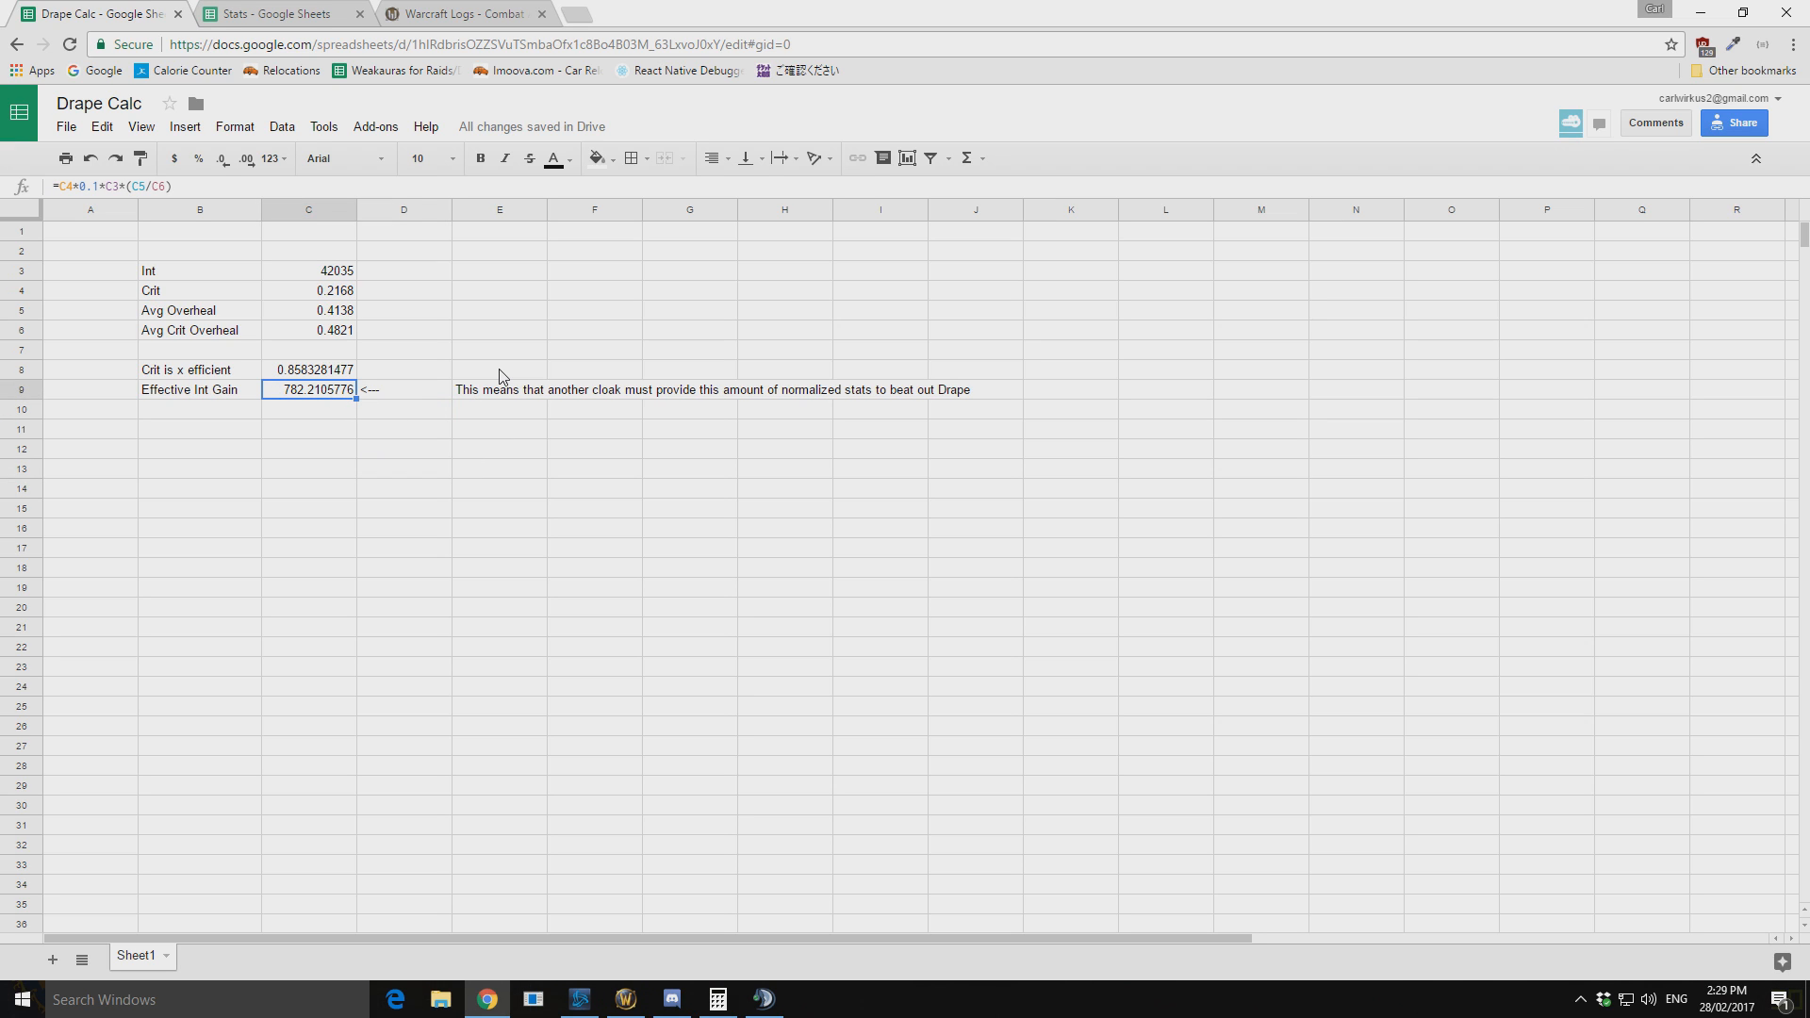
mouse_move(31, 272)
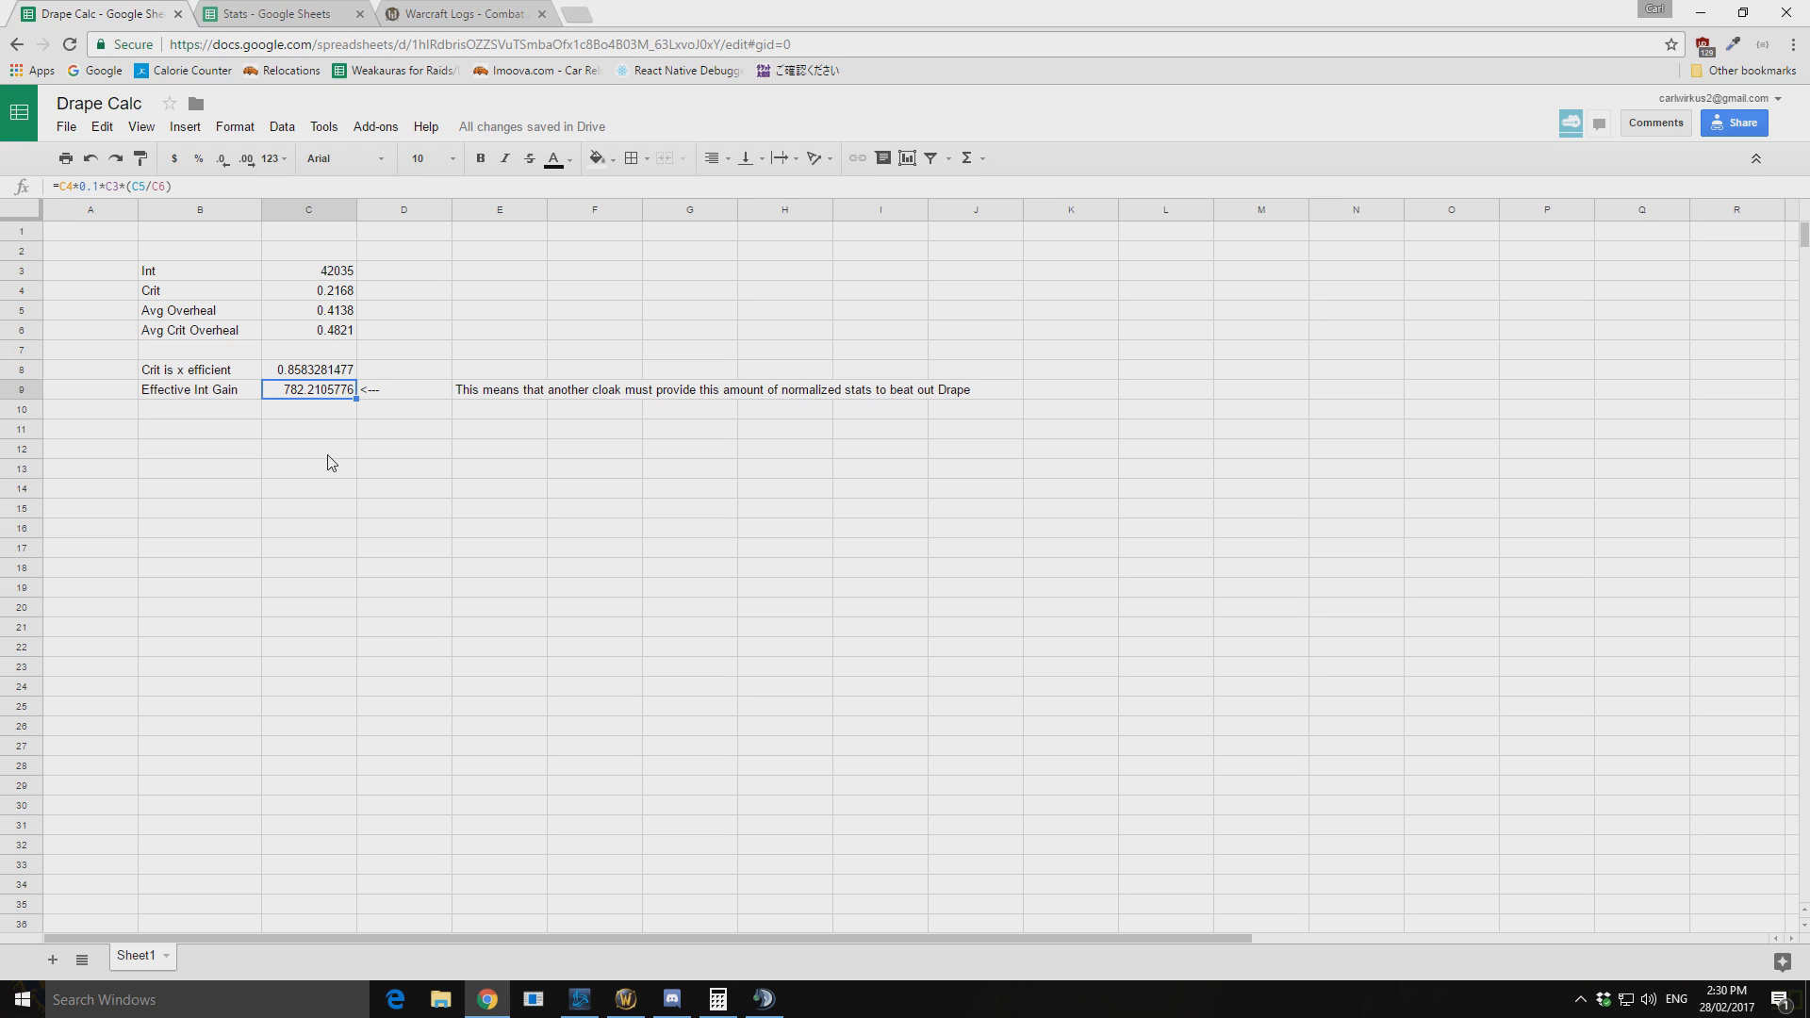
click(1070, 488)
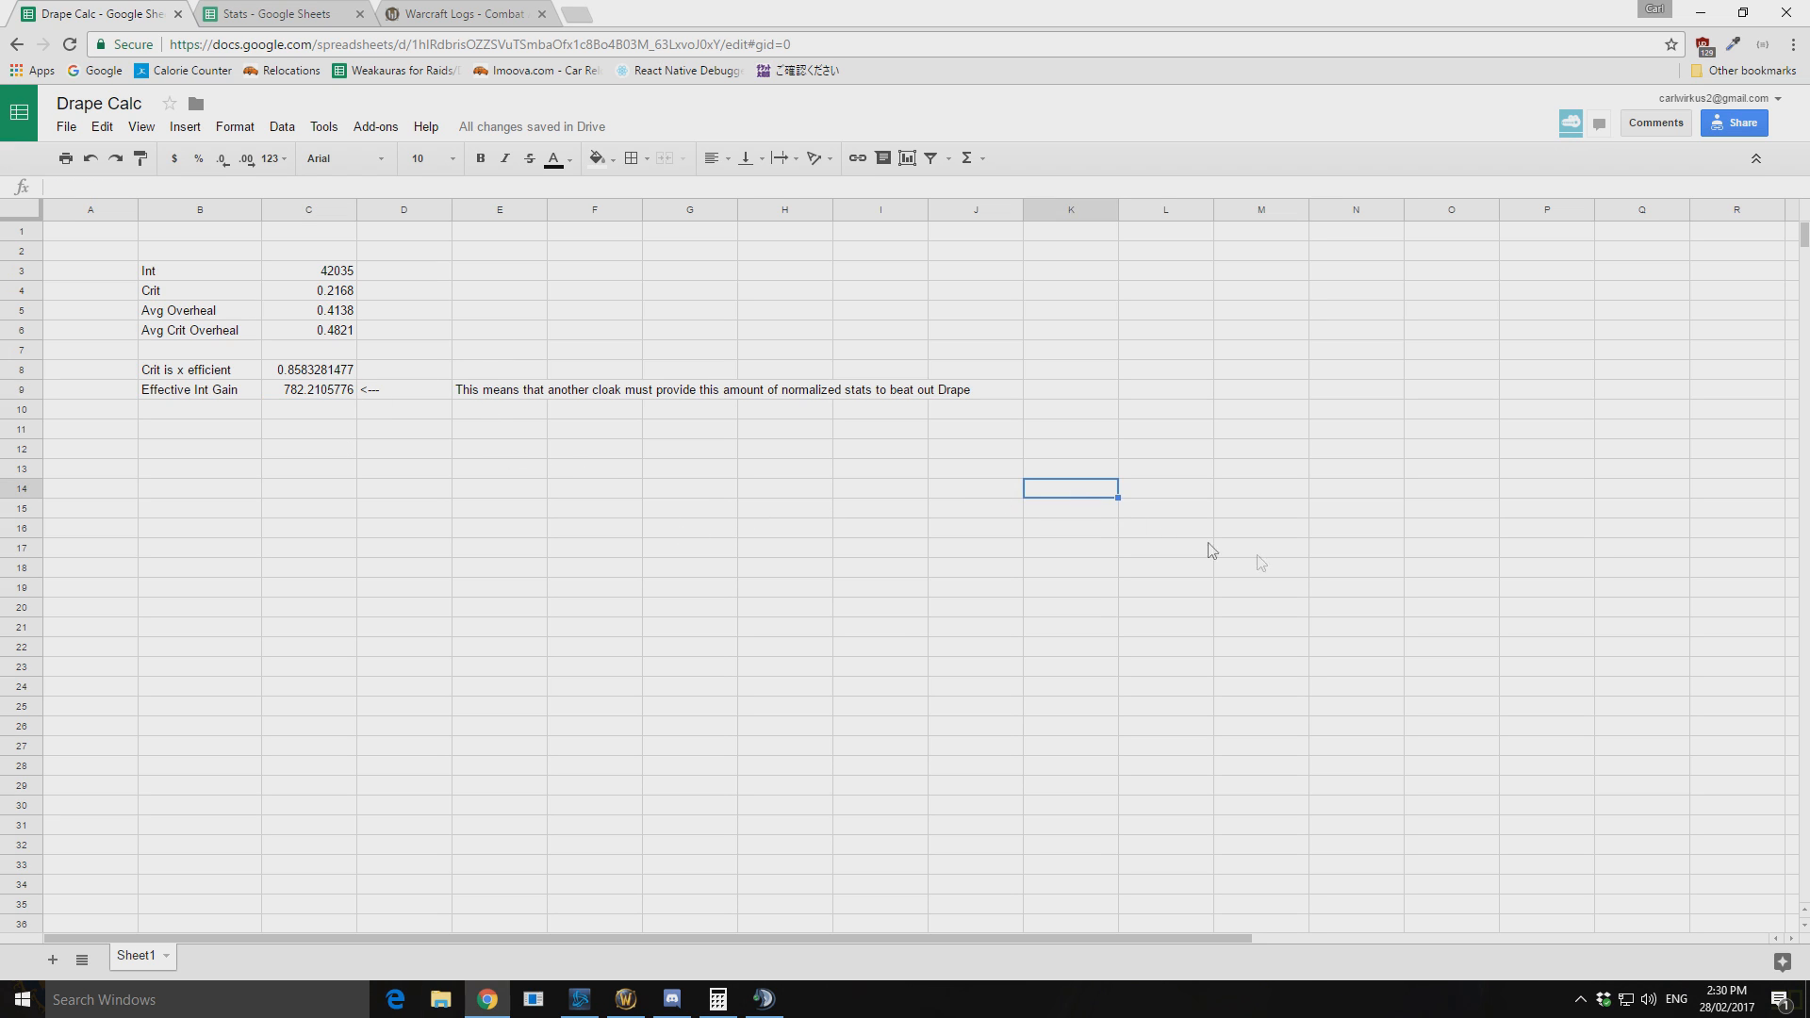
click(499, 488)
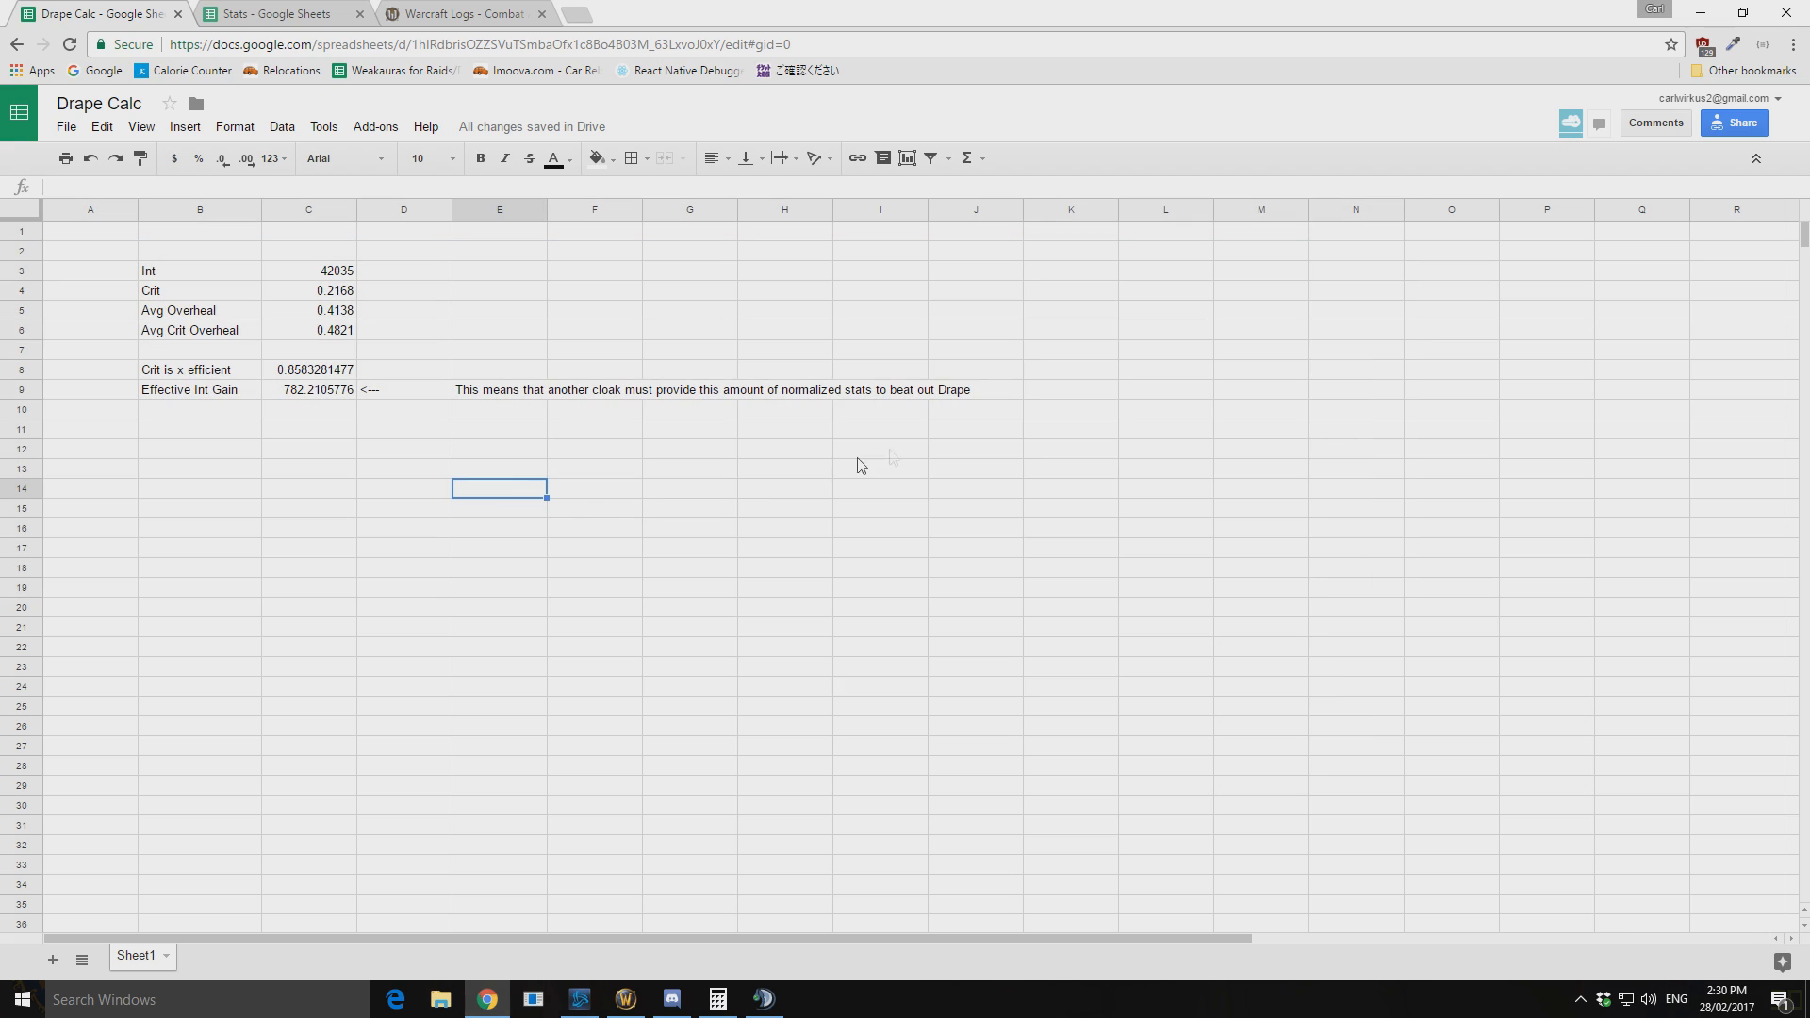
mouse_move(1228, 569)
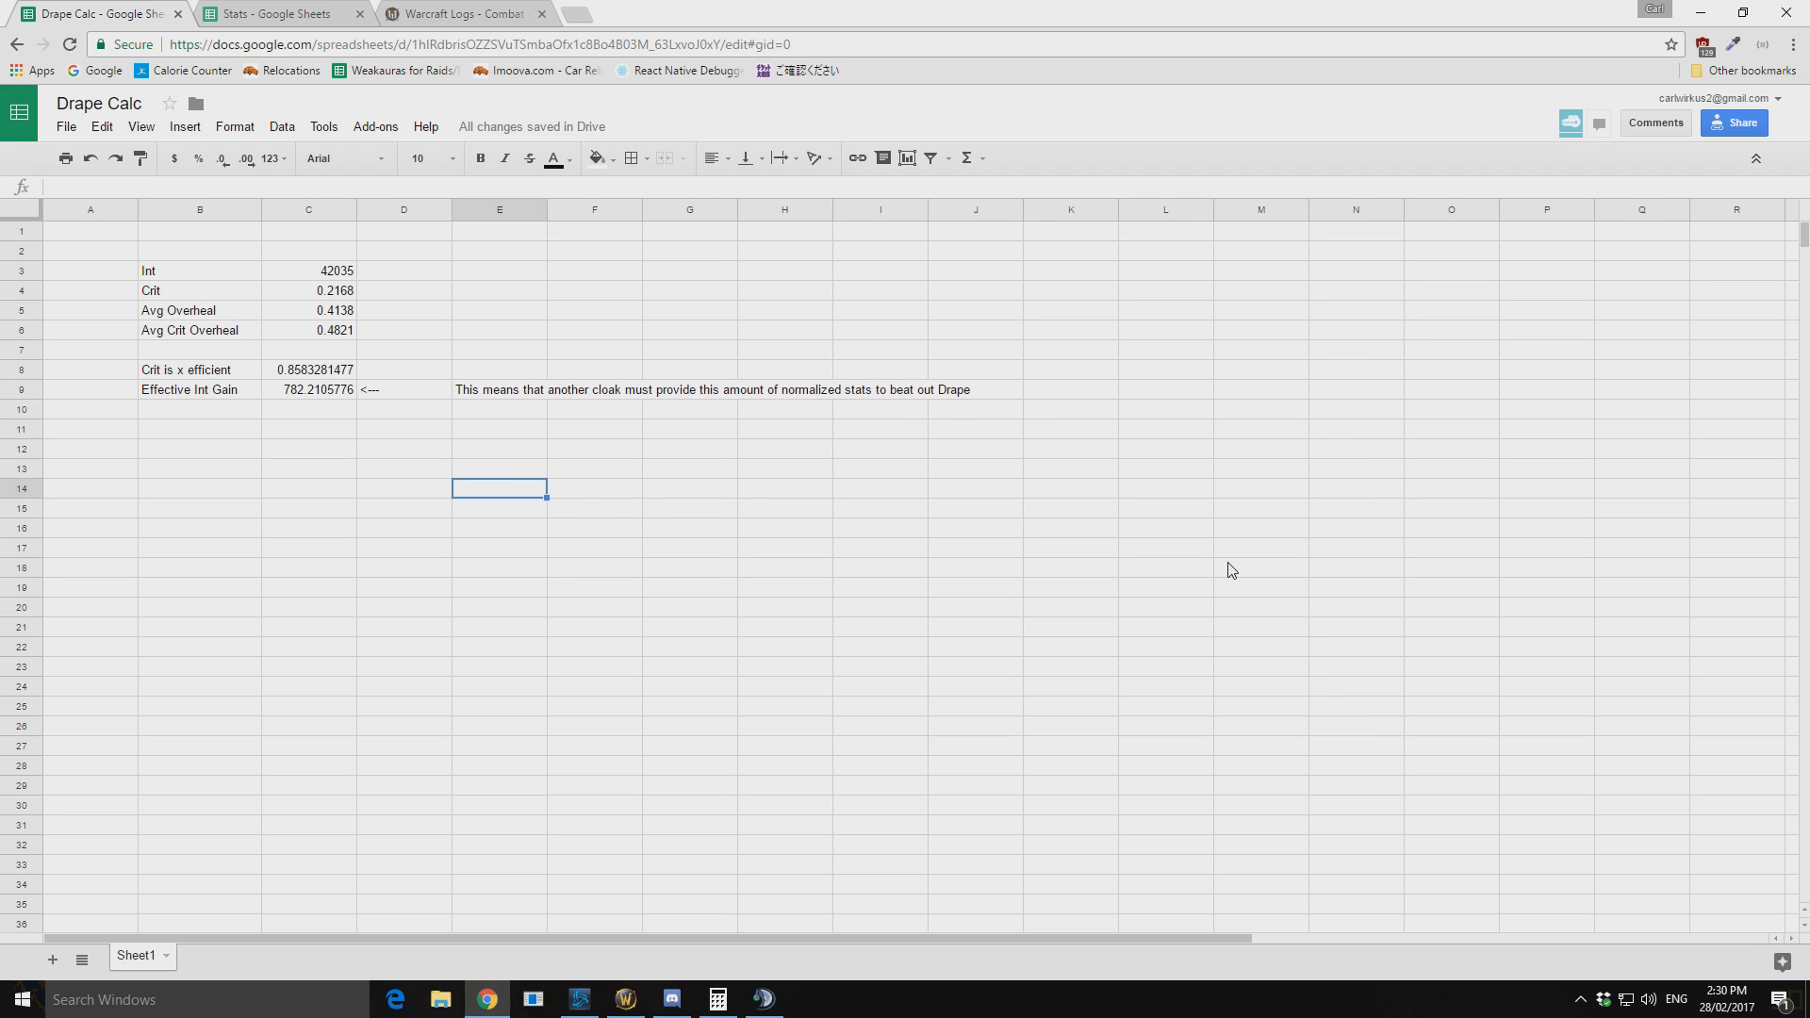